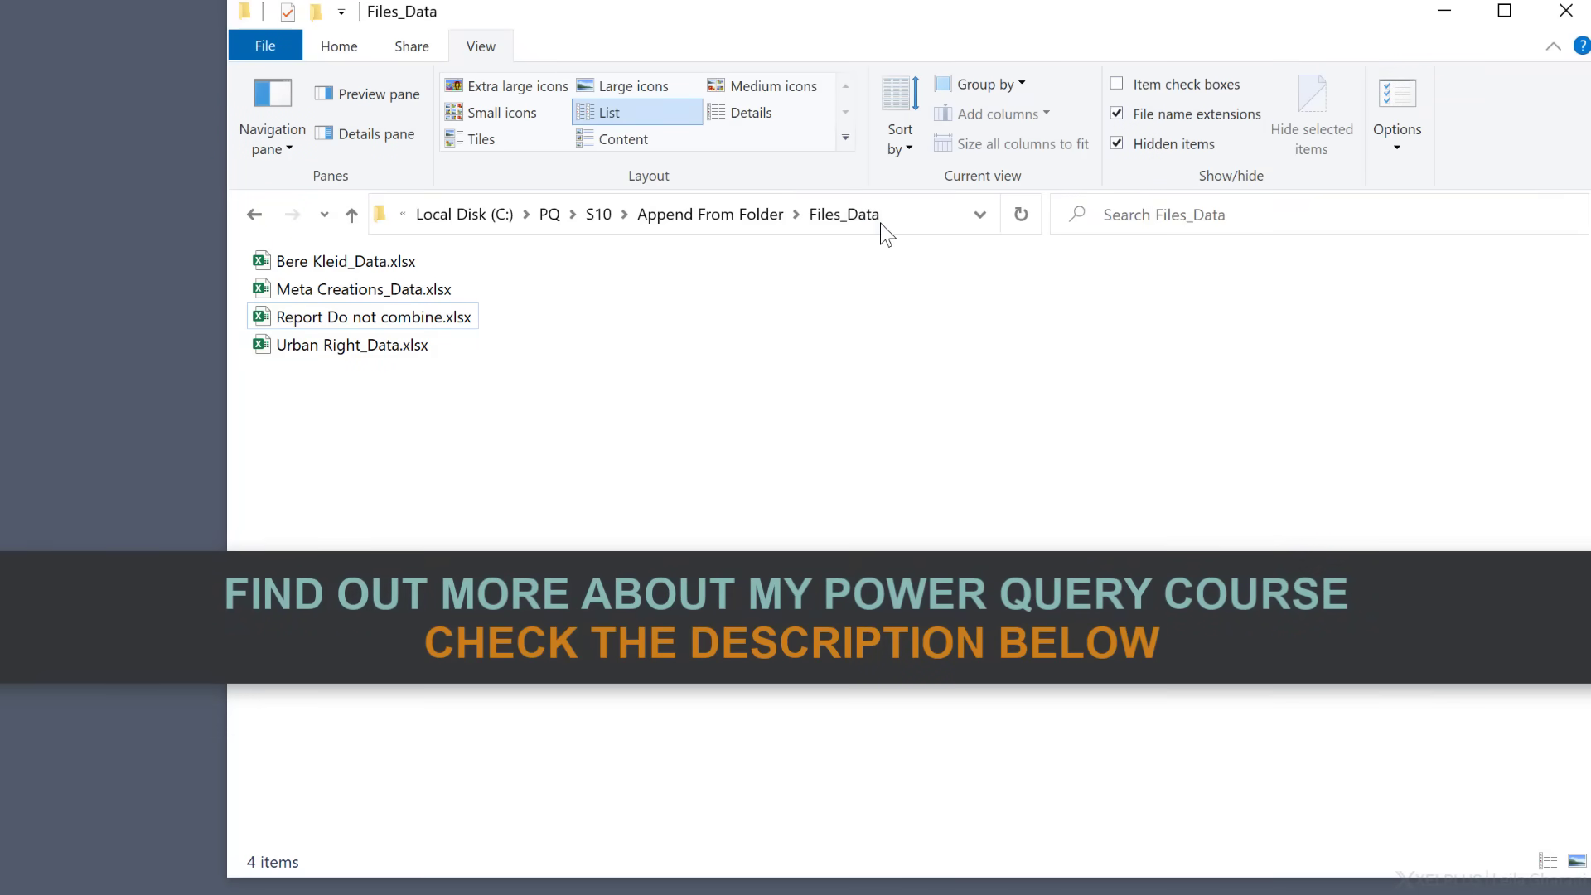
pyautogui.moveTo(522, 322)
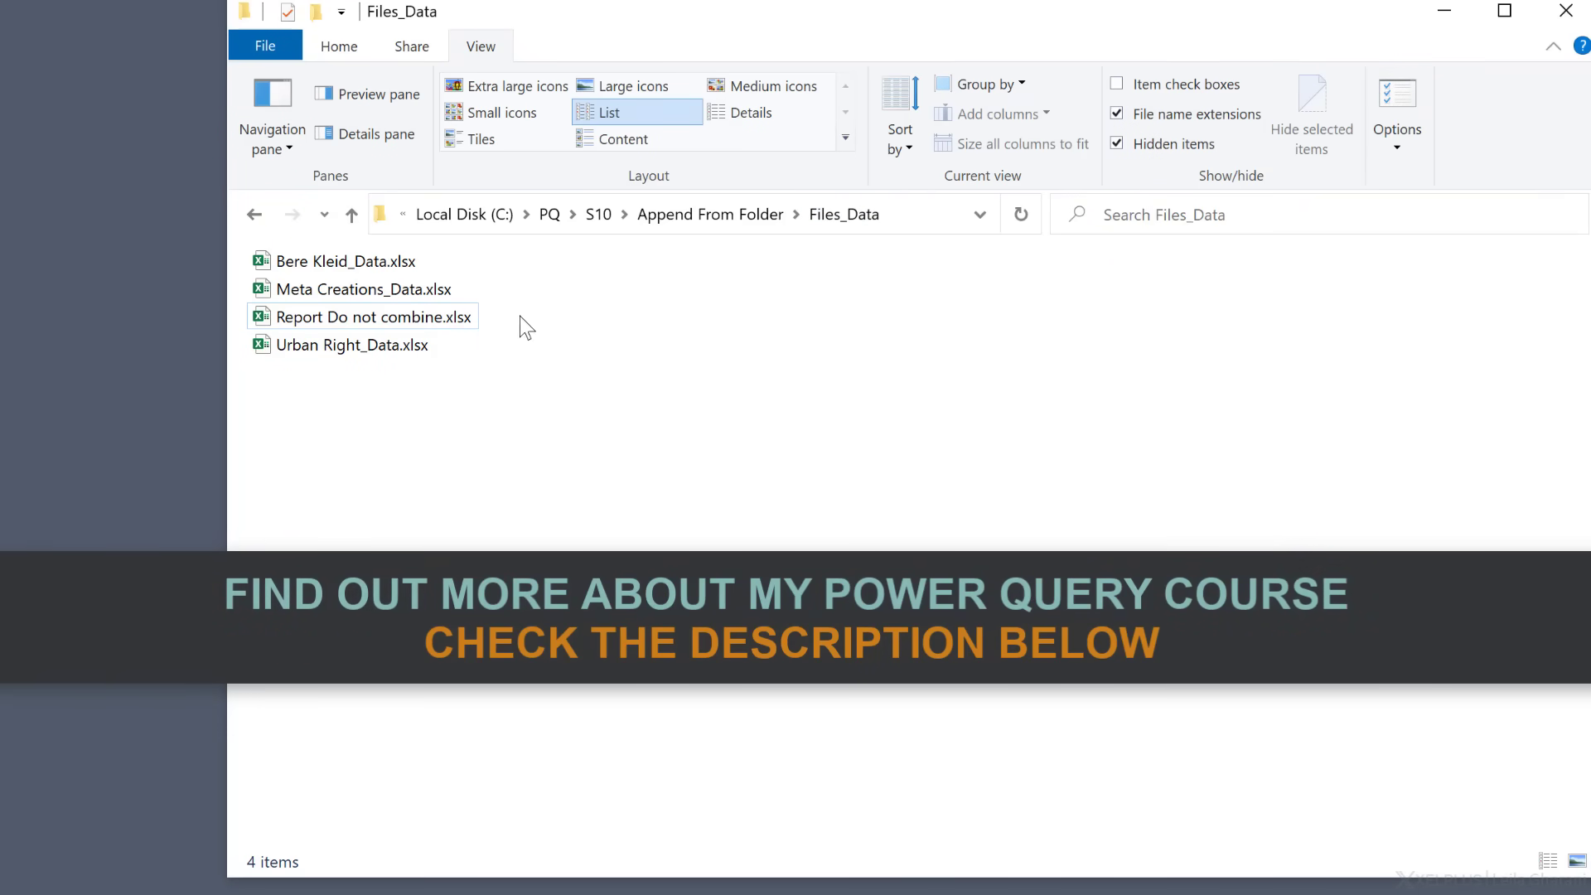
pyautogui.moveTo(482, 340)
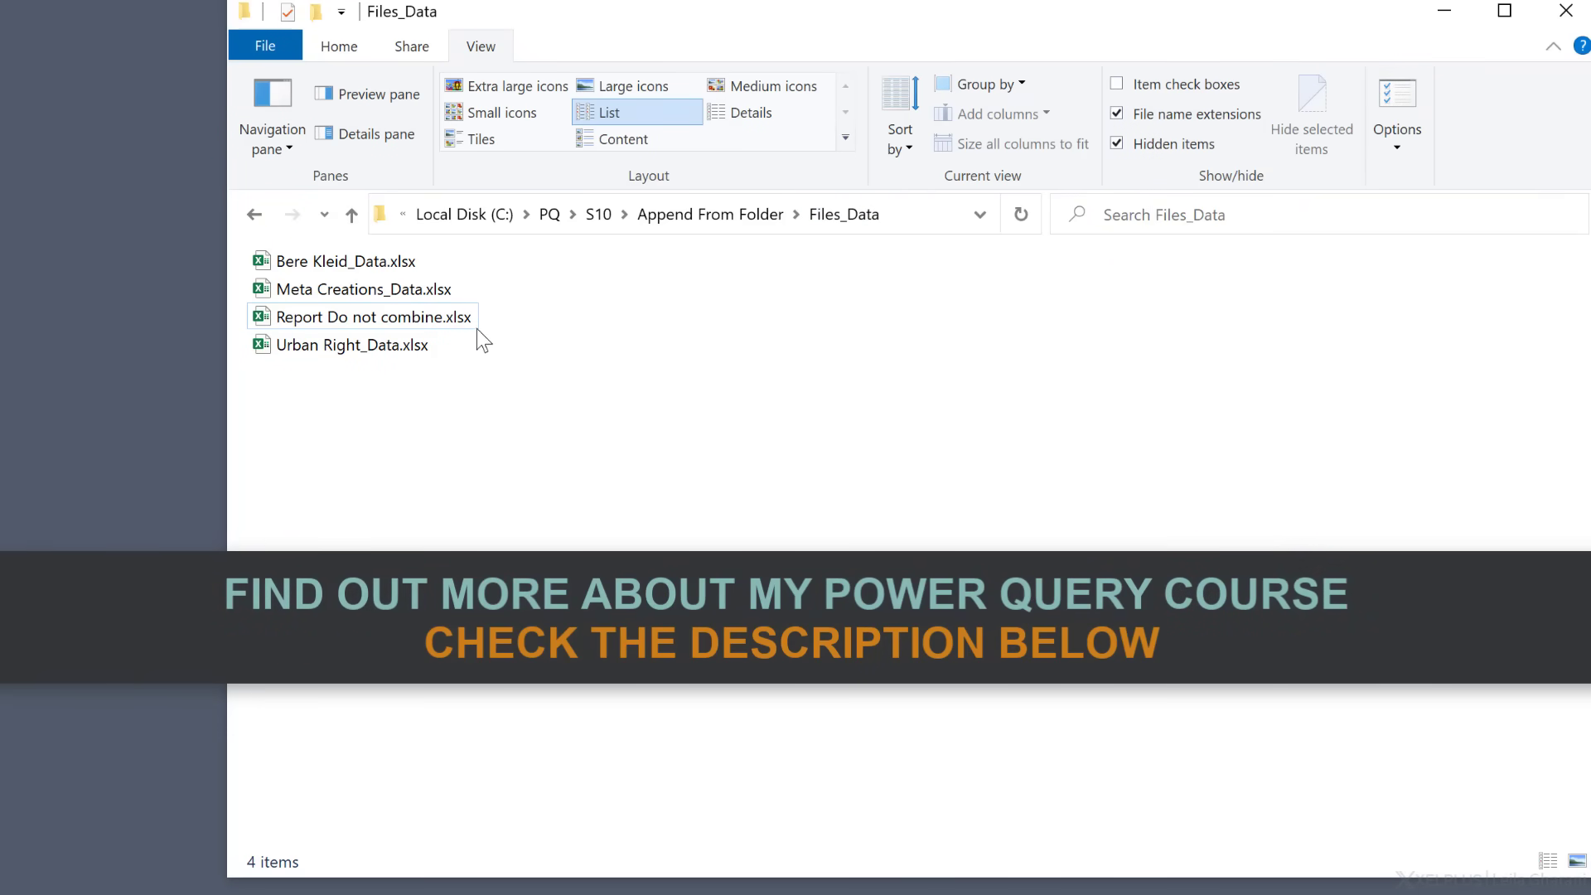
# Enable the Preview pane and preview the Bere Kleid, Meta Creations and Urban Right workbooks in turn.
pyautogui.click(363, 288)
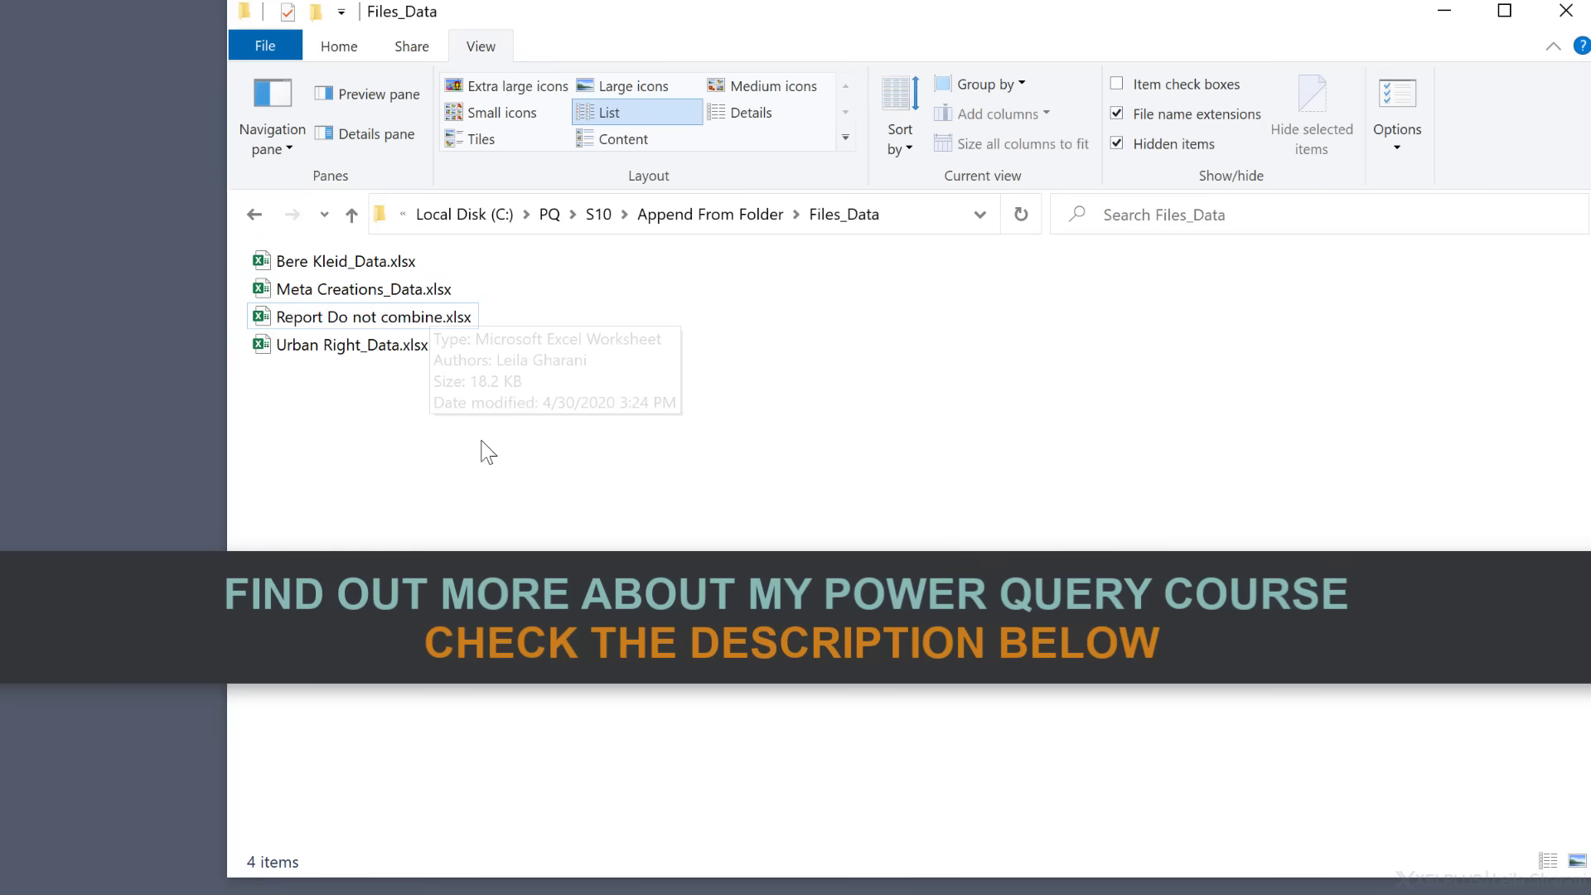
pyautogui.moveTo(404, 521)
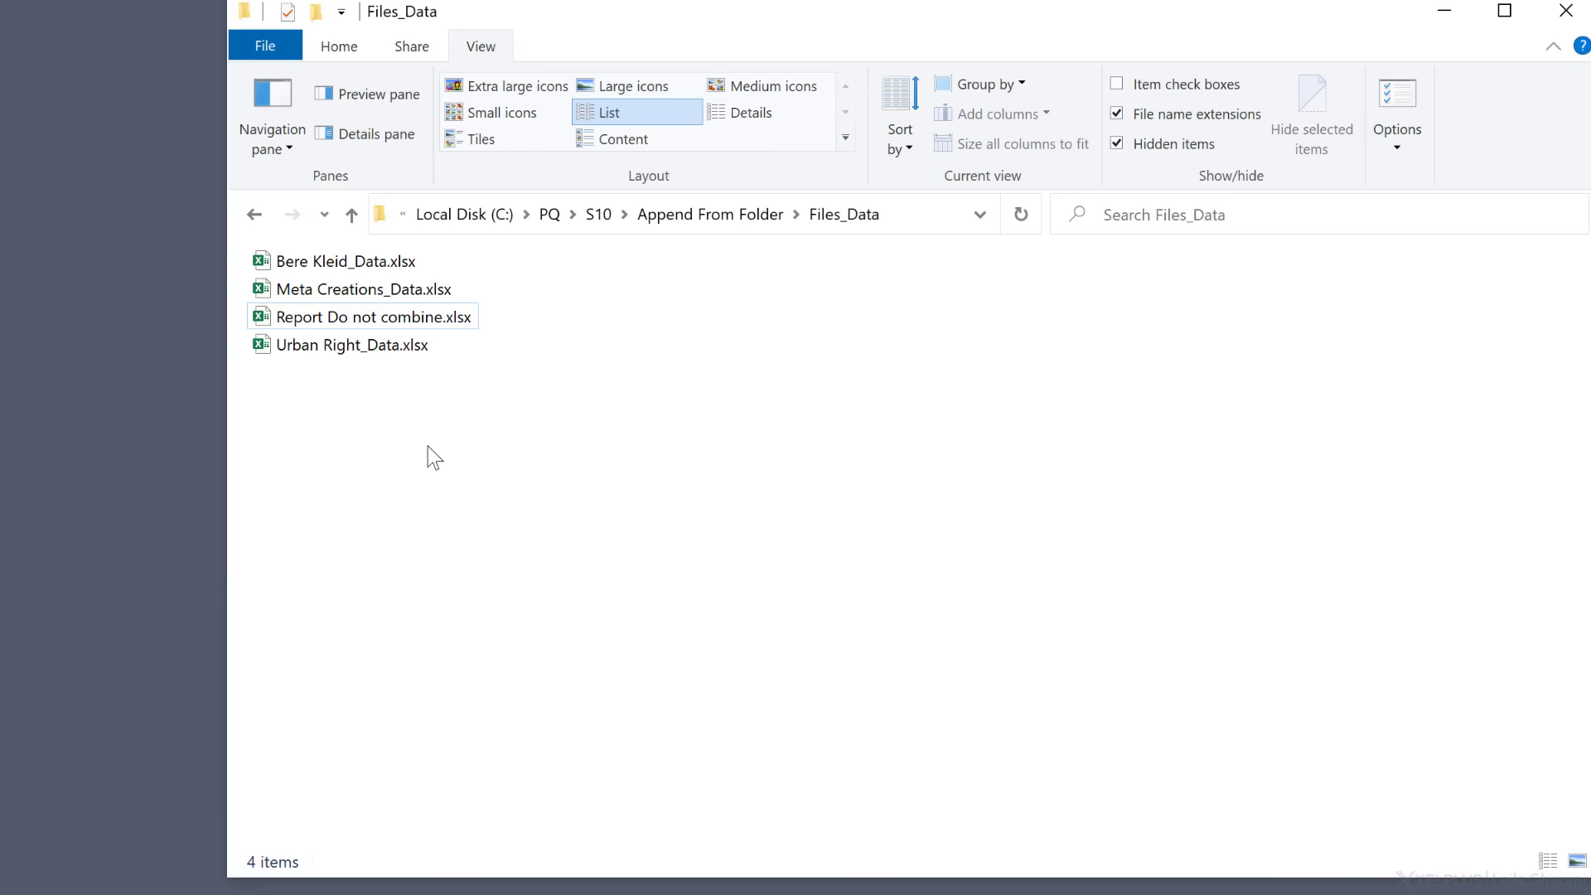
pyautogui.click(341, 261)
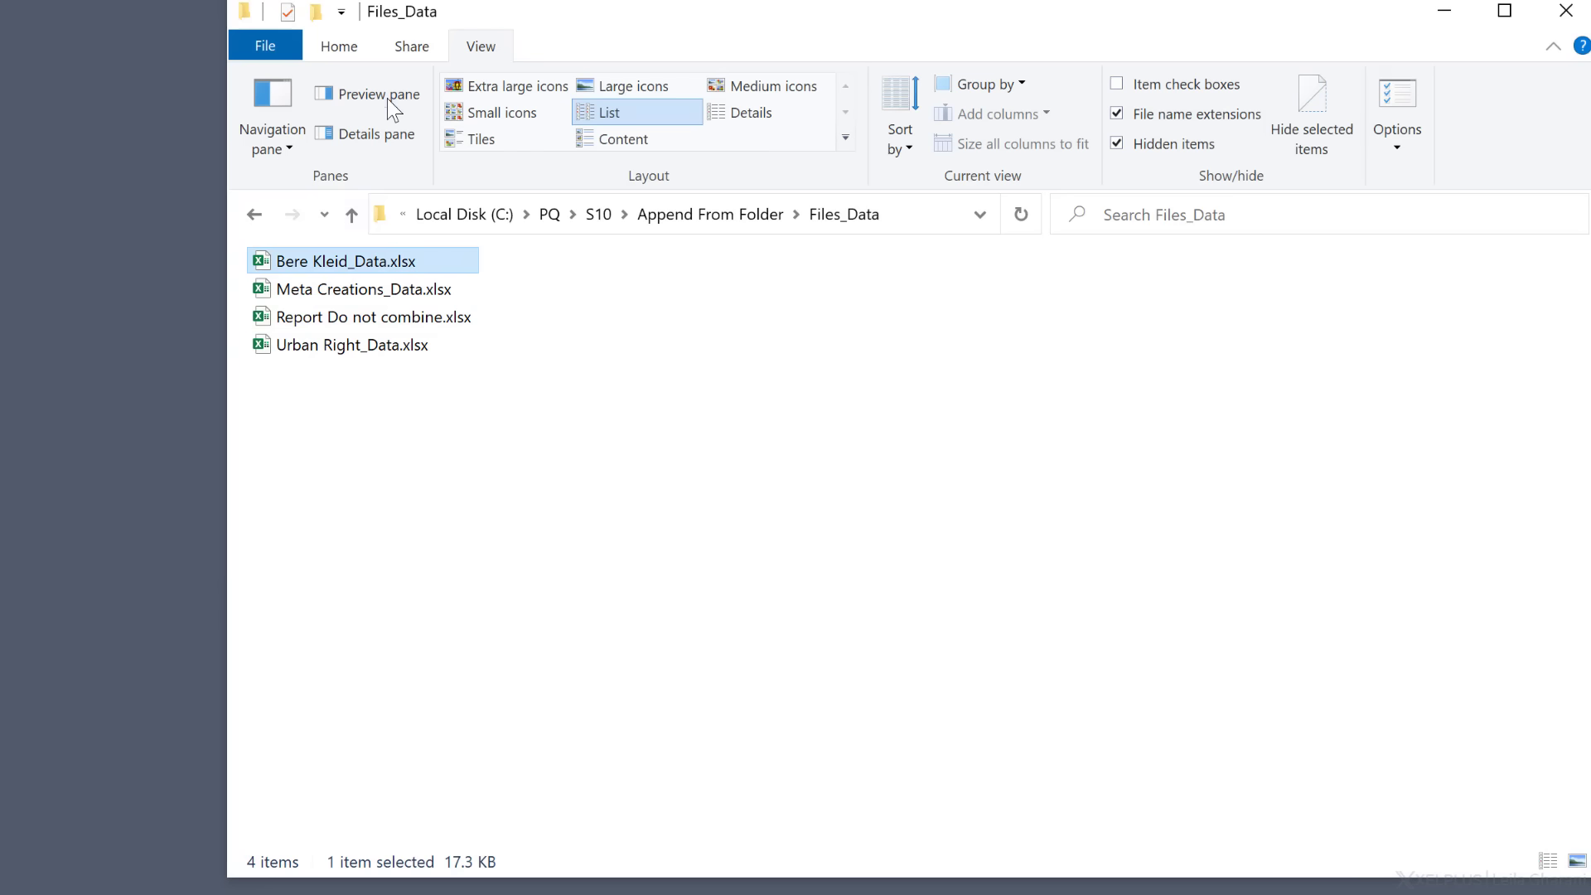
pyautogui.click(368, 92)
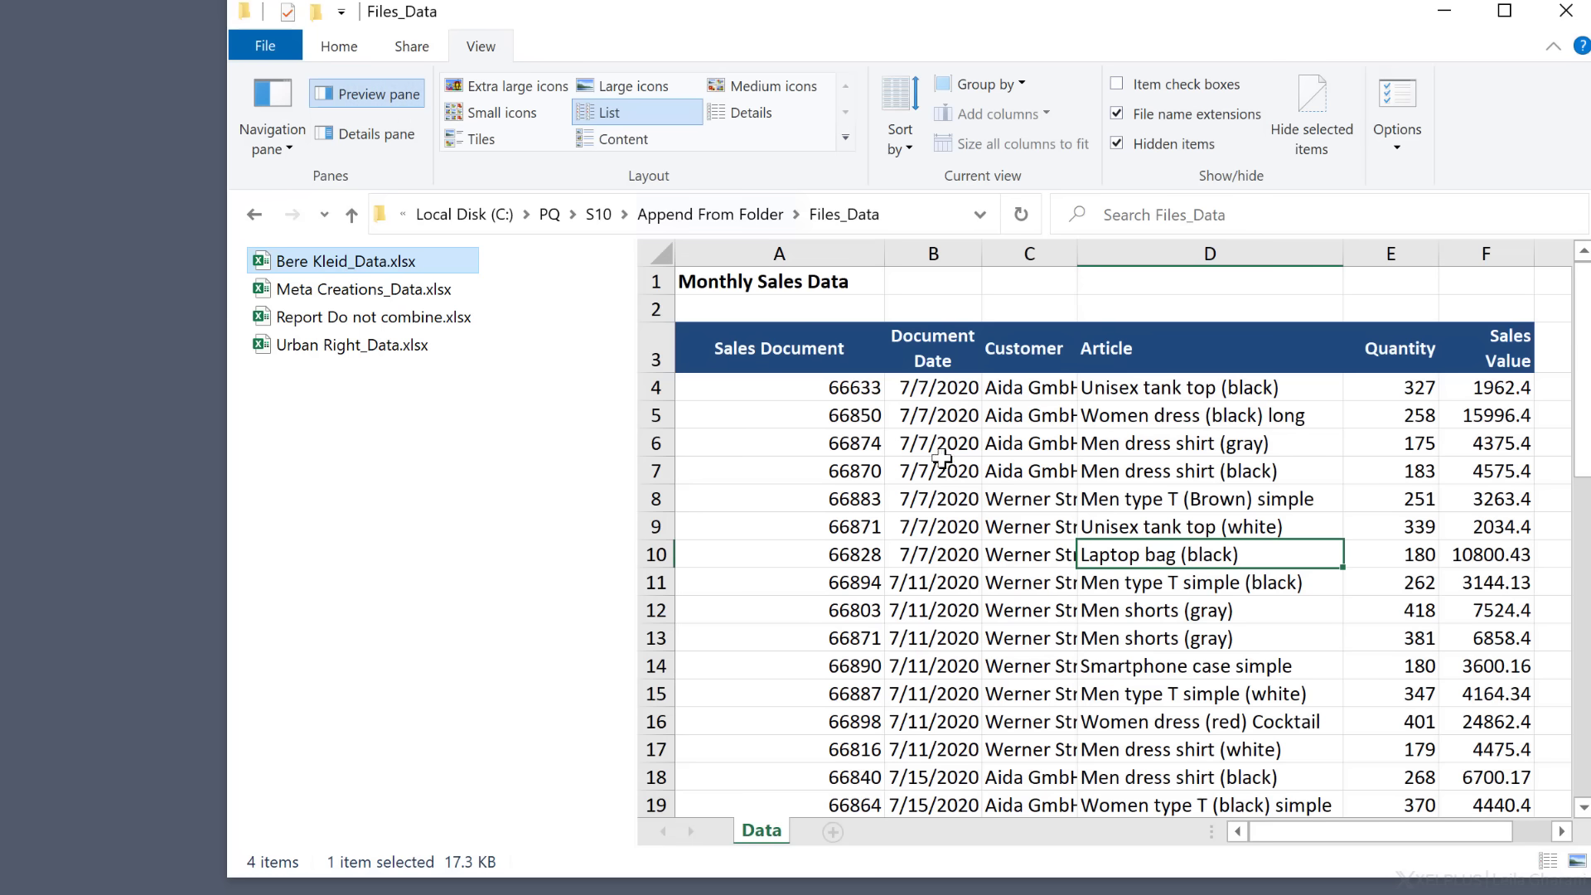
pyautogui.scroll(-3)
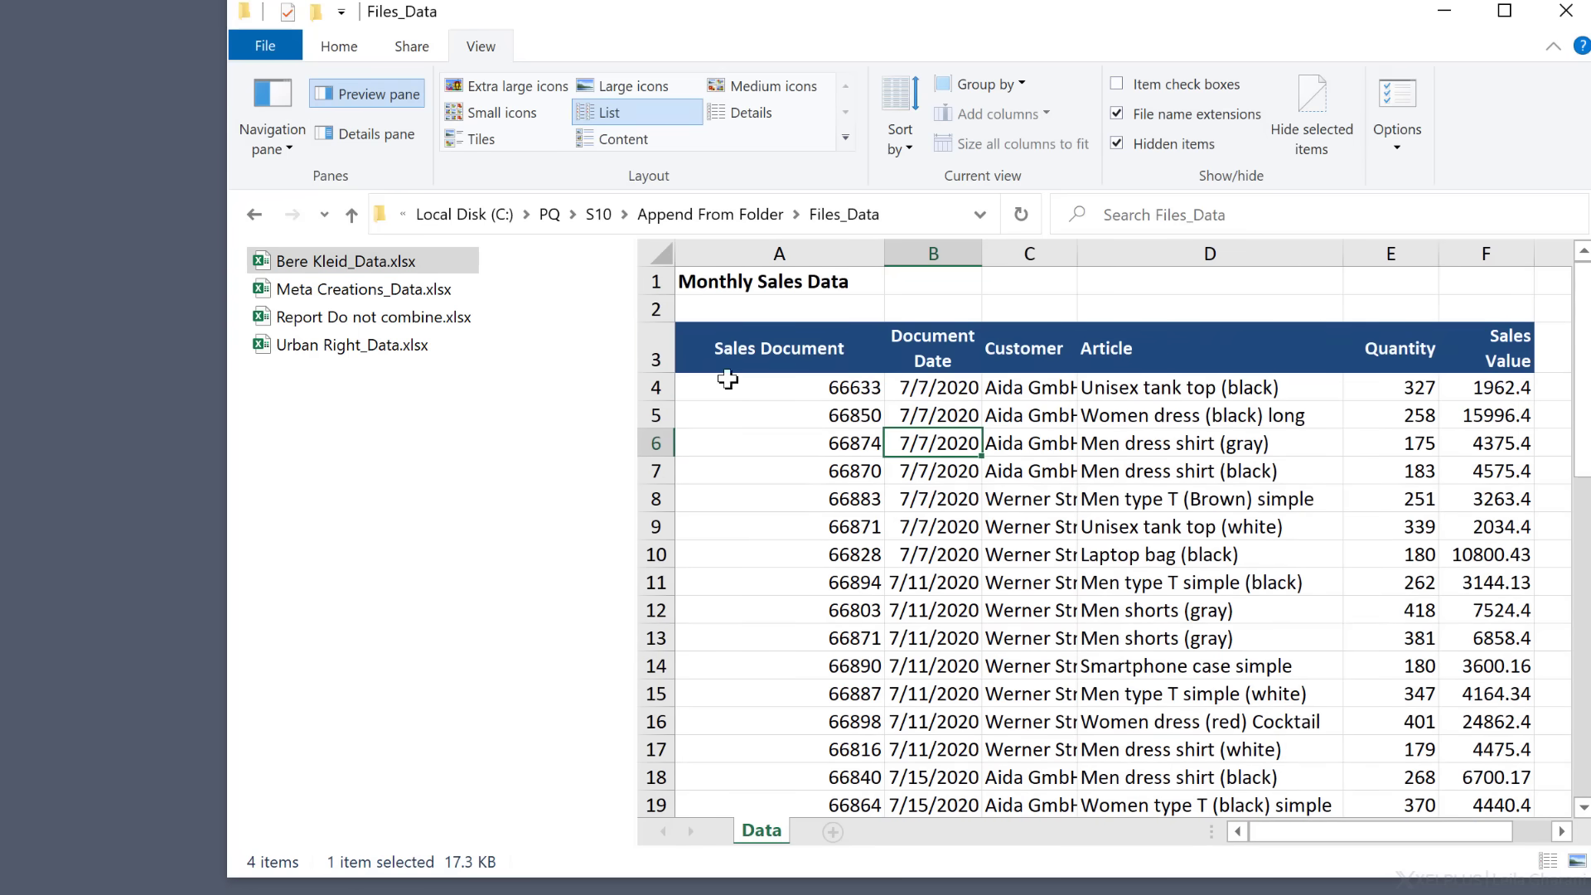
pyautogui.click(364, 288)
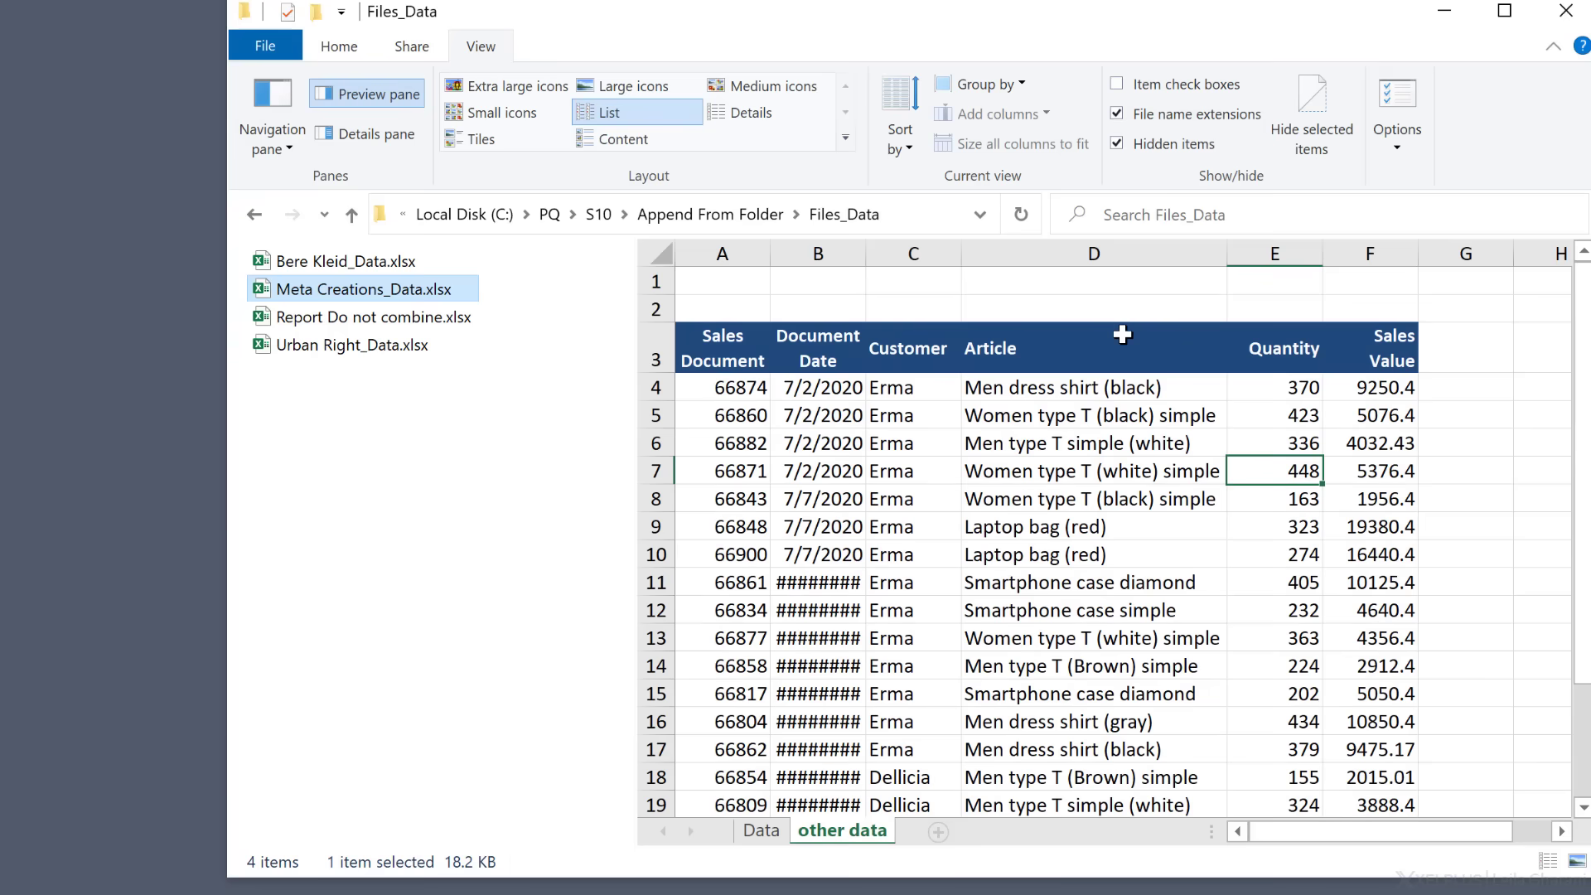
pyautogui.click(351, 345)
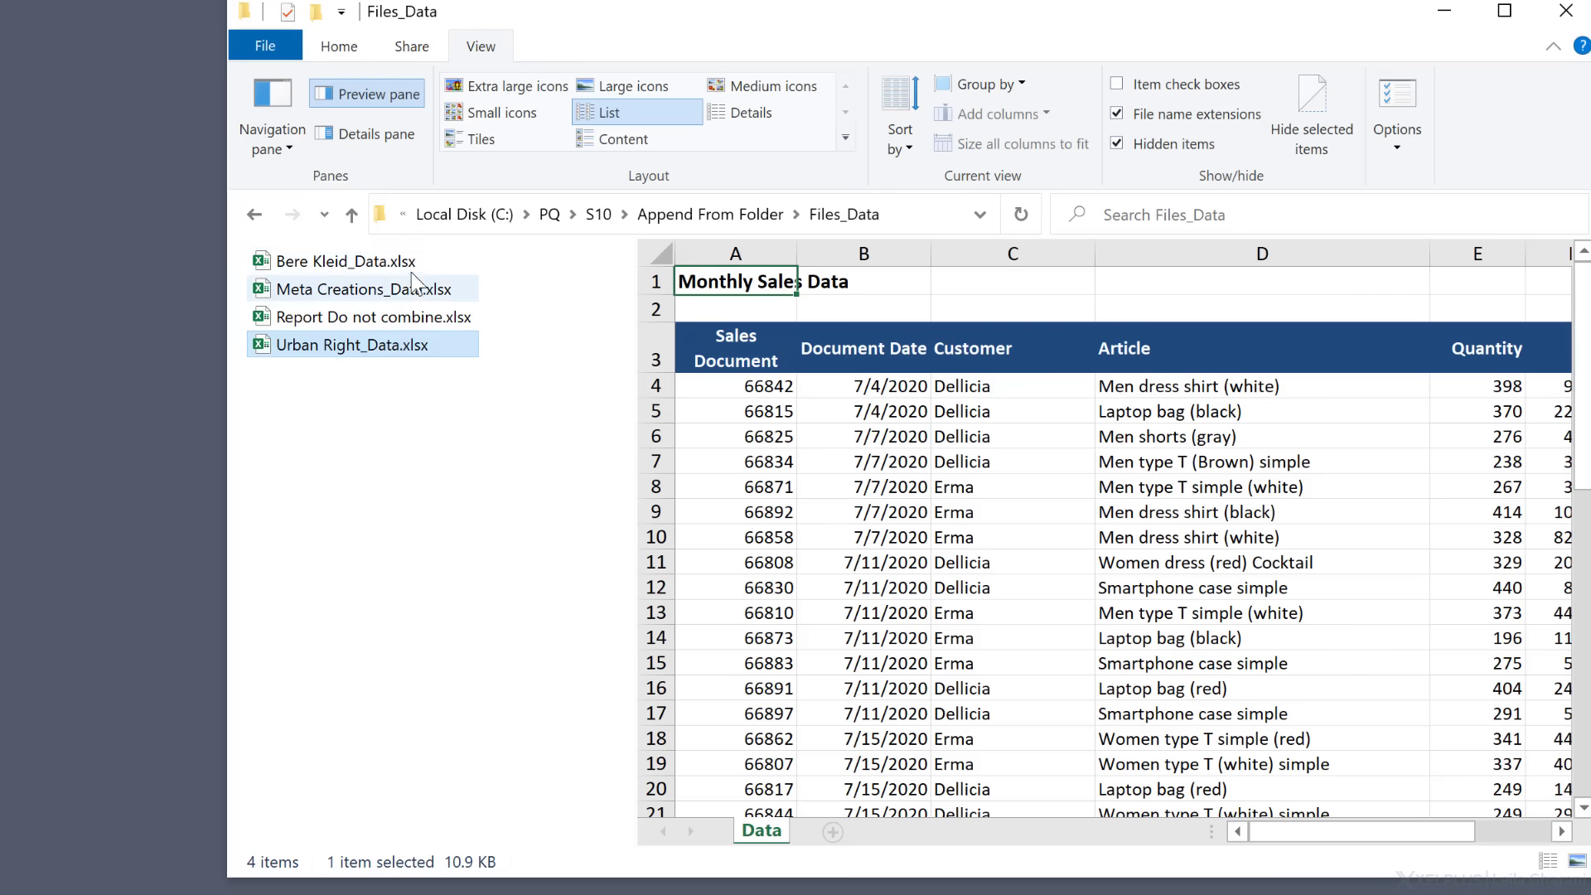
pyautogui.moveTo(358, 391)
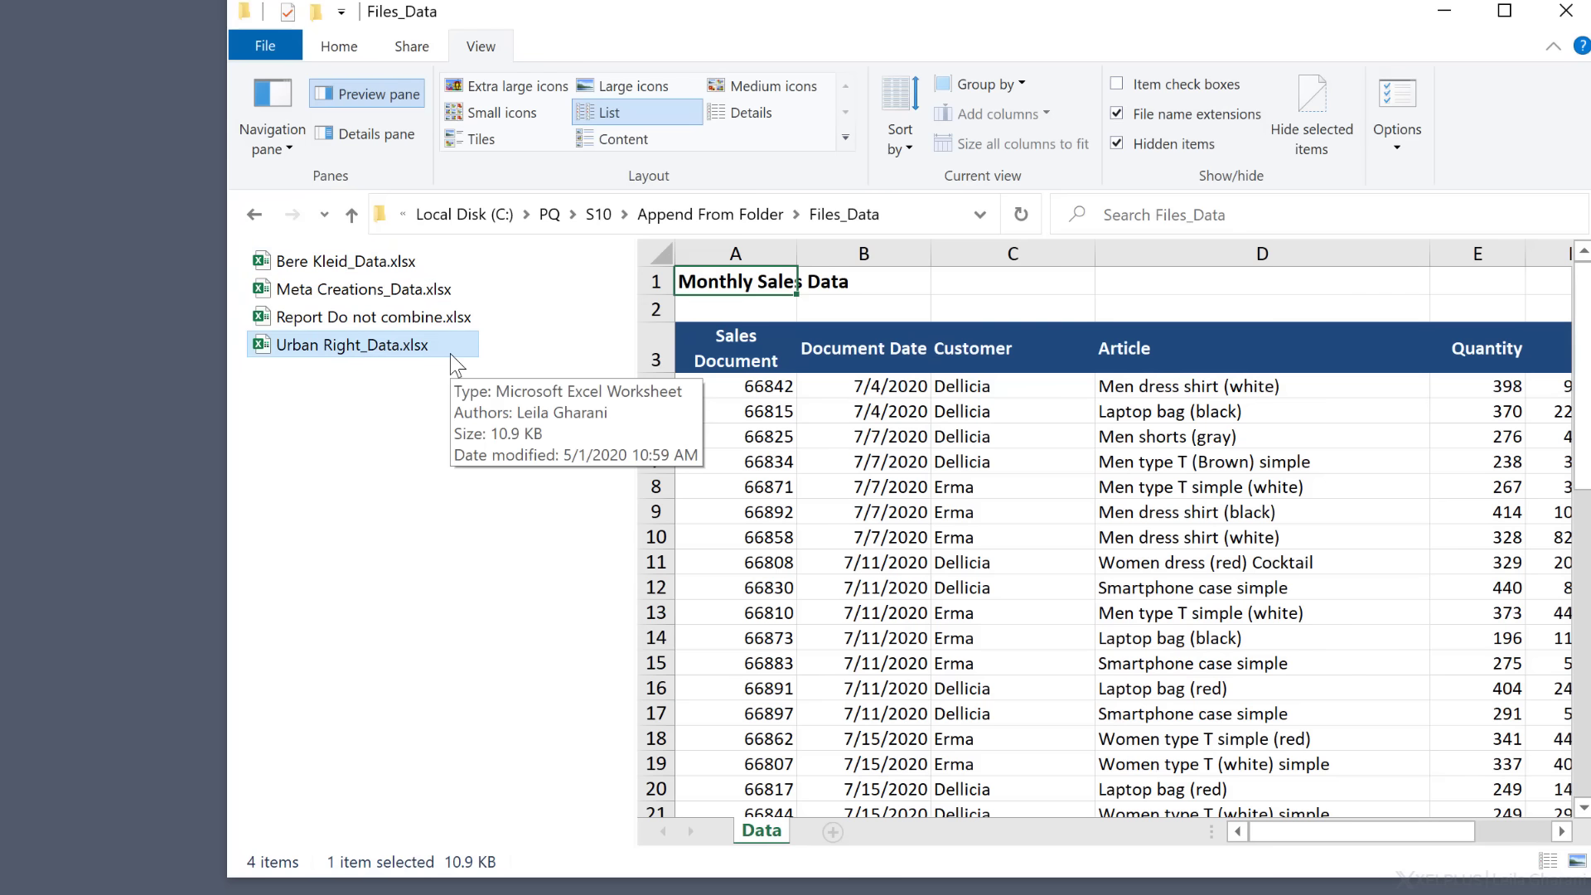
pyautogui.moveTo(439, 398)
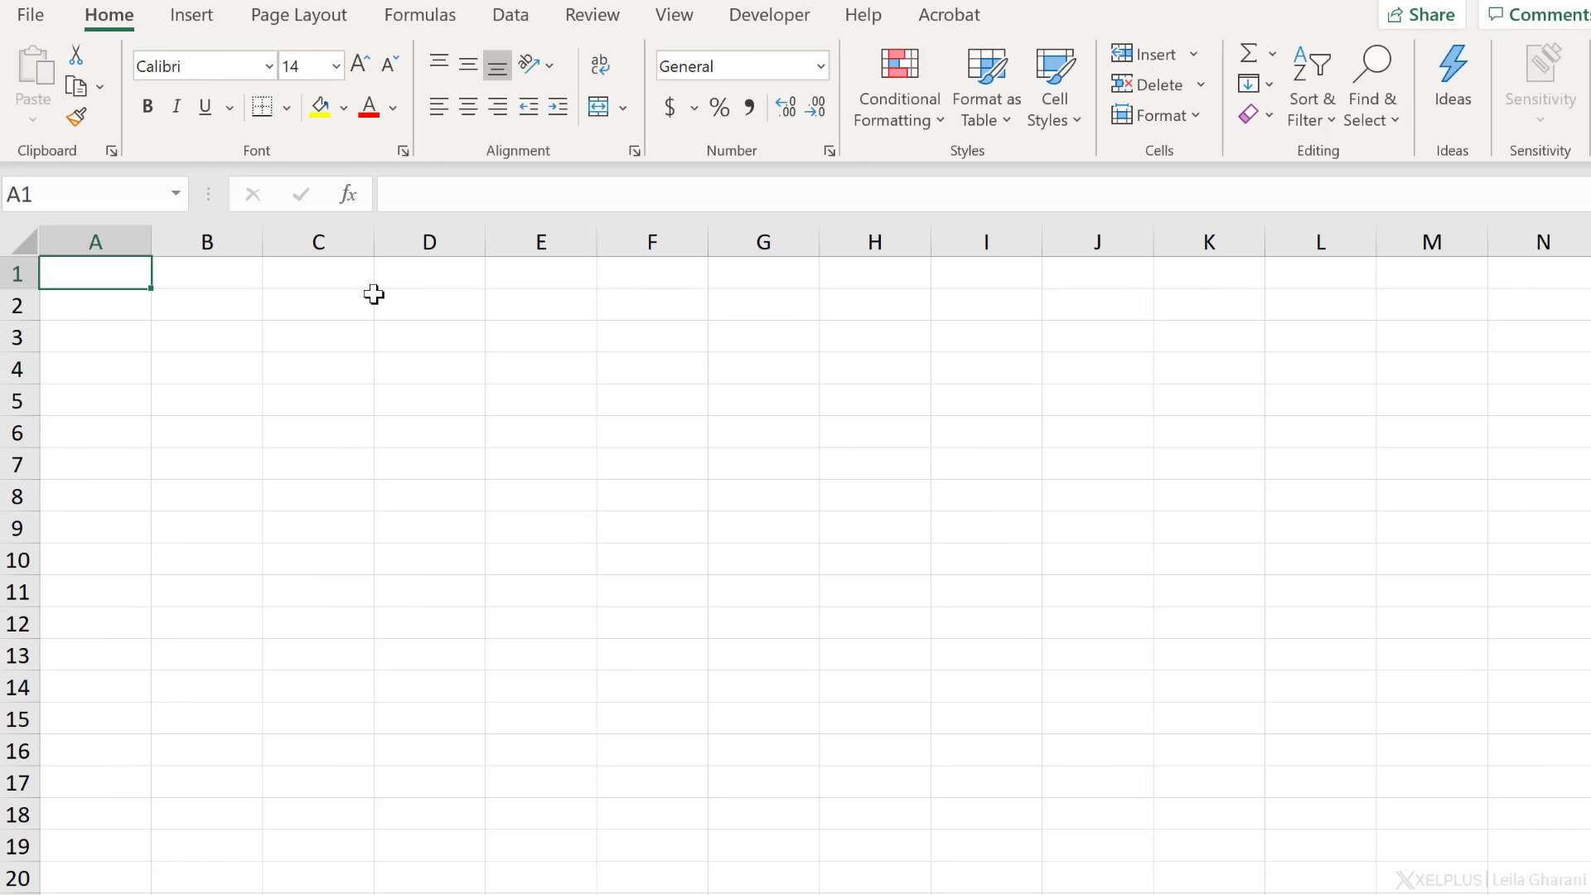
# Create a Get Data > From Folder connection pointing at S10\Append From Folder\Files_Data.
pyautogui.click(511, 15)
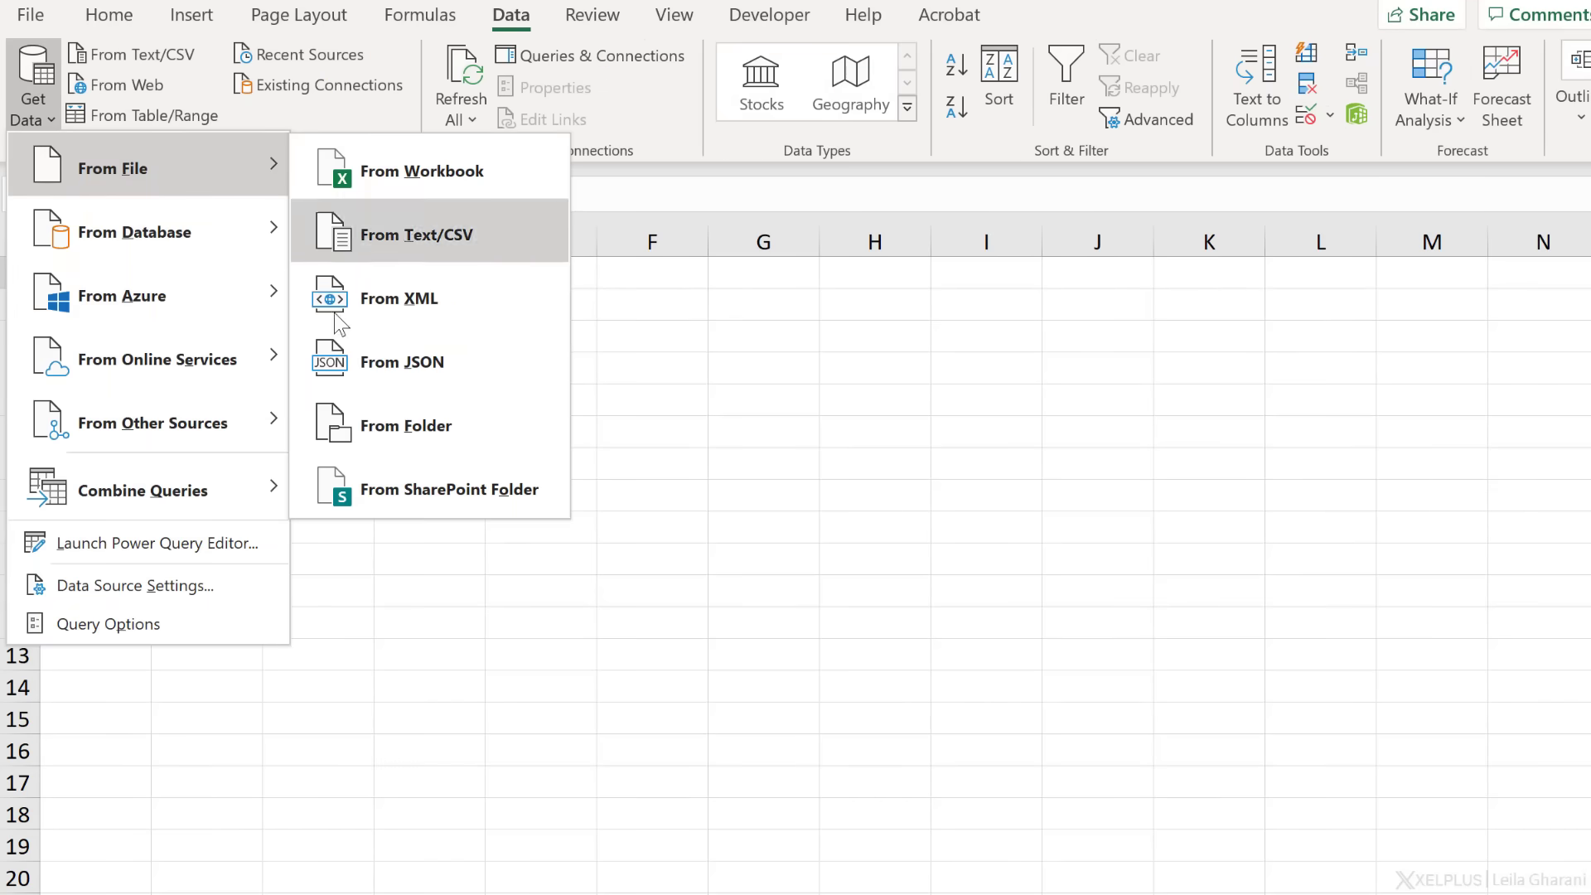
pyautogui.click(406, 426)
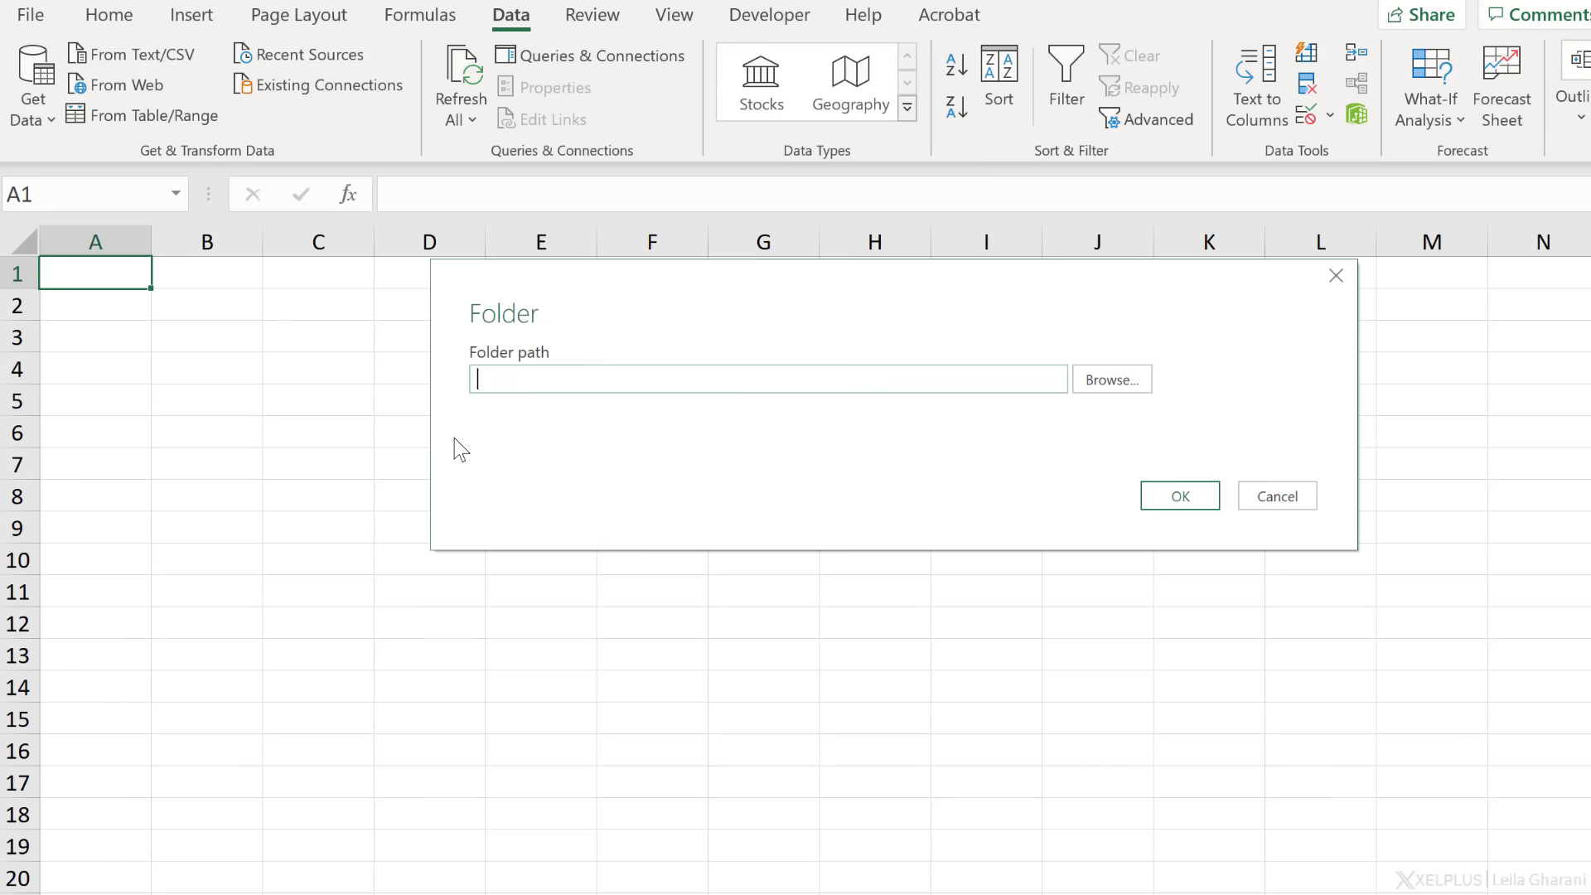
pyautogui.click(1112, 378)
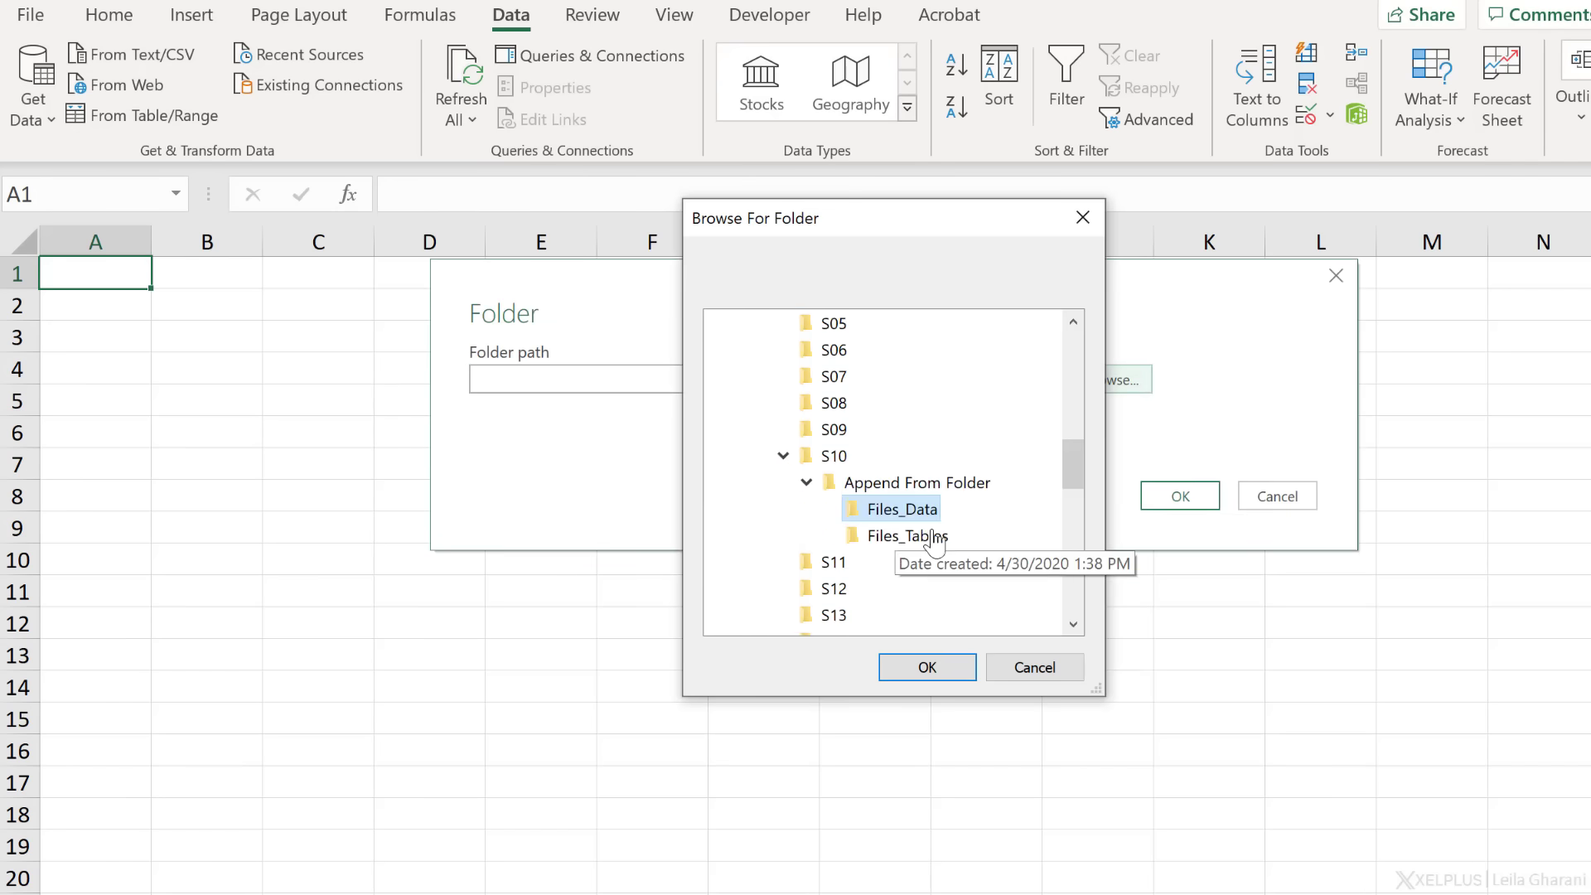
pyautogui.click(926, 667)
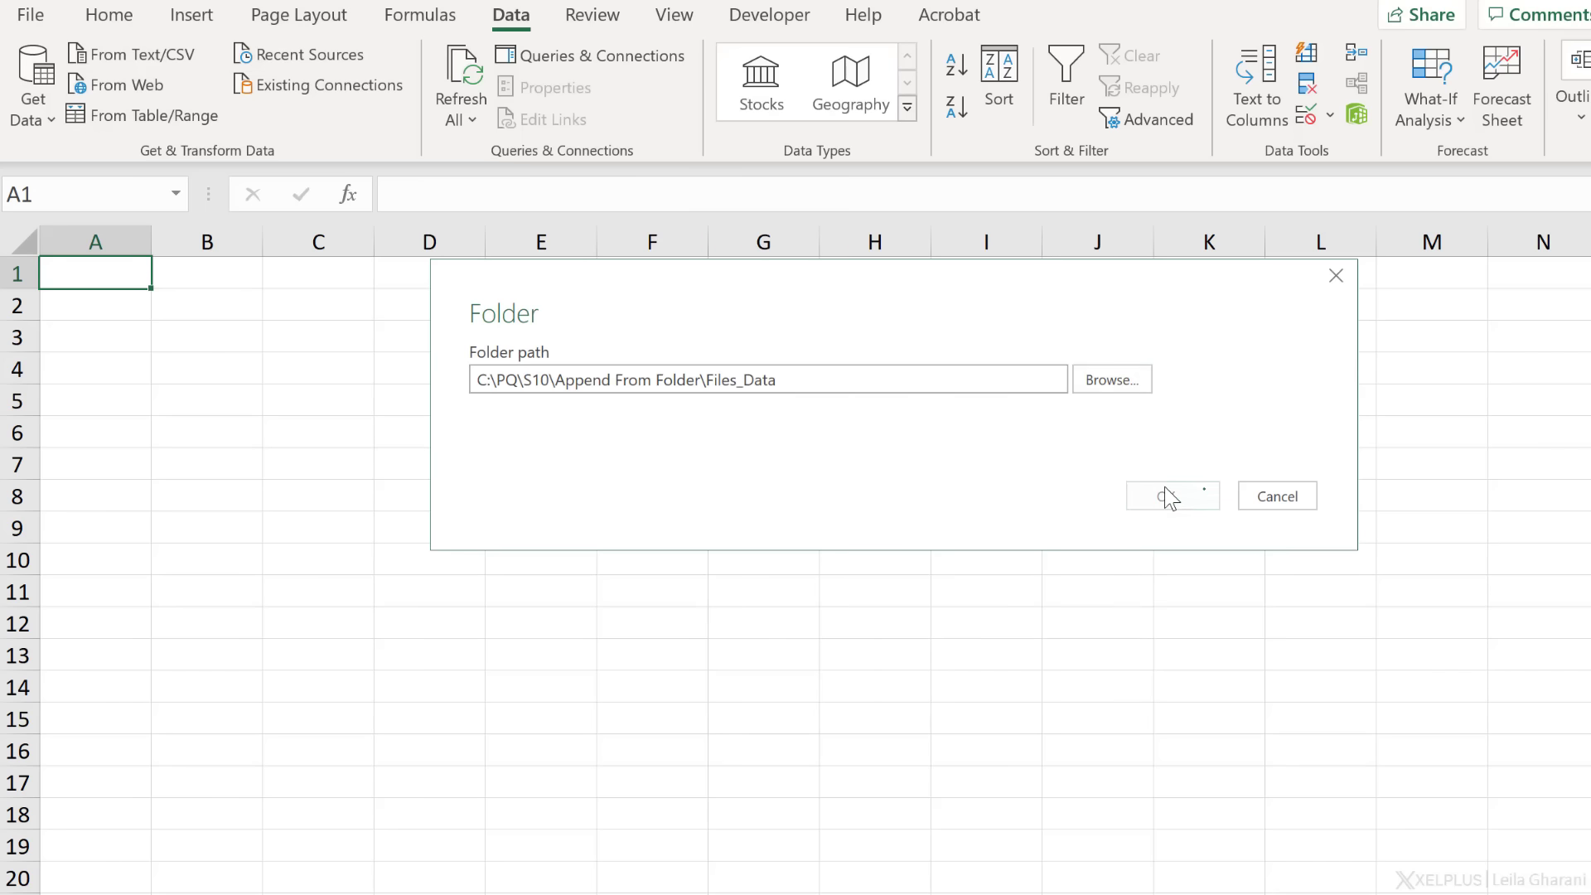
pyautogui.click(1174, 495)
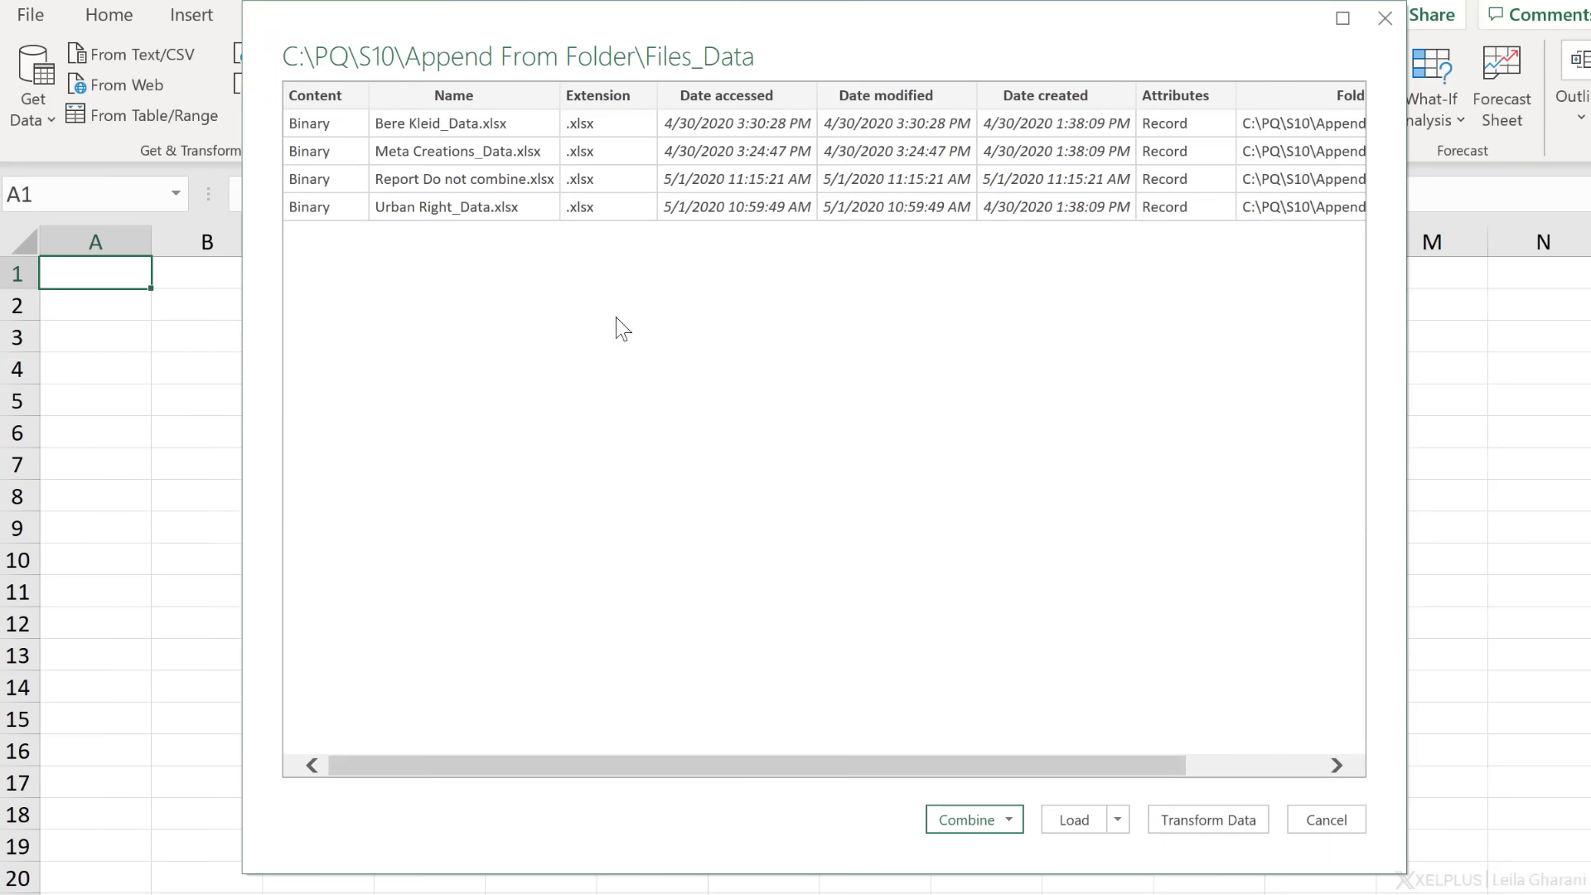
pyautogui.moveTo(595, 262)
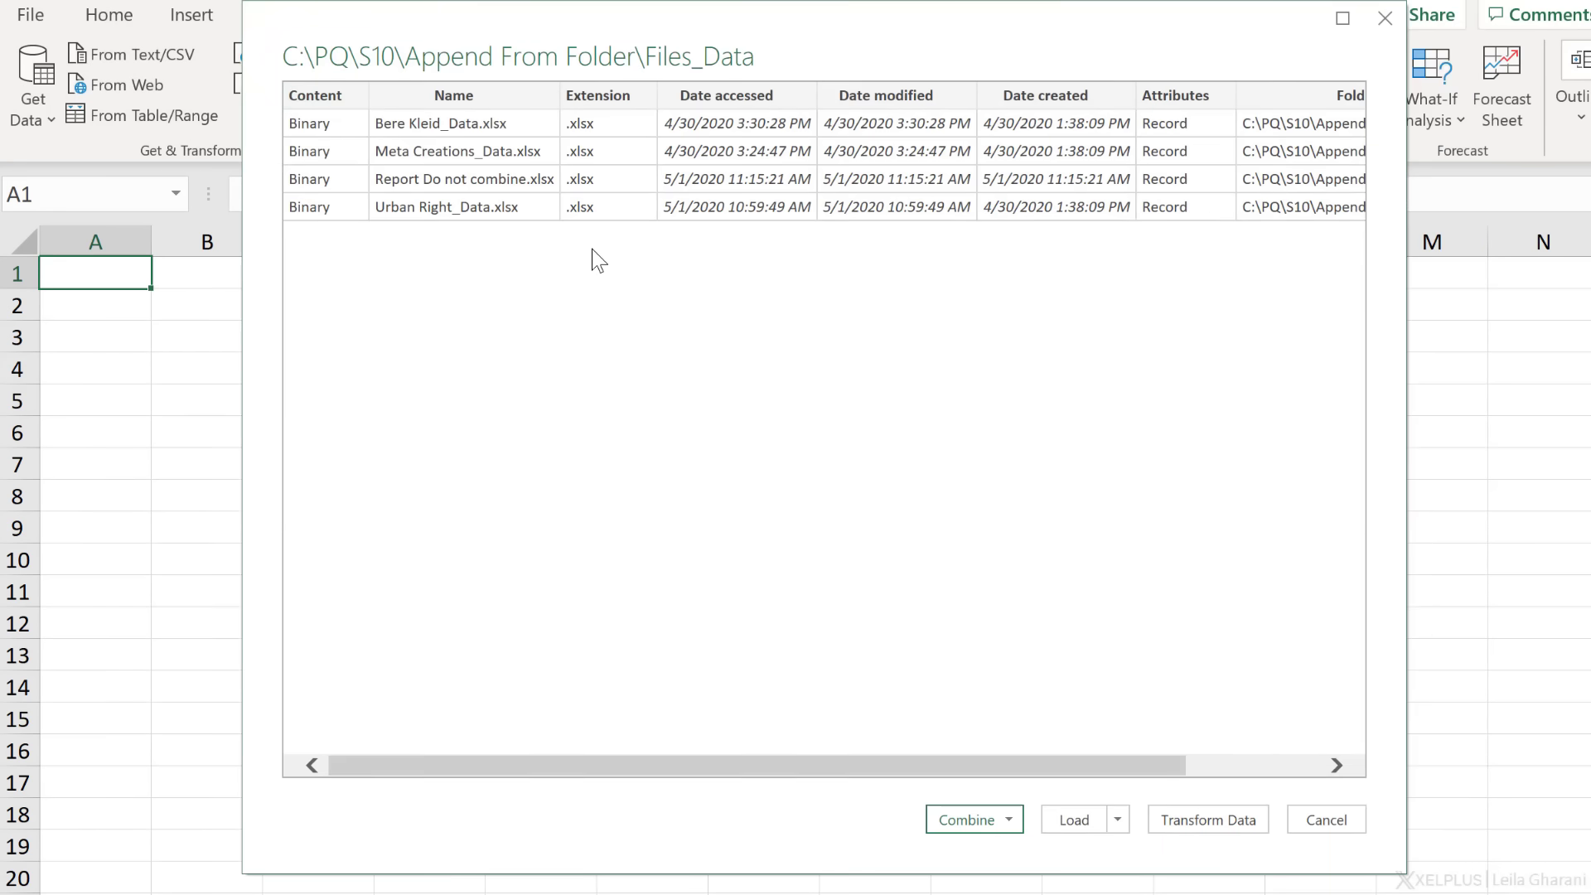
pyautogui.moveTo(491, 225)
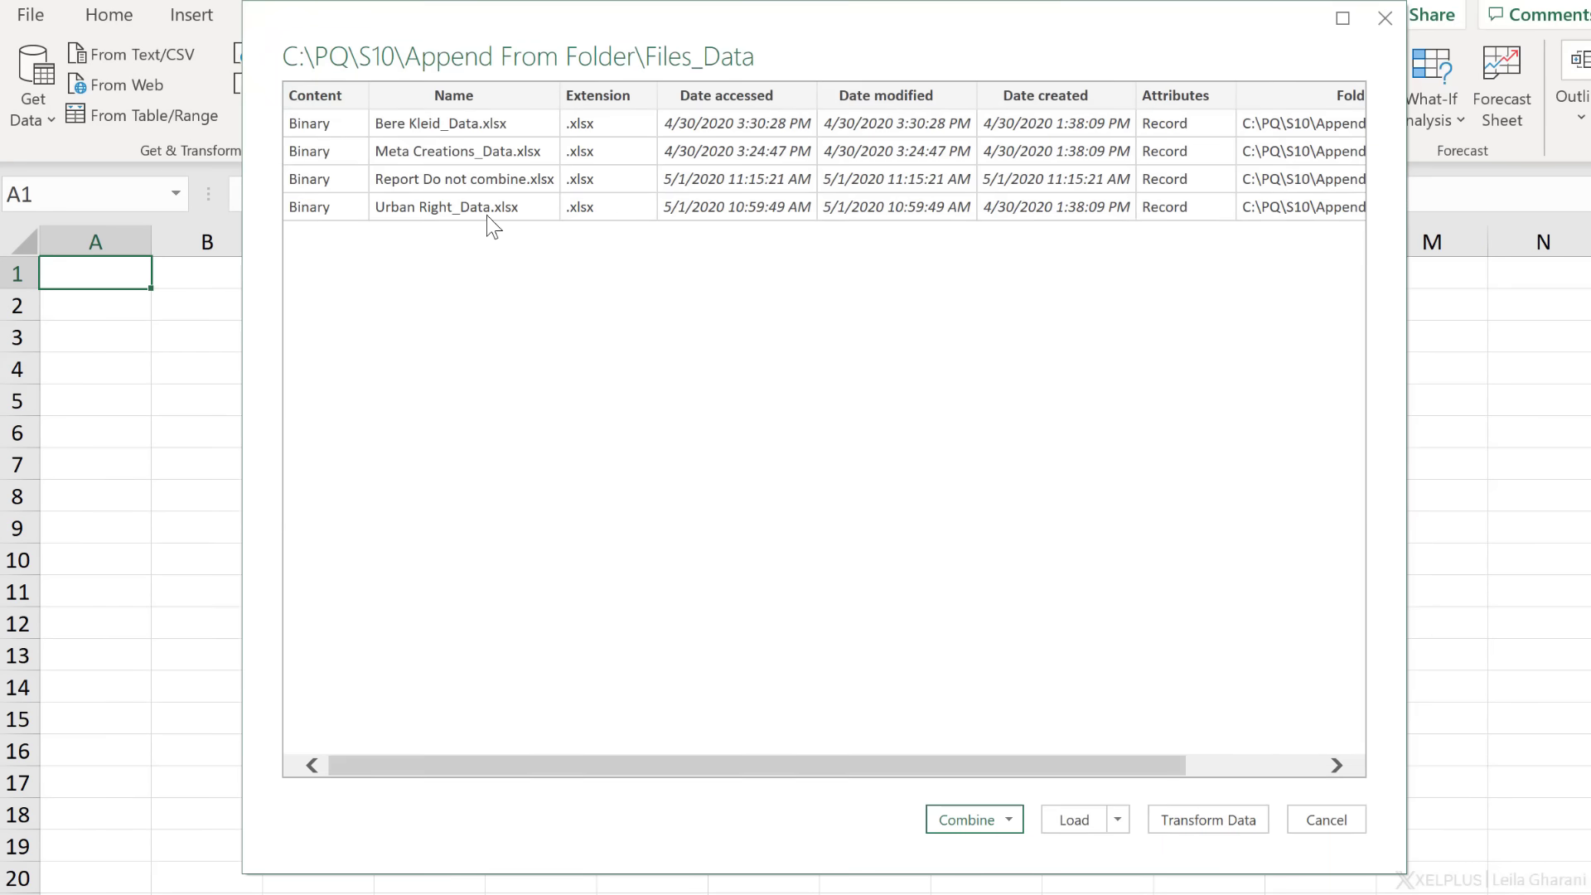
pyautogui.moveTo(604, 235)
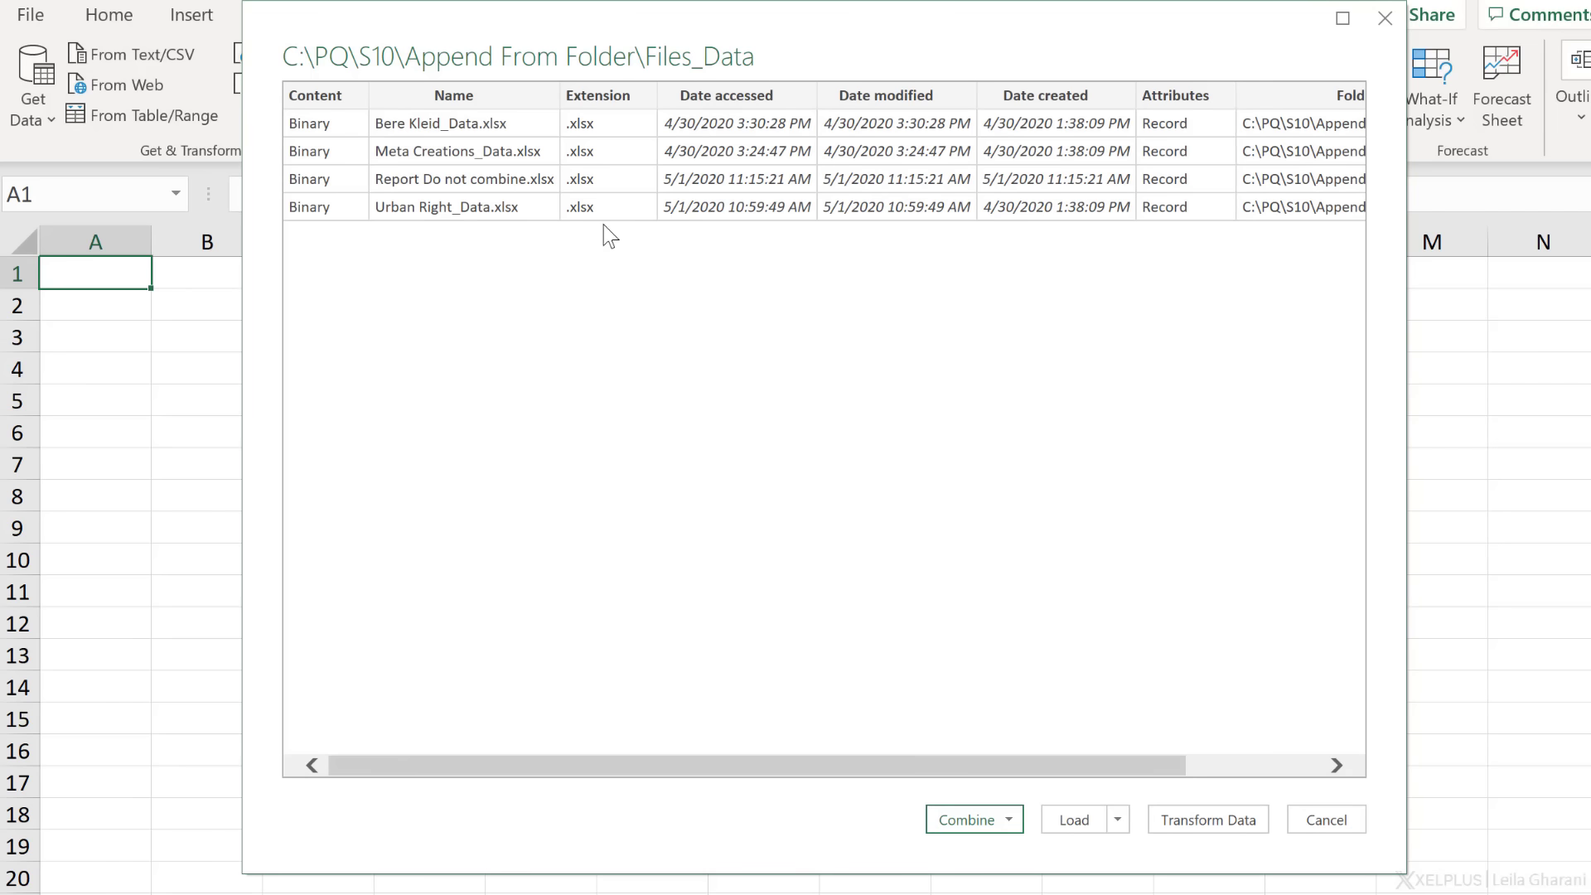
pyautogui.moveTo(838, 497)
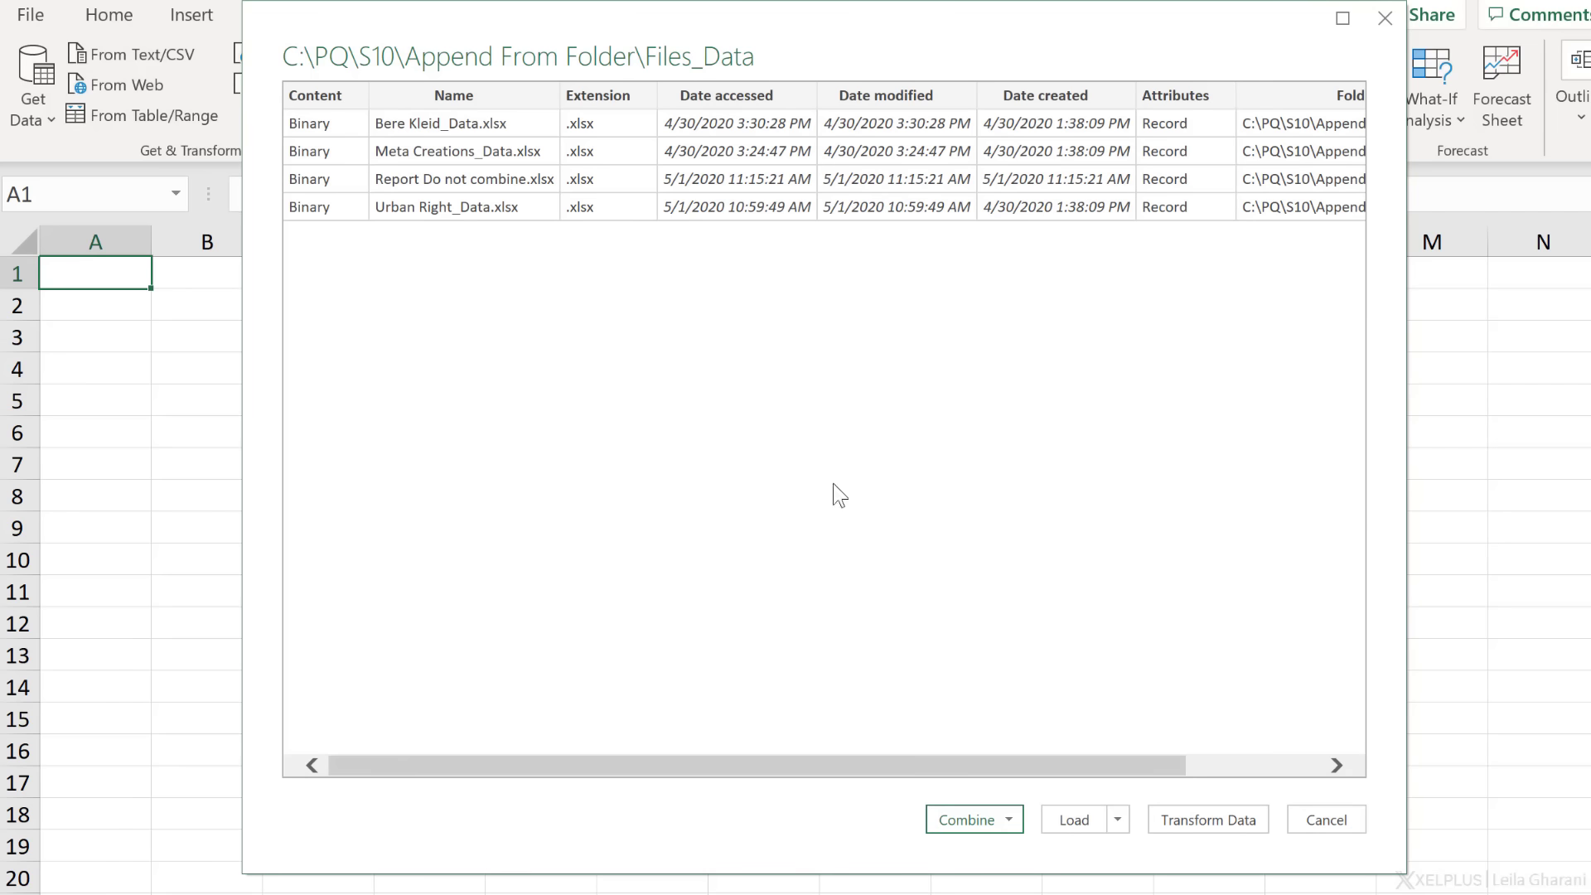
# Check the Combine options, then send the Files_Data file list to the Power Query Editor via Transform Data.
pyautogui.click(1008, 819)
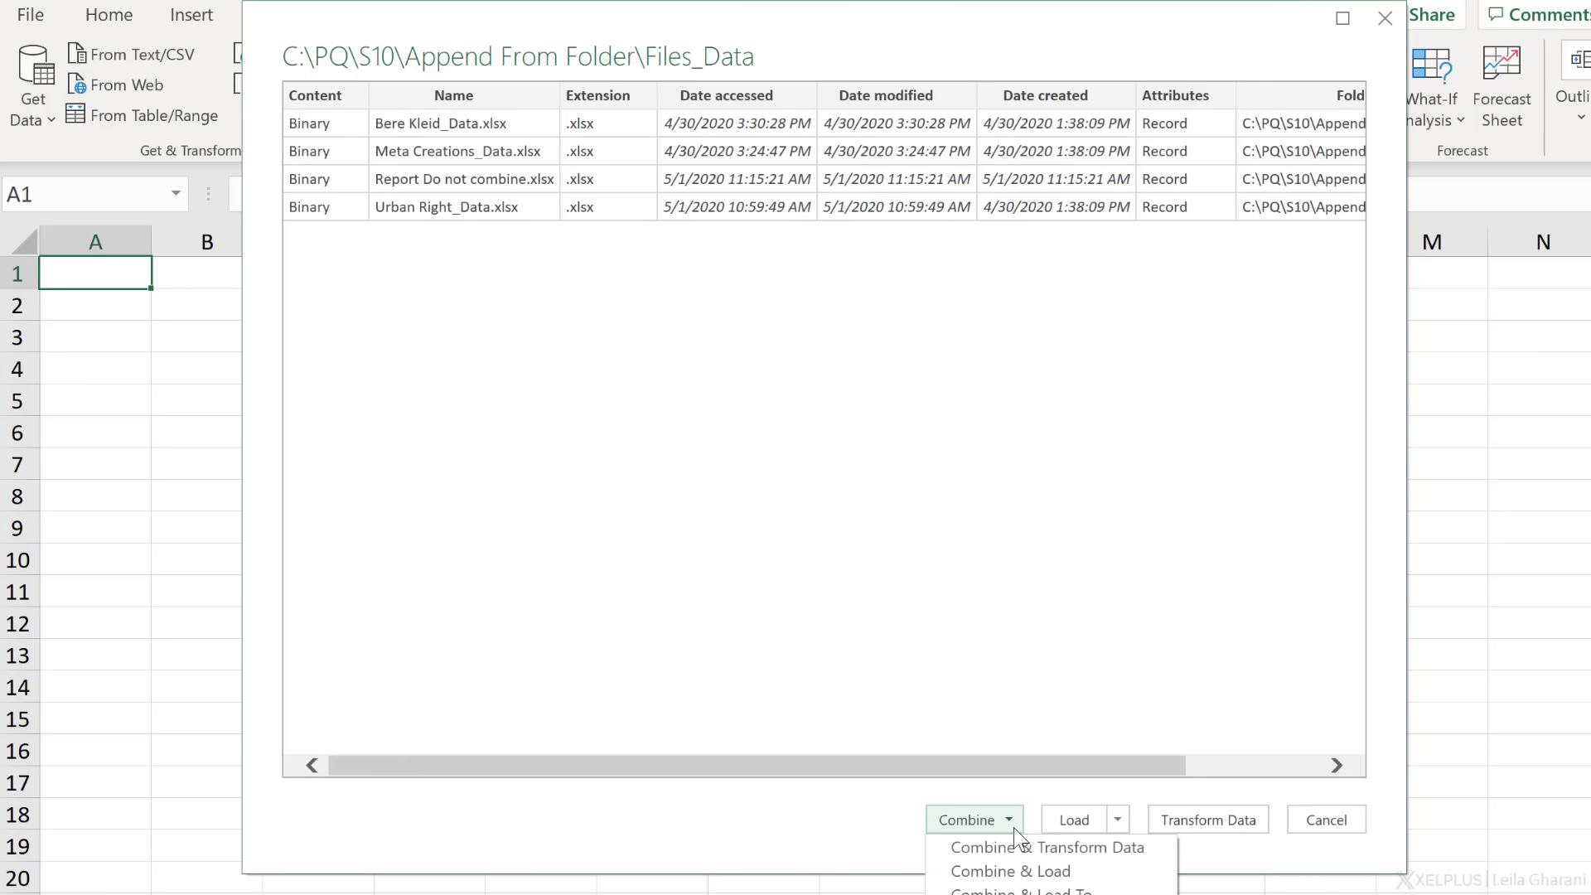
pyautogui.moveTo(1006, 872)
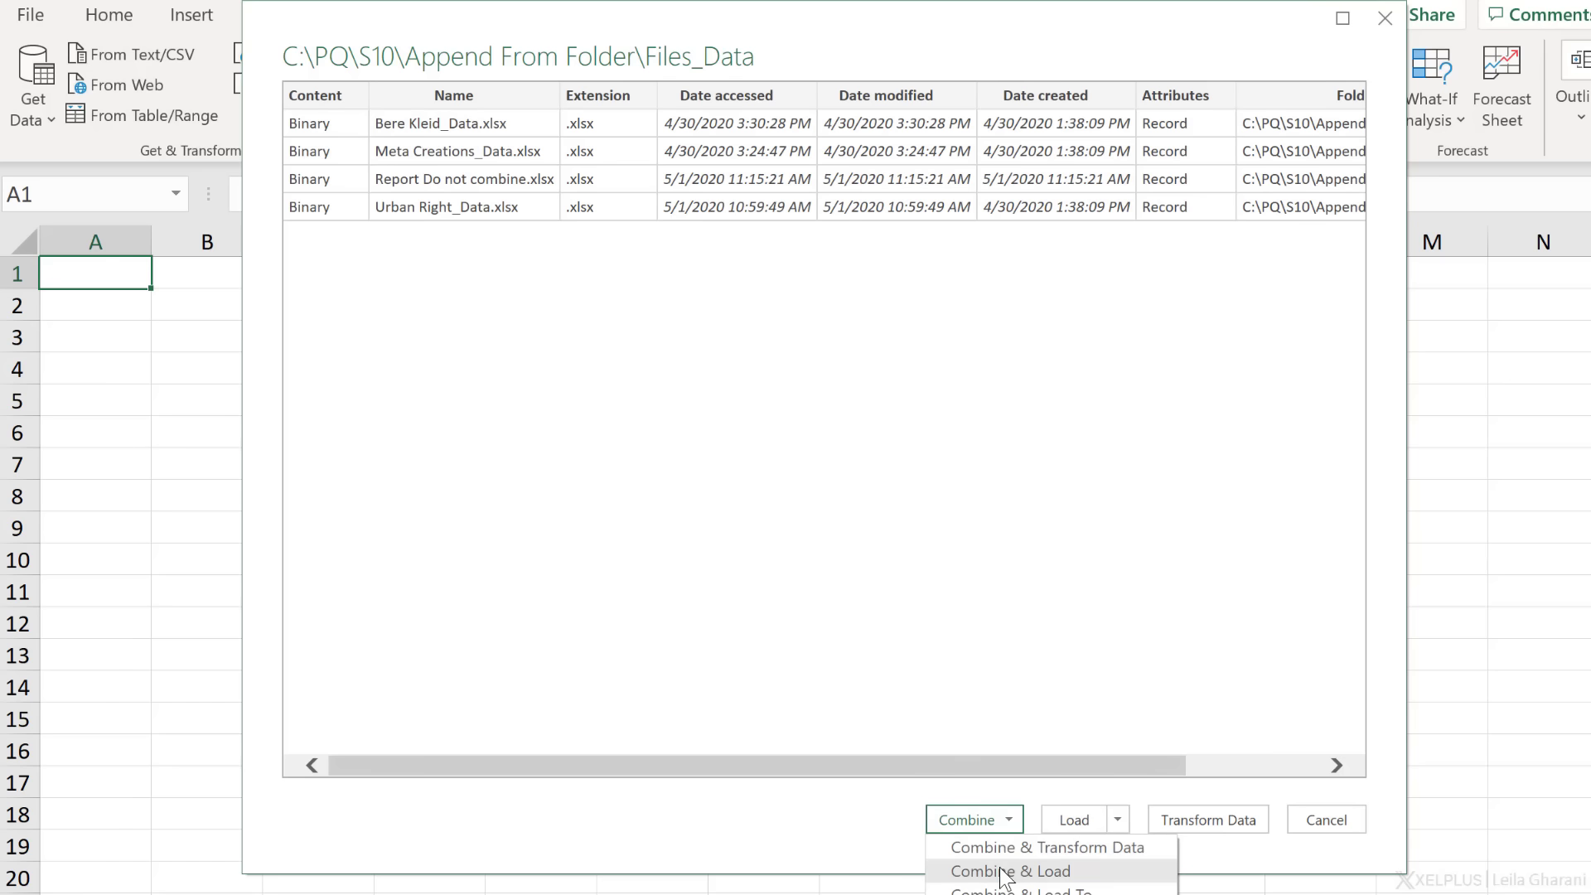
pyautogui.moveTo(865, 500)
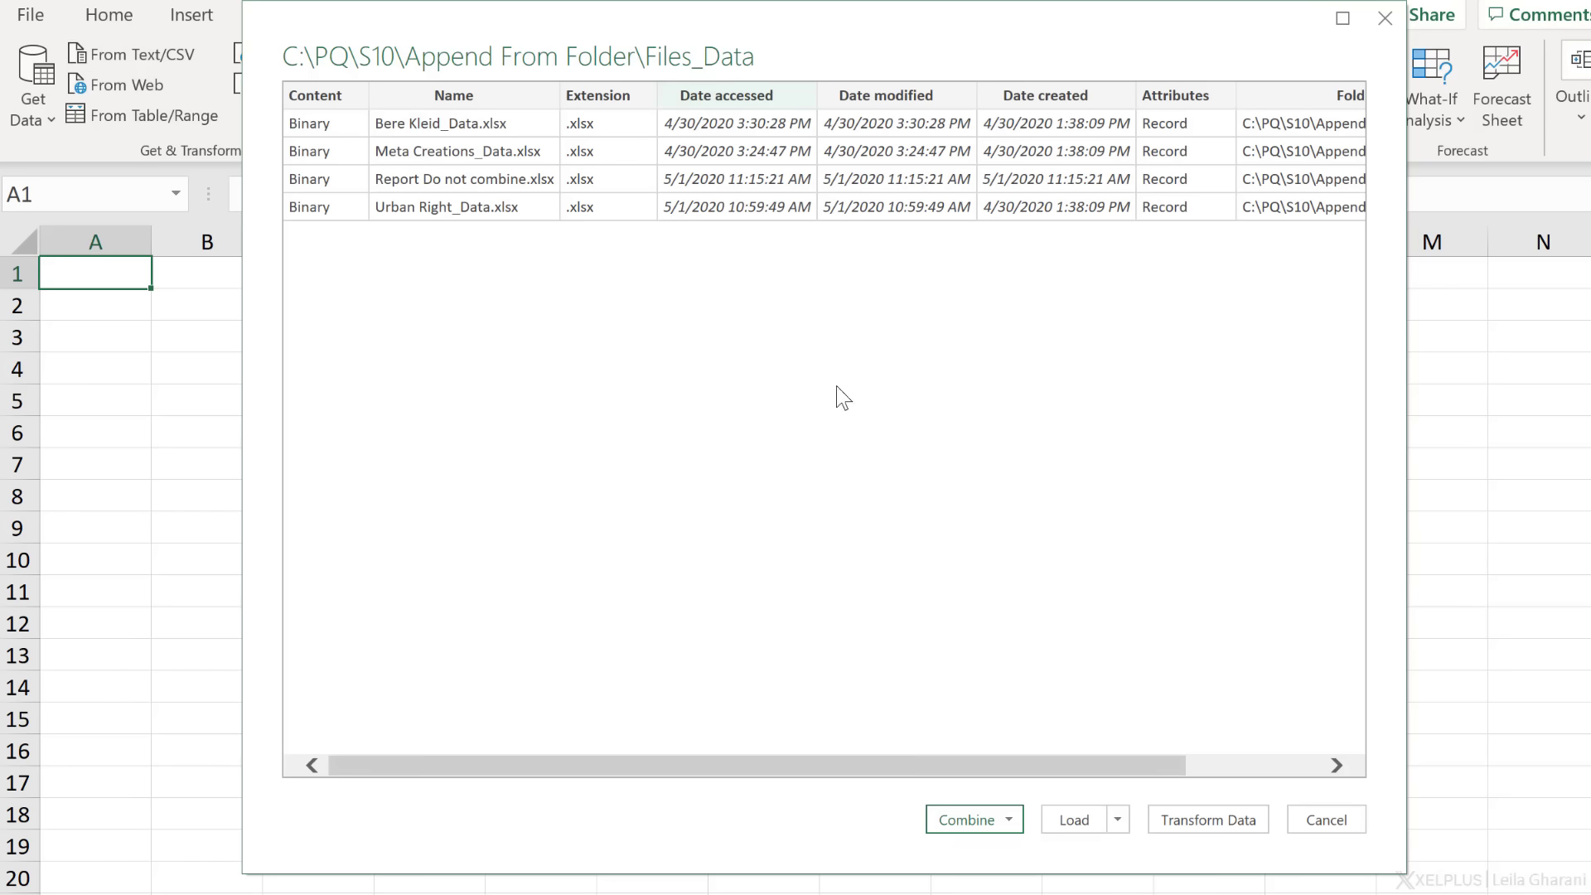
pyautogui.click(1326, 819)
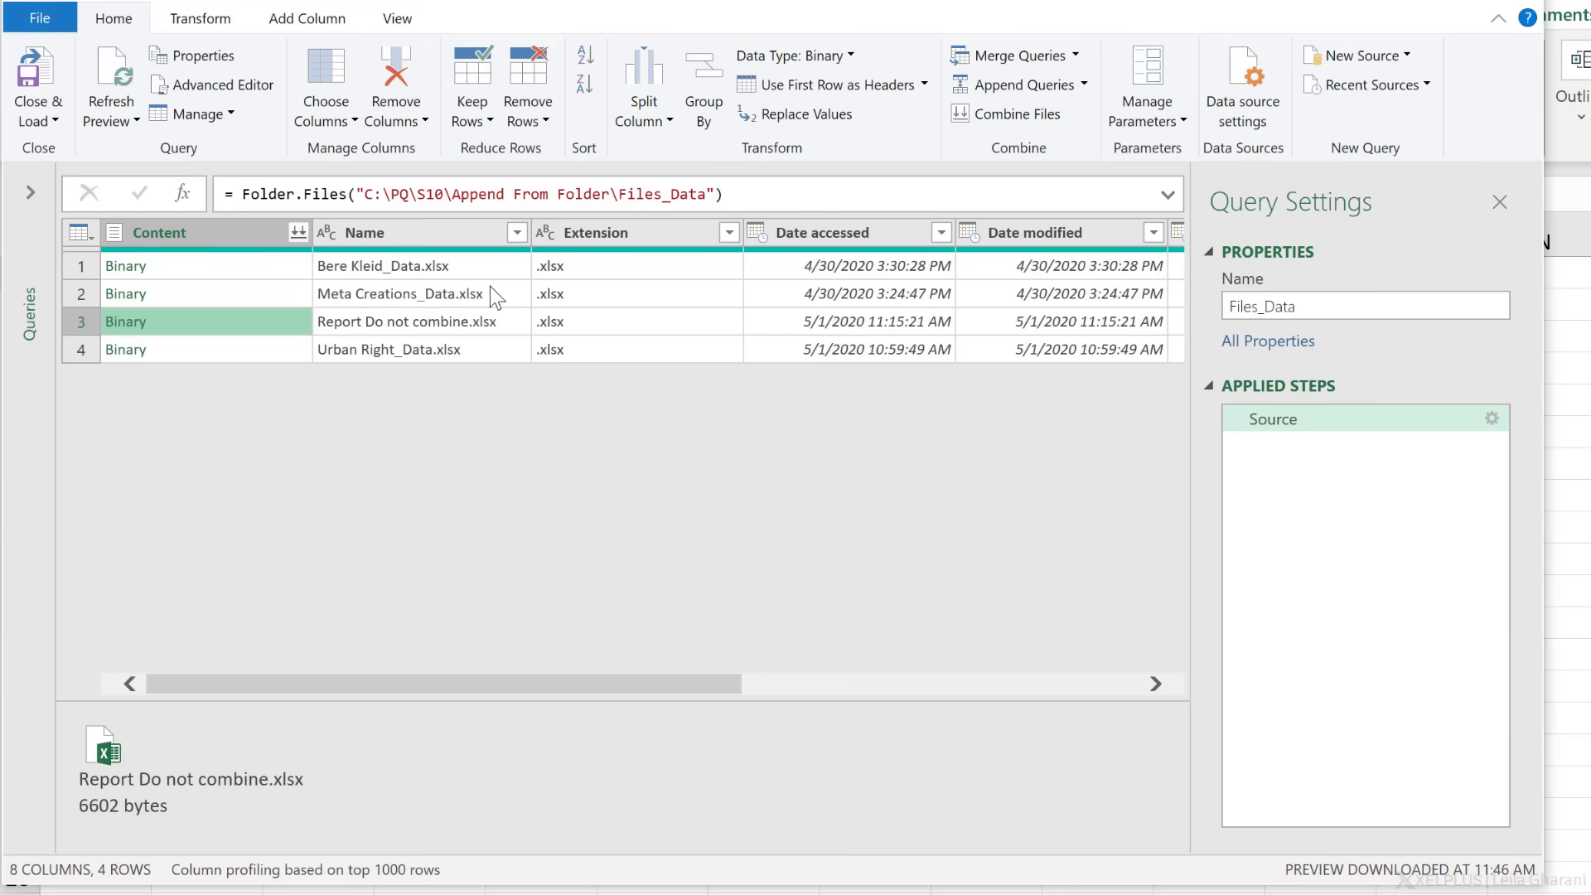
pyautogui.moveTo(490, 353)
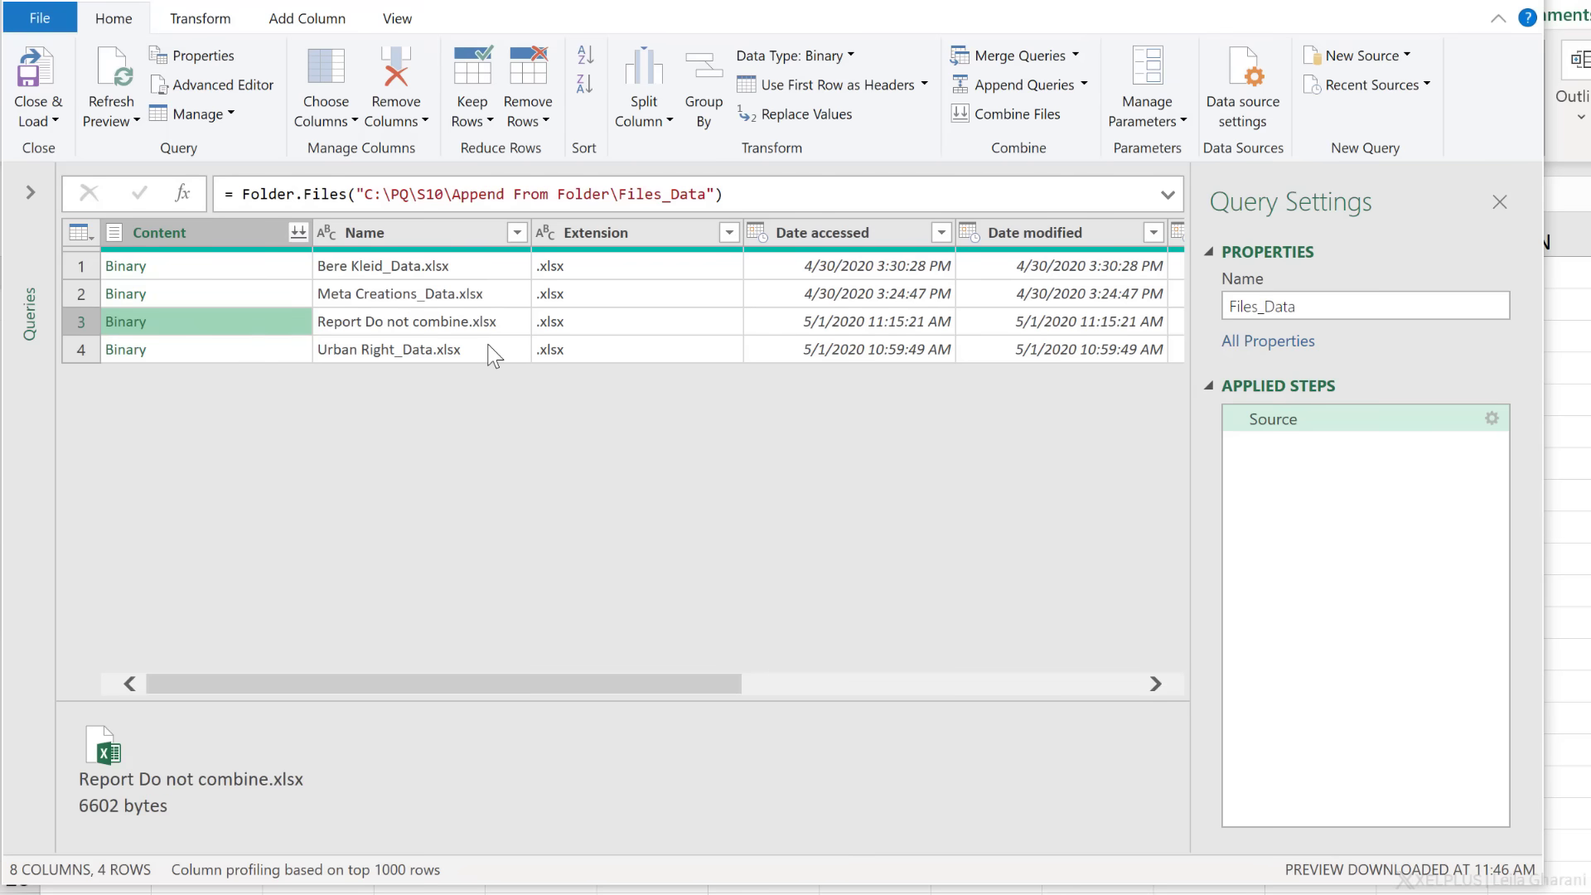
pyautogui.moveTo(441, 308)
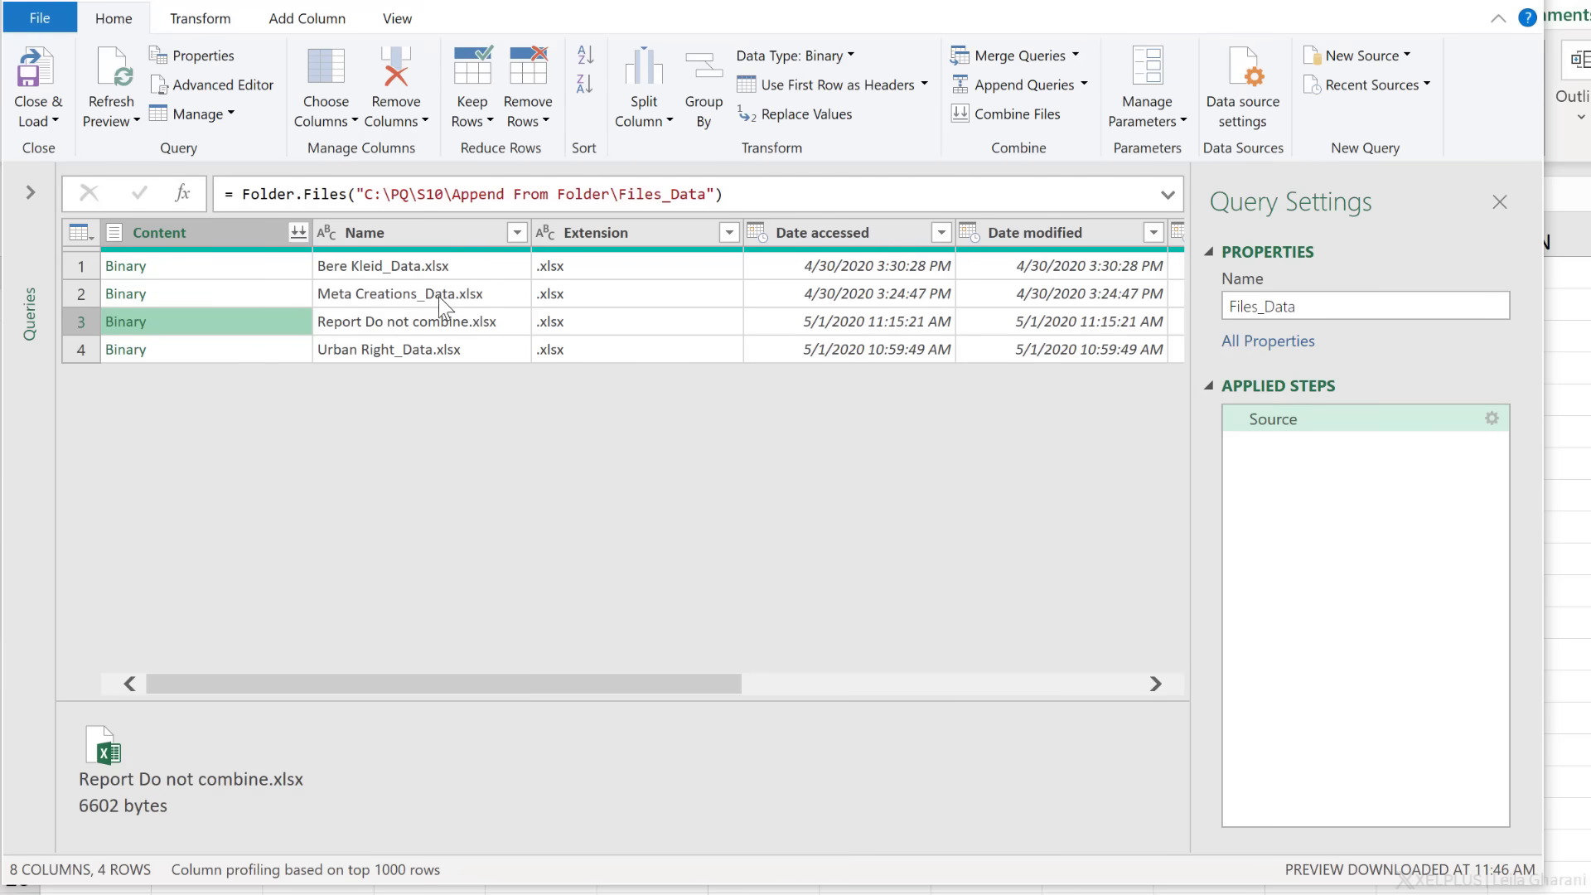
# Filter Name to contain '_Data' and Extension to begin with '.xls', leaving three workbooks.
pyautogui.click(517, 232)
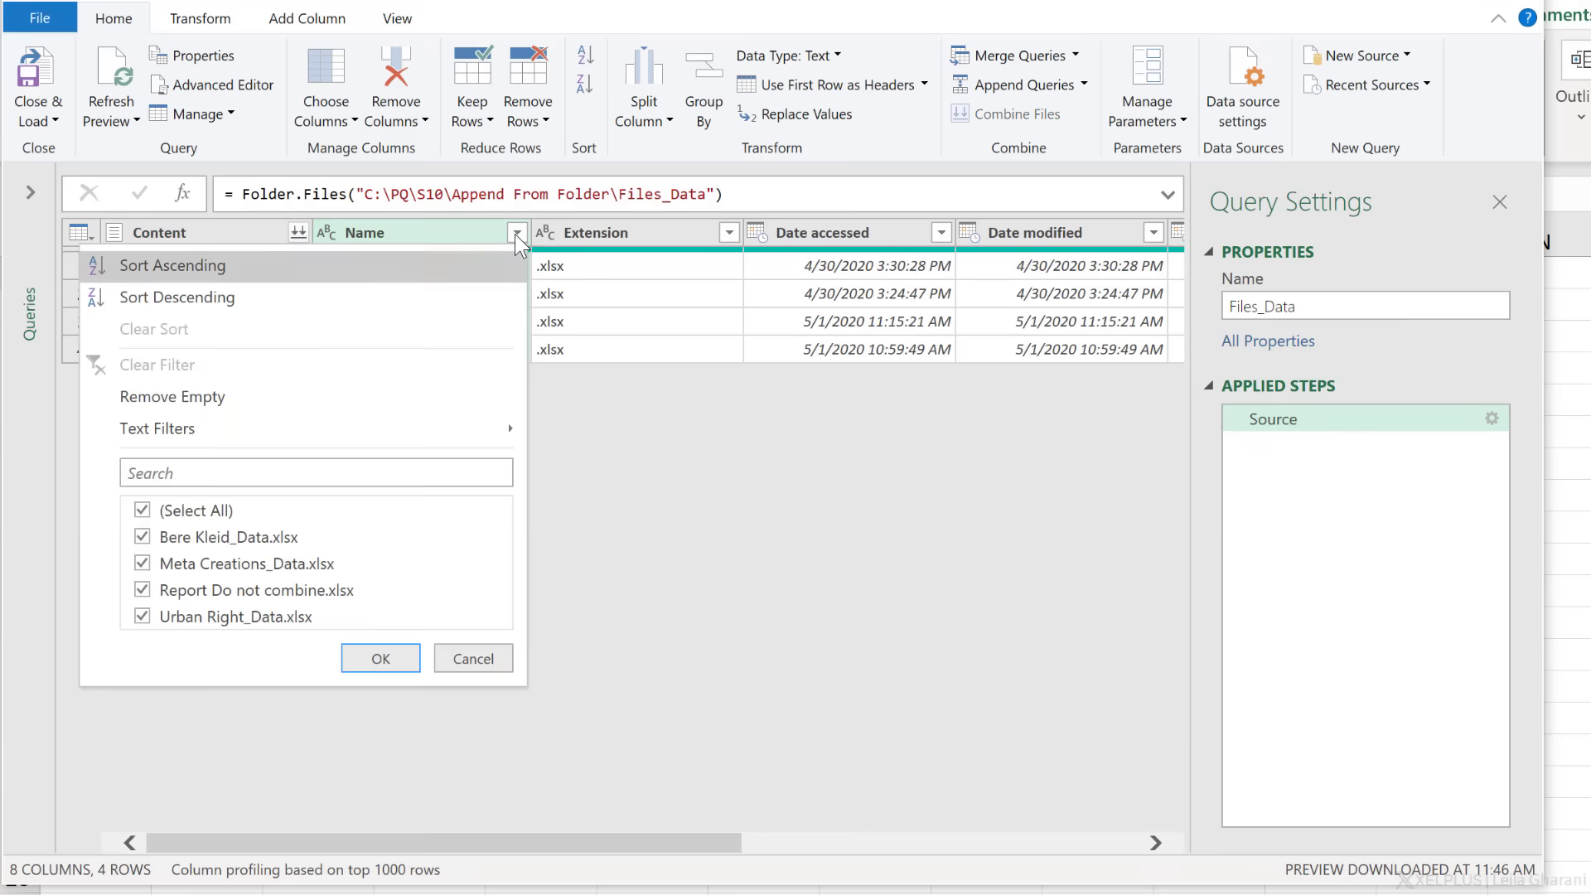
pyautogui.moveTo(346, 438)
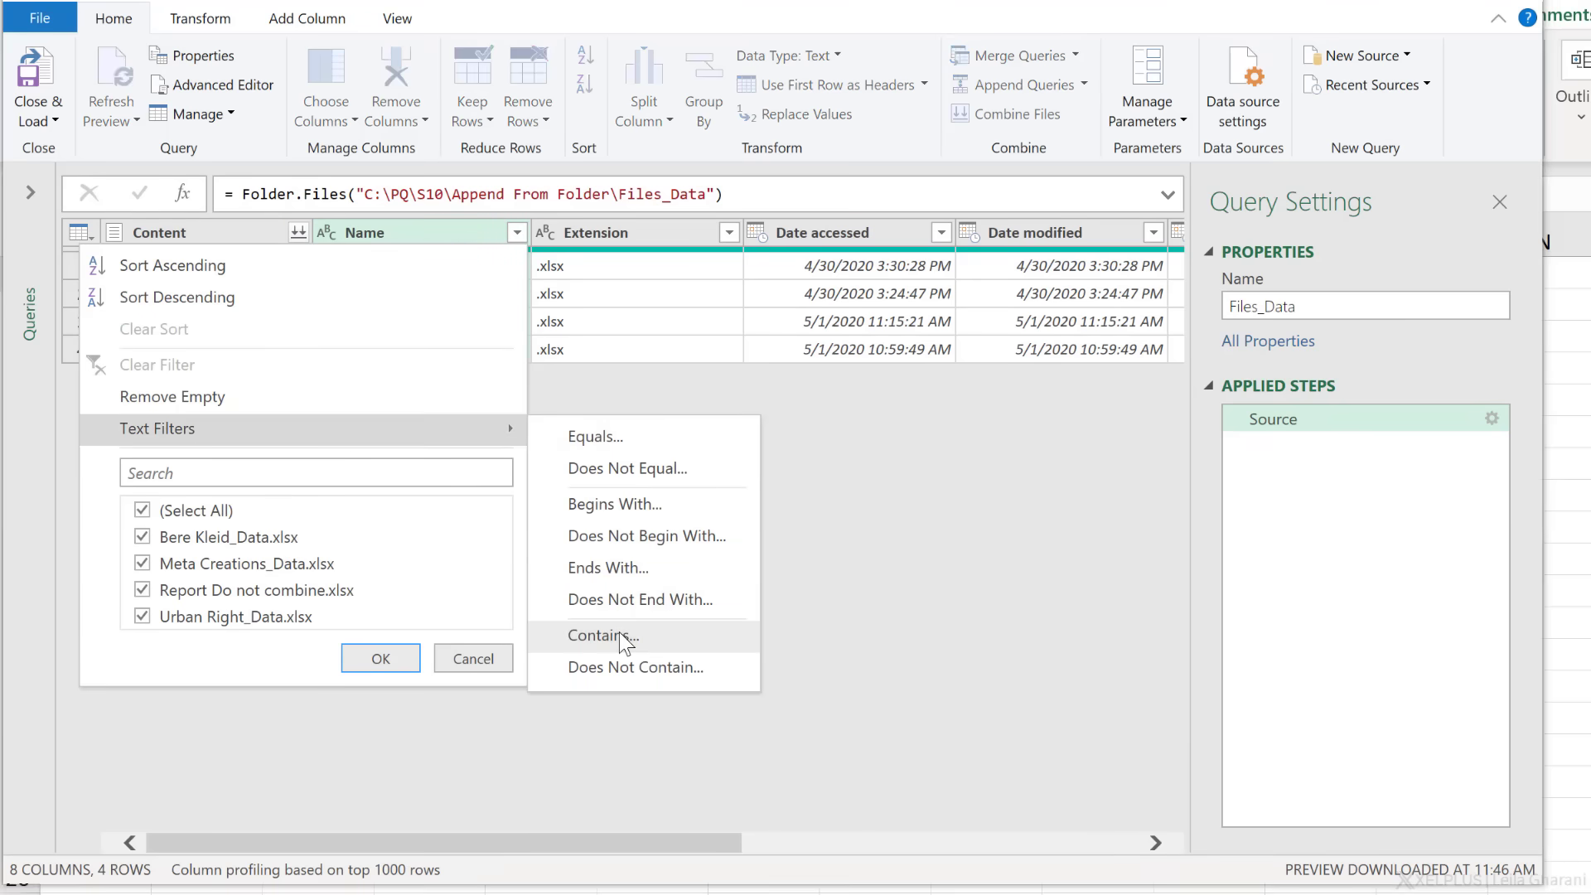
pyautogui.click(604, 636)
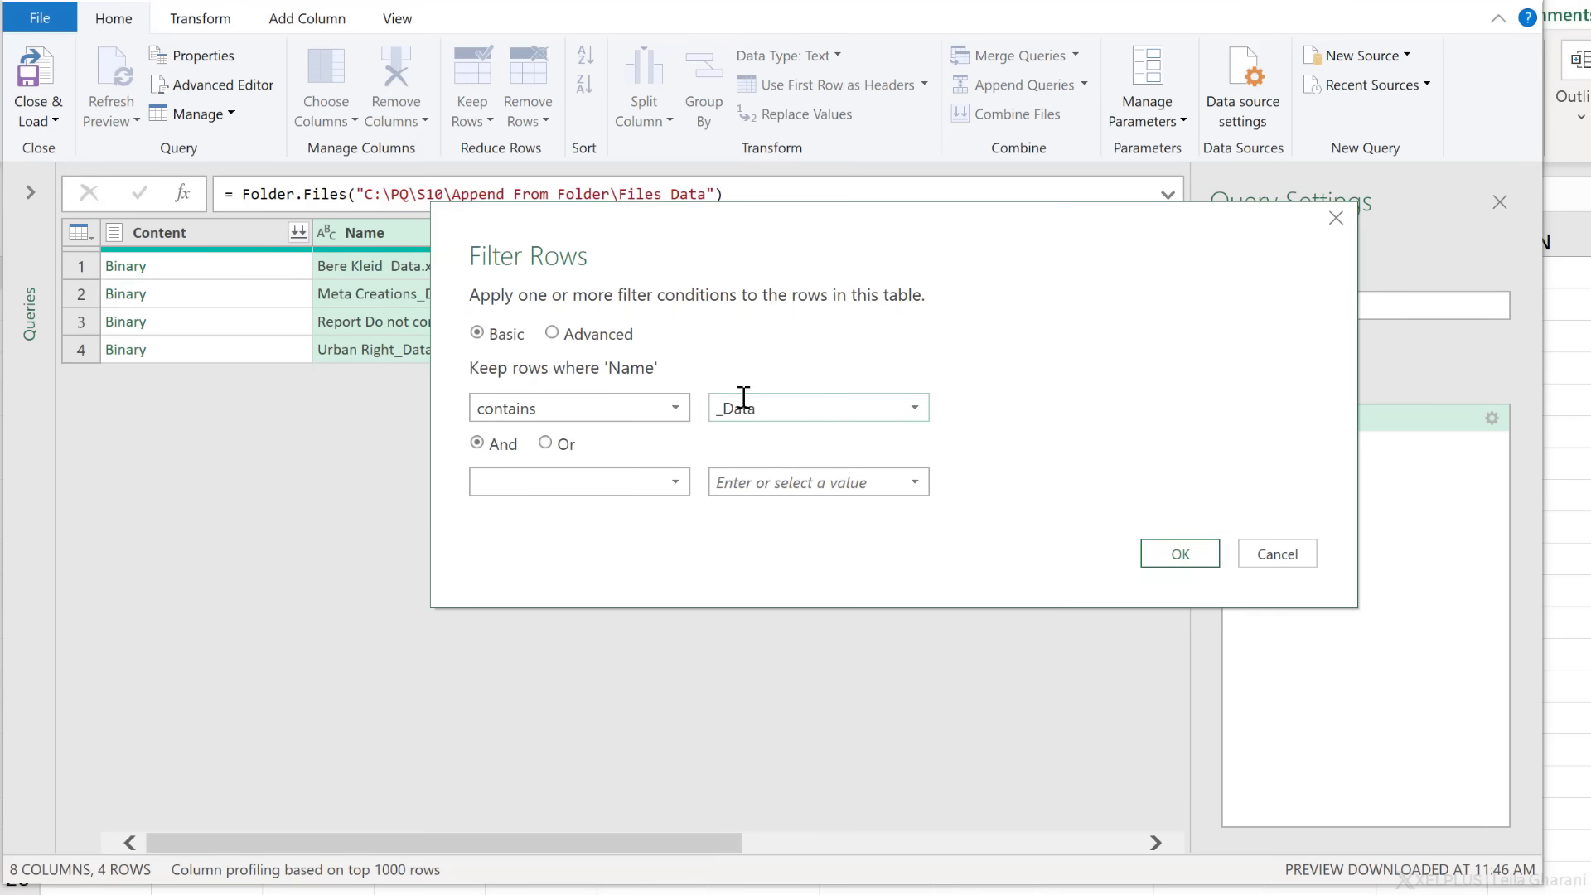
pyautogui.click(1180, 553)
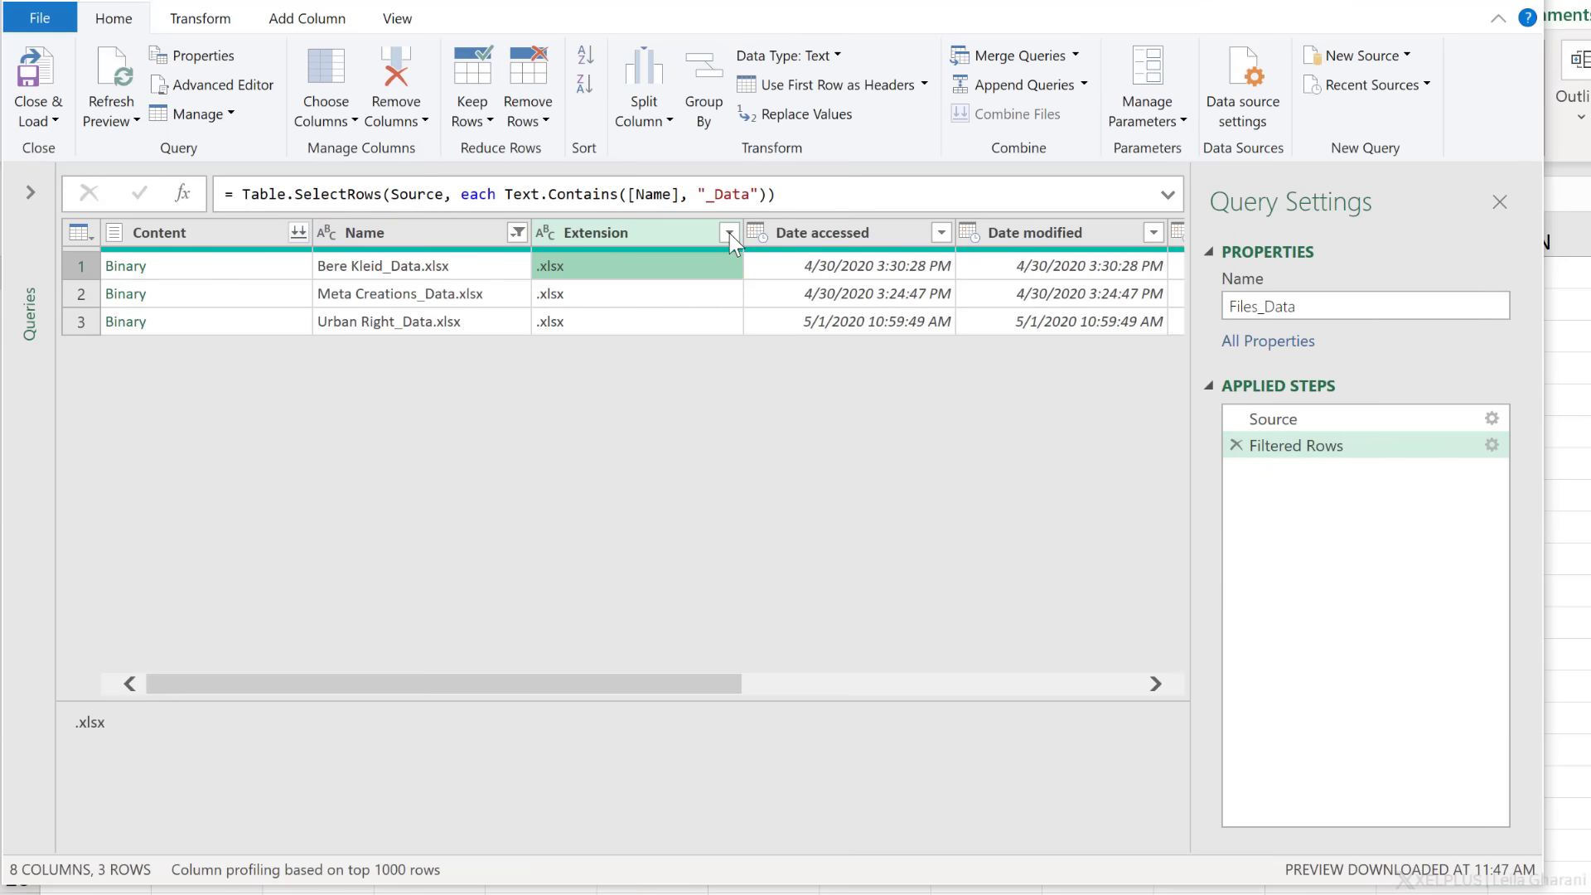
pyautogui.click(729, 232)
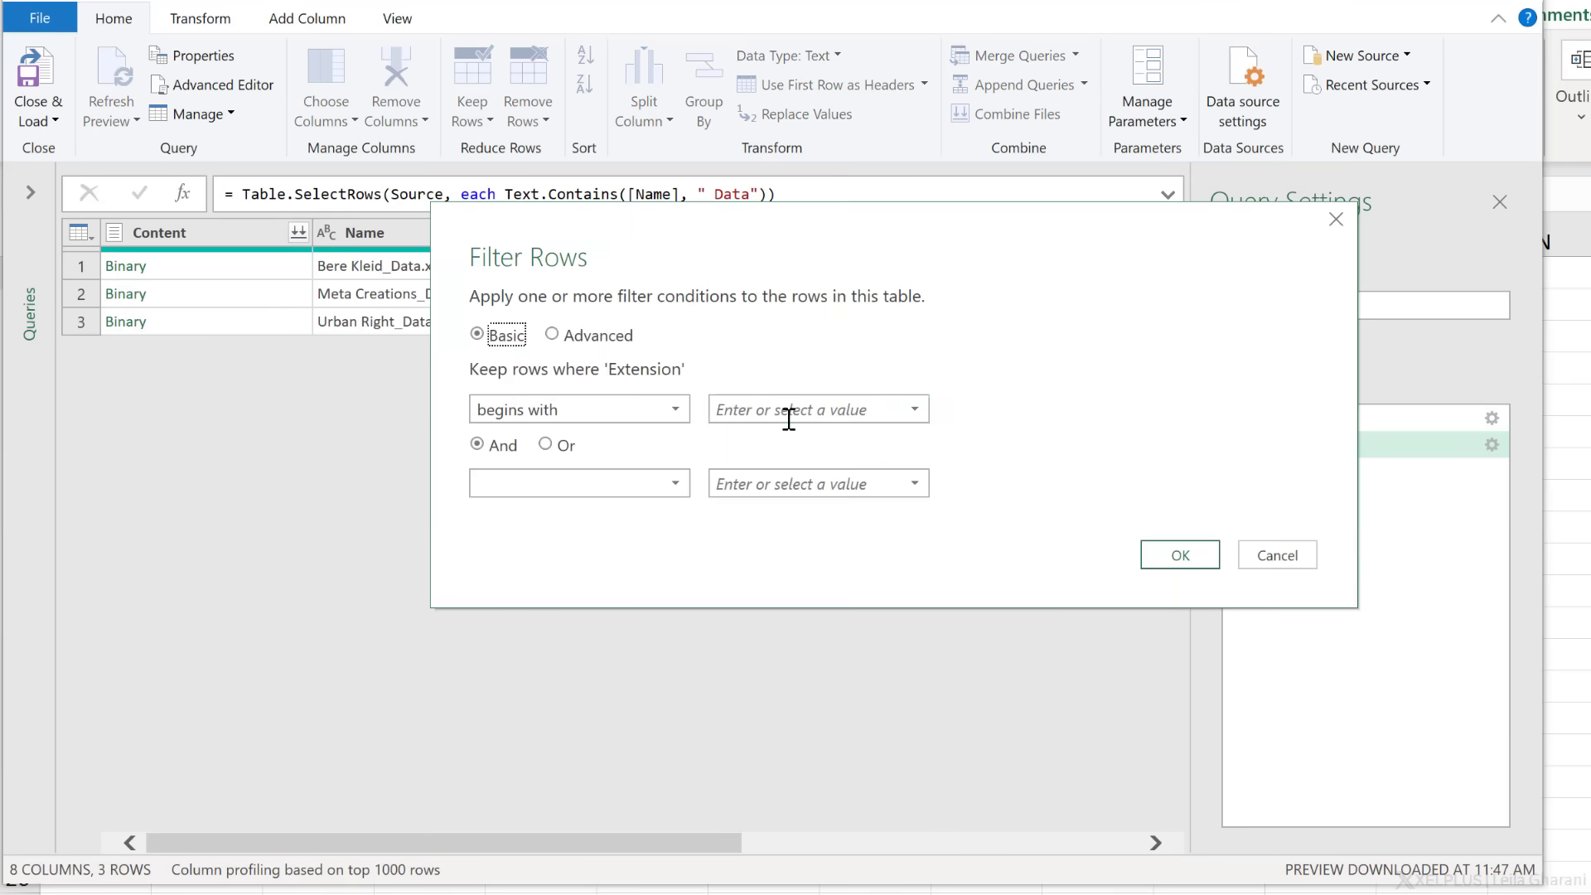
pyautogui.click(1180, 554)
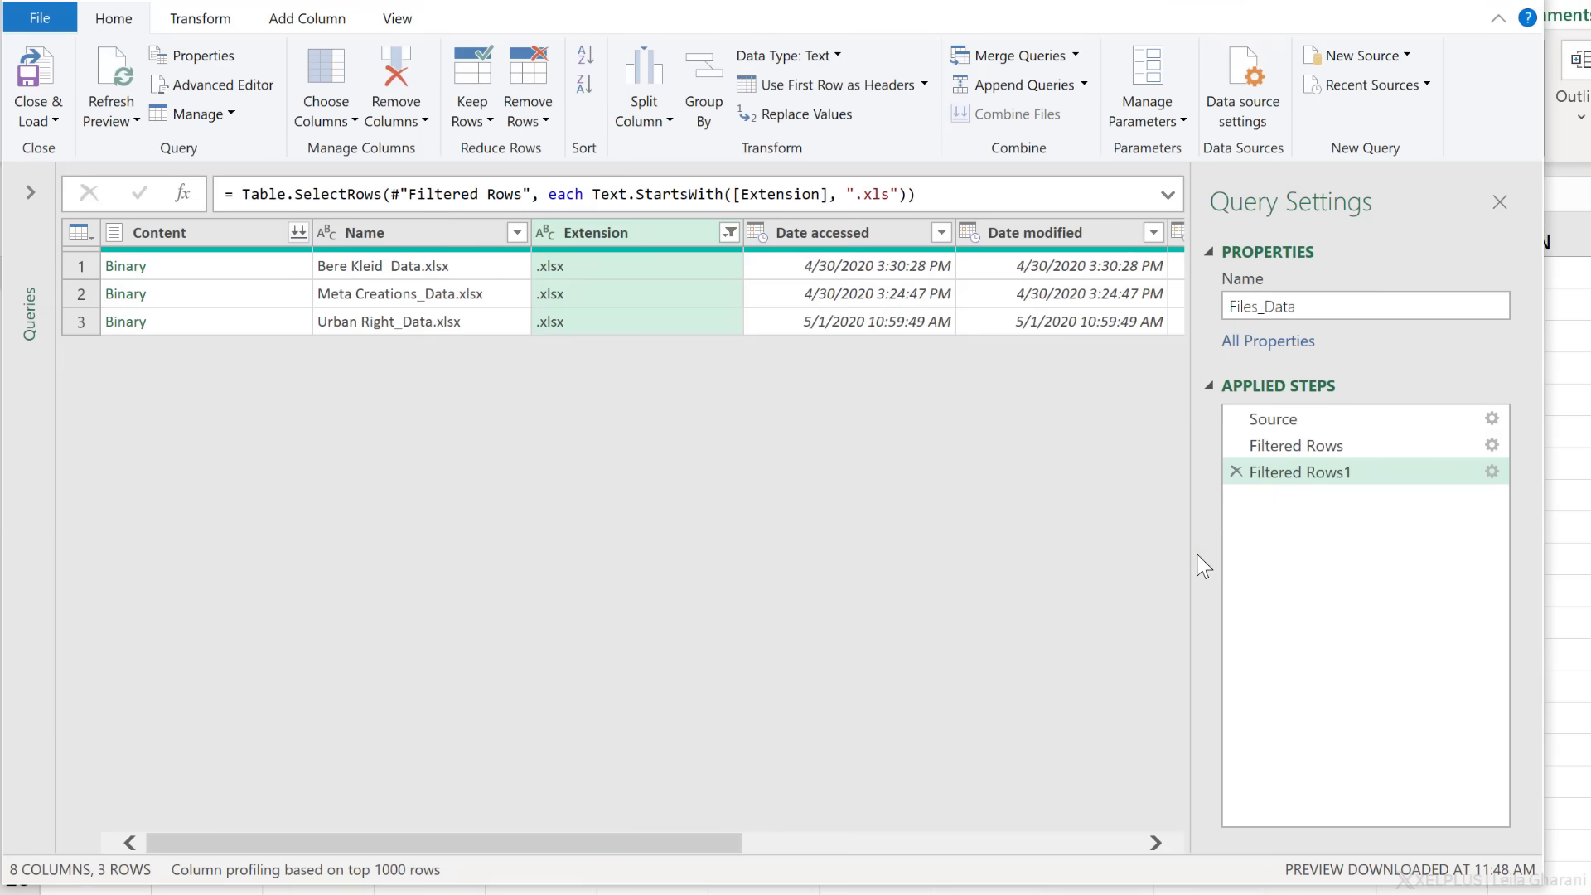
pyautogui.moveTo(1296, 478)
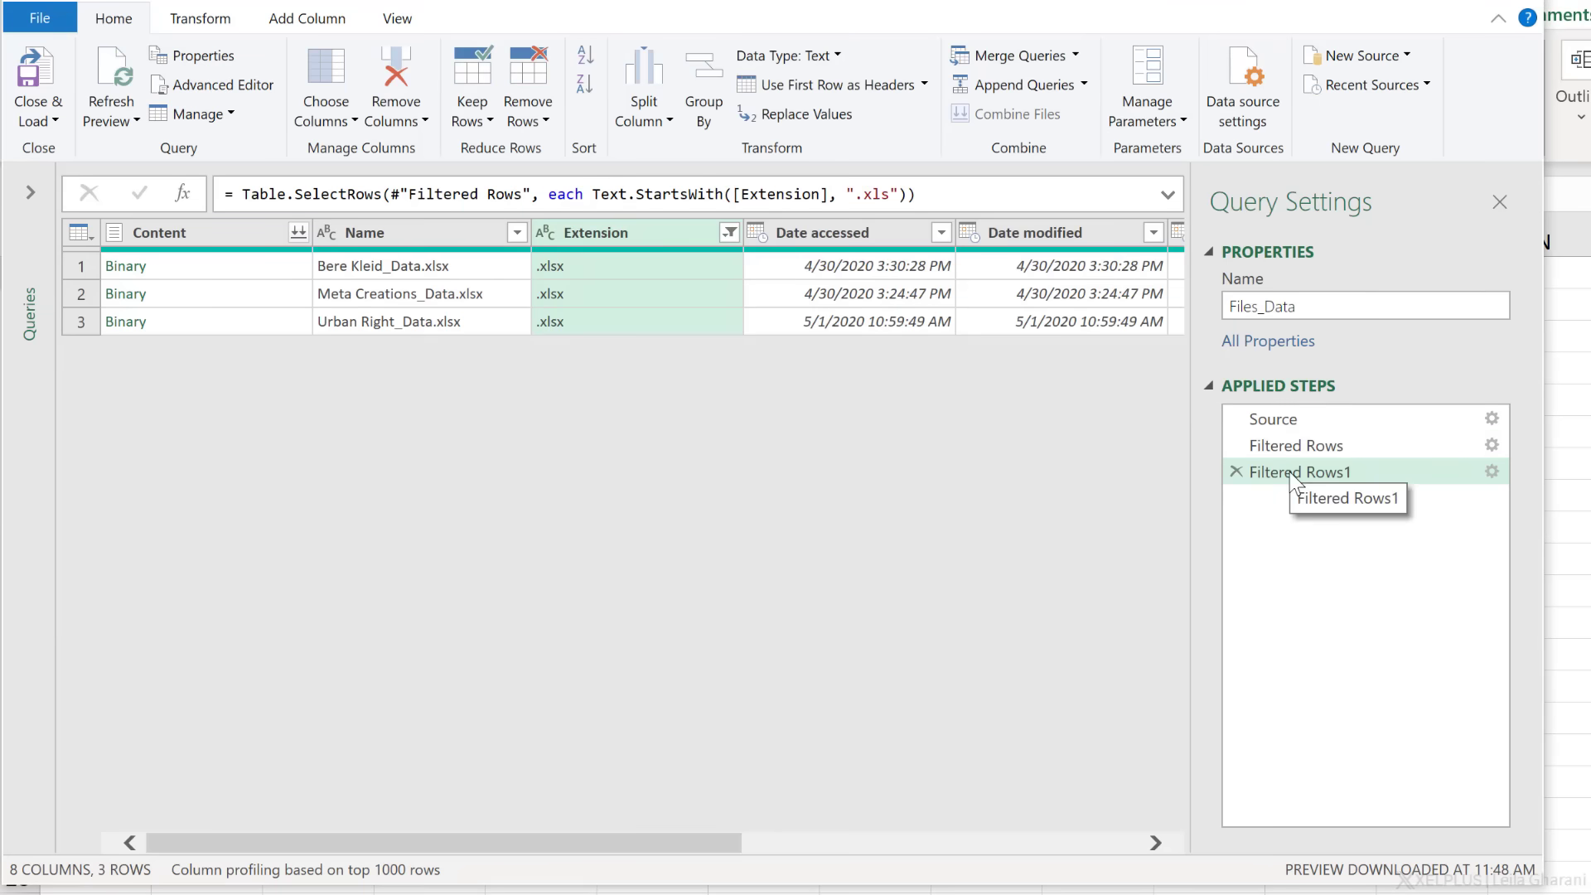
pyautogui.moveTo(202, 309)
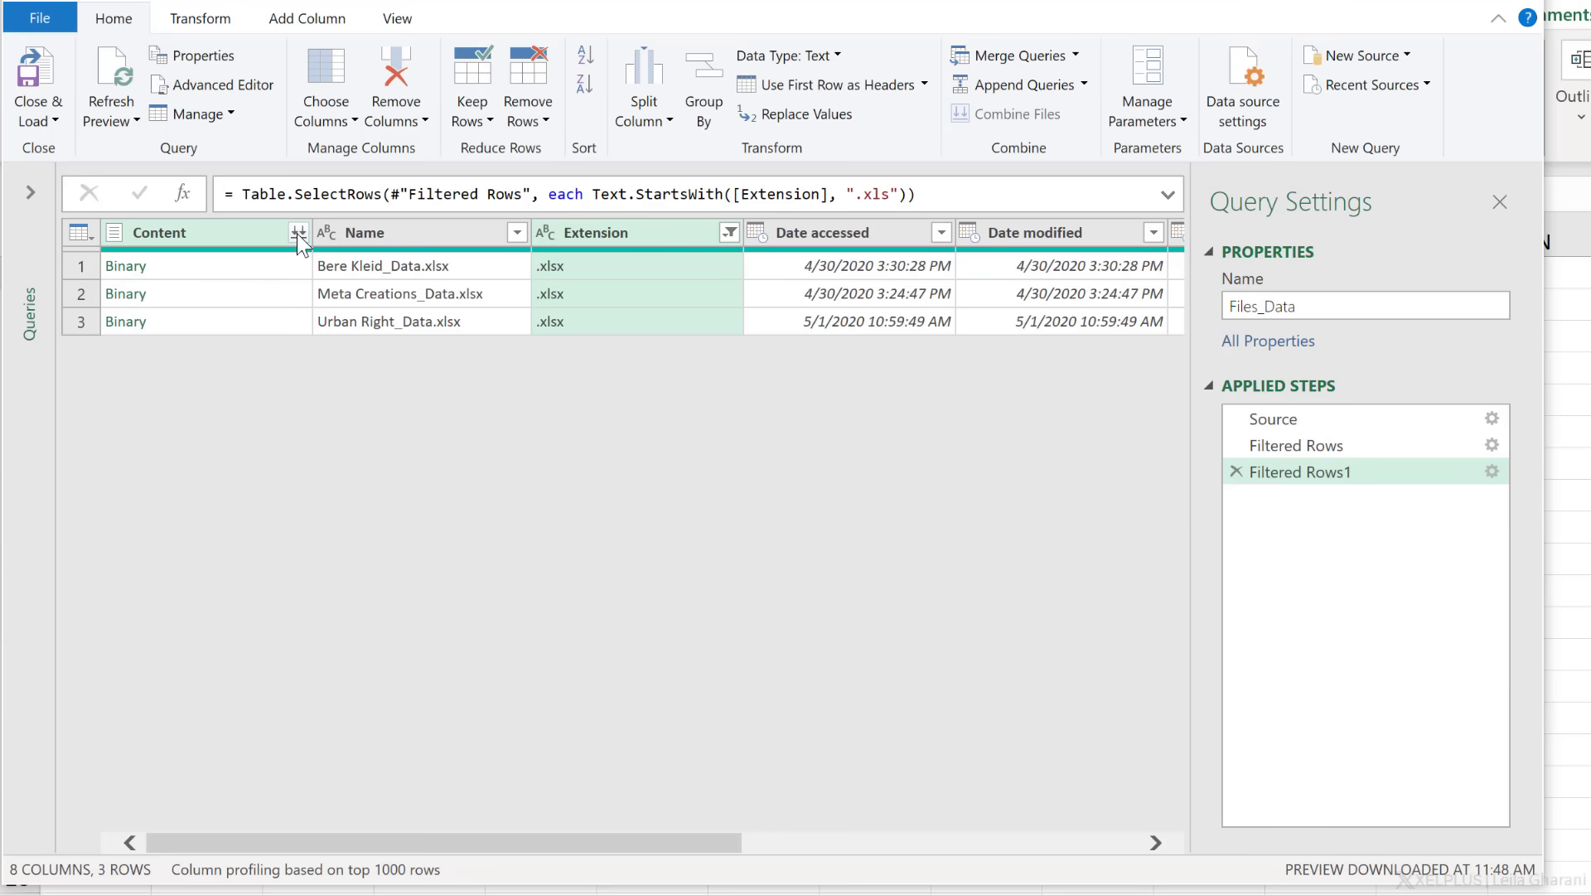
pyautogui.moveTo(295, 232)
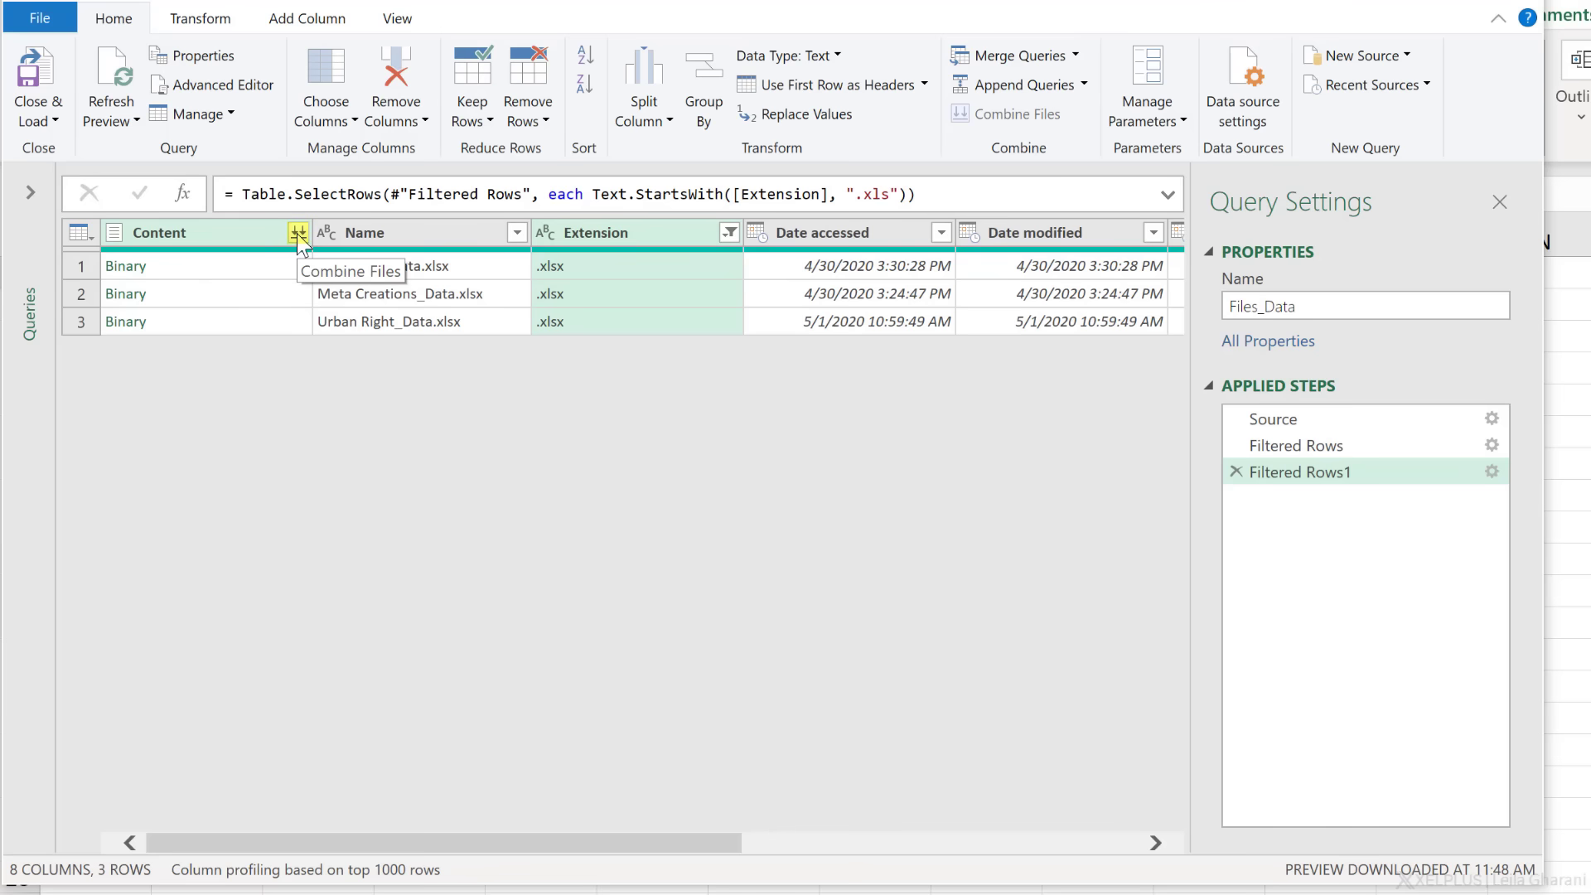
# Start Combine Files from the Content column, keeping First file as sample and selecting the Data sheet.
pyautogui.click(294, 234)
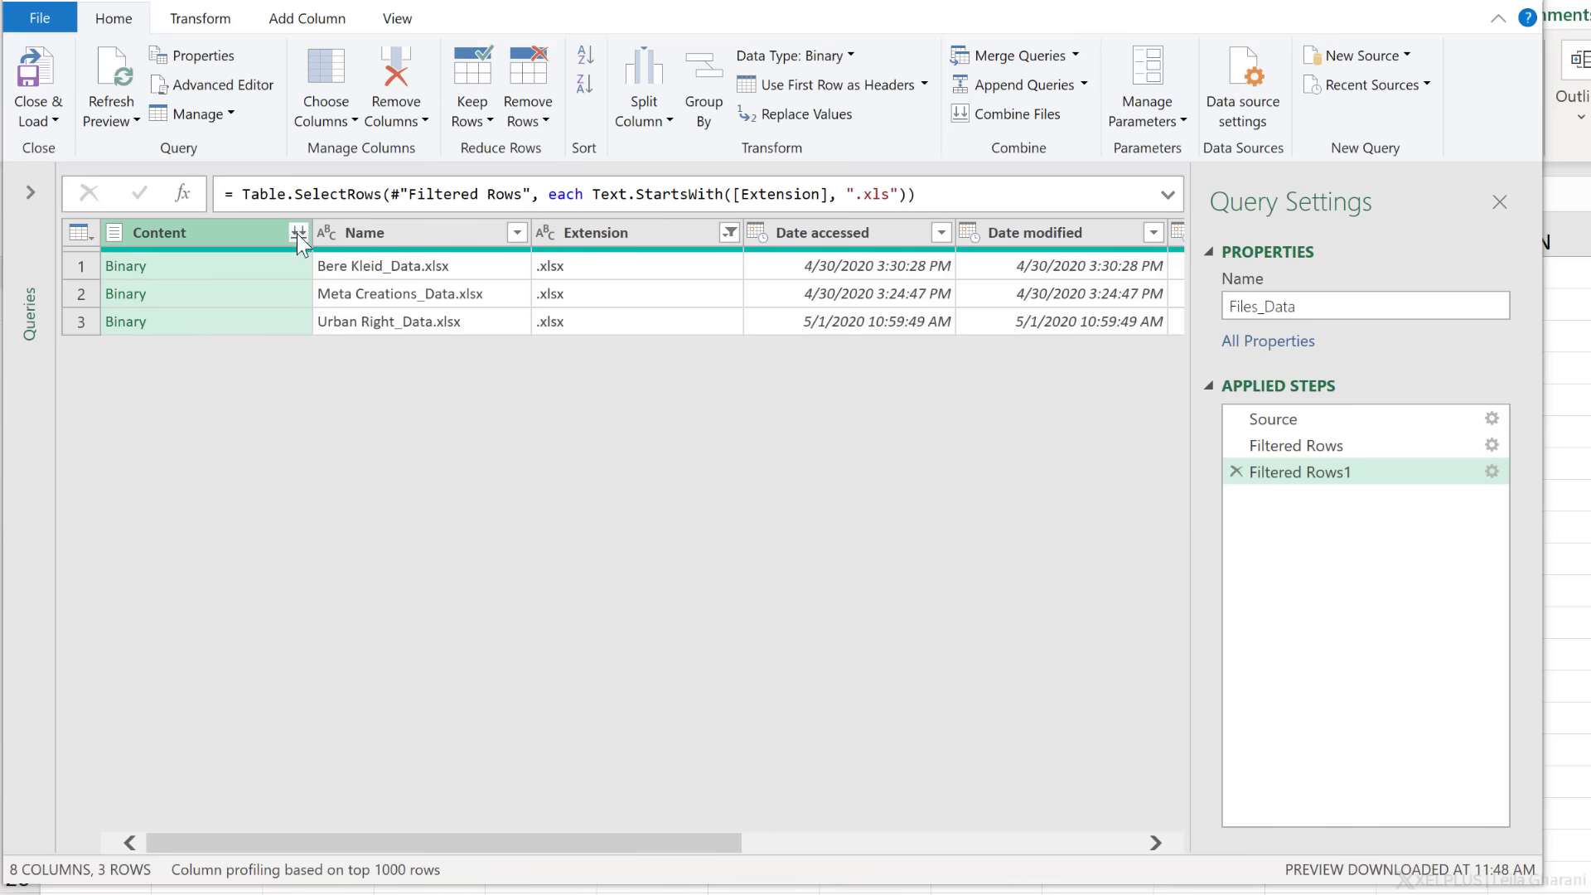
pyautogui.click(297, 232)
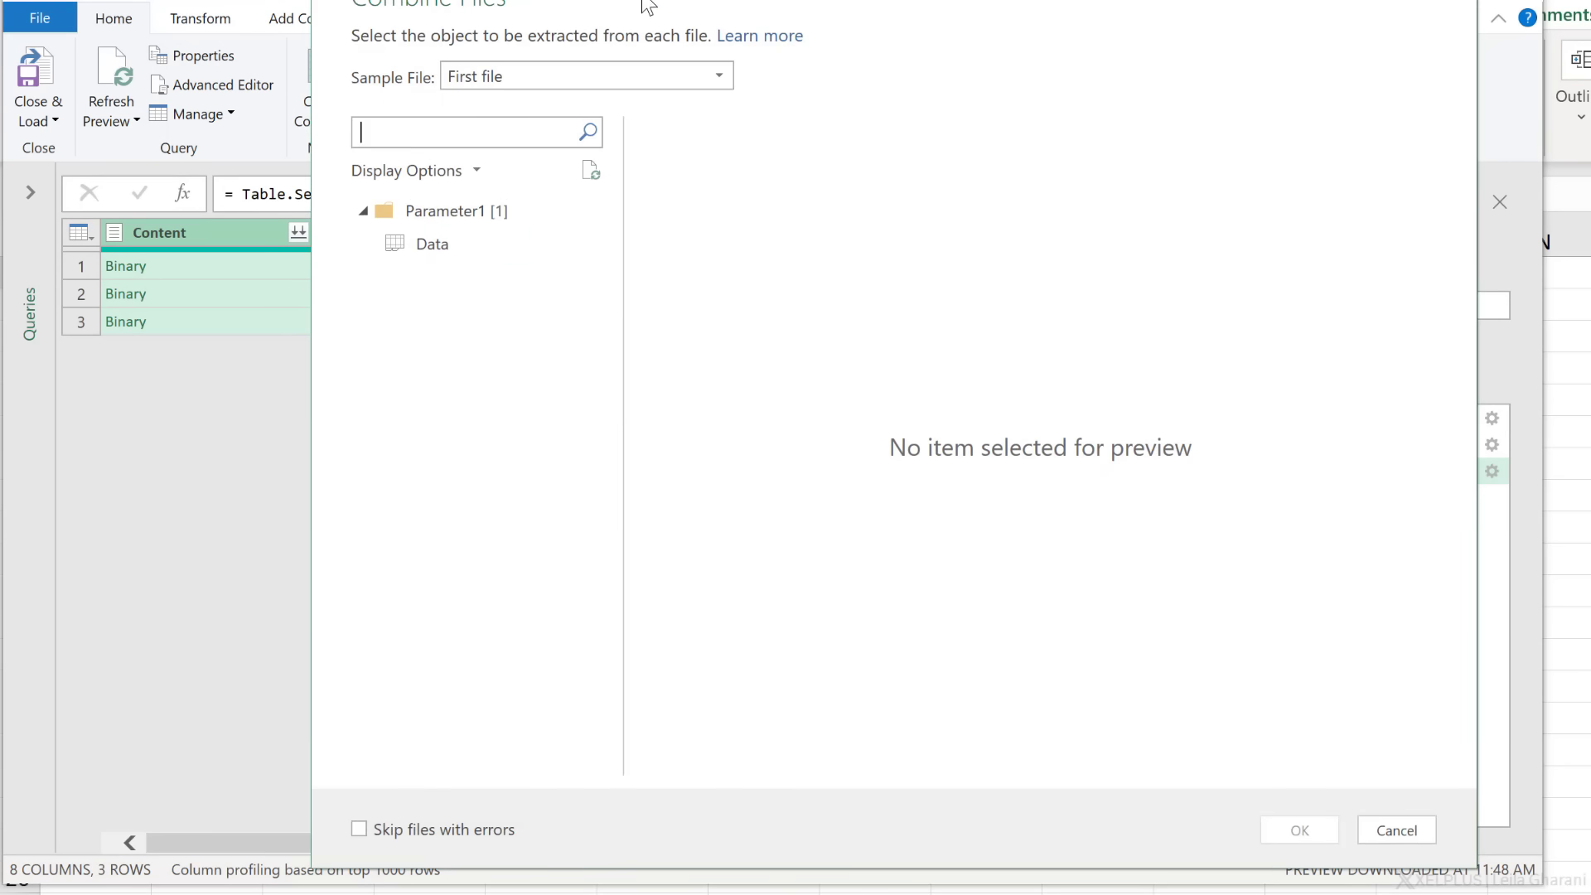
pyautogui.click(391, 270)
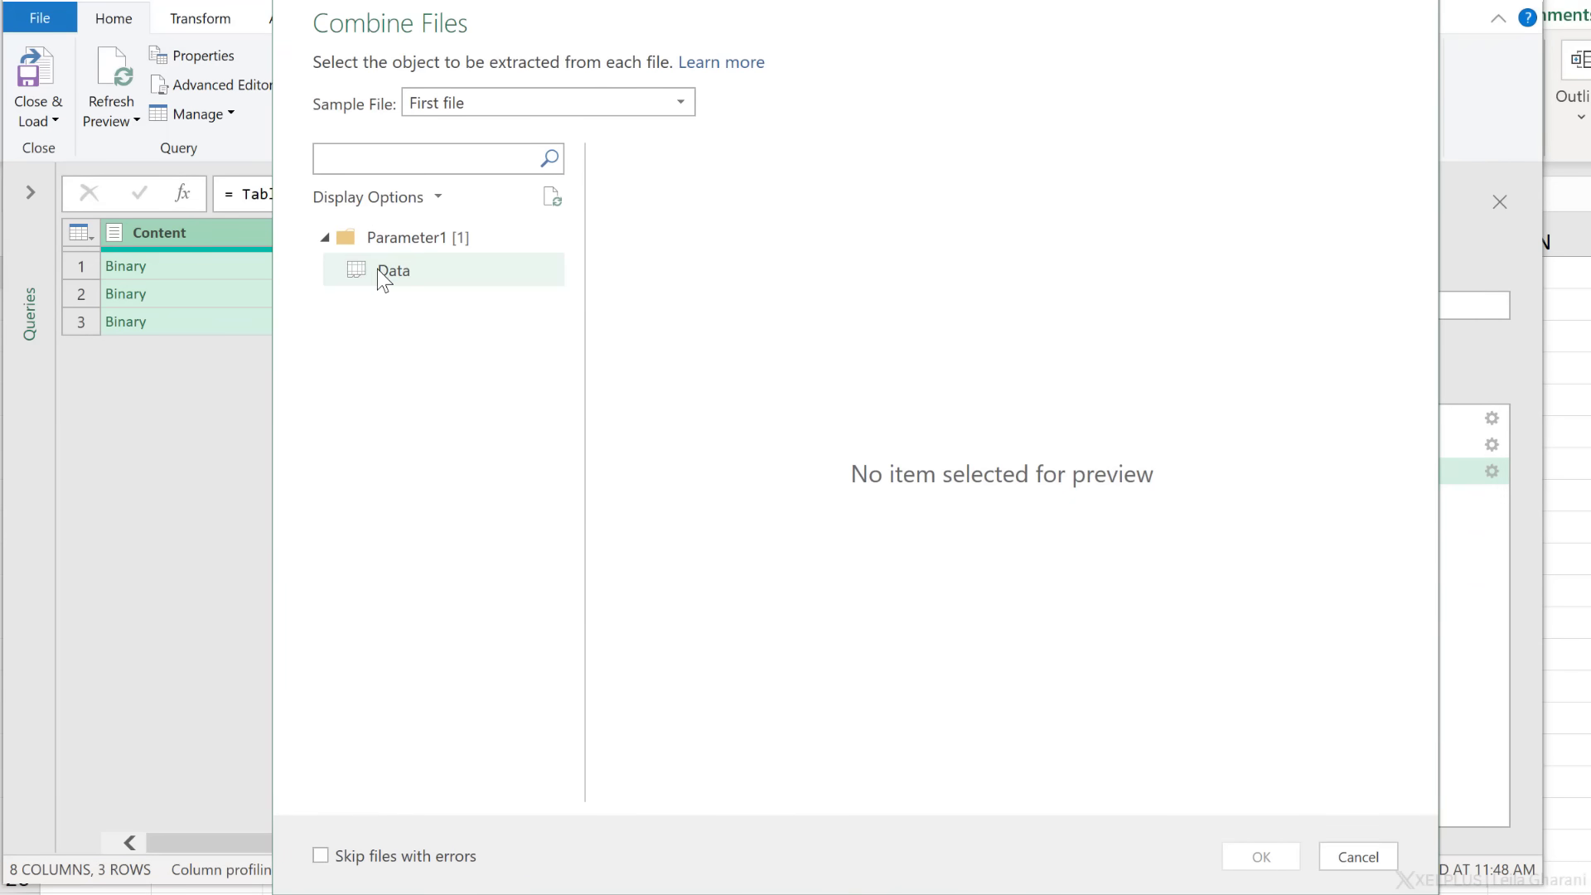
pyautogui.moveTo(405, 318)
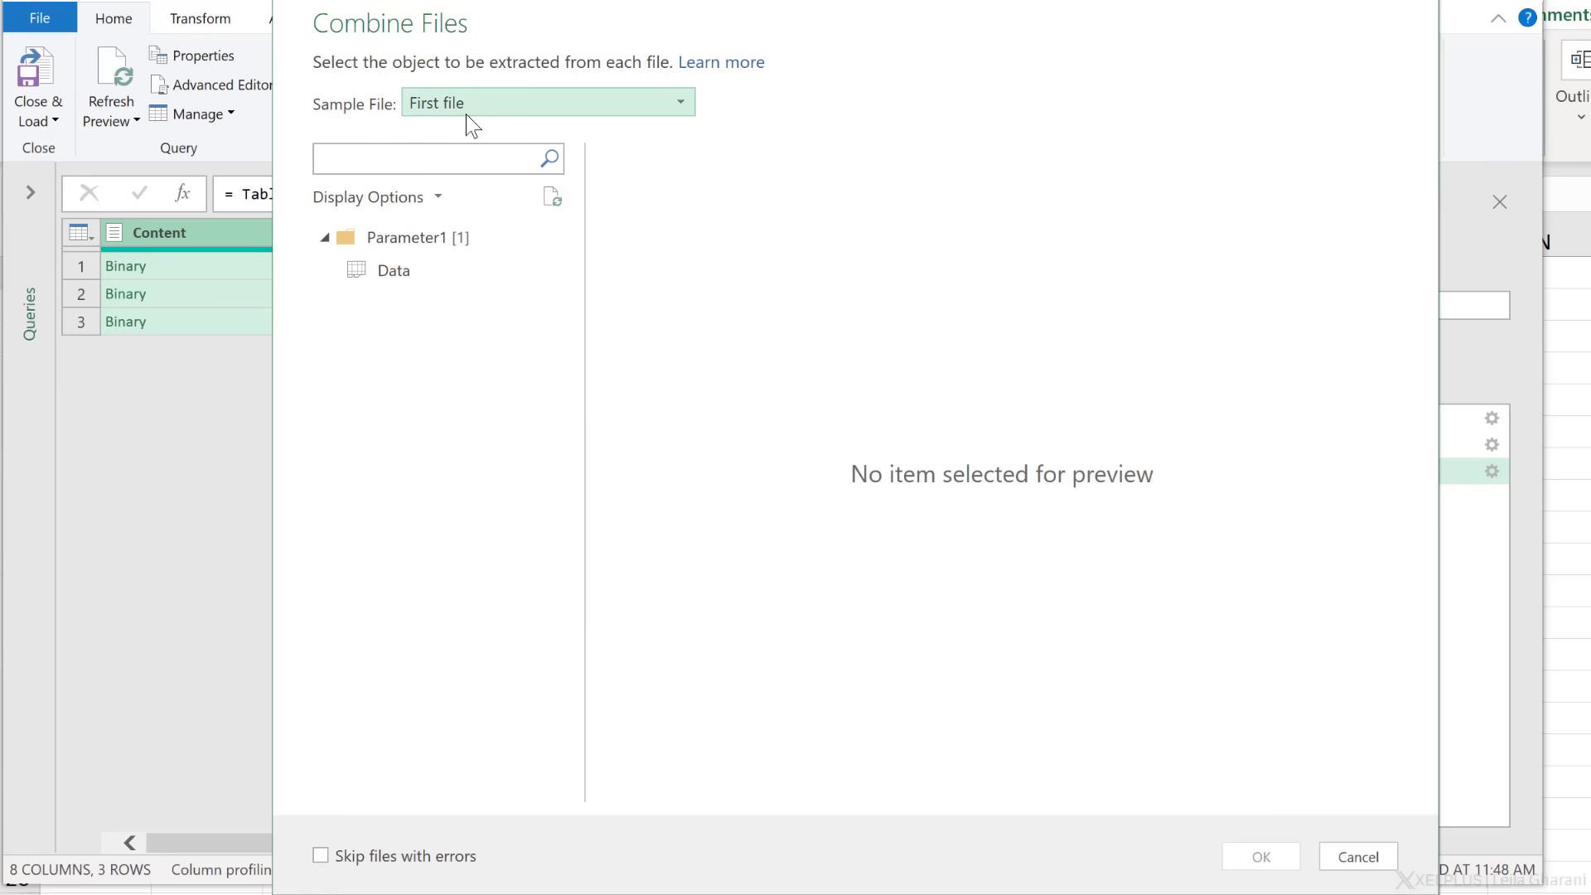
pyautogui.click(679, 103)
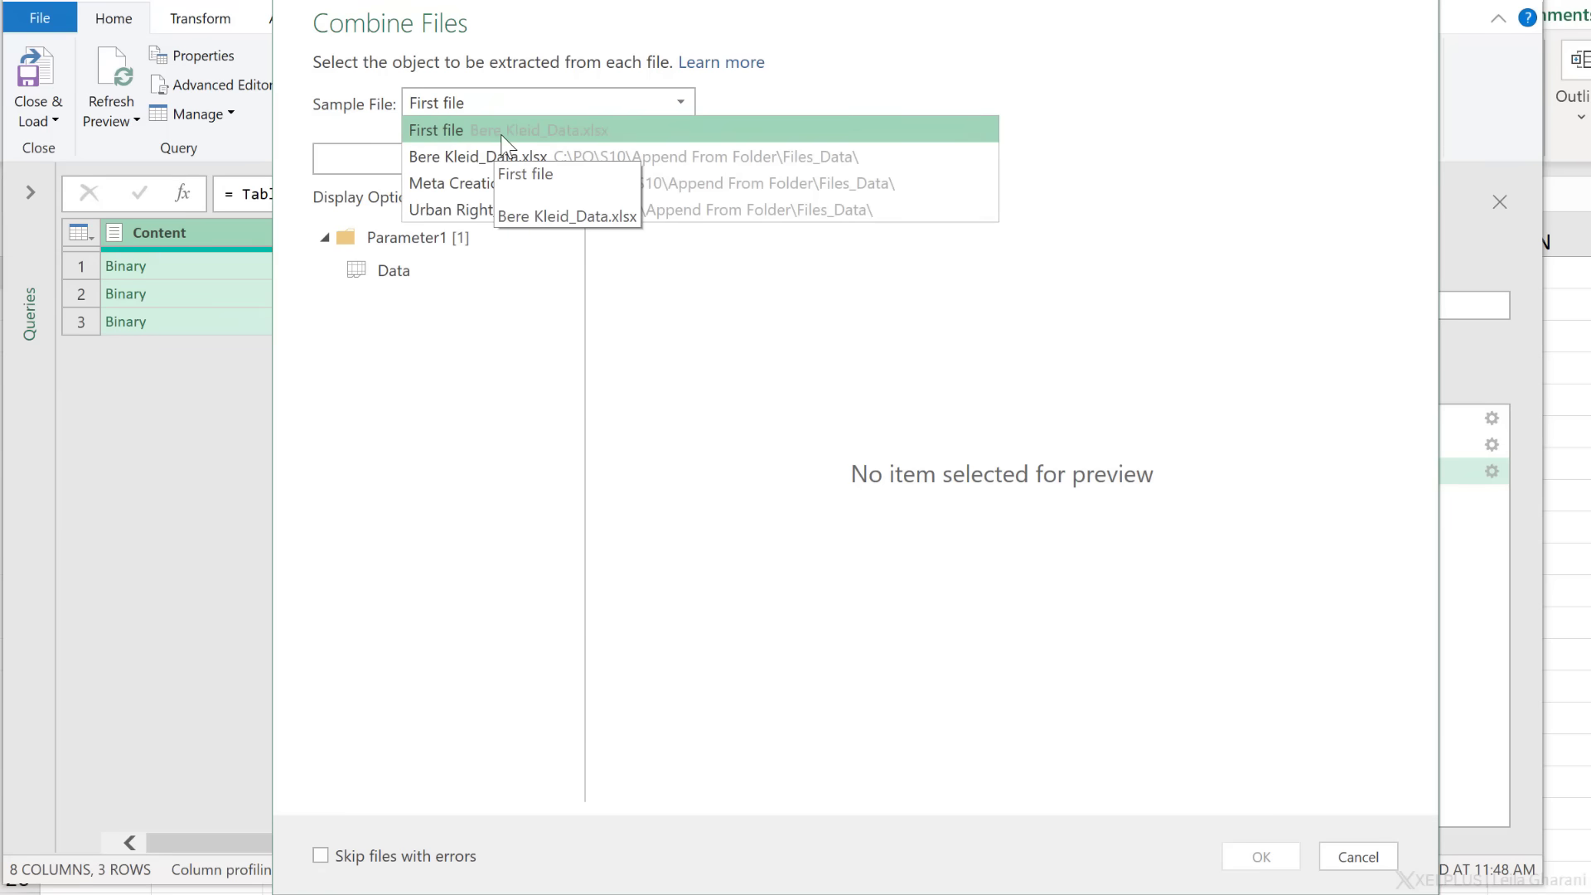
pyautogui.click(434, 130)
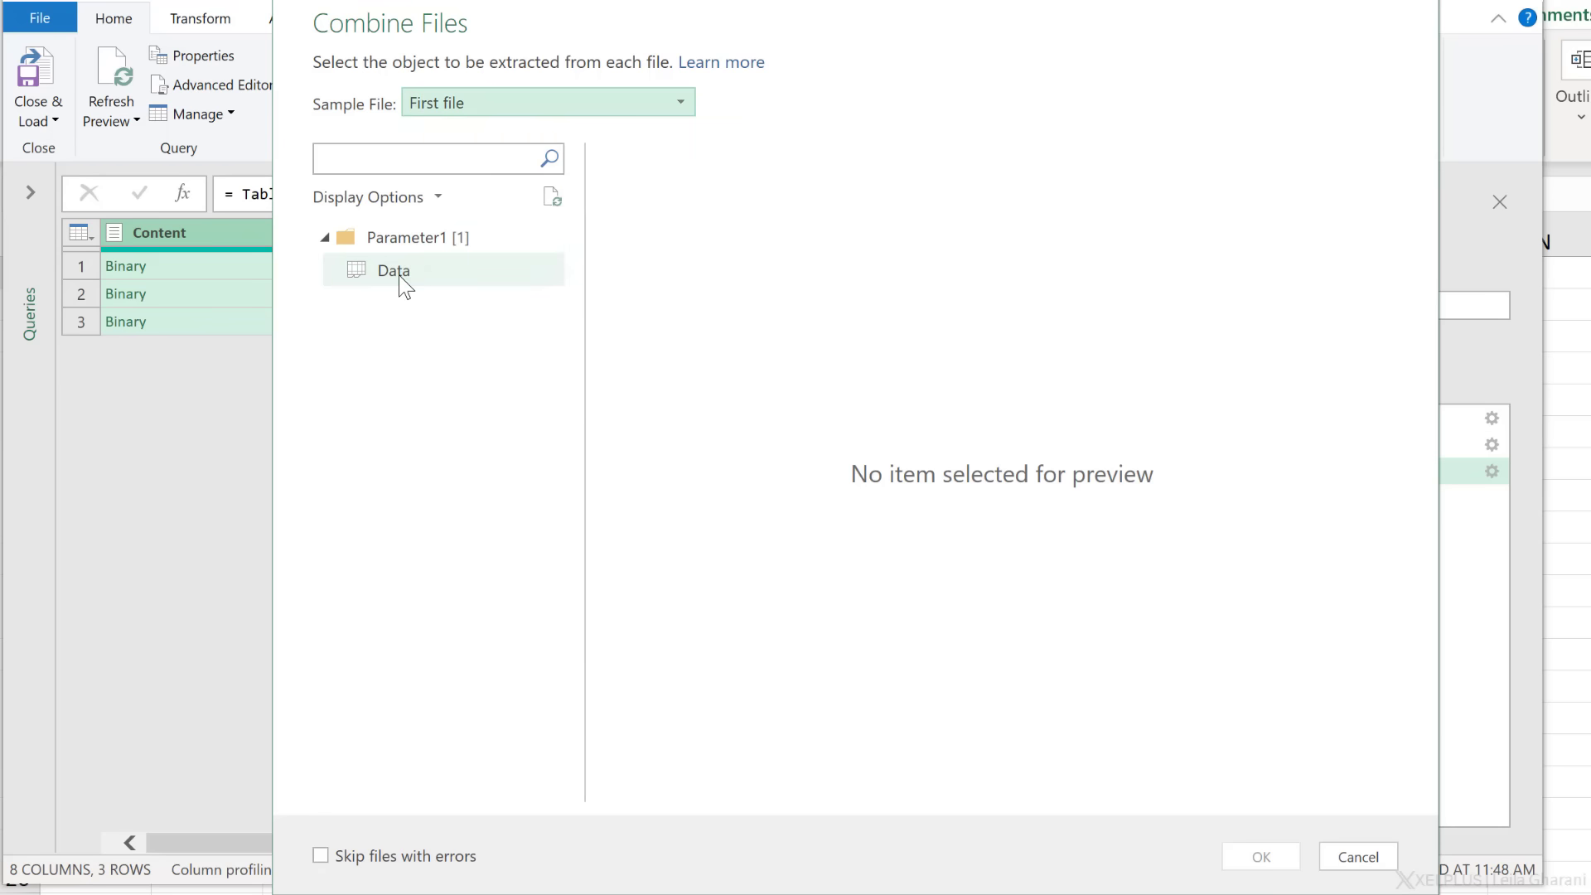
pyautogui.click(393, 271)
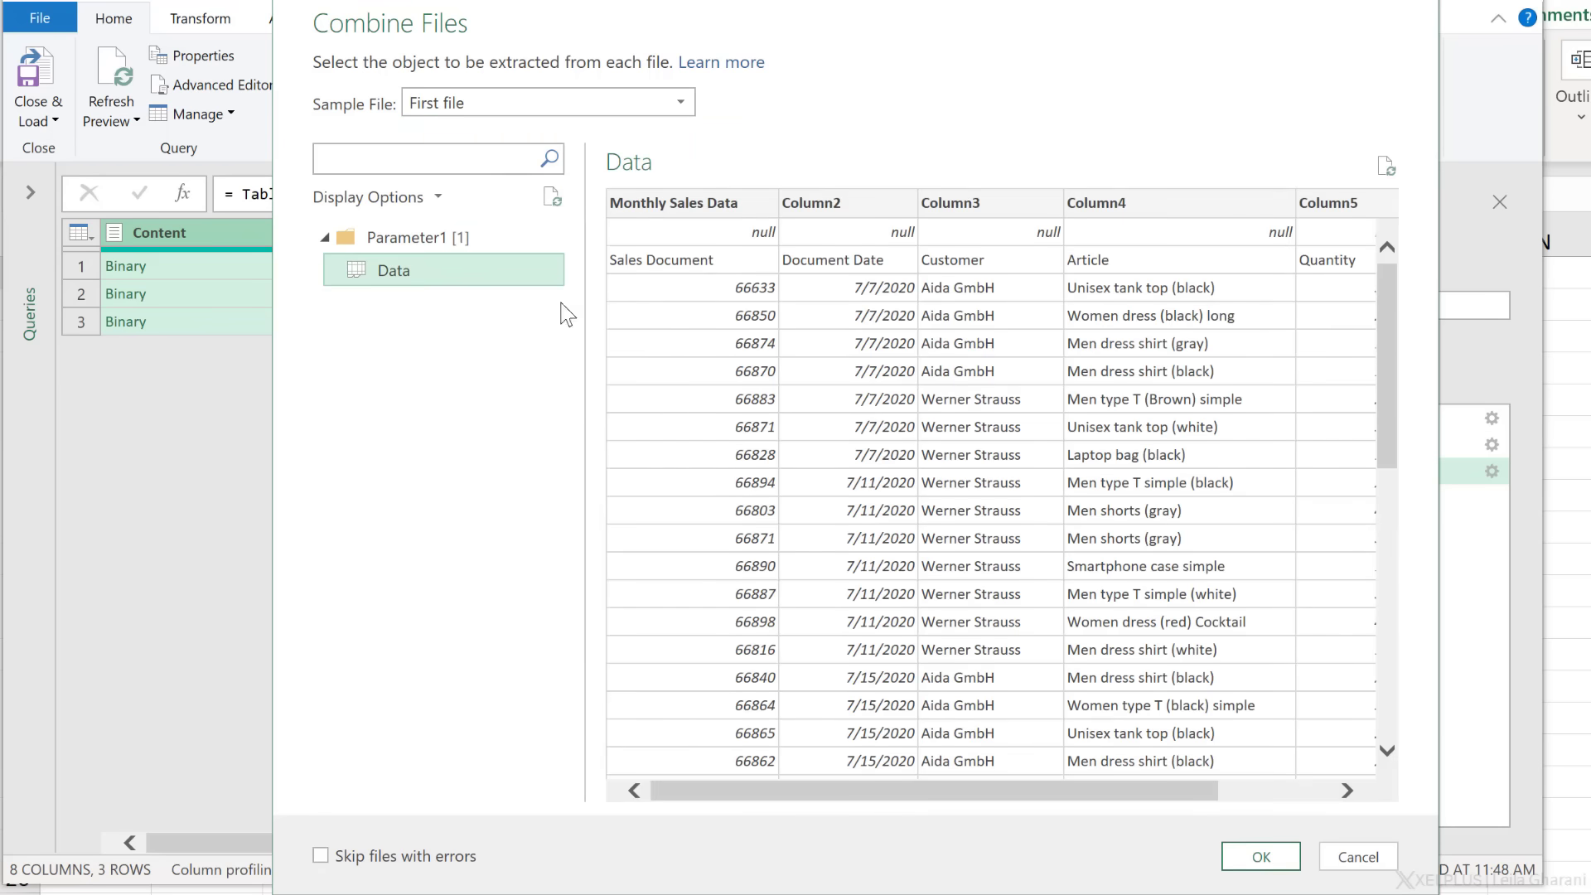
pyautogui.moveTo(1228, 834)
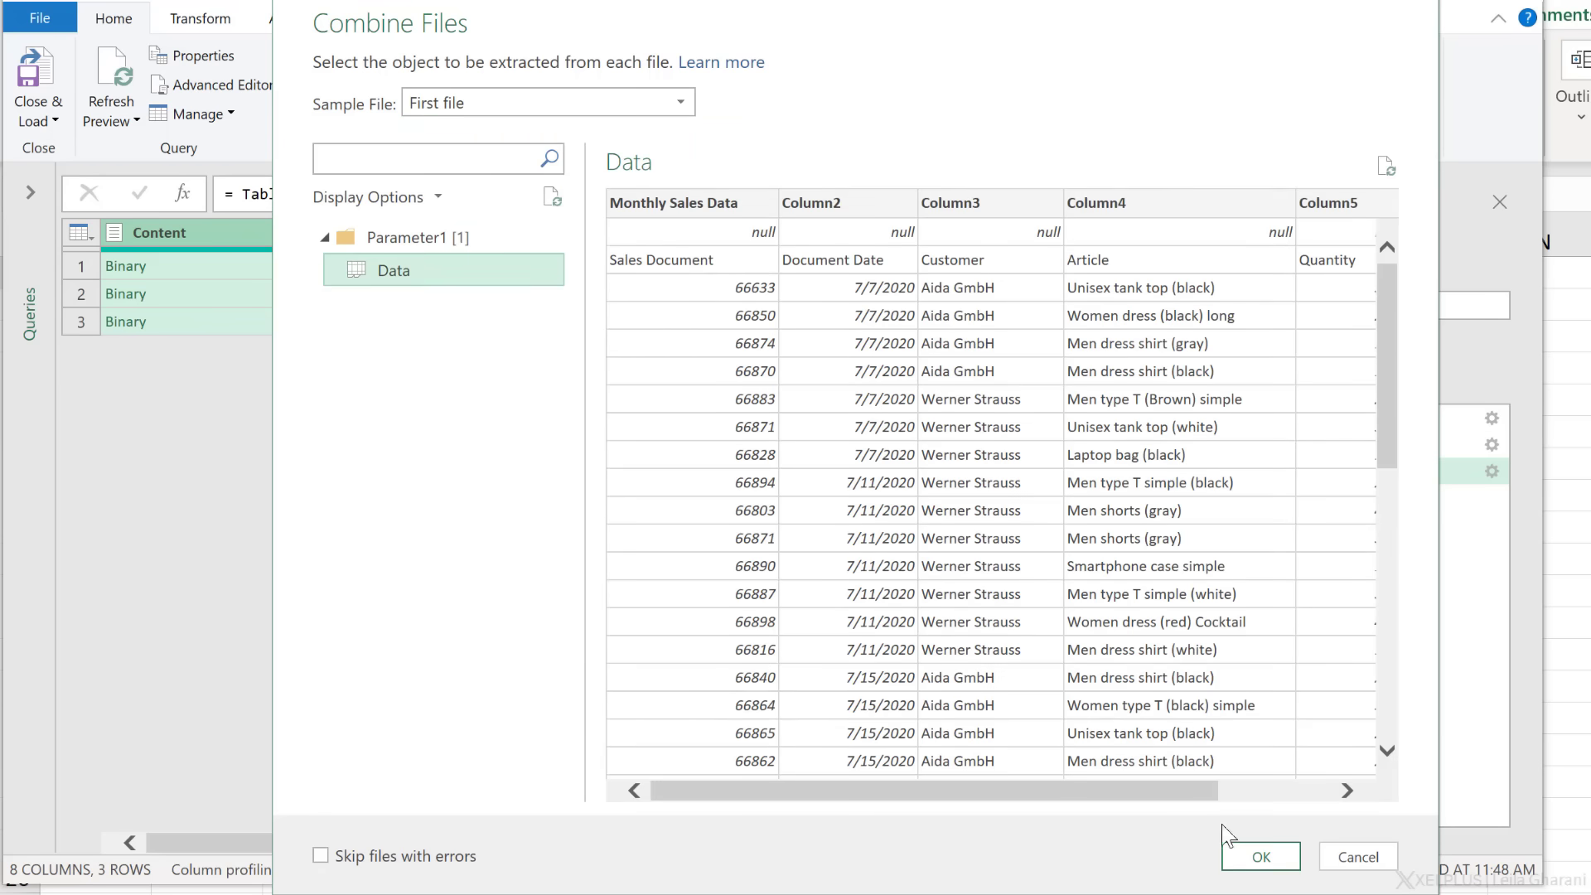
# Confirm the combine and view Files_Data's 117 combined rows at the Changed Type step, inspecting a Monthly Sales Data value.
pyautogui.click(1260, 855)
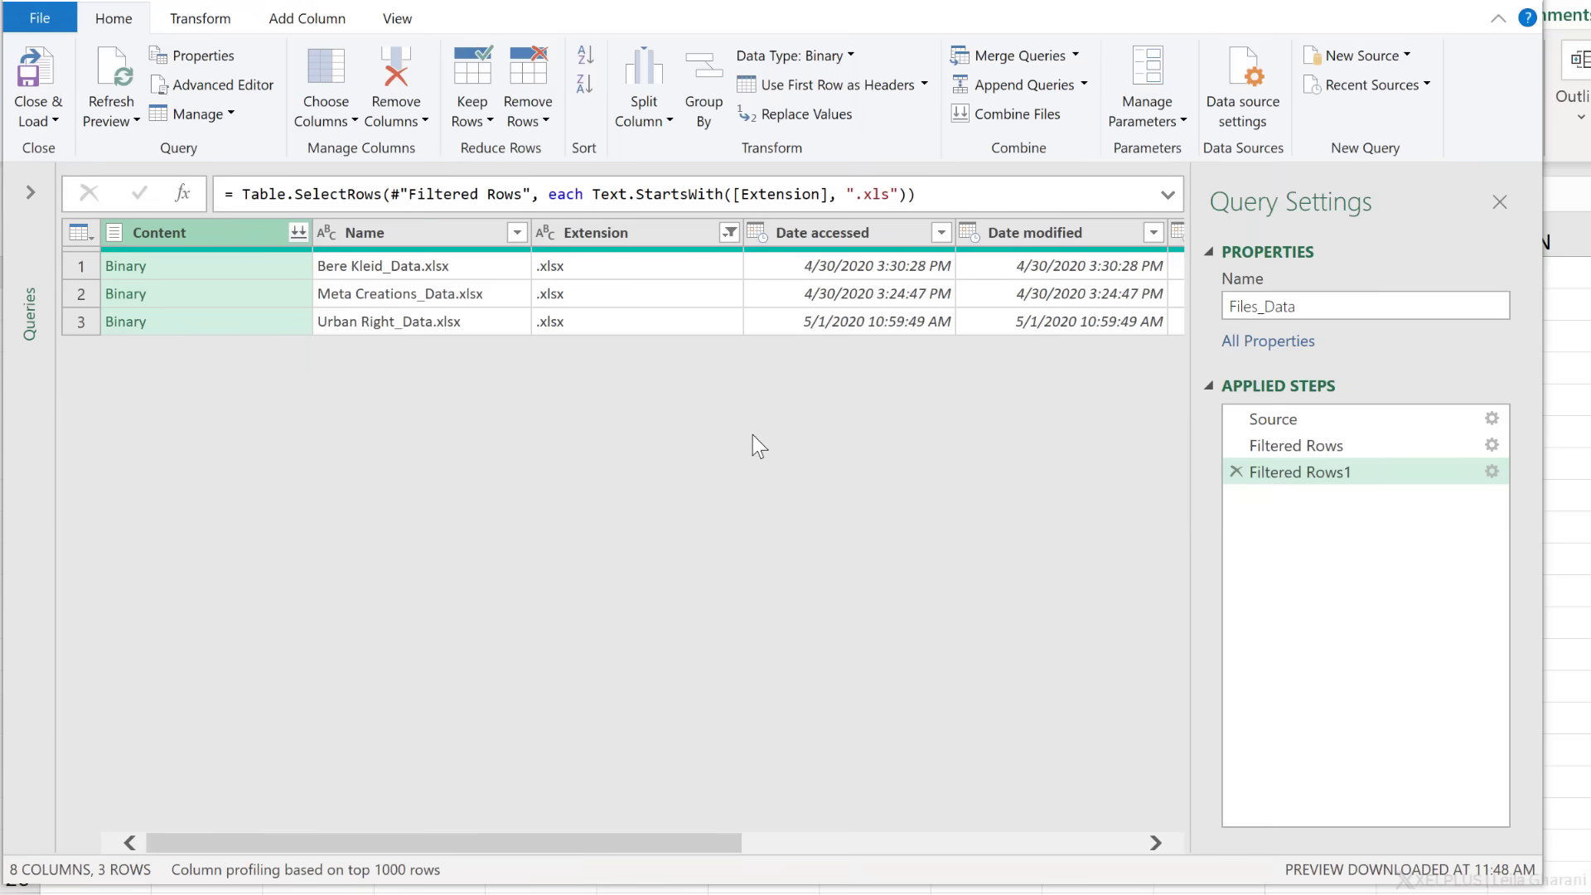
pyautogui.moveTo(752, 455)
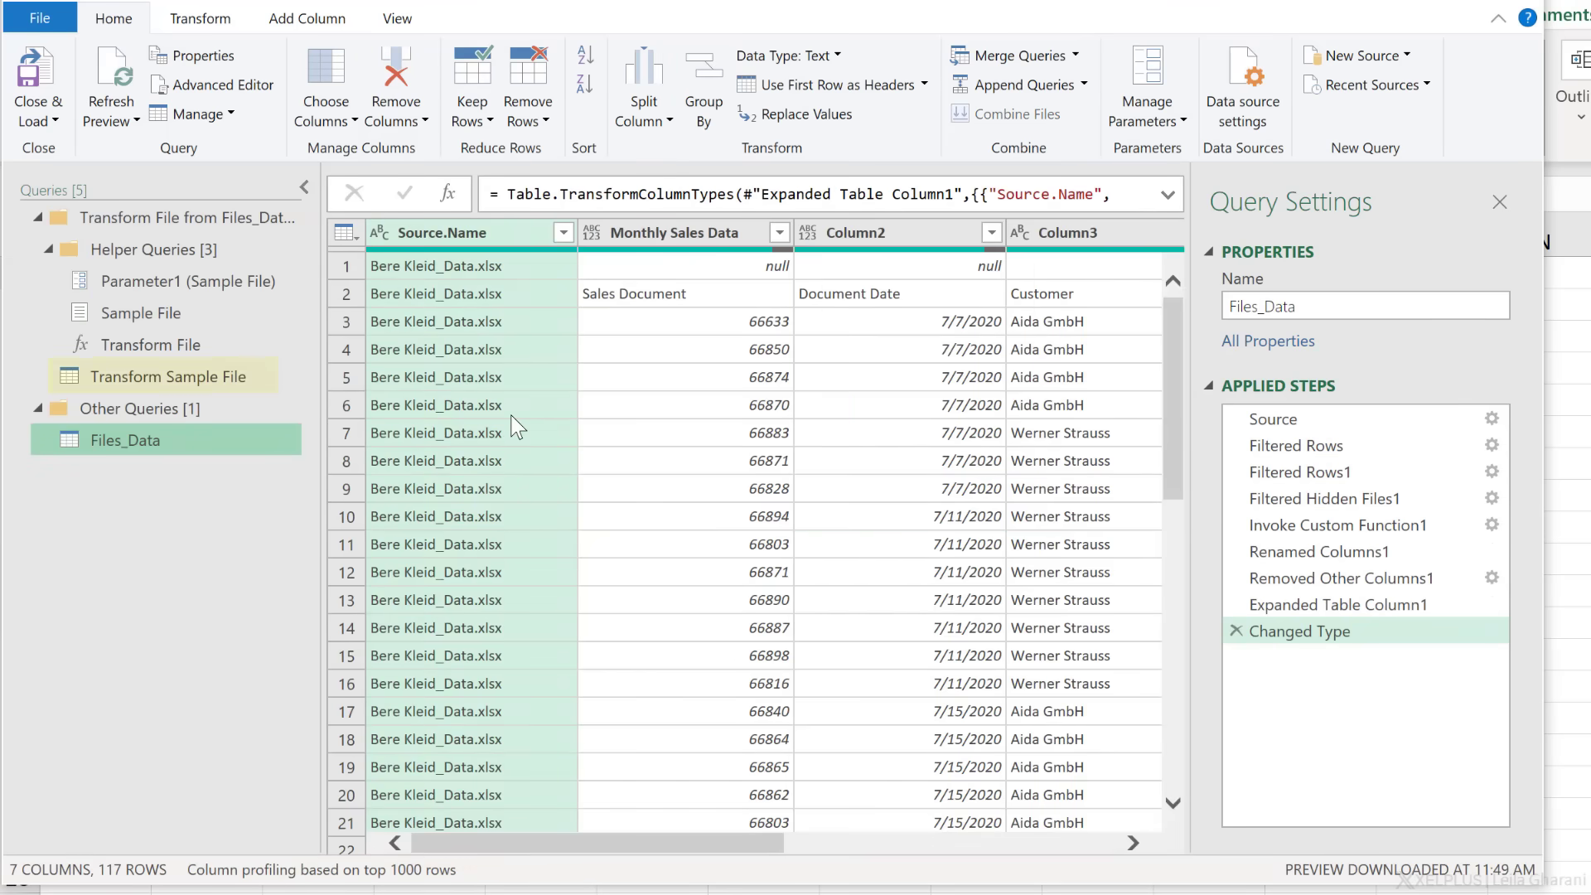
pyautogui.click(150, 345)
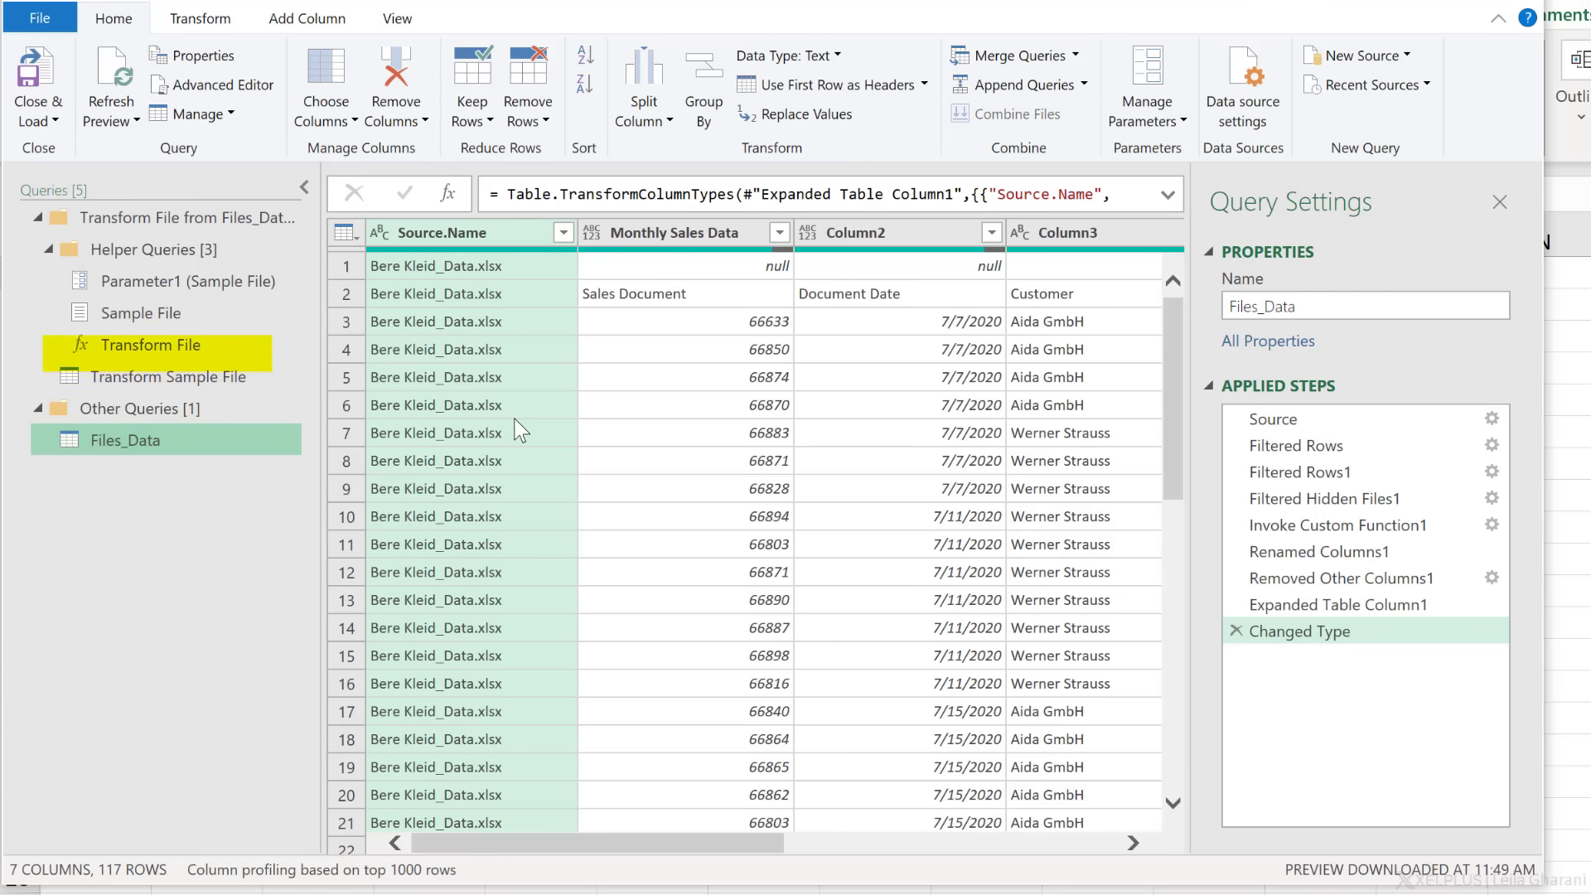
pyautogui.moveTo(467, 494)
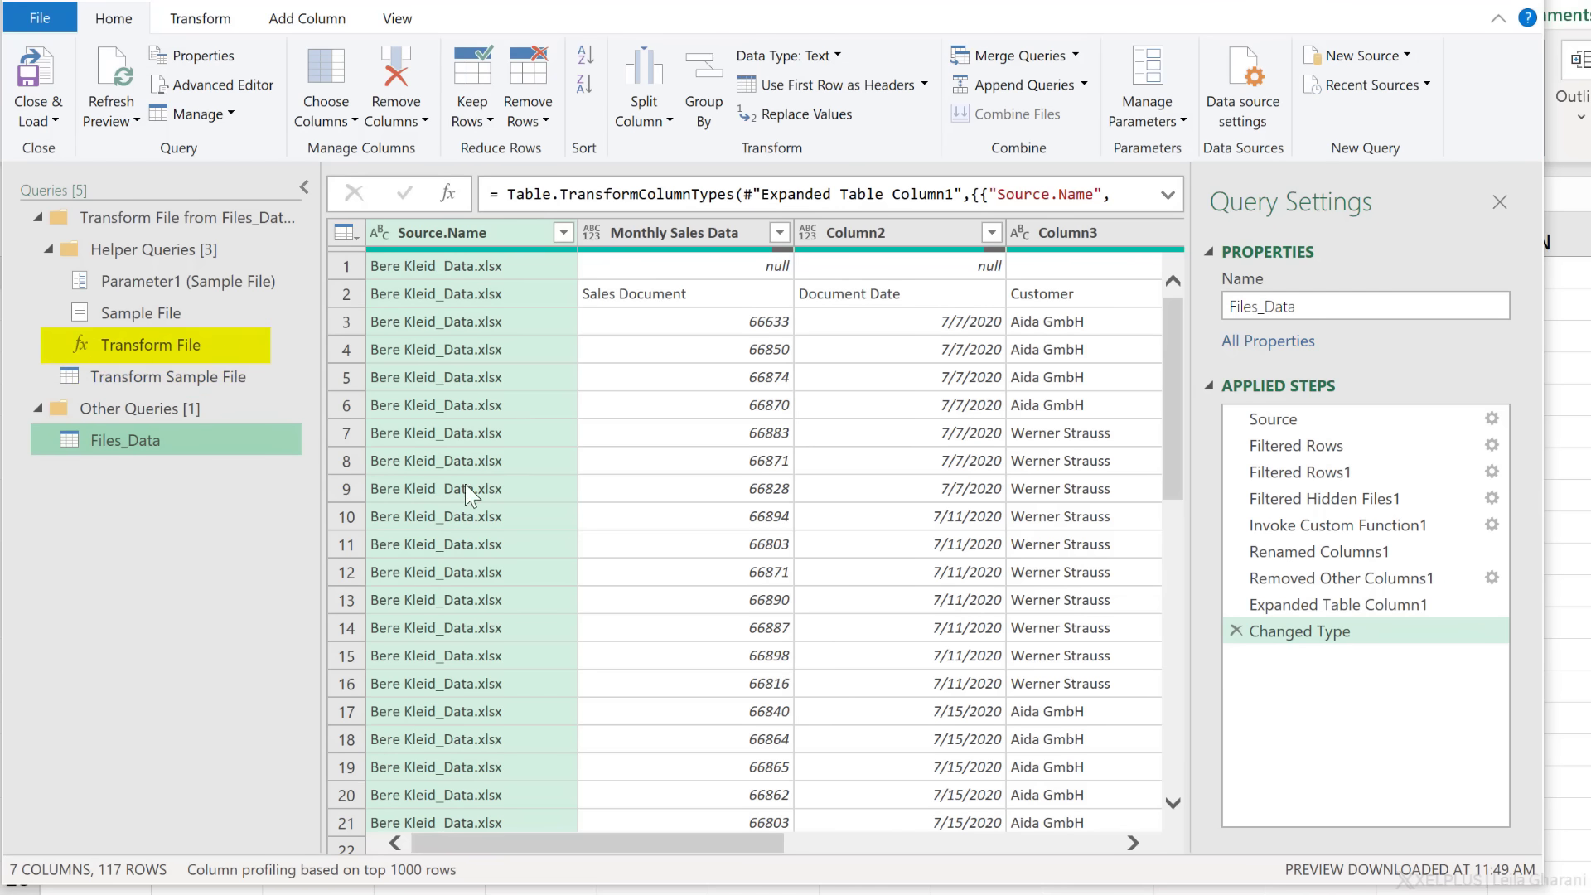
pyautogui.click(124, 441)
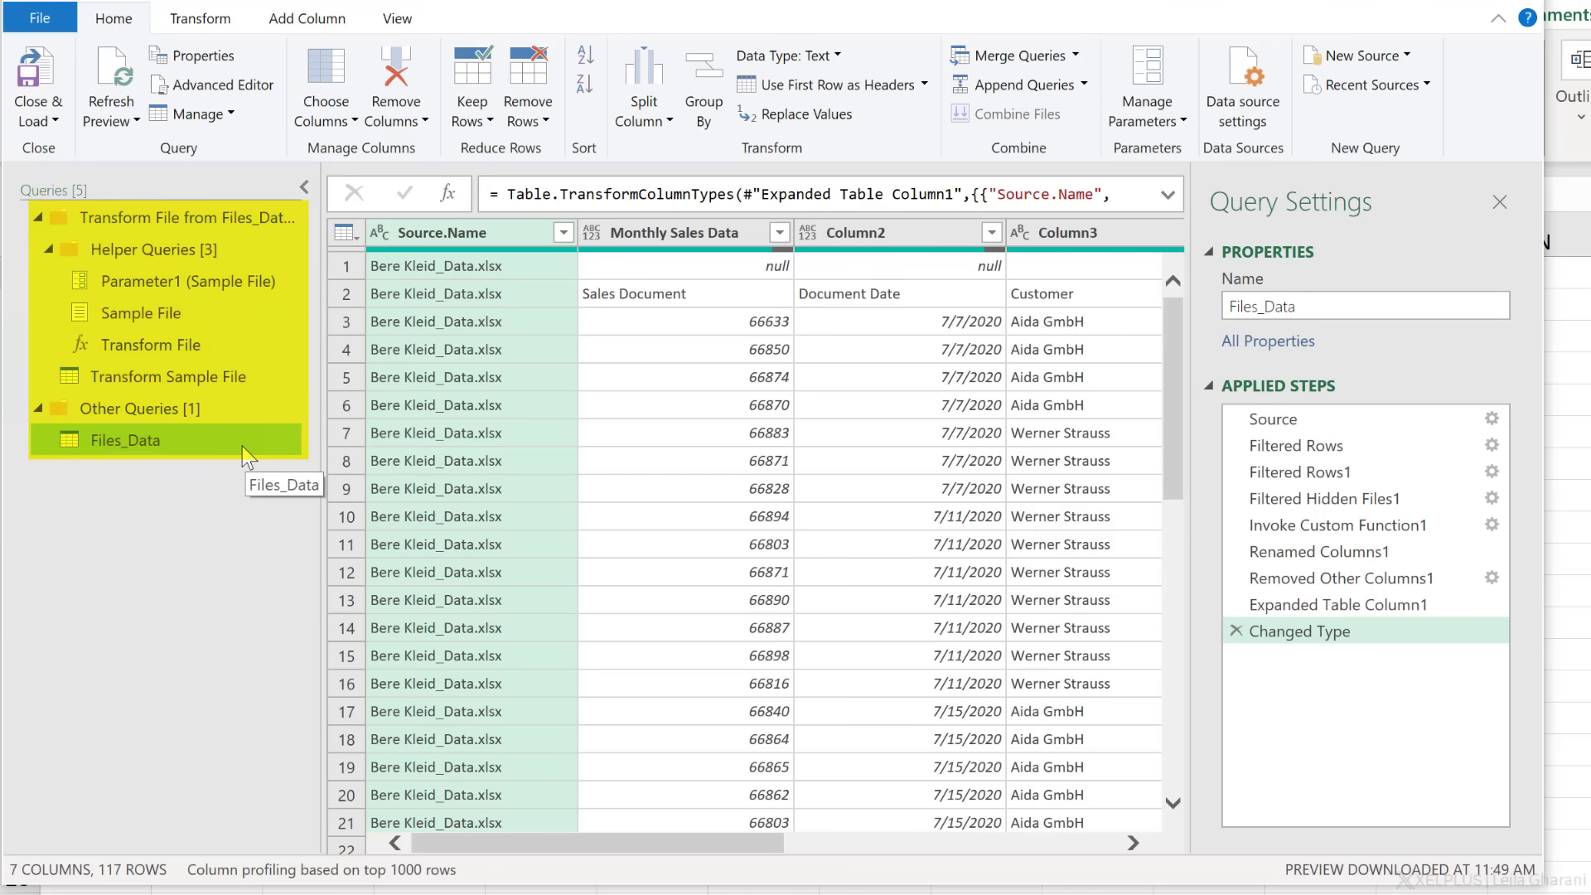
pyautogui.moveTo(487, 461)
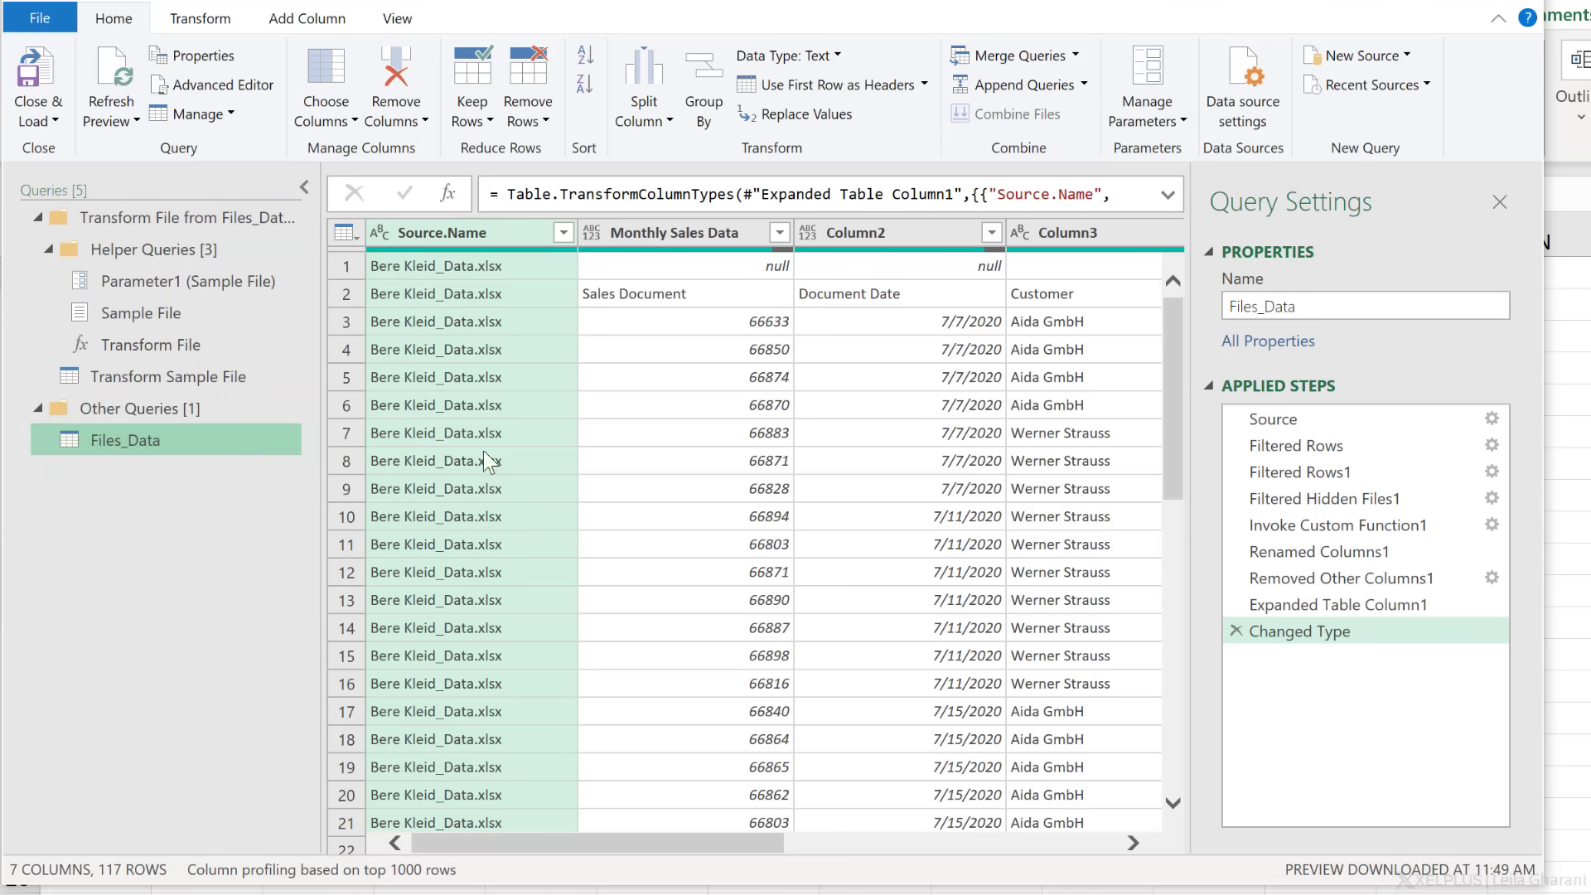
pyautogui.click(684, 405)
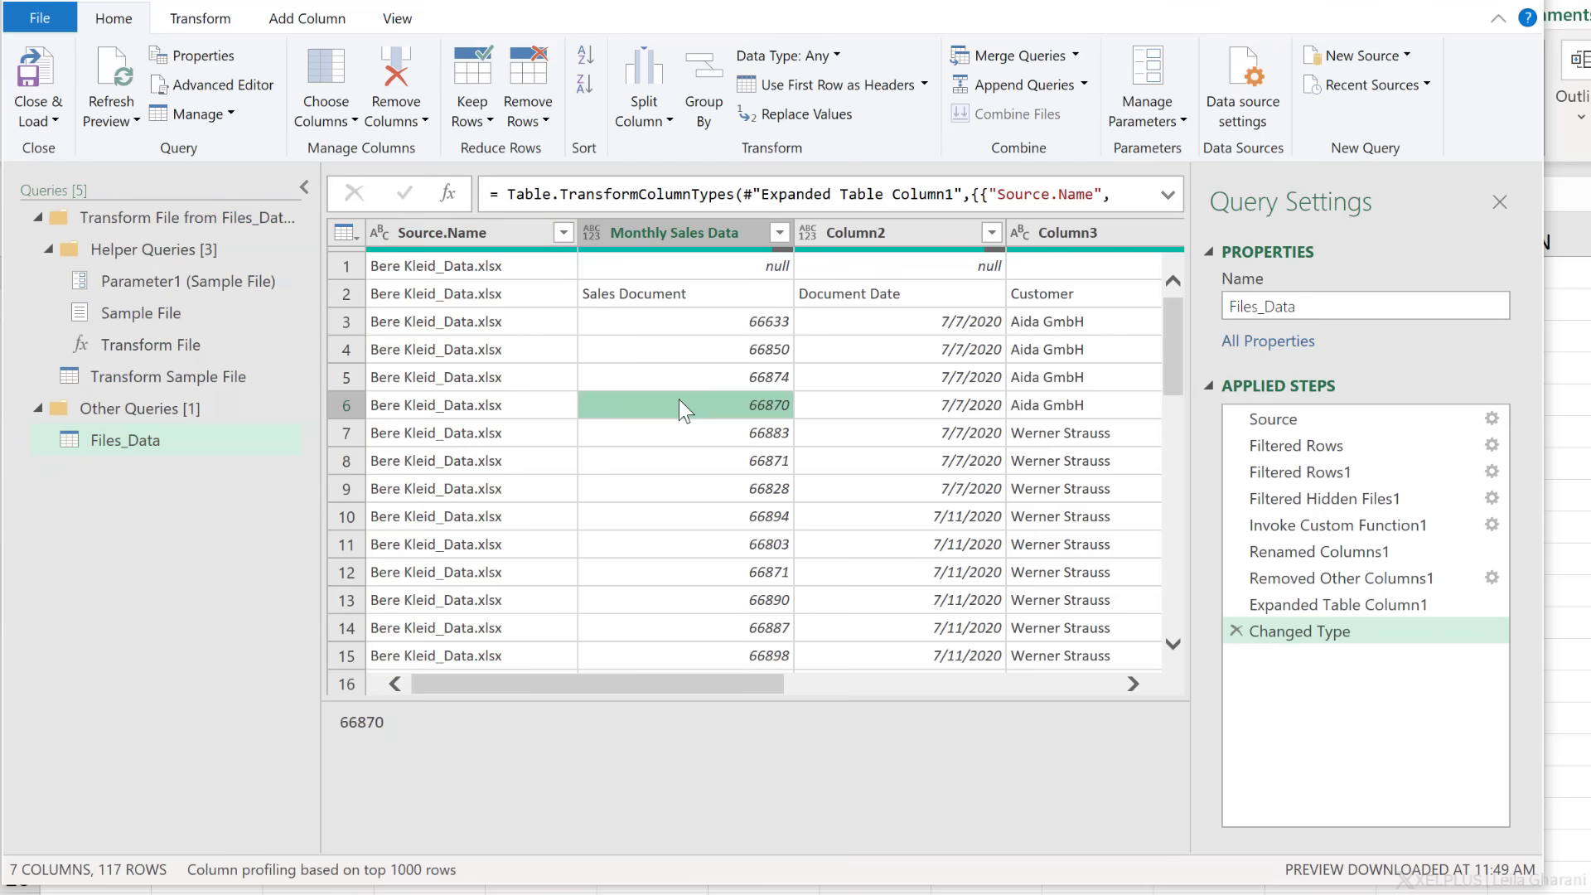
pyautogui.moveTo(663, 422)
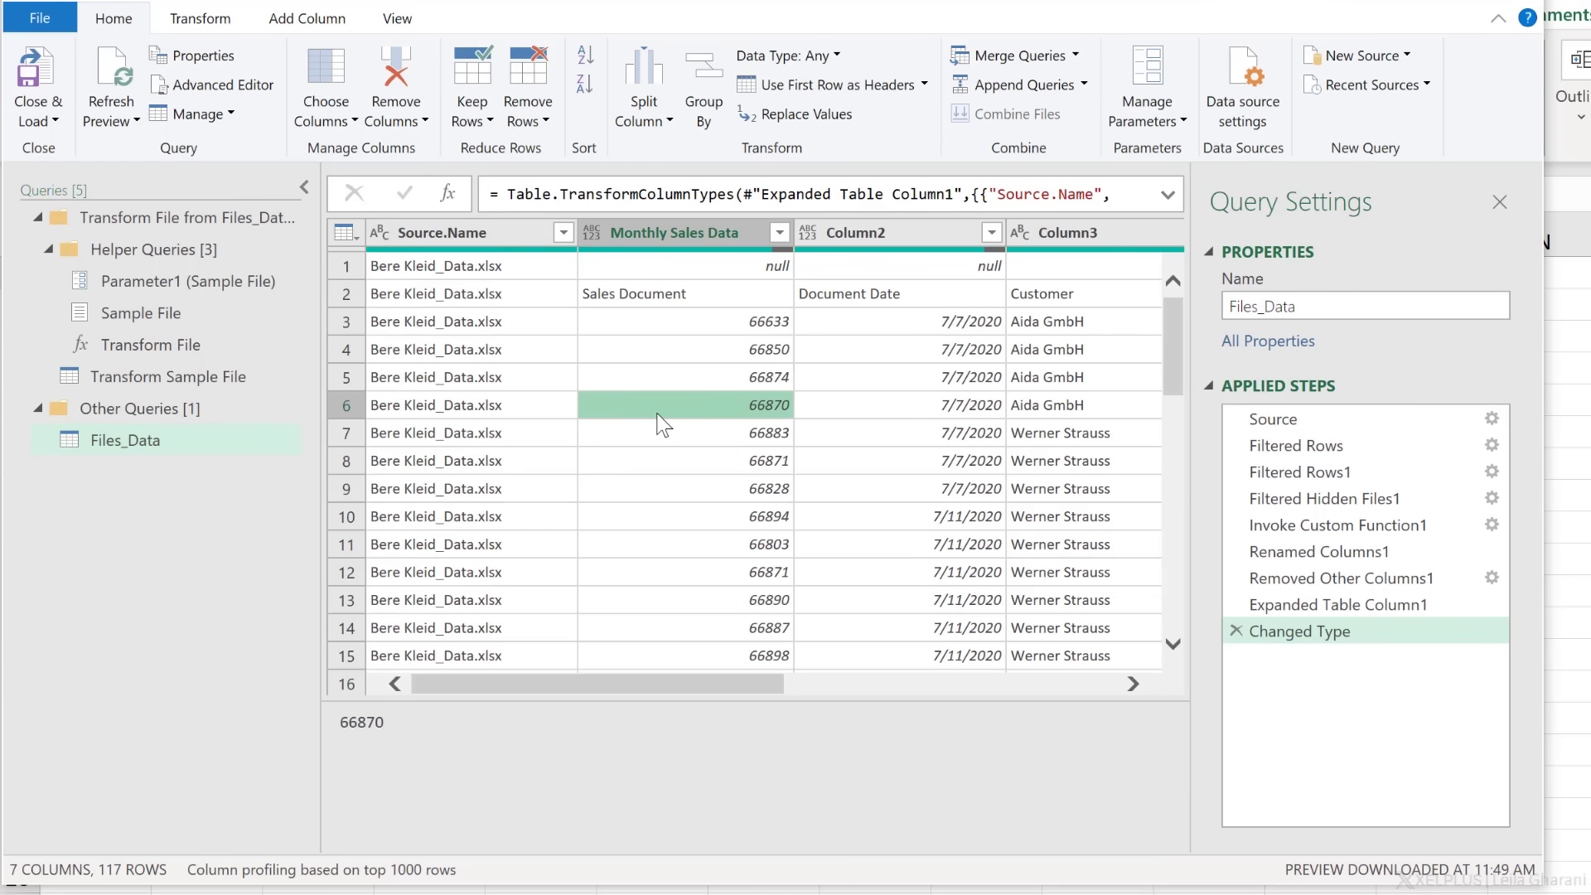
pyautogui.moveTo(645, 423)
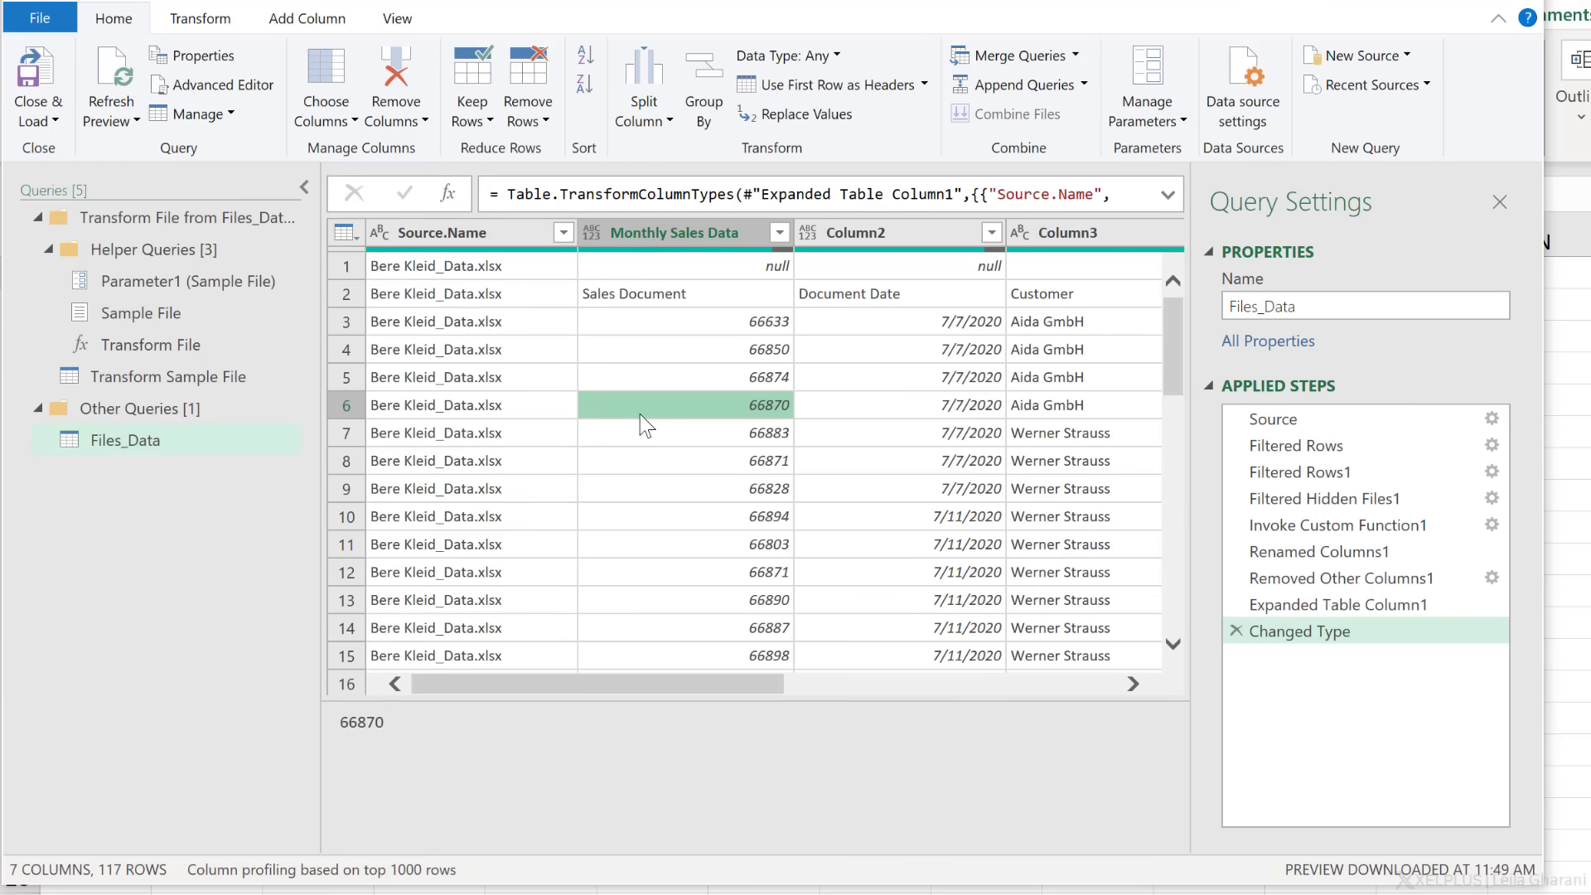
pyautogui.moveTo(1296, 491)
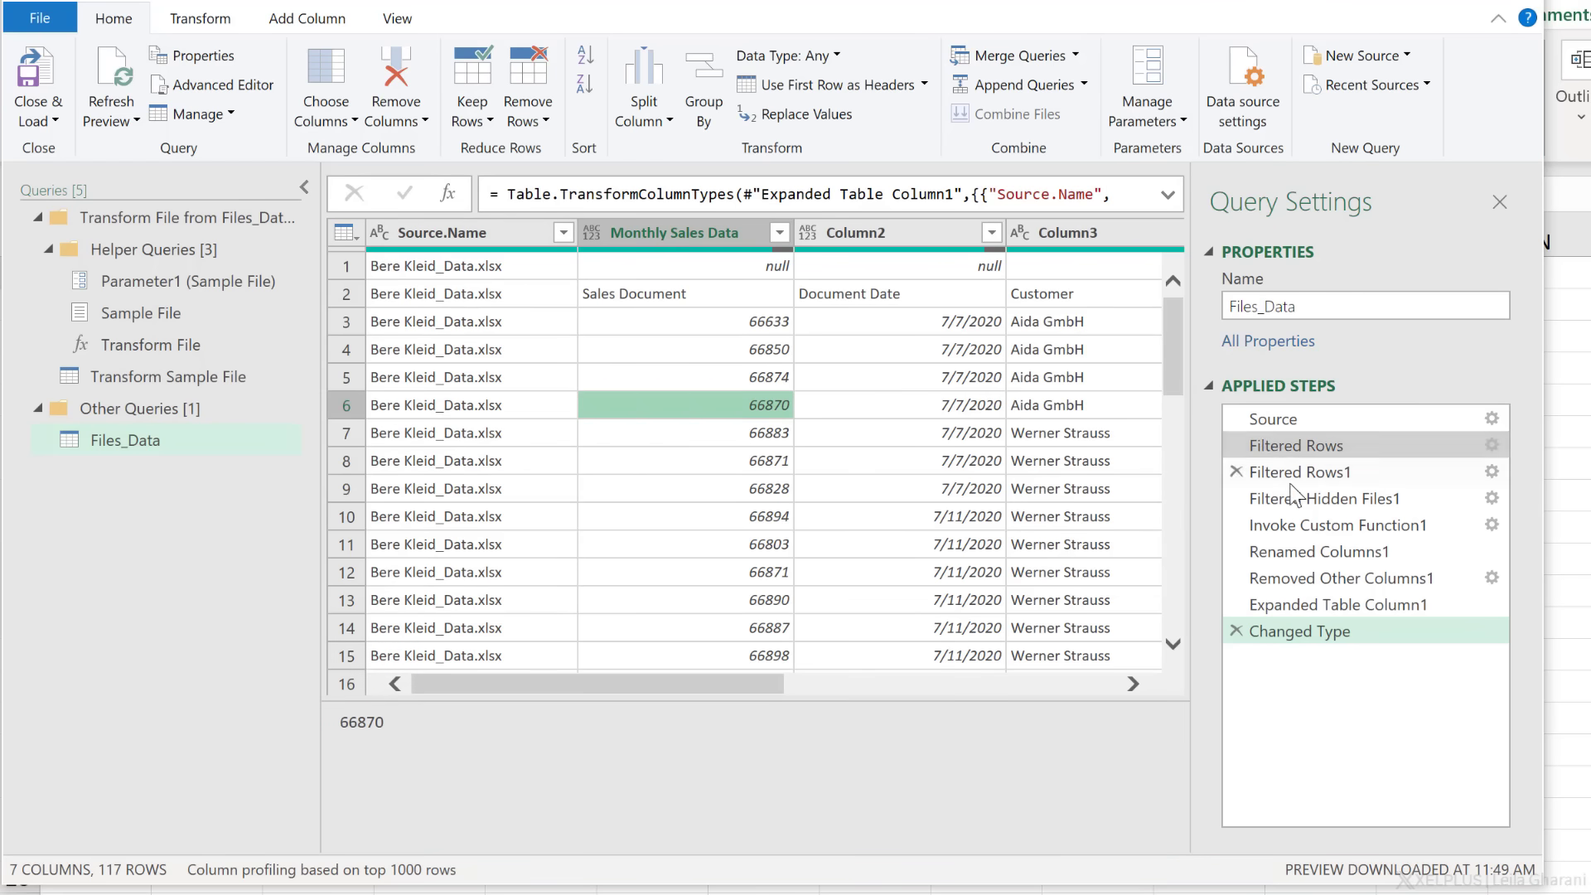
pyautogui.moveTo(1326, 477)
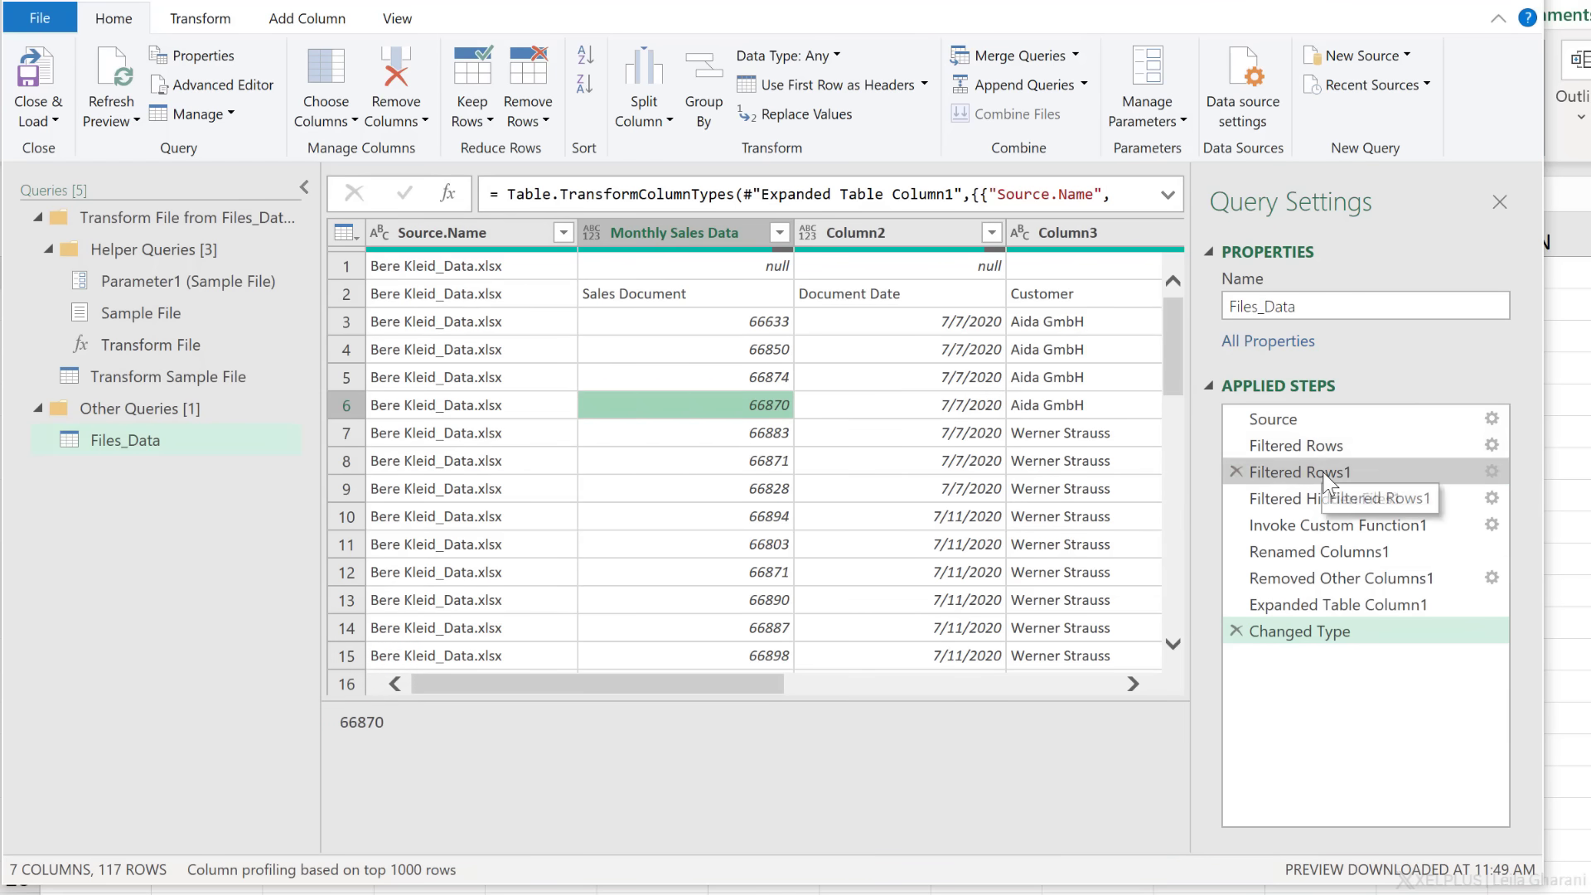
# Preview Files_Data at Filtered Rows1 and Filtered Hidden Files1, listing the three source workbooks.
pyautogui.click(1299, 471)
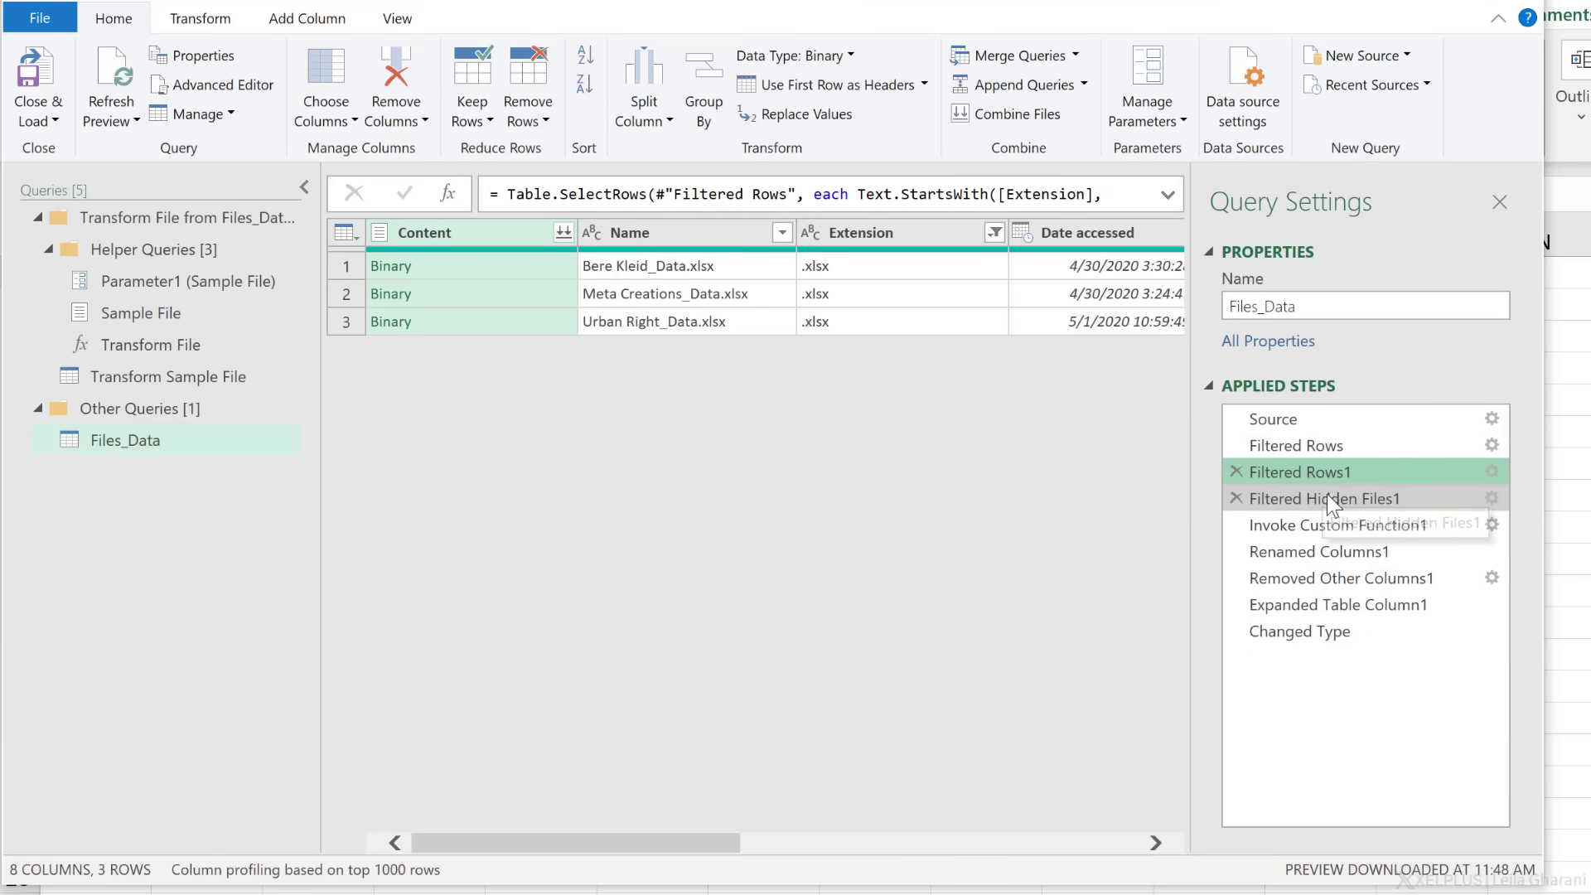
pyautogui.click(1325, 499)
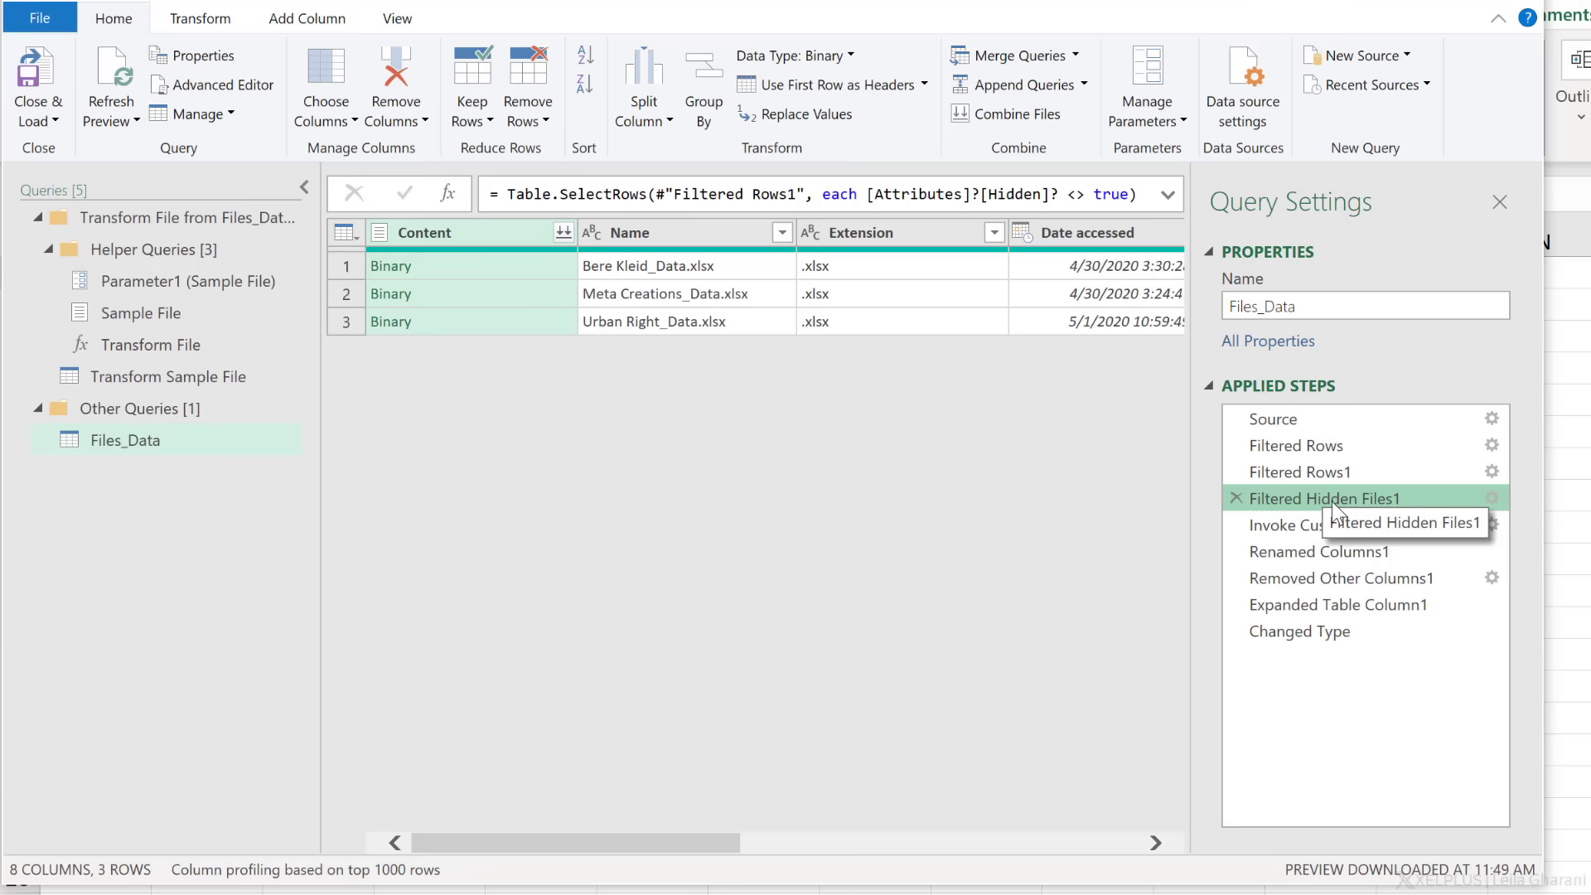
pyautogui.moveTo(726, 345)
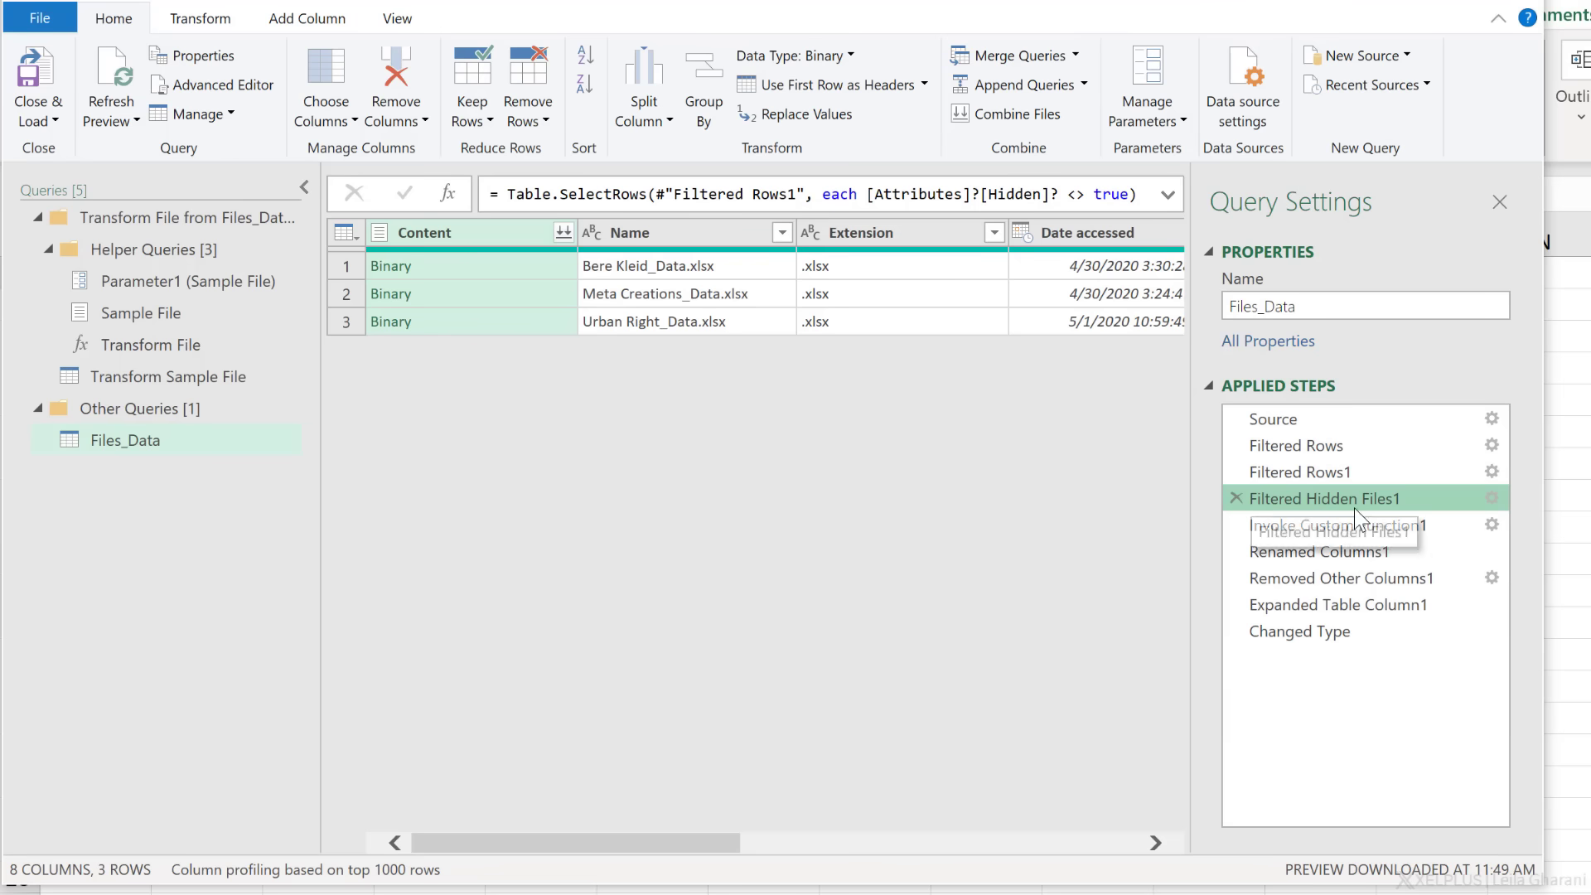
pyautogui.moveTo(1323, 530)
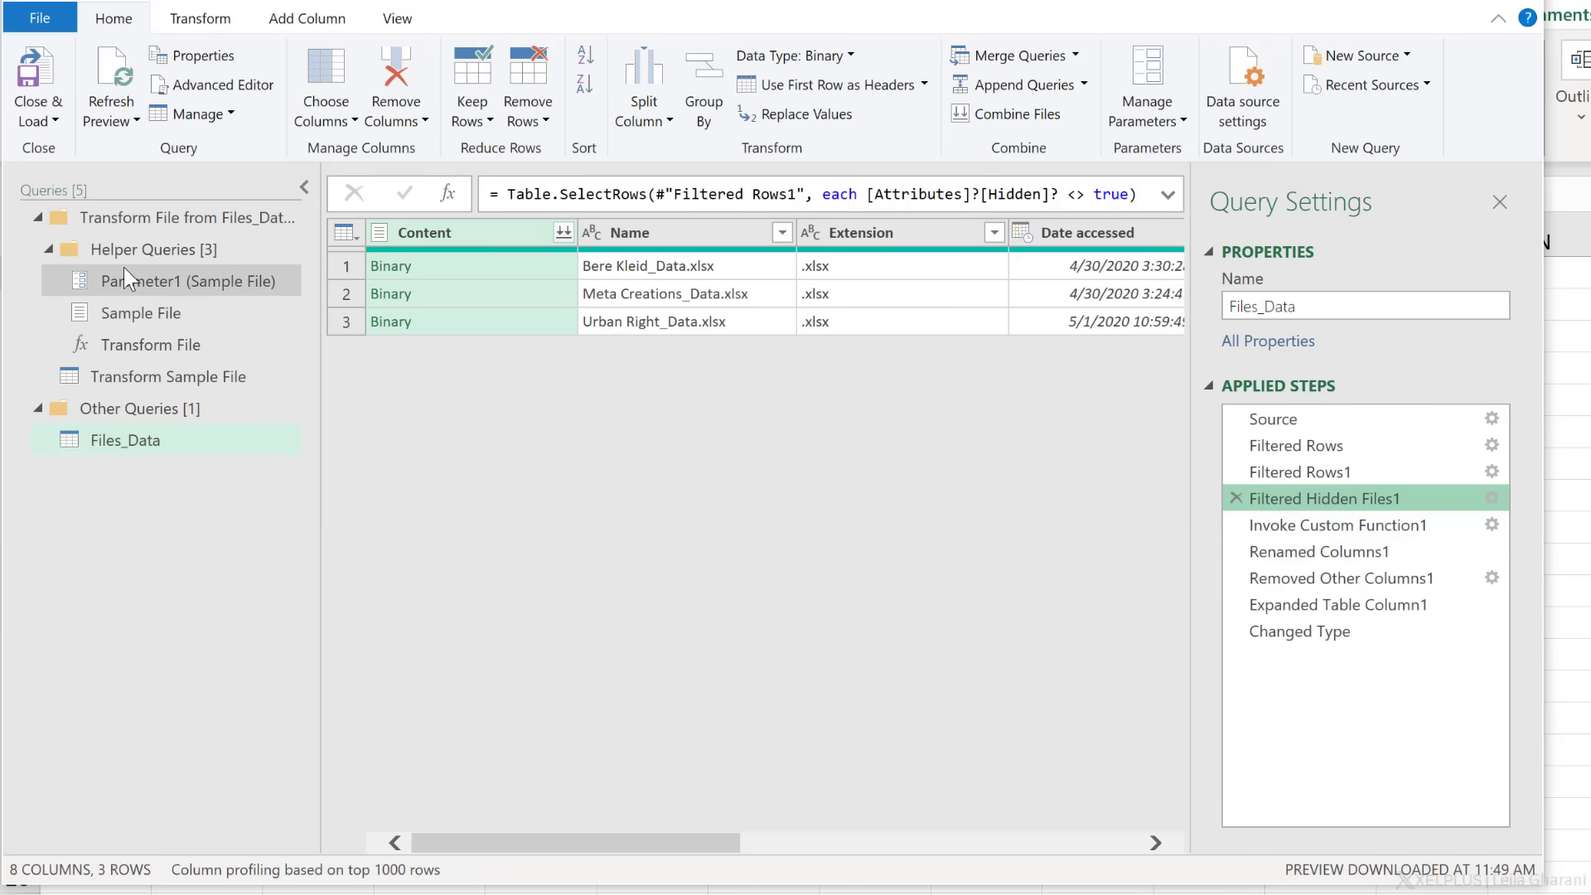
# Select the Transform Sample File helper query to see the sample workbook's sheet with promoted headers.
pyautogui.click(167, 376)
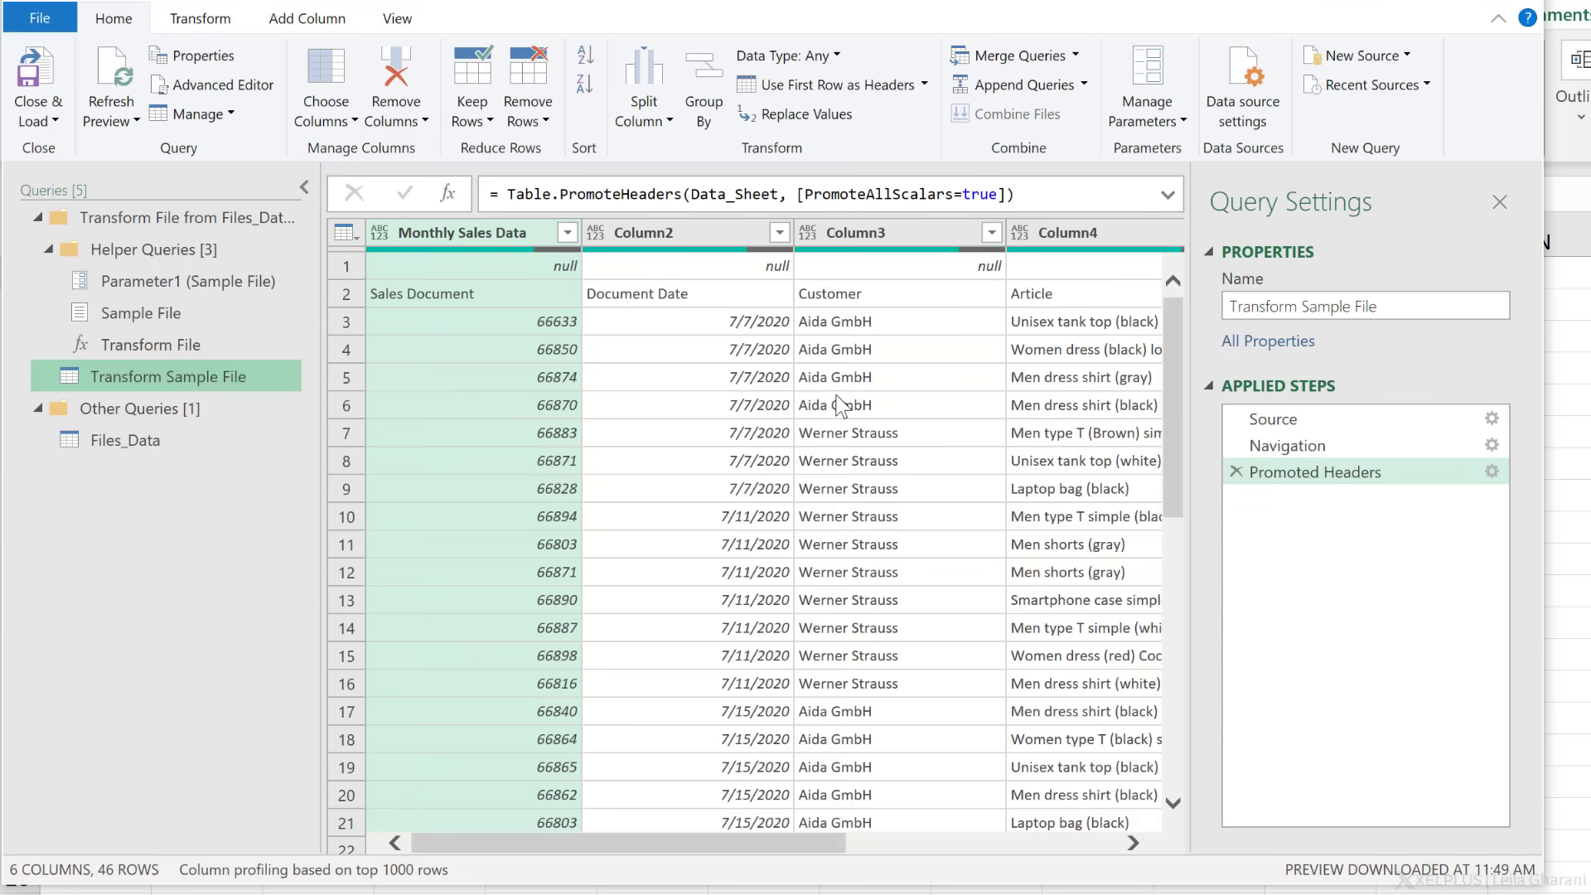
pyautogui.moveTo(1284, 491)
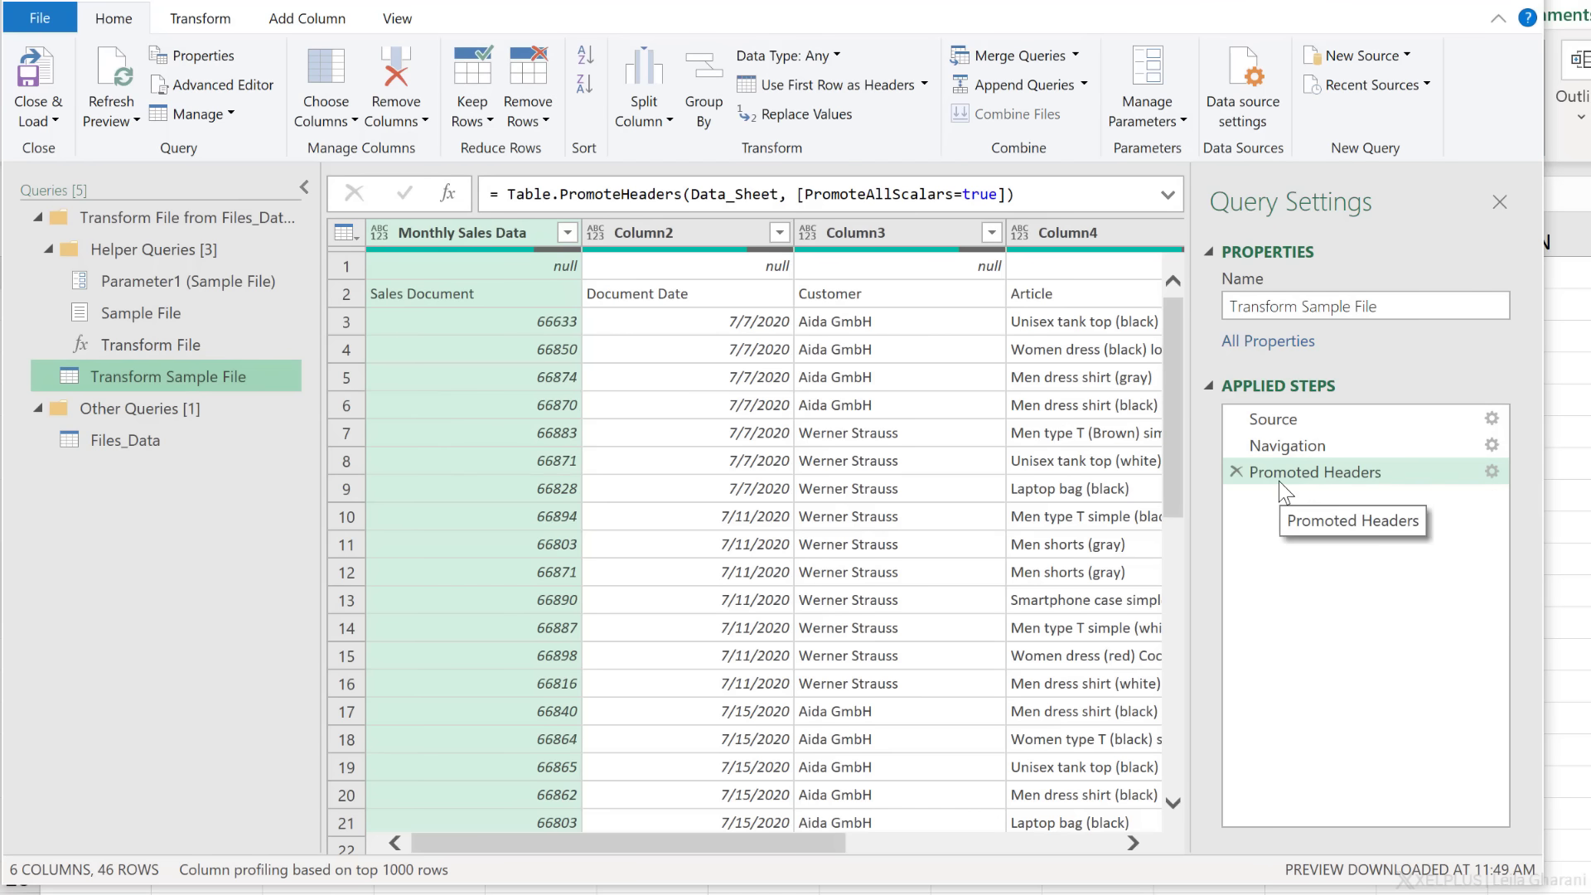
pyautogui.moveTo(1113, 506)
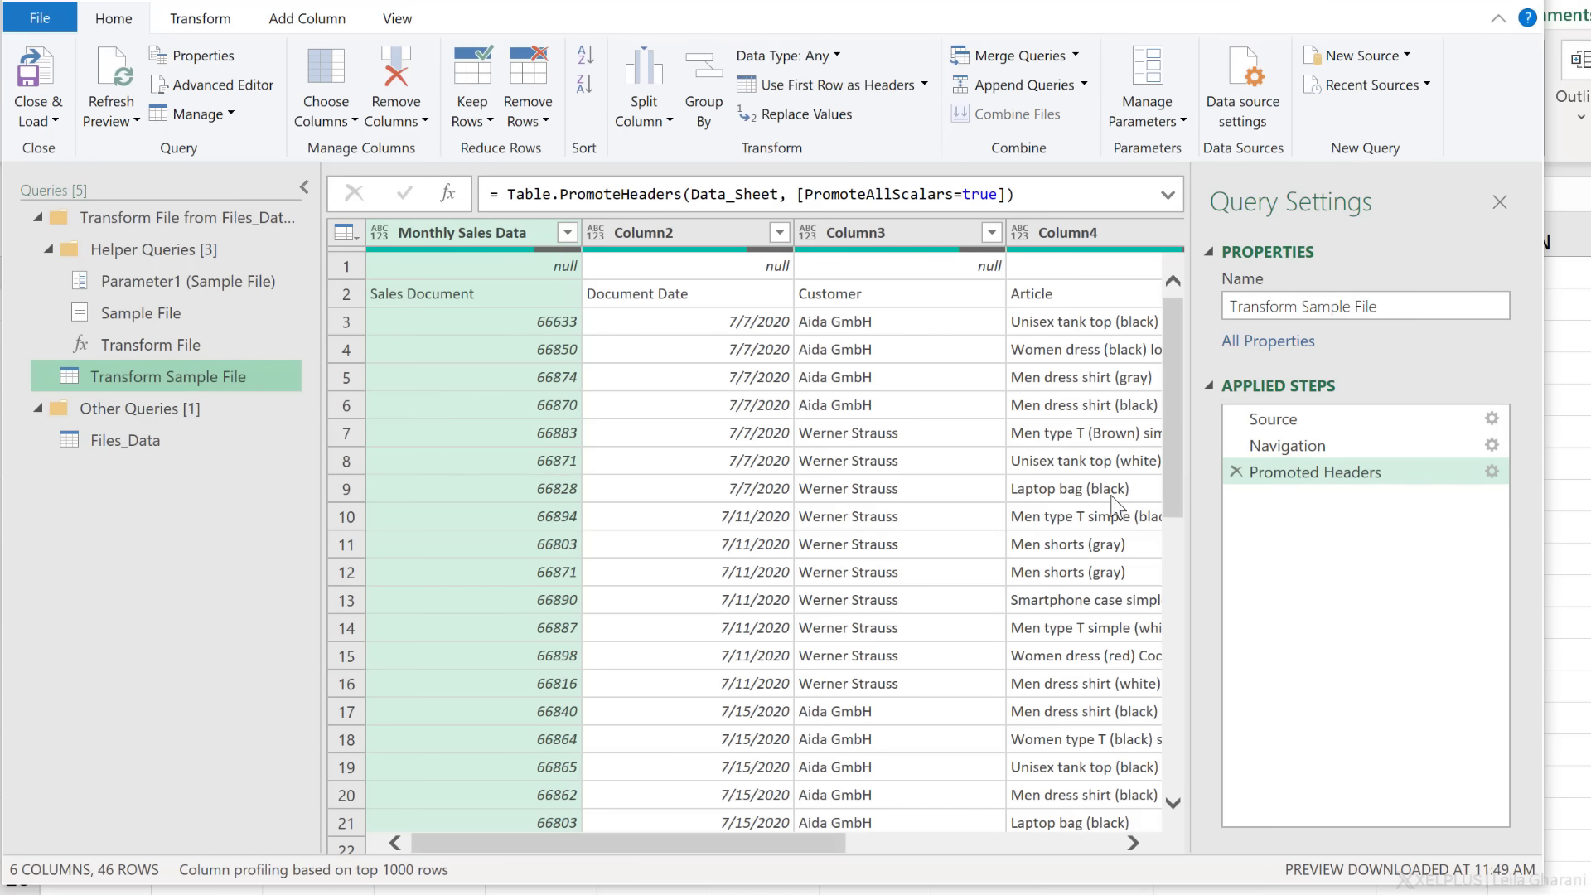
pyautogui.moveTo(547, 408)
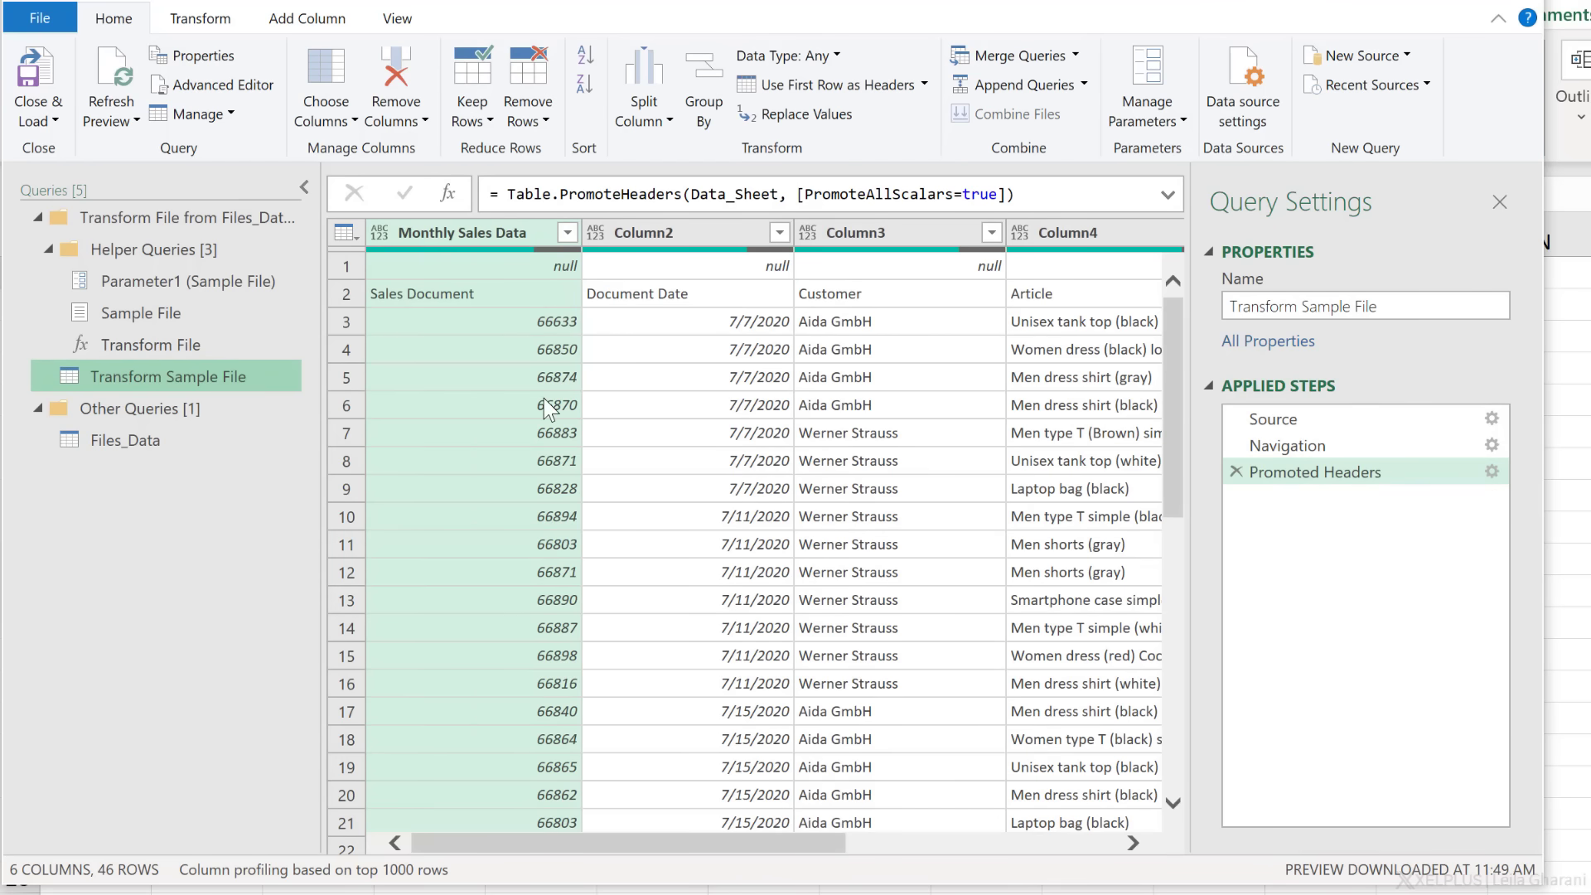
pyautogui.moveTo(533, 408)
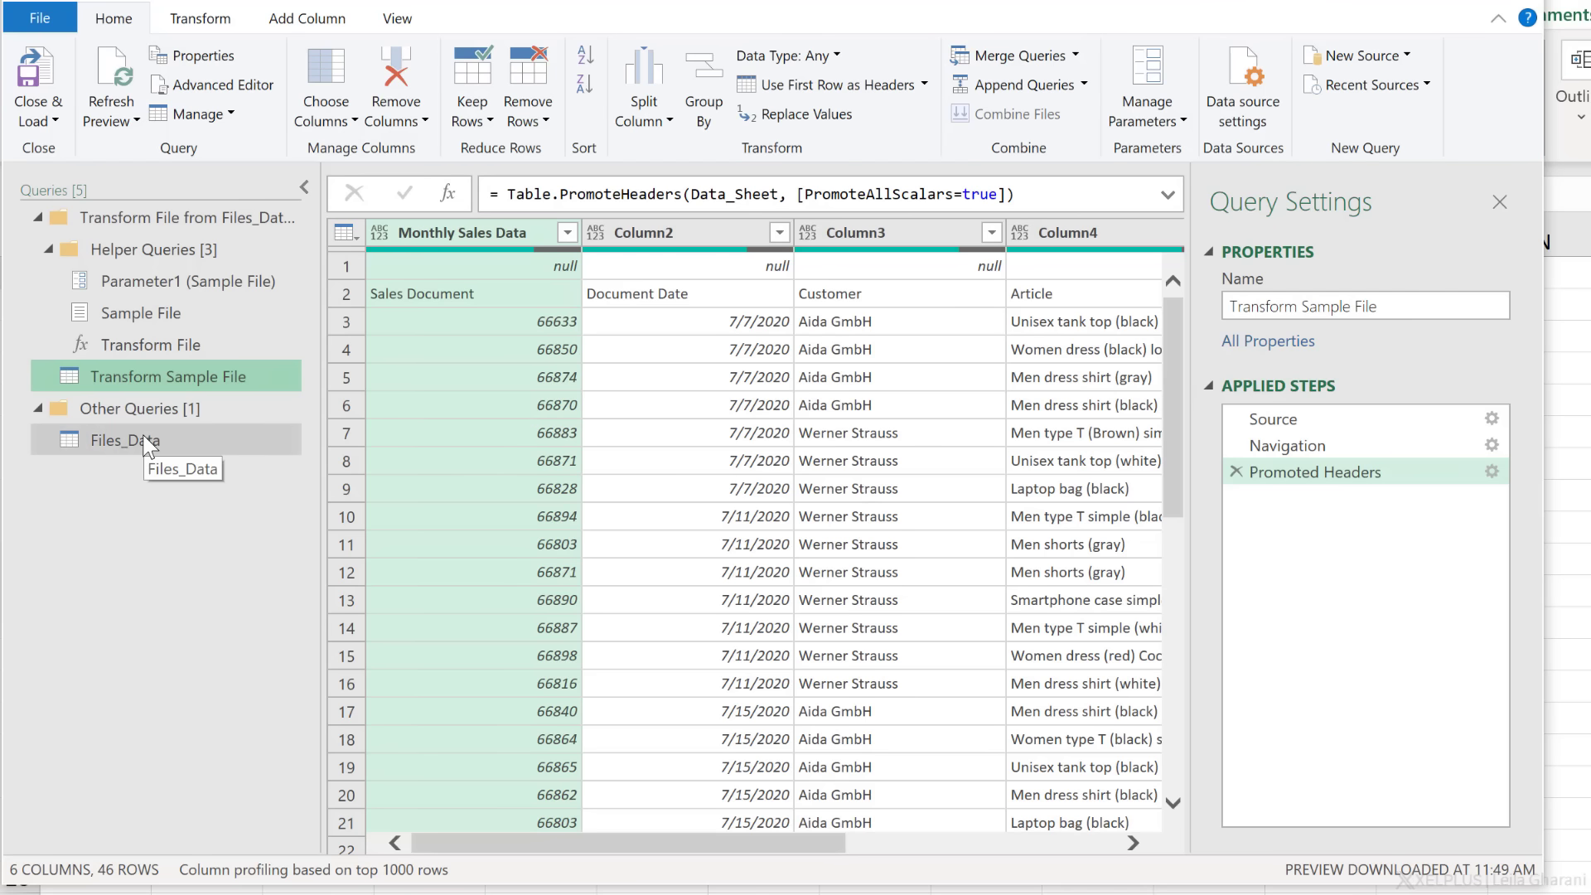
pyautogui.moveTo(174, 359)
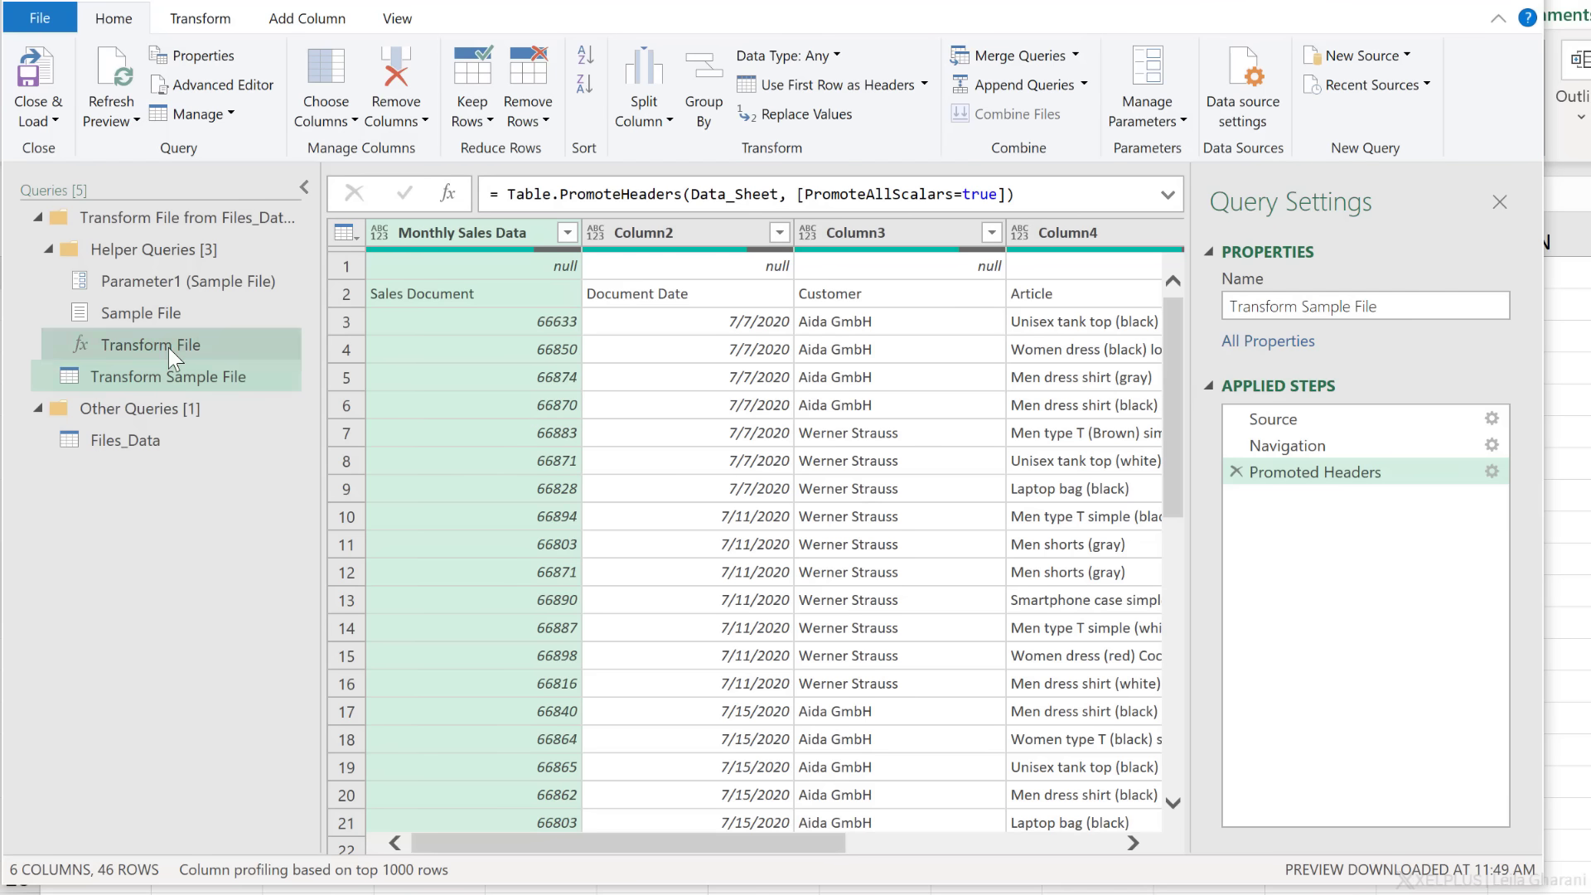
pyautogui.click(169, 376)
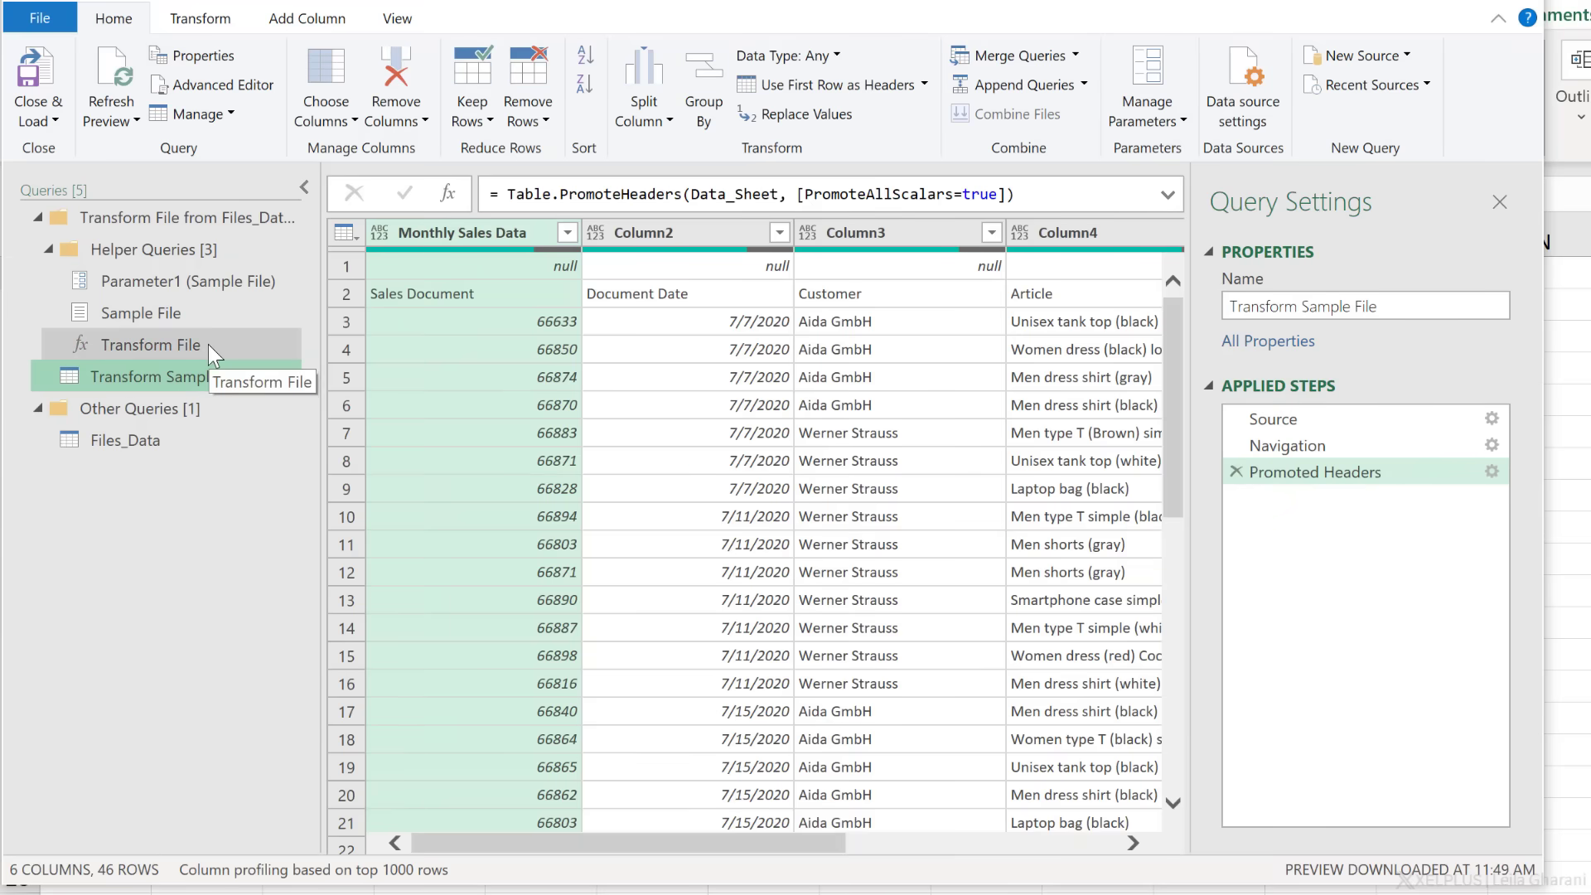
# Walk Files_Data's steps from Invoke Custom Function1 through rename, column removal, expand and Changed Type.
pyautogui.click(125, 441)
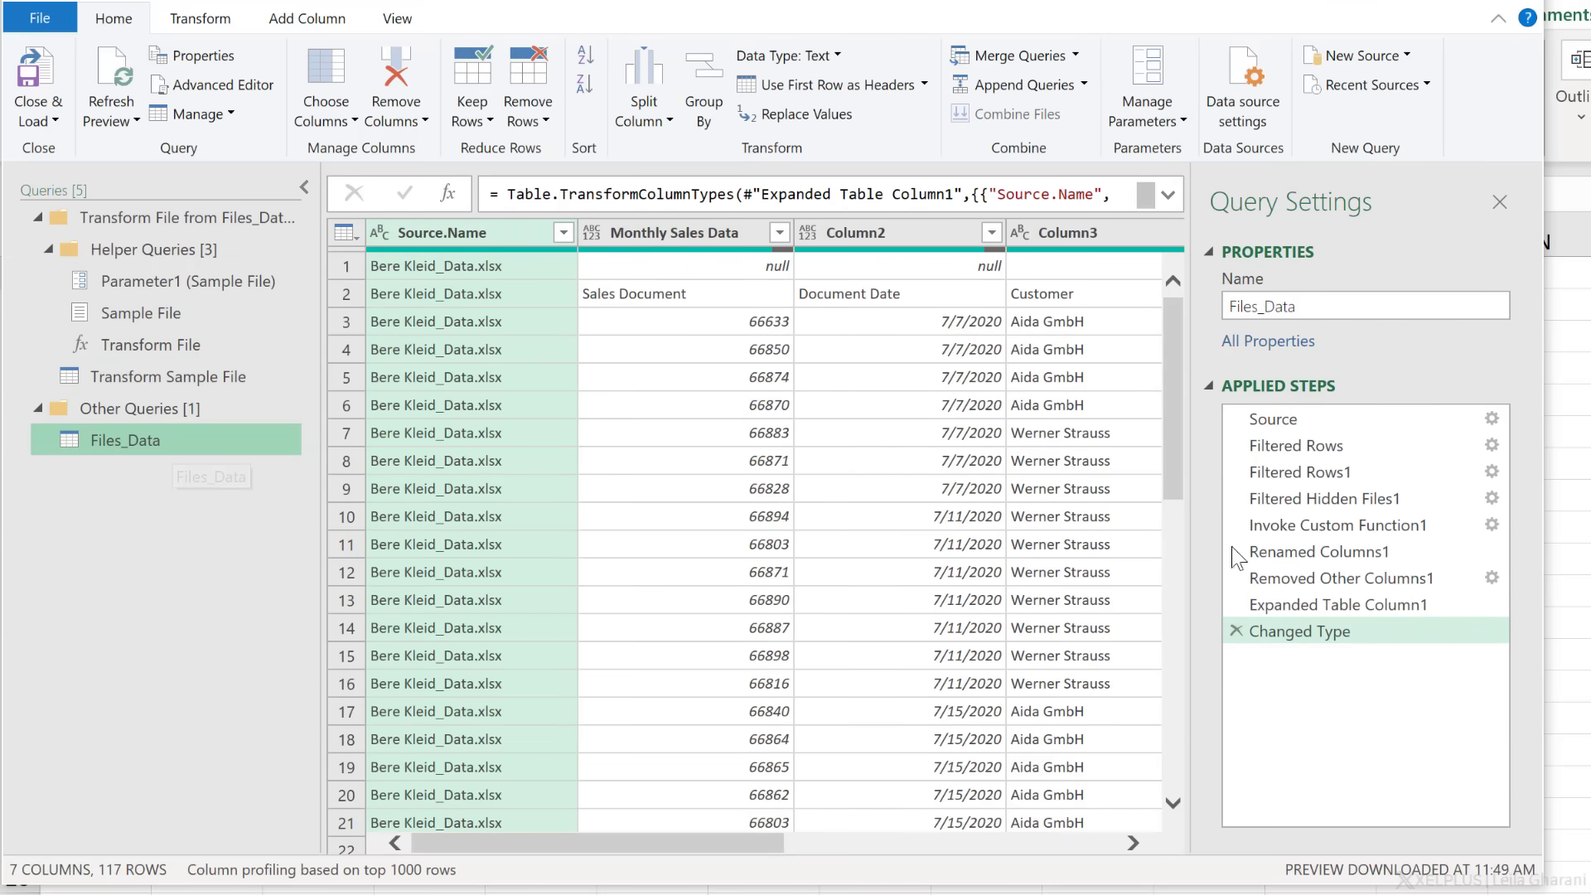
pyautogui.click(1338, 526)
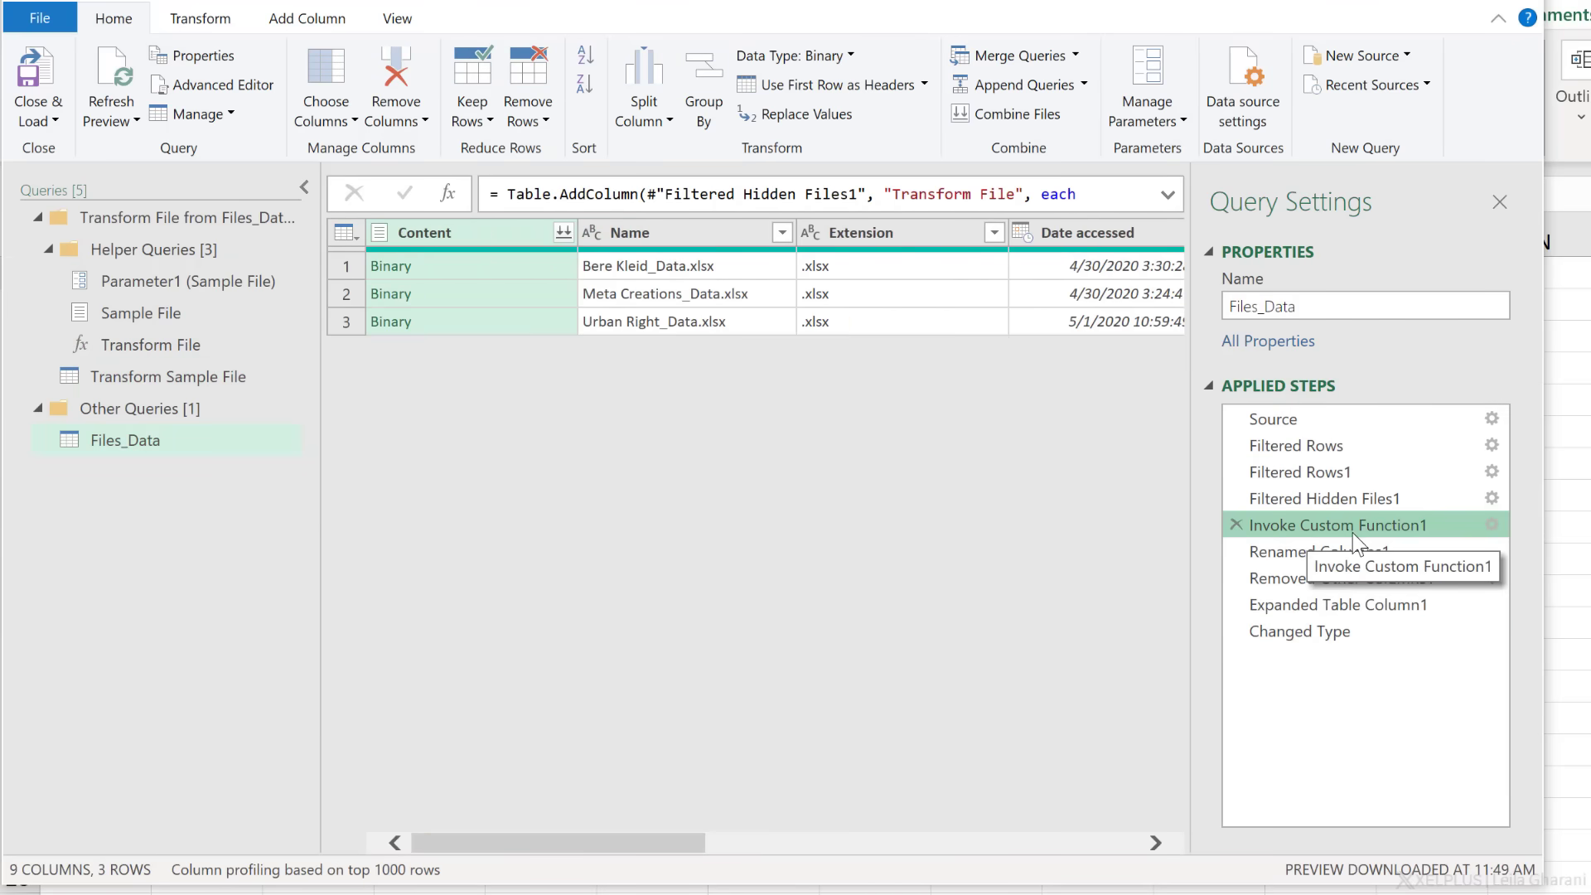
pyautogui.click(1319, 552)
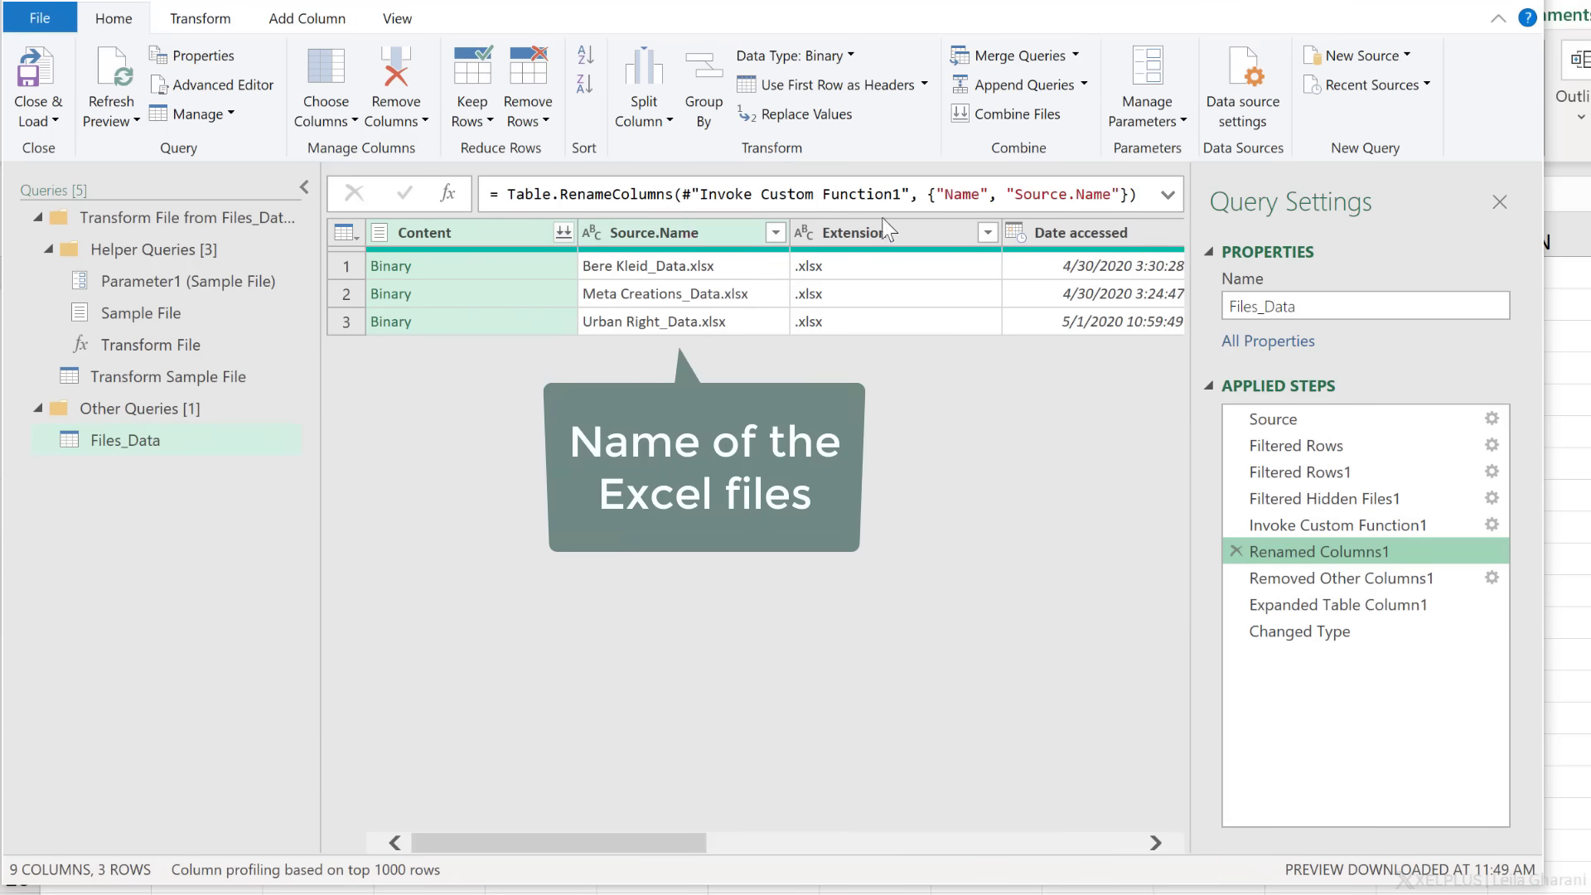
pyautogui.click(1340, 577)
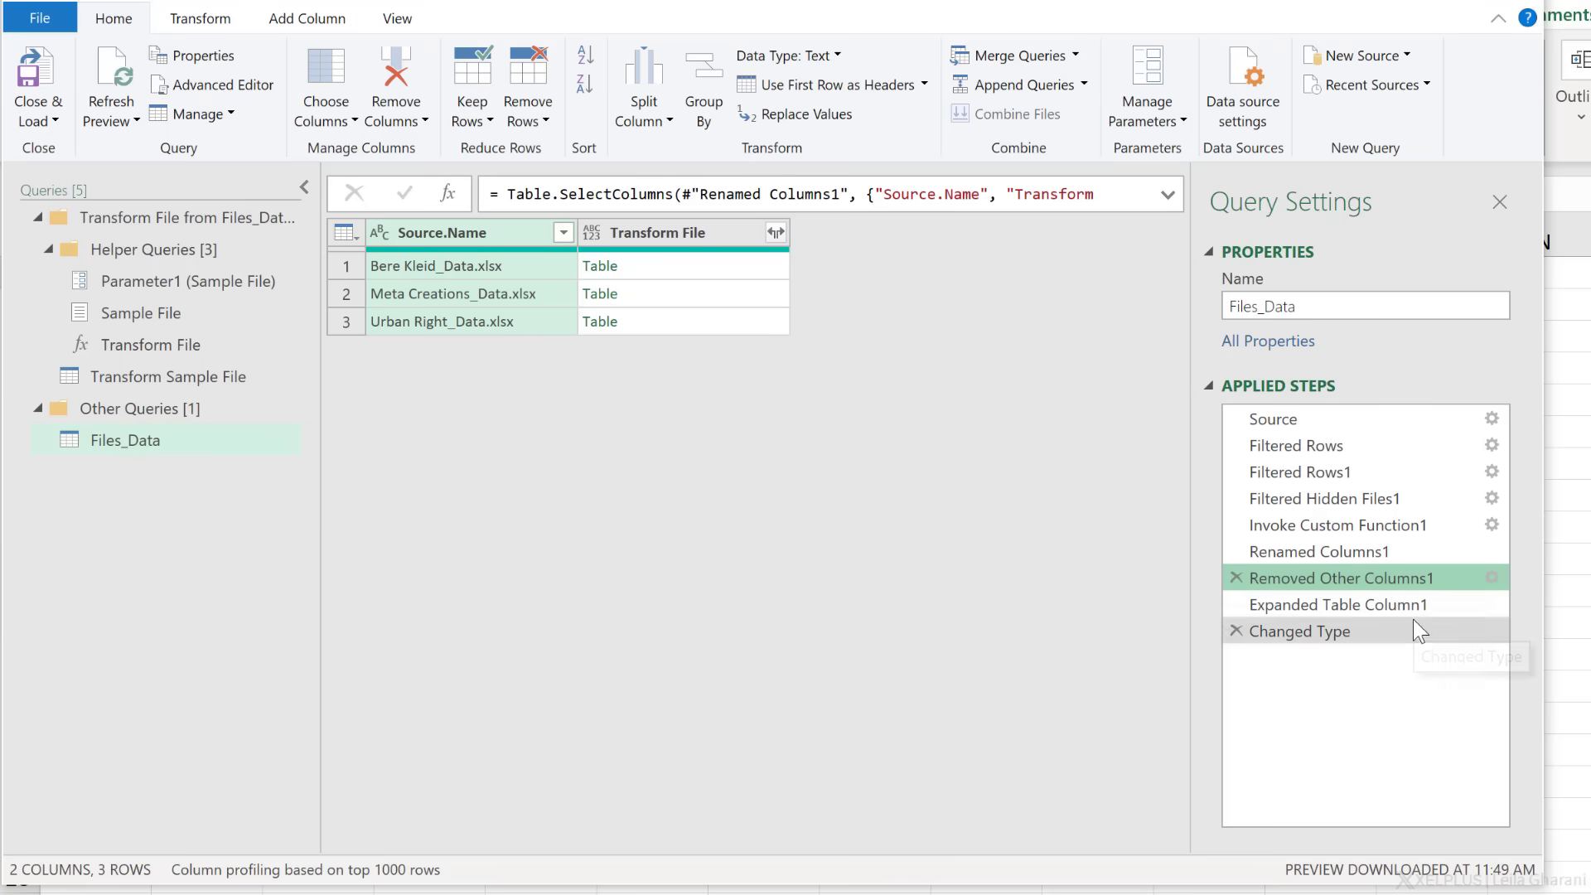
pyautogui.click(1339, 603)
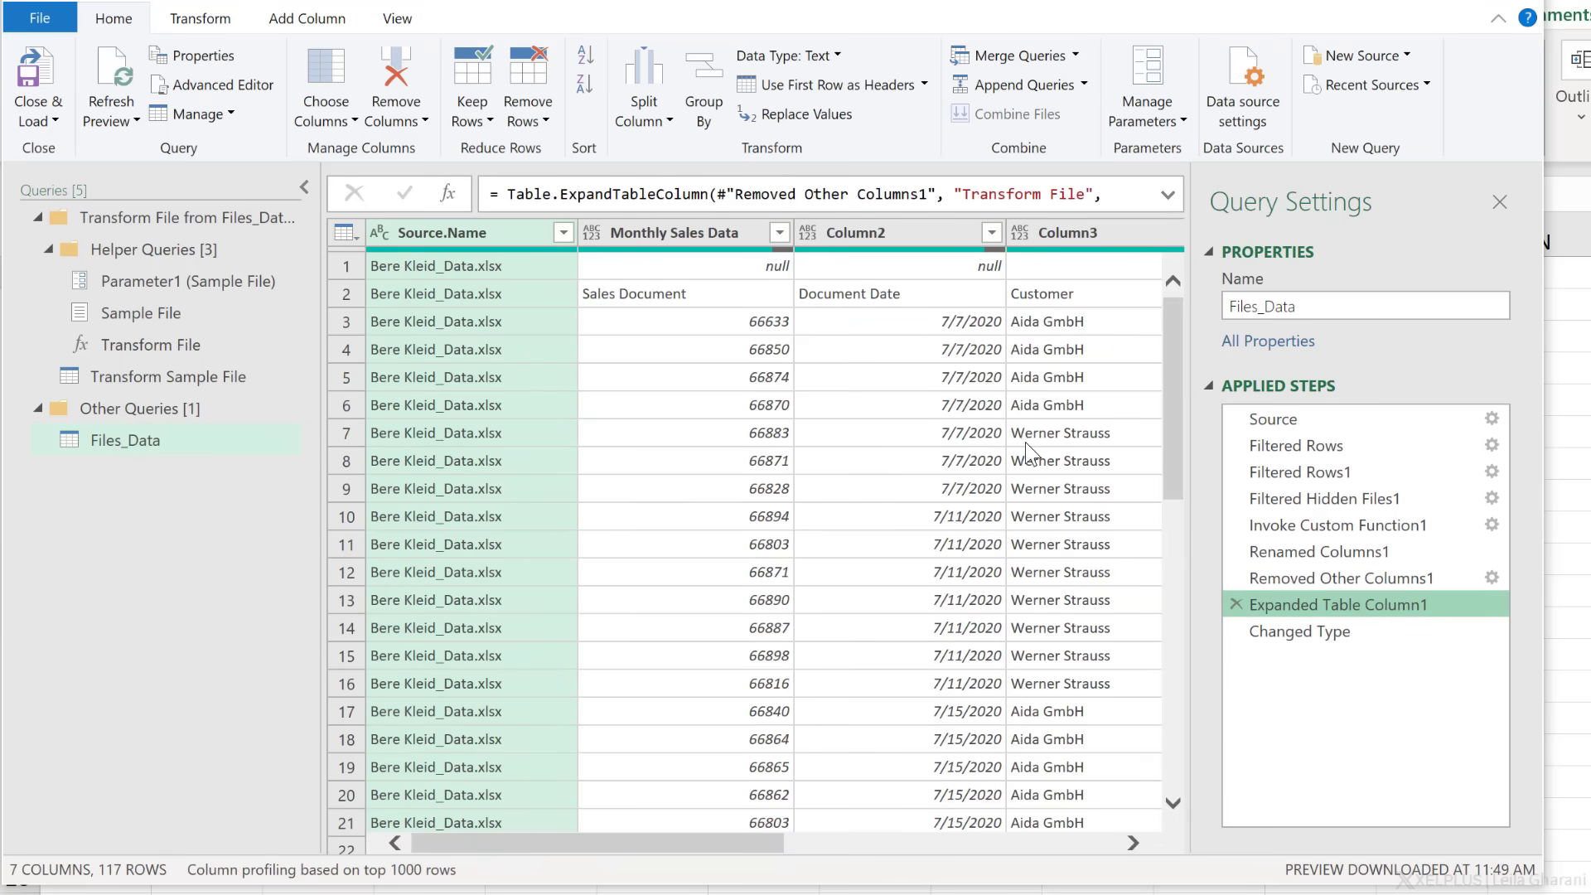
pyautogui.click(1300, 630)
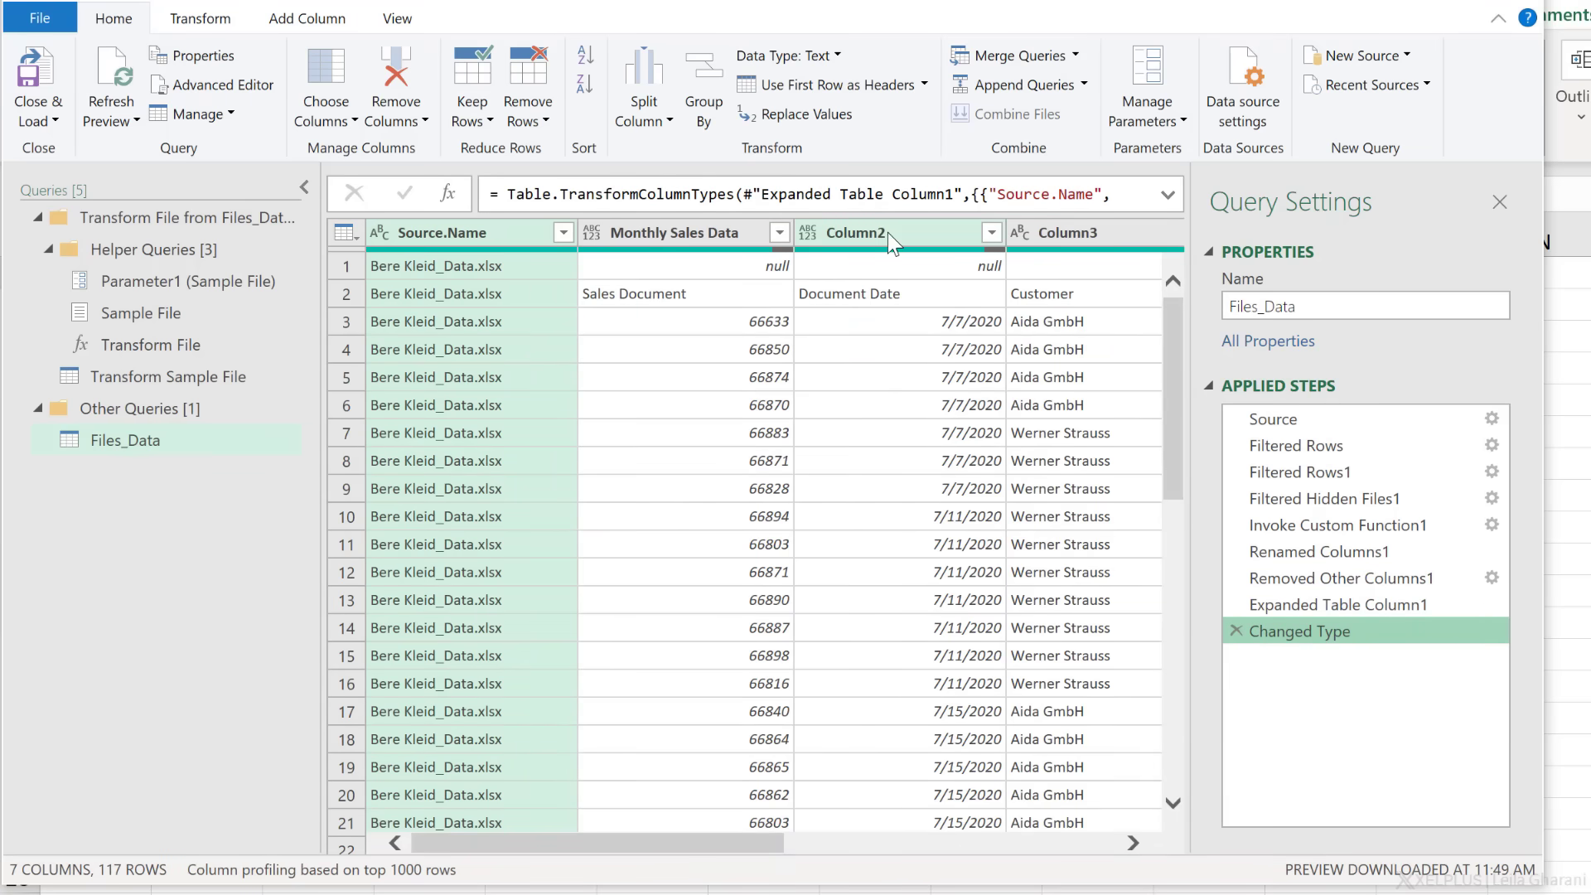
pyautogui.moveTo(839, 437)
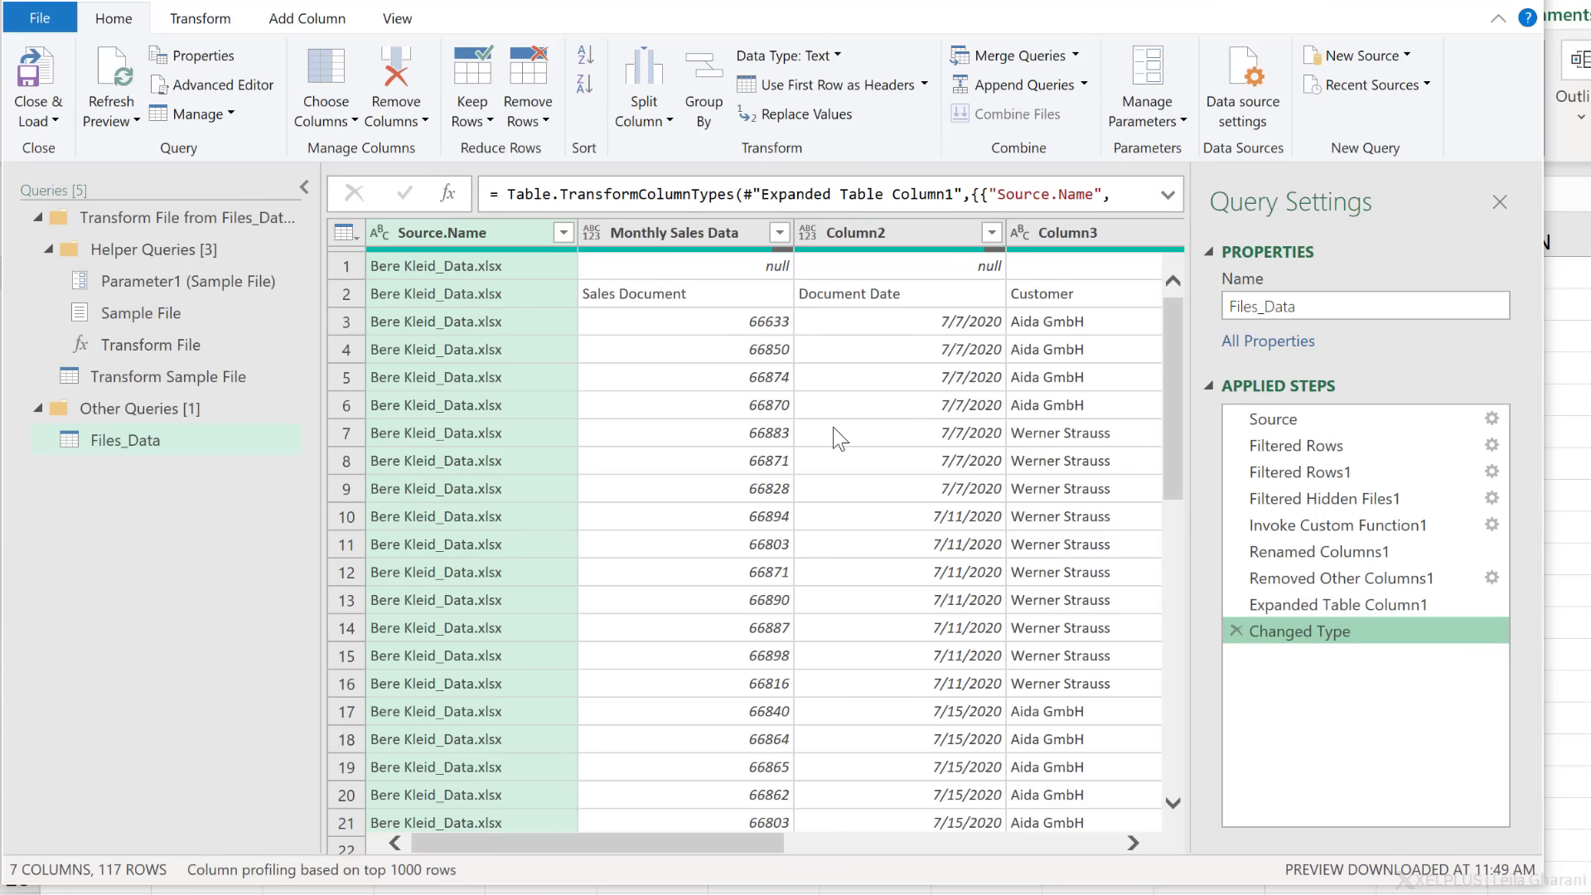
# Inspect sales document 66871 in the combined rows, then return to the Transform Sample File query.
pyautogui.click(766, 461)
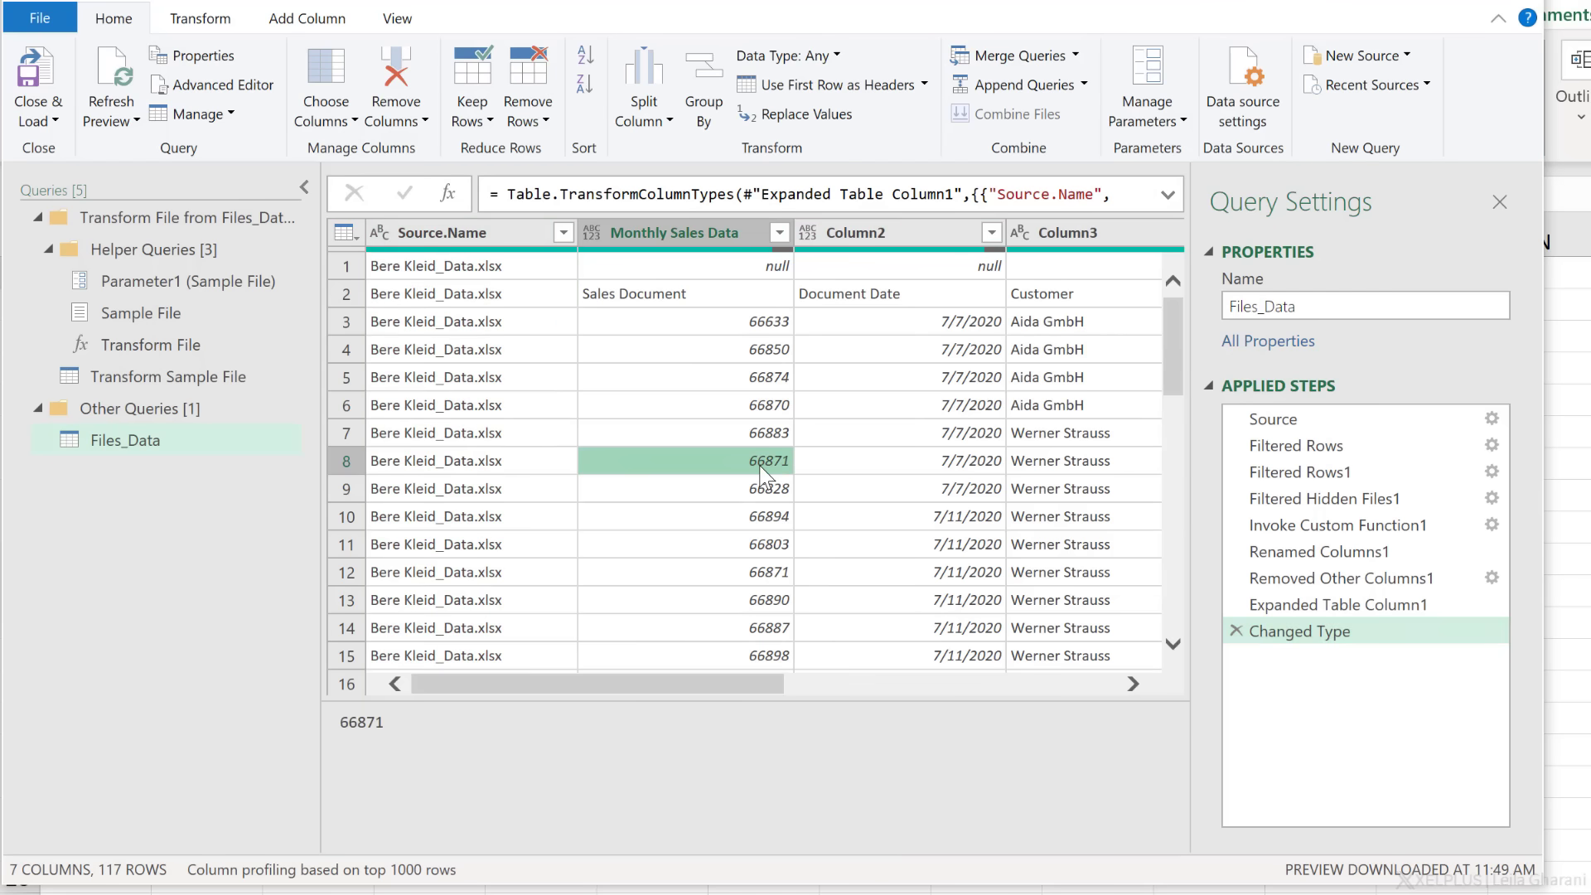
pyautogui.scroll(-3)
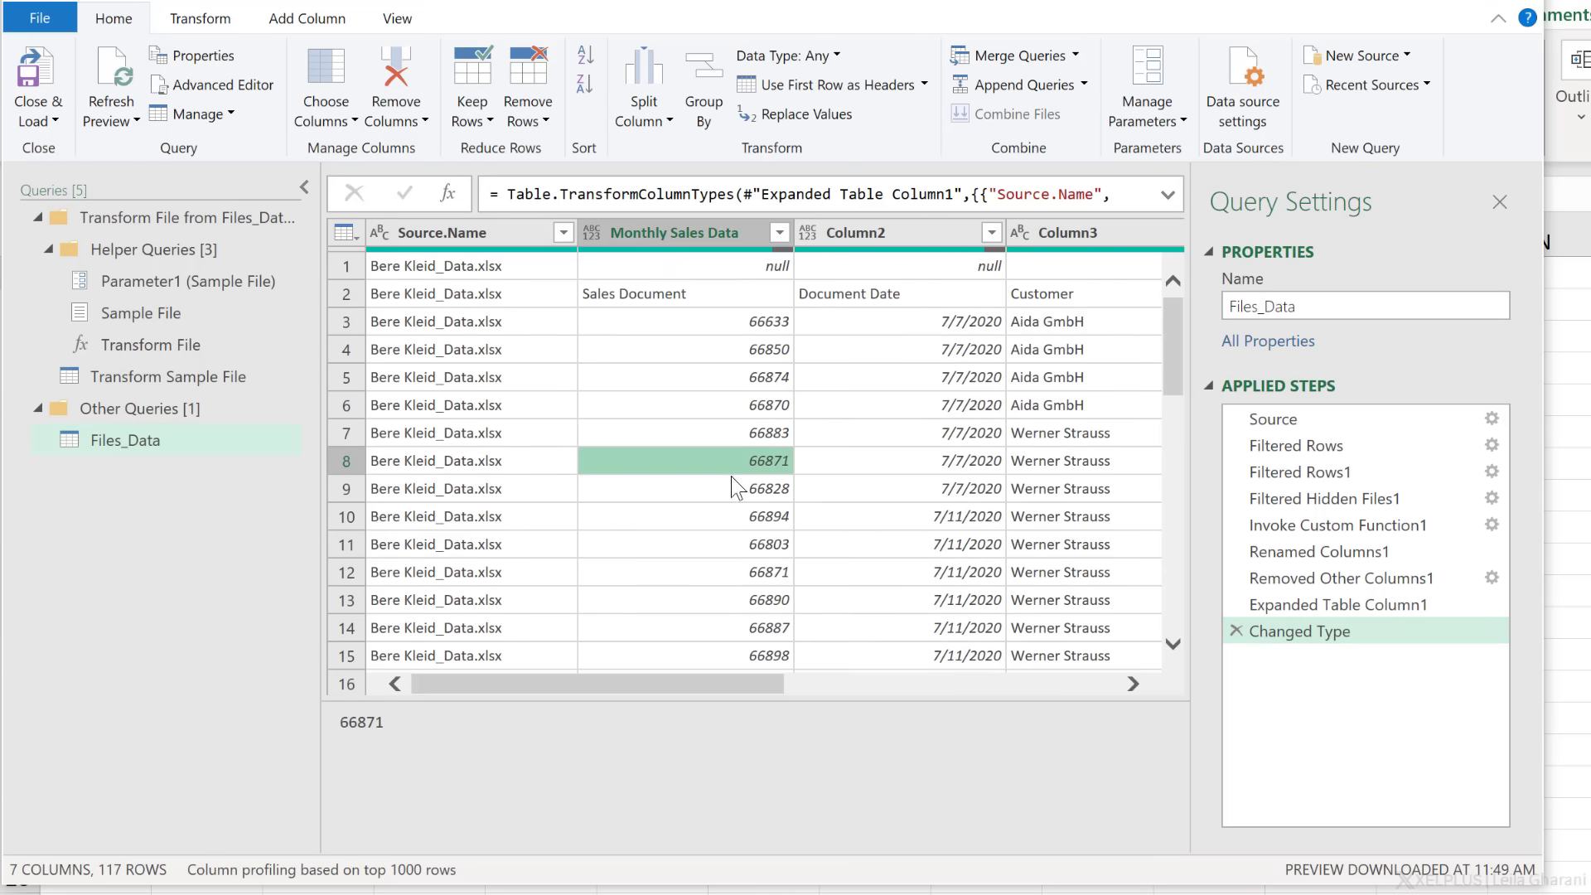
pyautogui.click(169, 376)
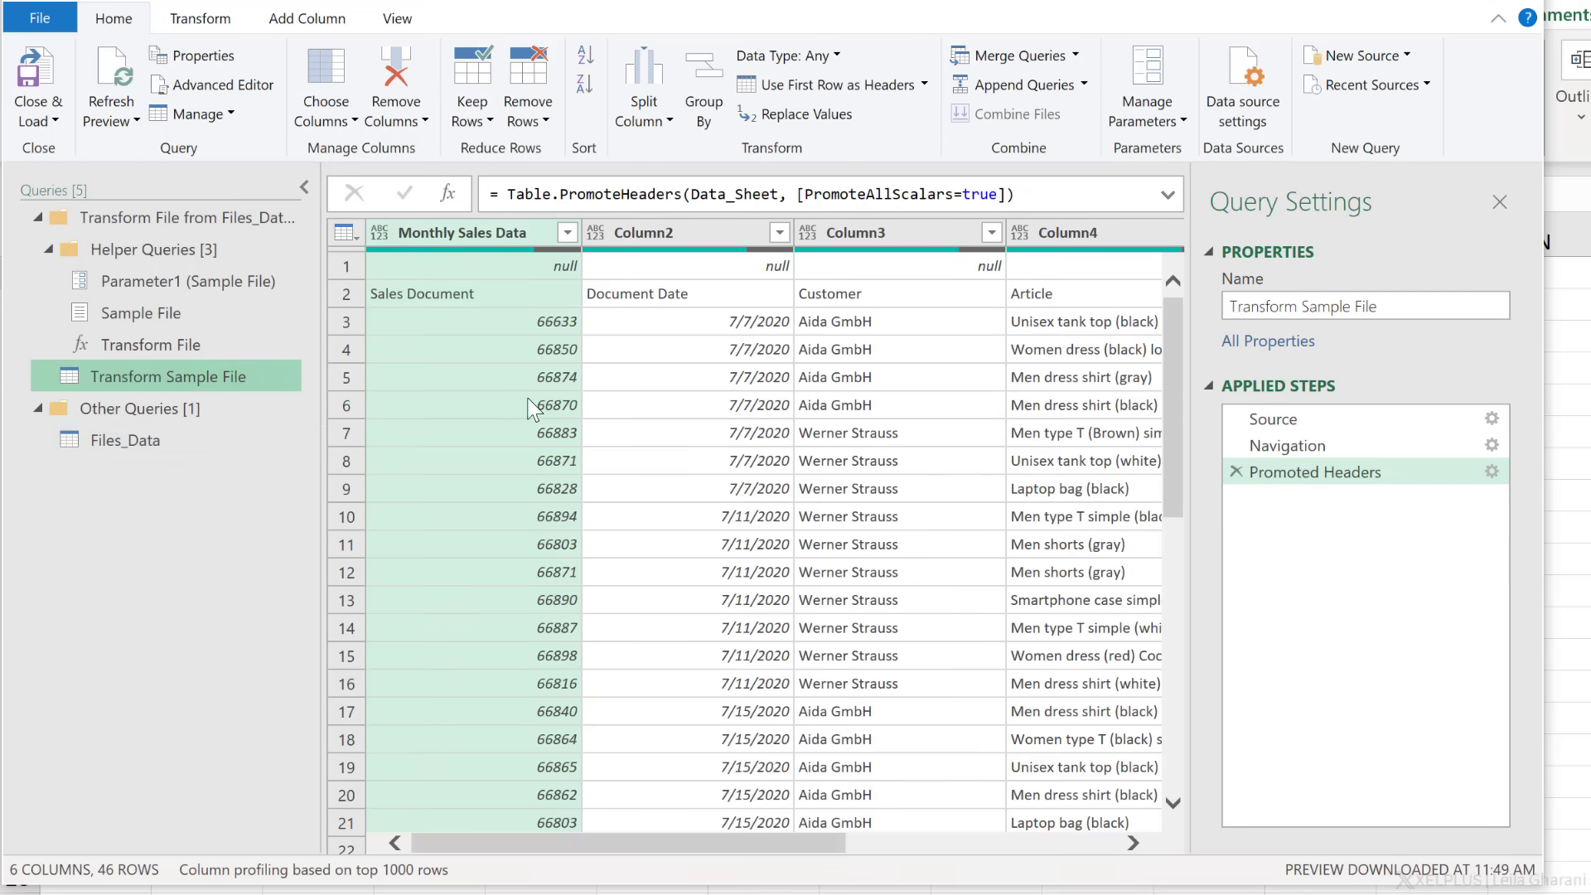
# Inspect sales document 66870 in the sample sheet, then switch back to Files_Data's 117 combined rows.
pyautogui.click(487, 405)
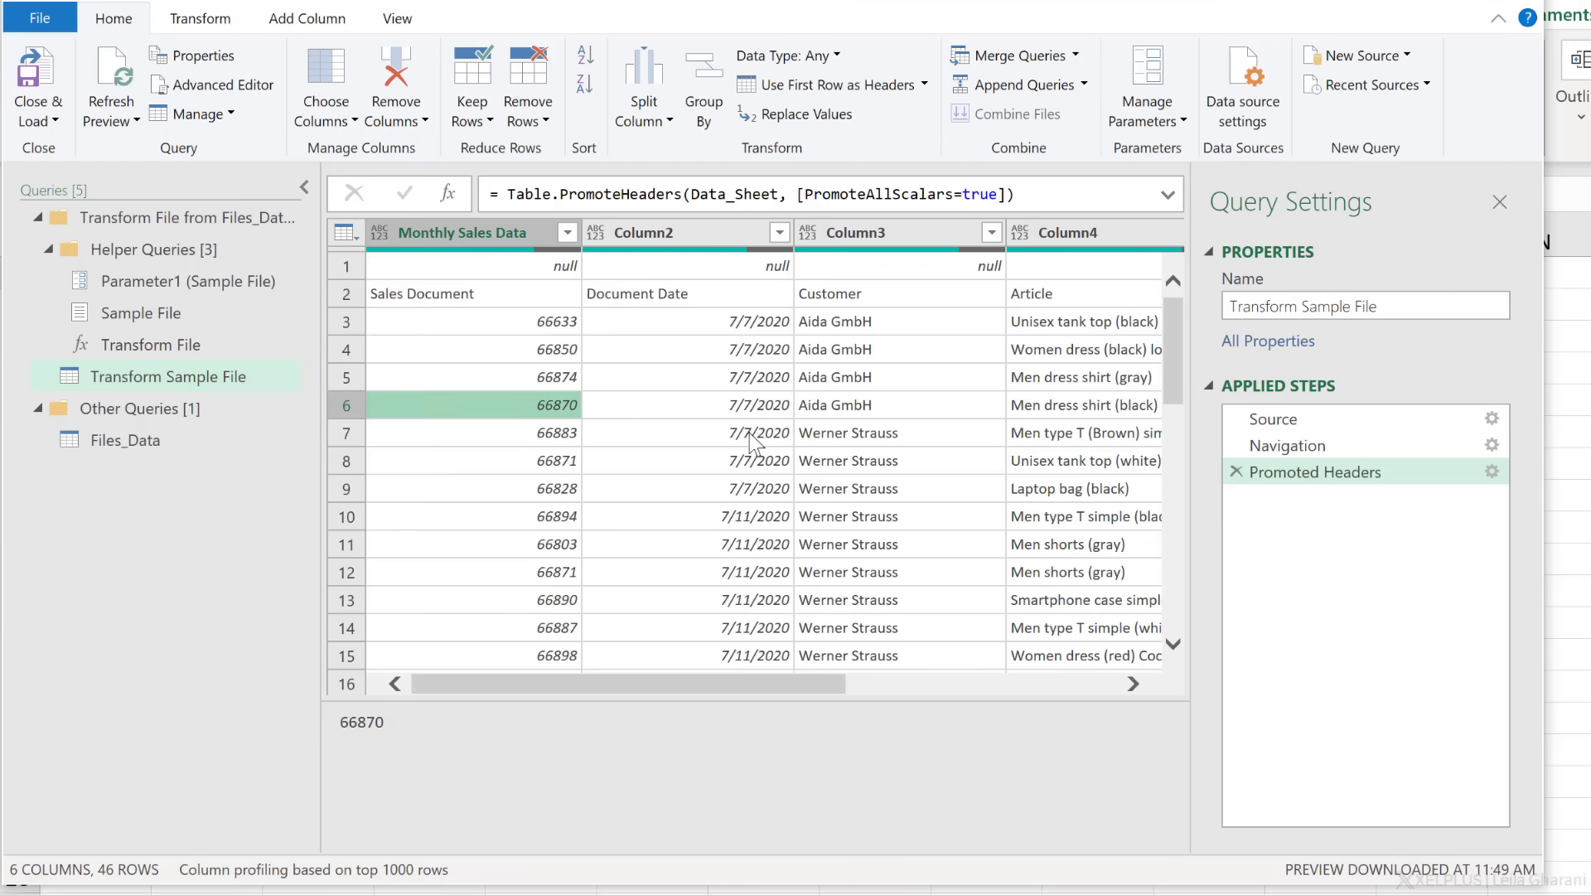
pyautogui.moveTo(162, 463)
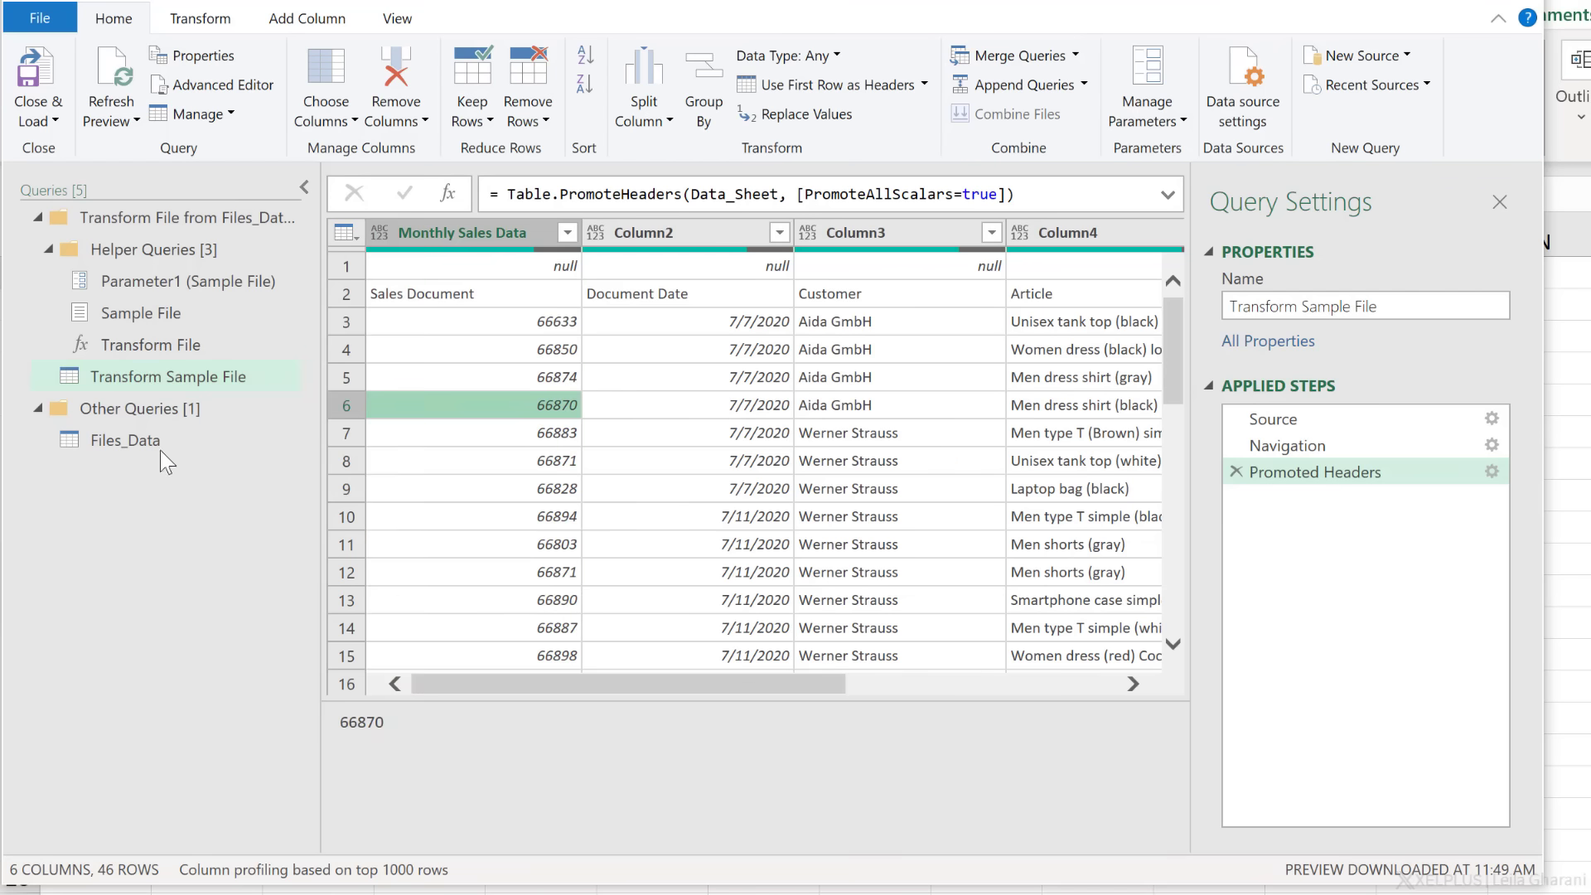
pyautogui.click(126, 441)
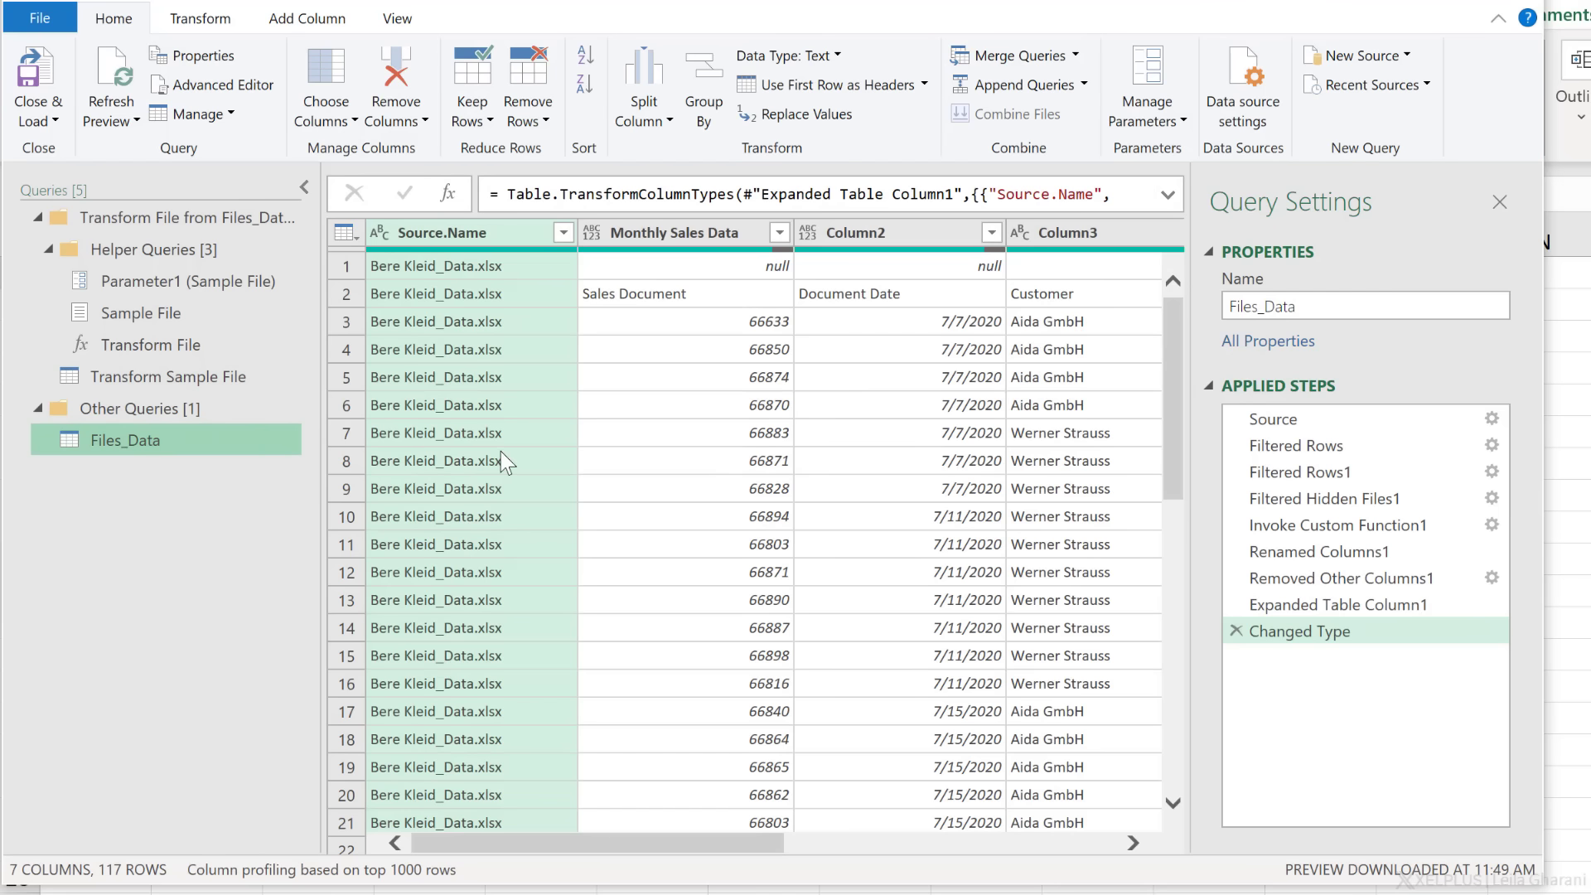
# Step Files_Data back to Removed Other Columns1, listing the three source files with their tables.
pyautogui.click(469, 461)
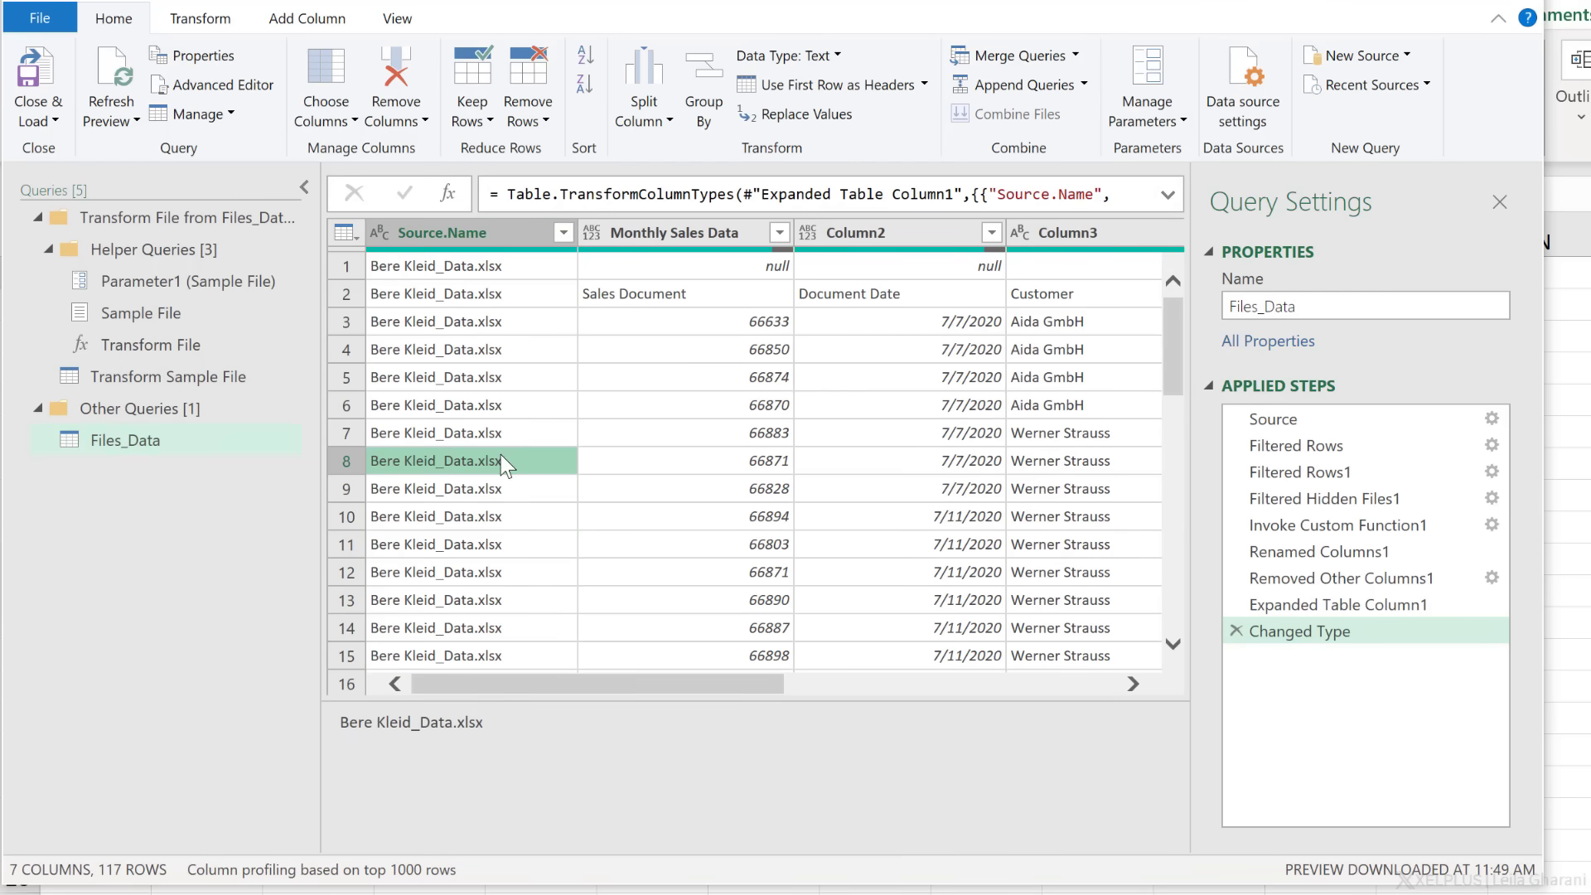
pyautogui.moveTo(487, 489)
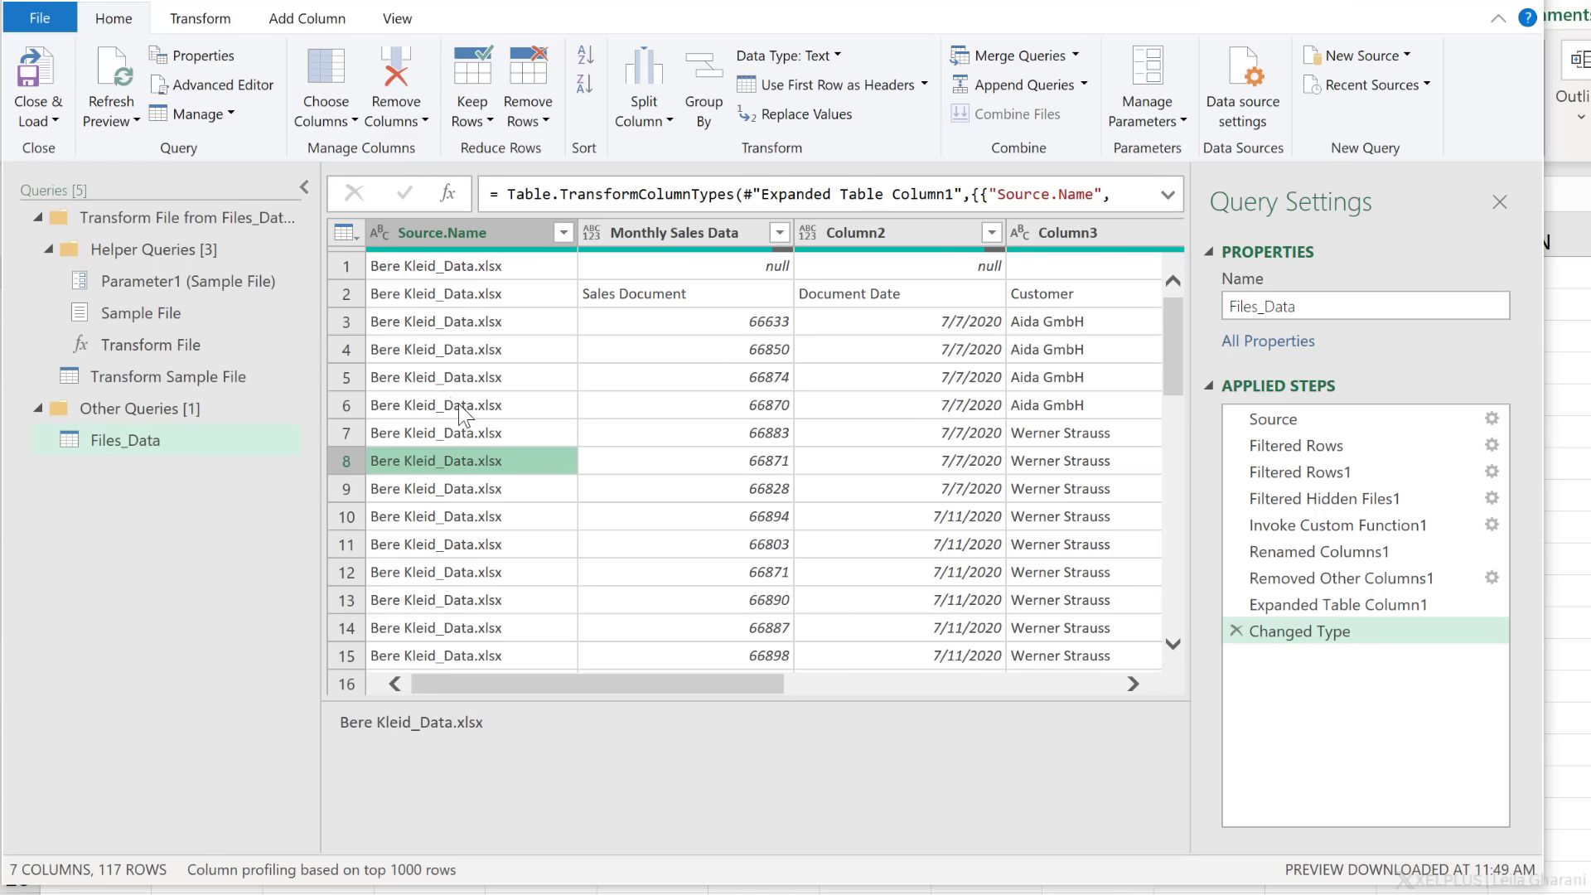
pyautogui.click(1338, 603)
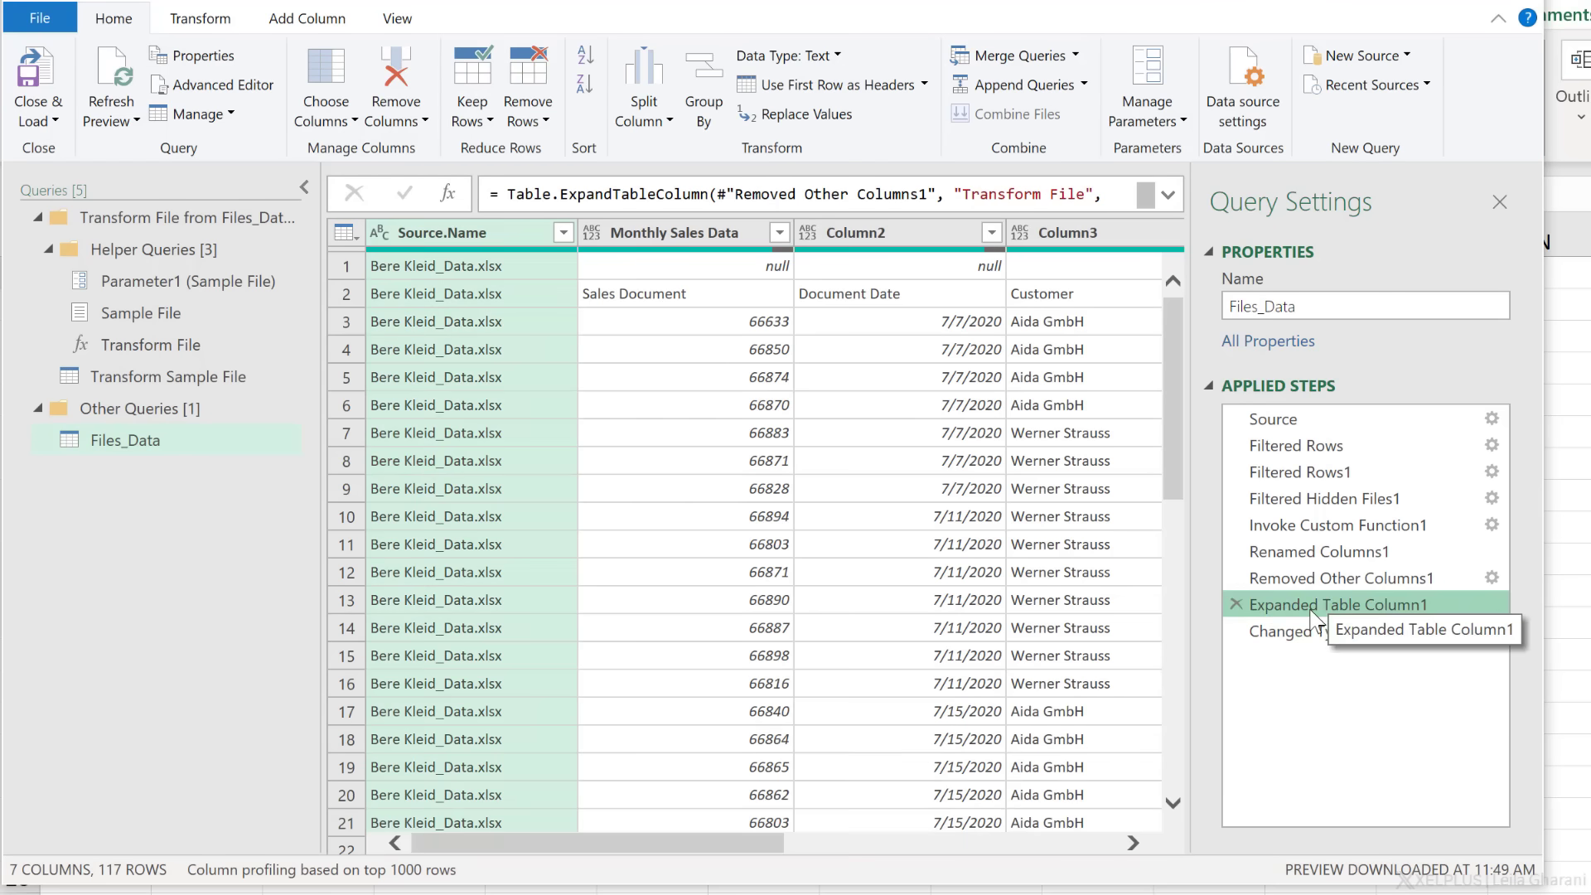
pyautogui.click(1340, 577)
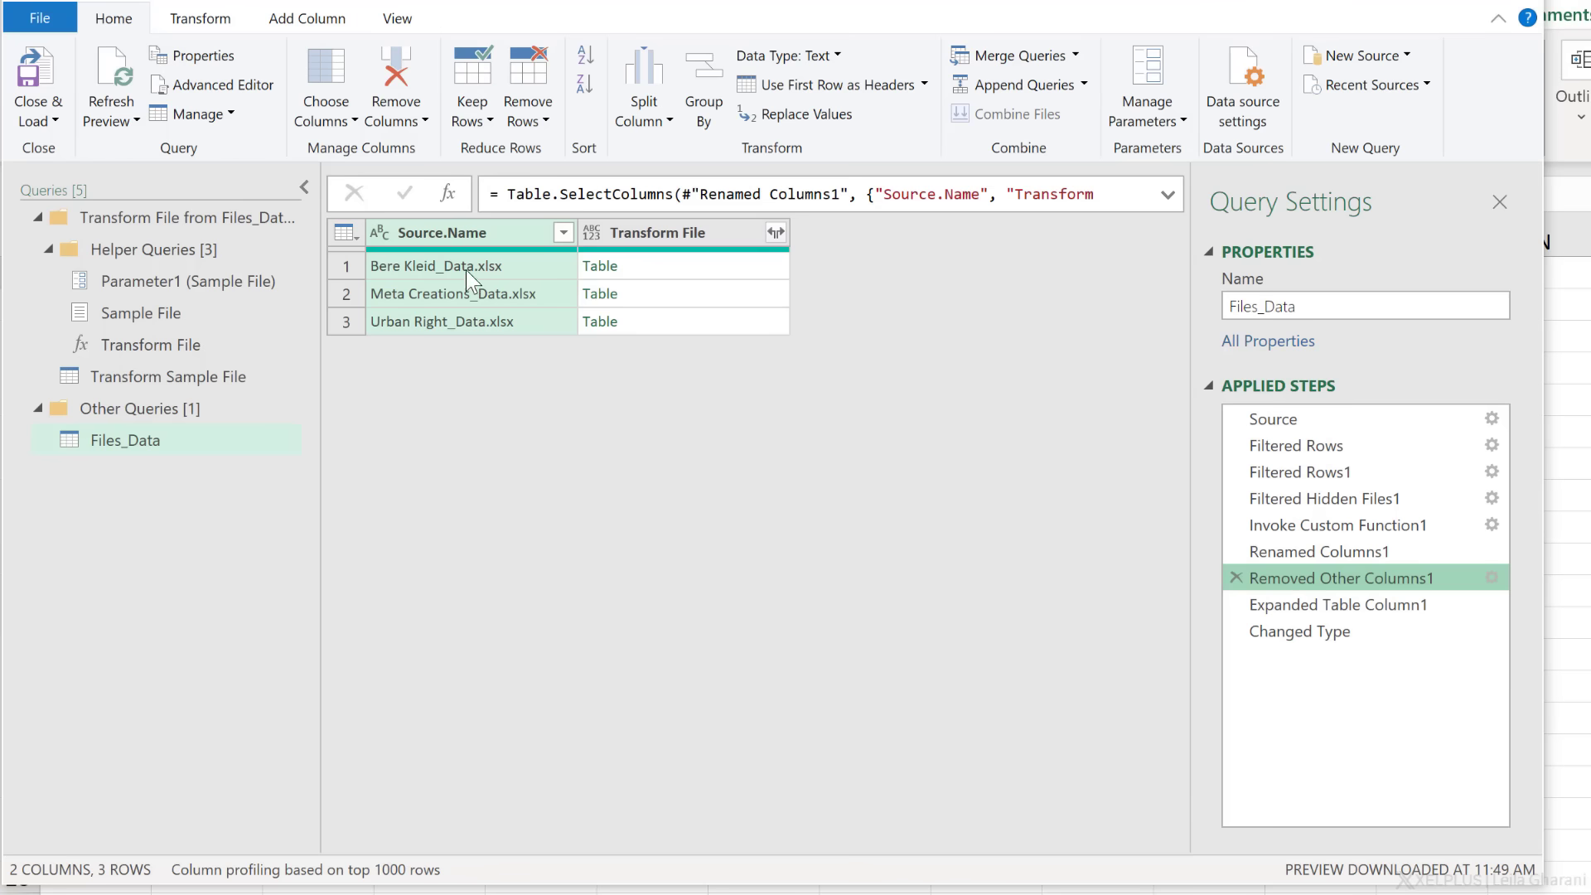
pyautogui.moveTo(464, 317)
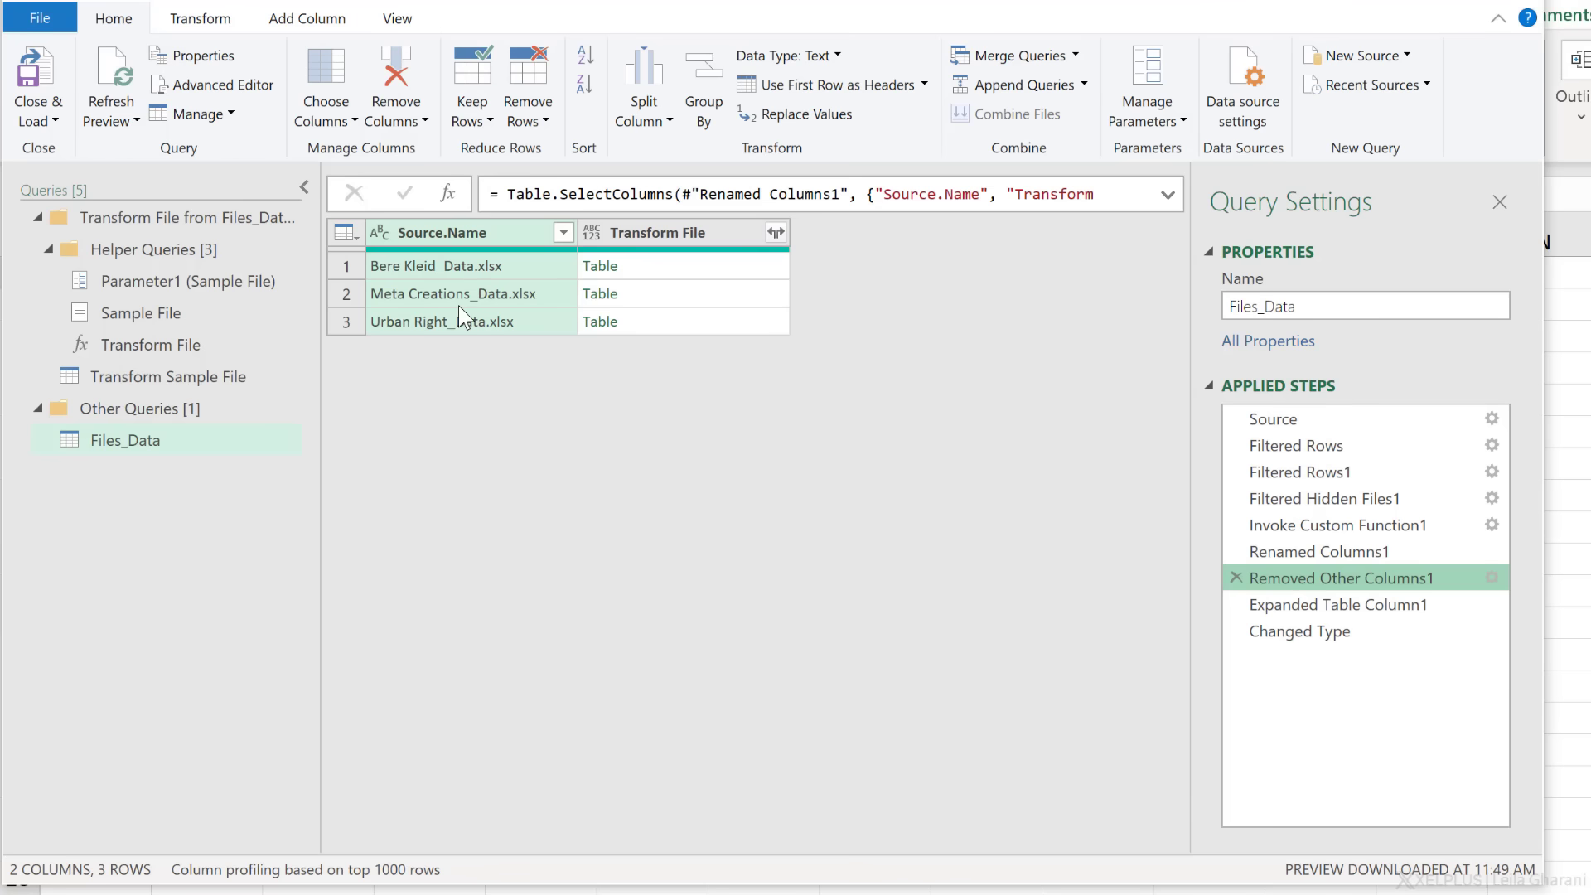
pyautogui.click(1337, 603)
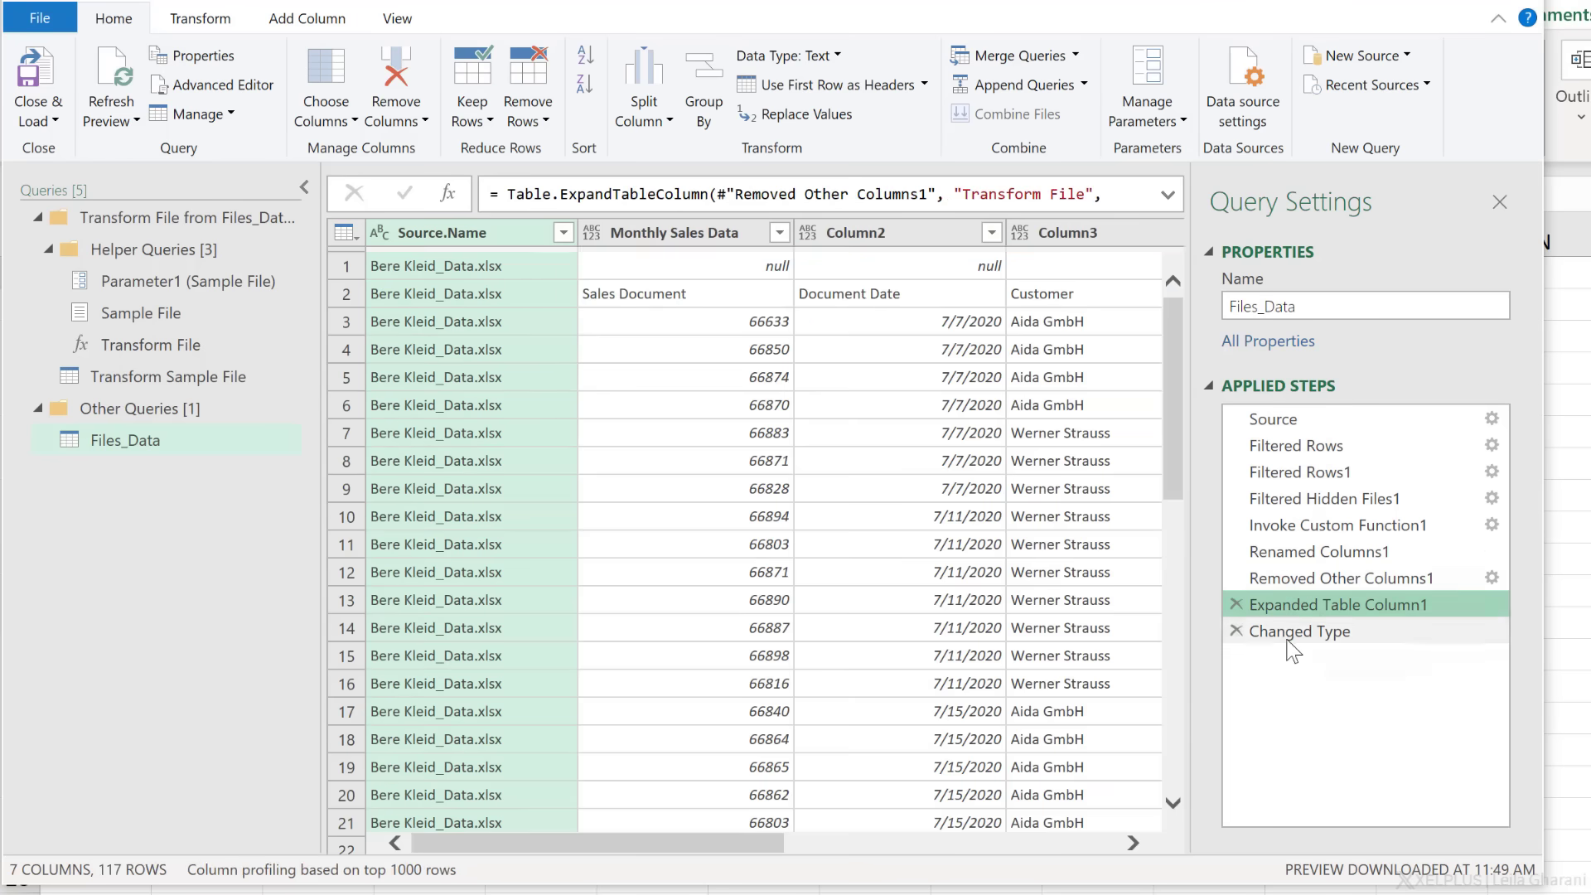
pyautogui.click(1339, 576)
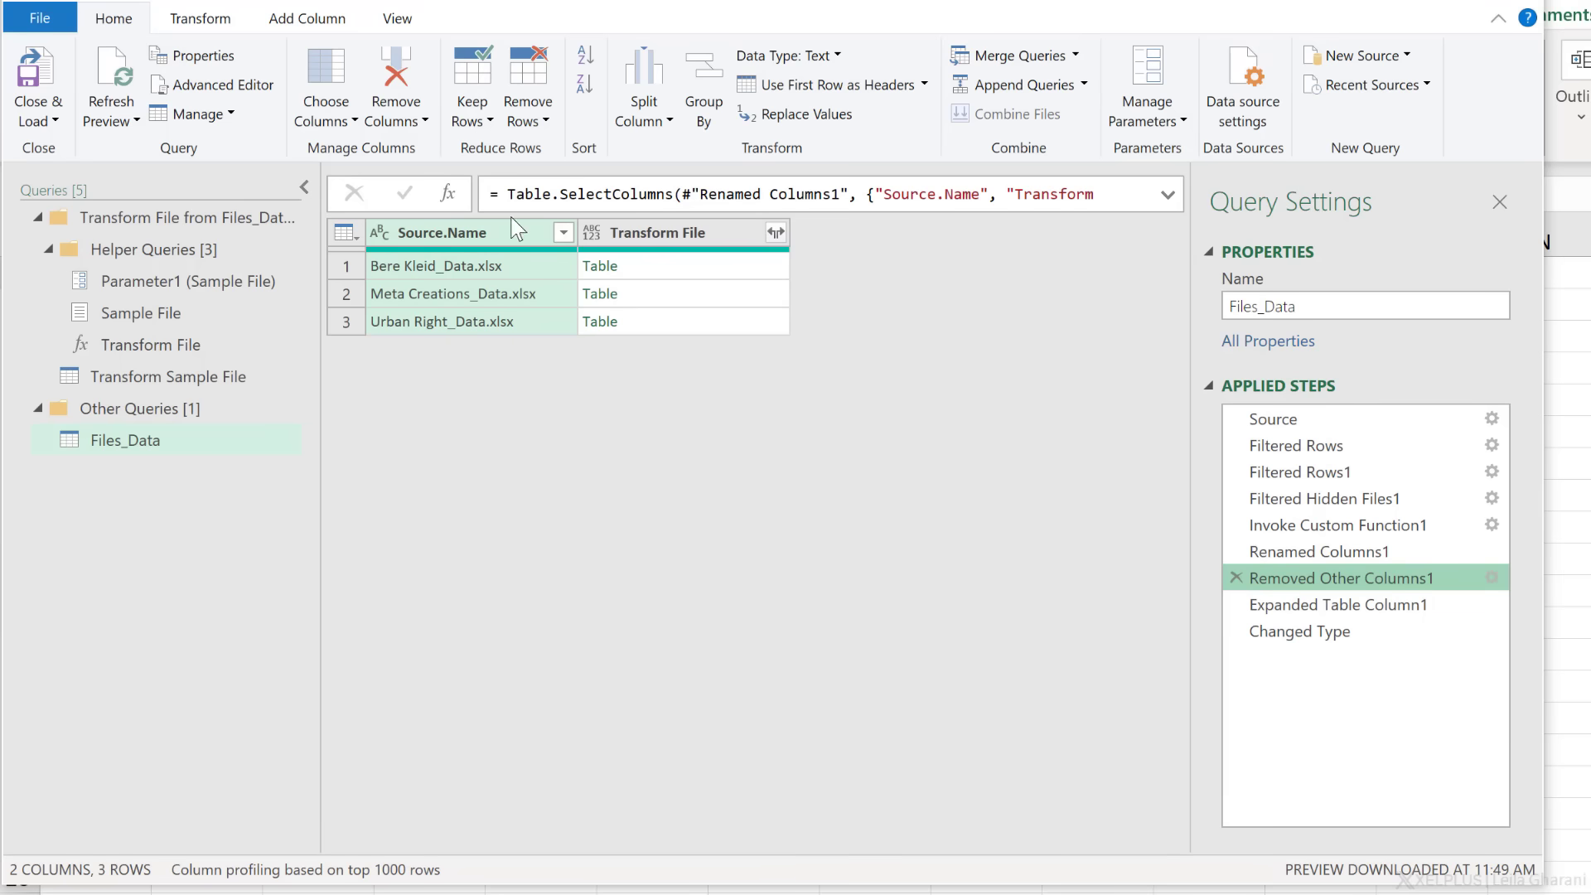
# Rename the Source.Name column to Company.
pyautogui.doubleClick(441, 232)
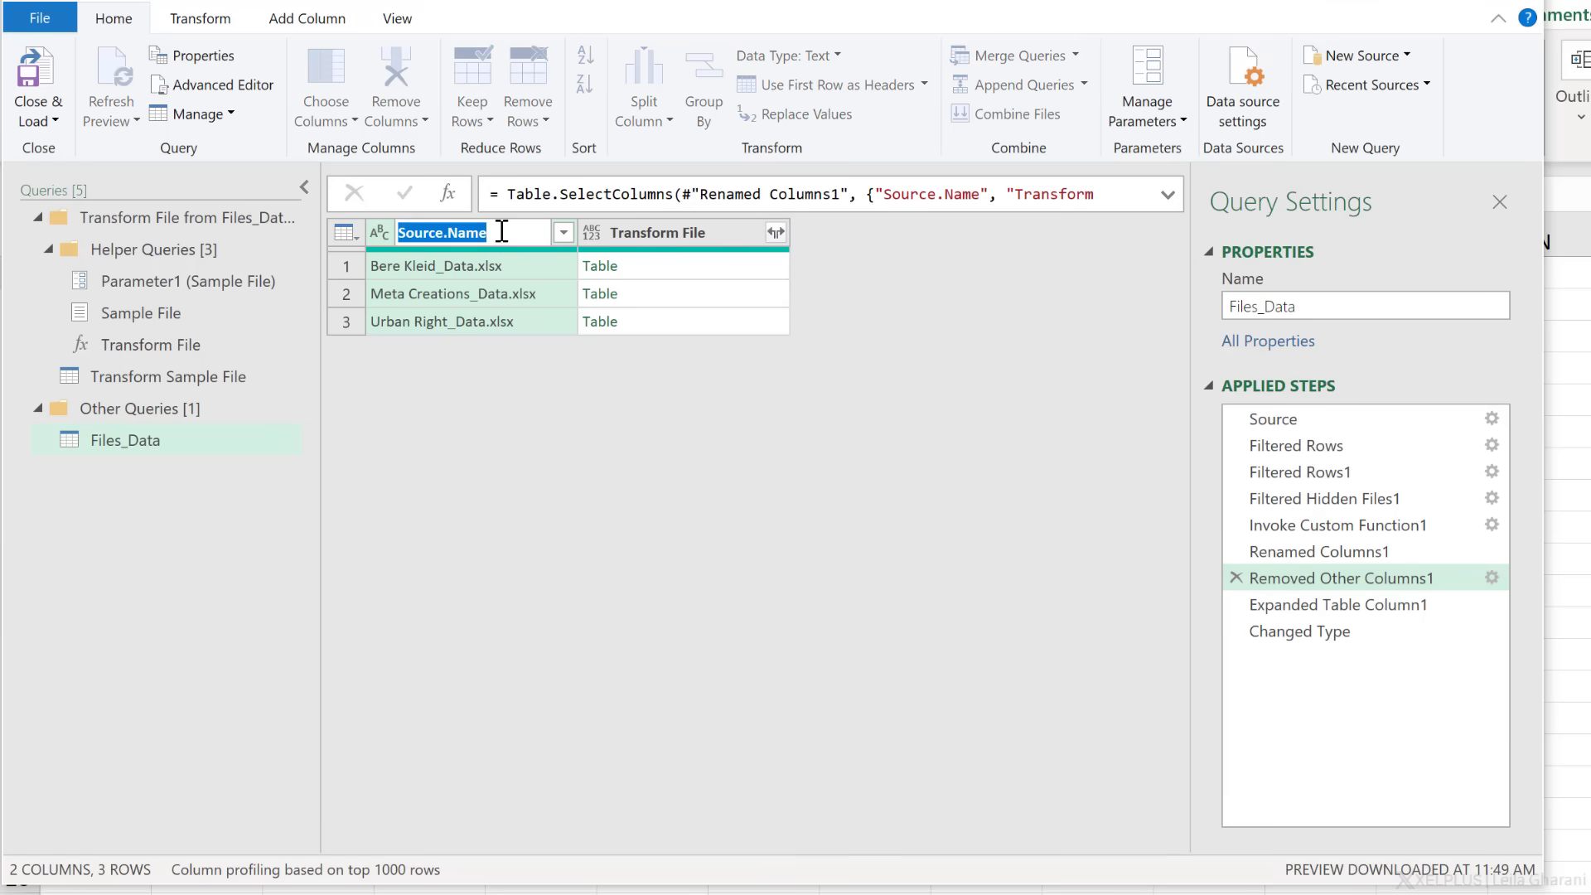
pyautogui.write('Company')
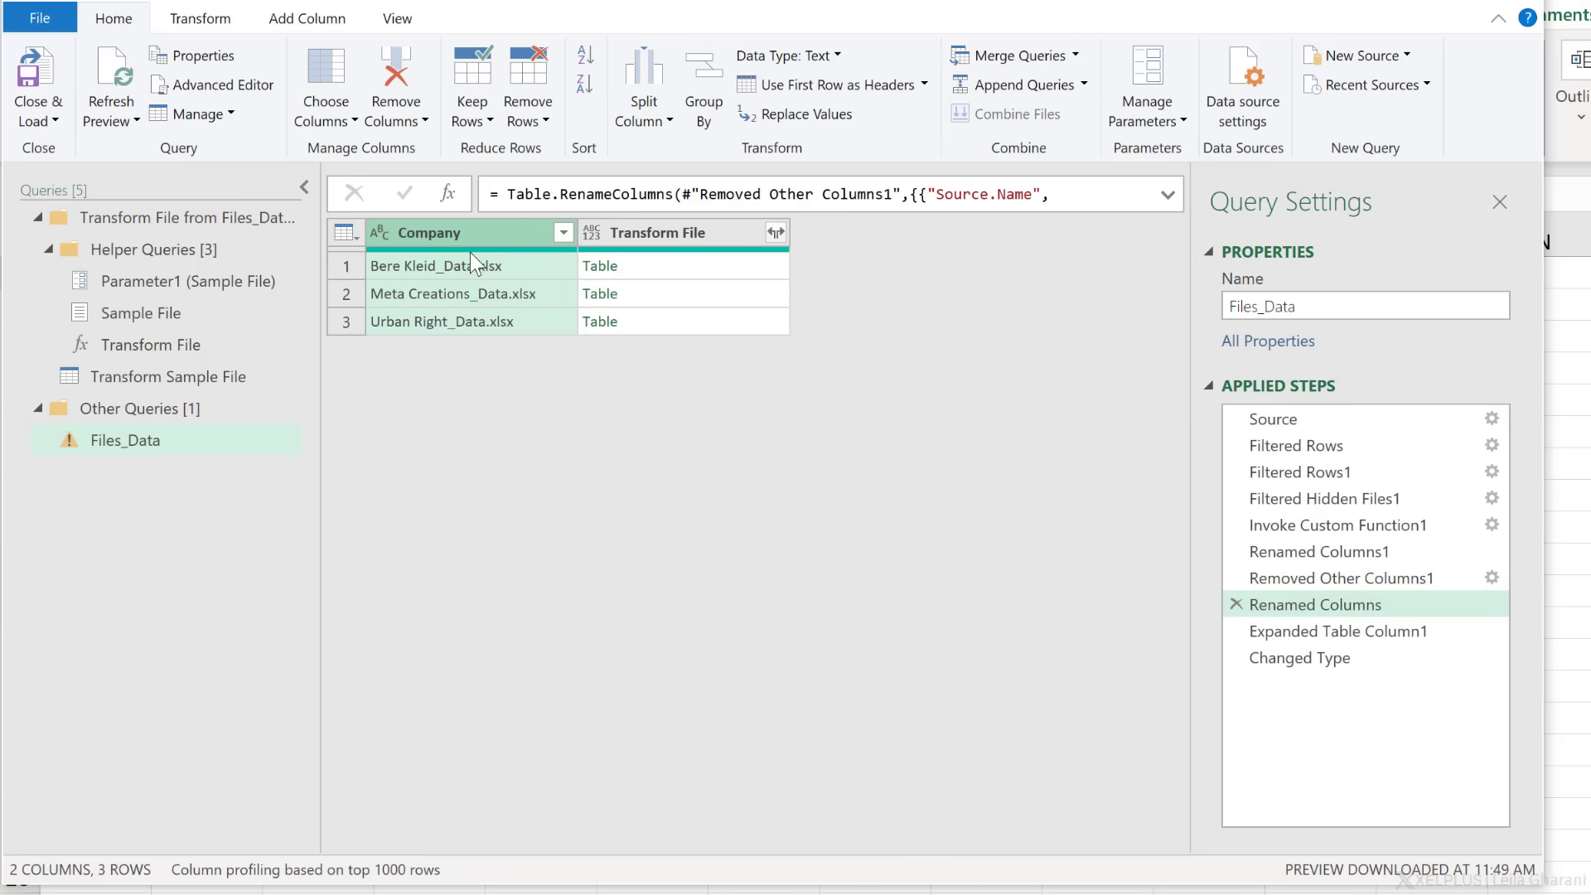
pyautogui.moveTo(454, 288)
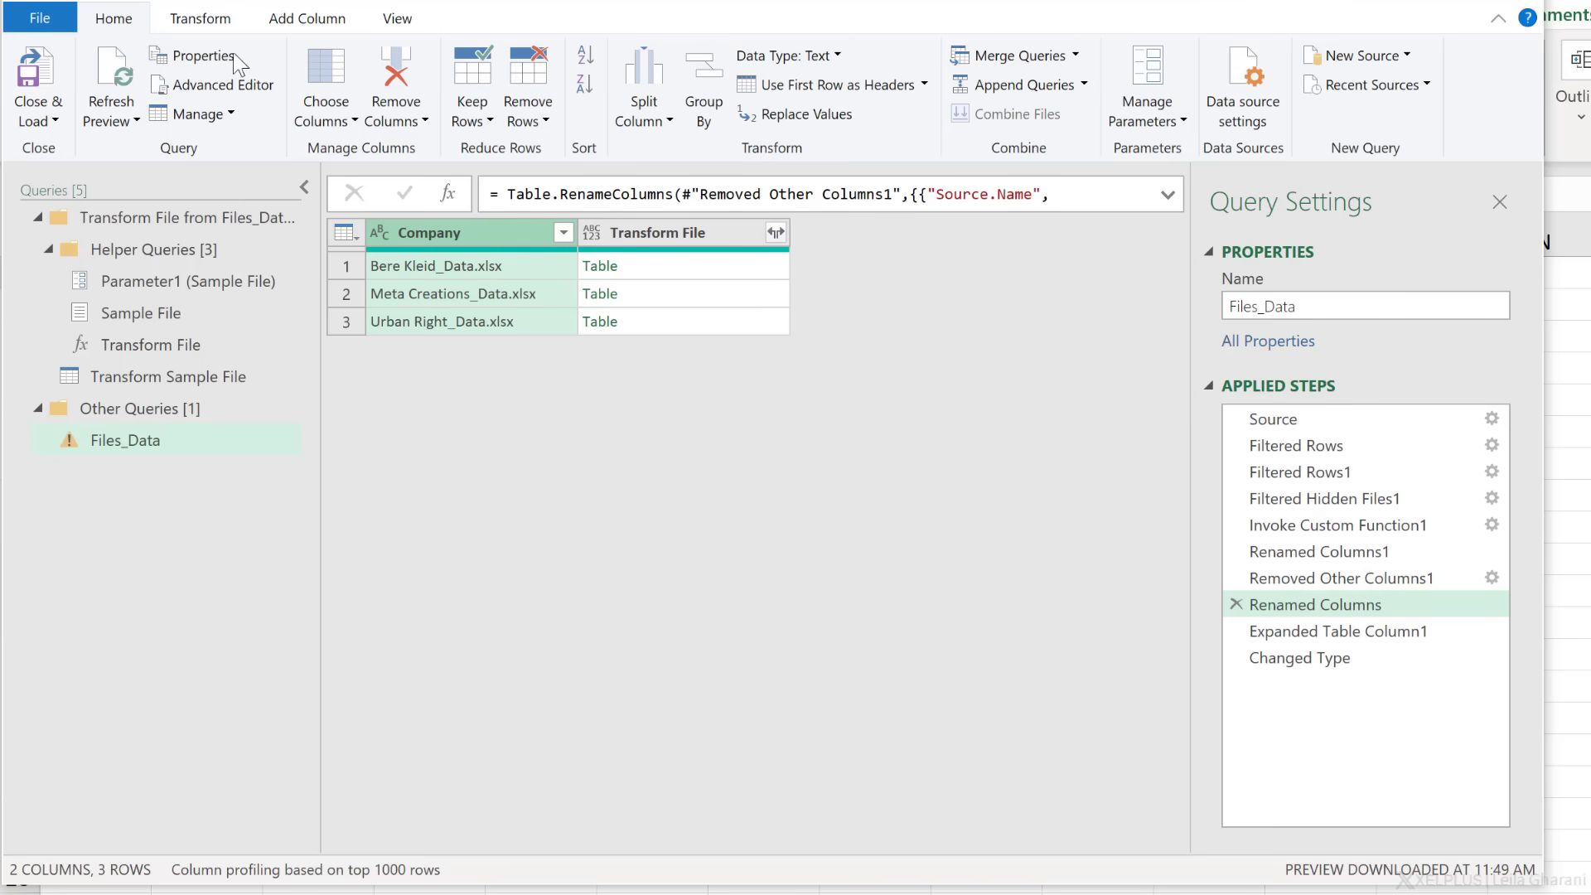
# Extract the text before the _Data delimiter in Company, inserting the step mid-query.
pyautogui.click(199, 18)
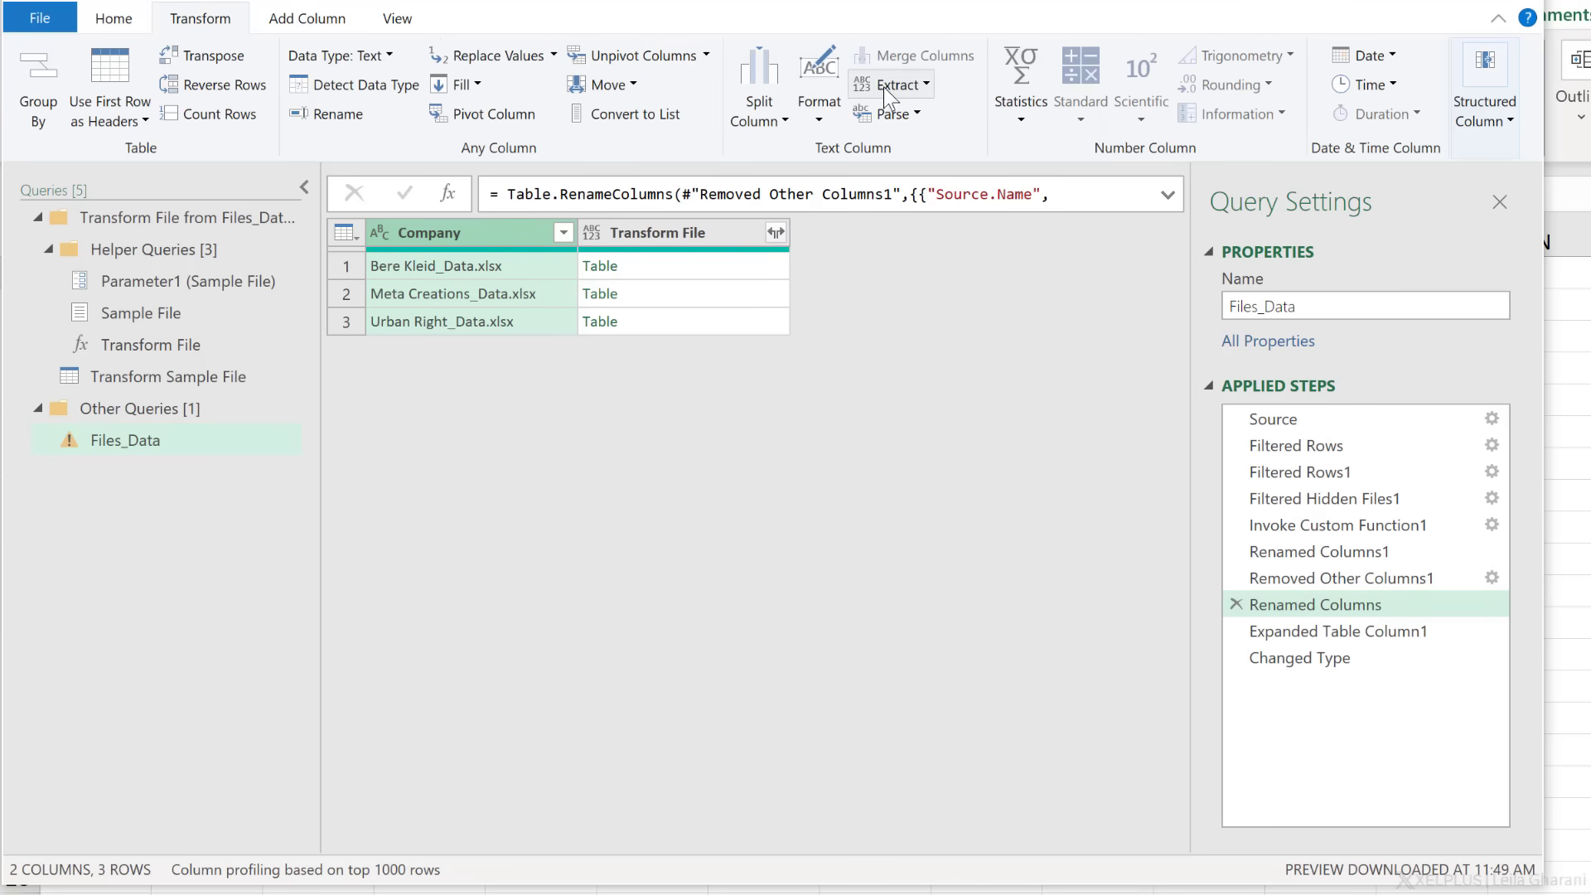
pyautogui.click(897, 83)
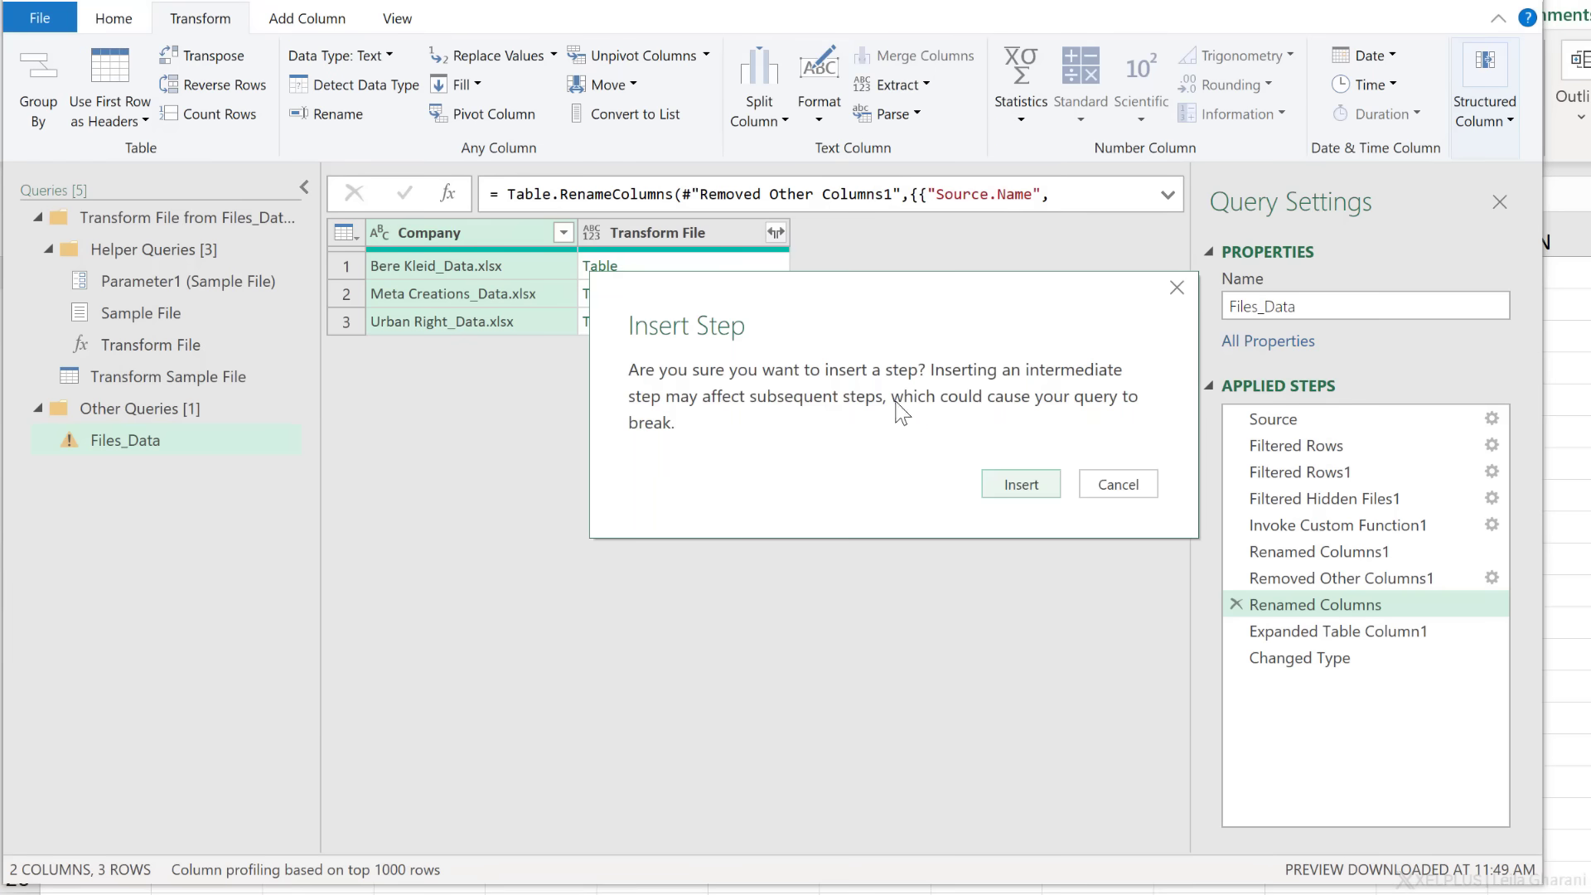
pyautogui.click(1021, 484)
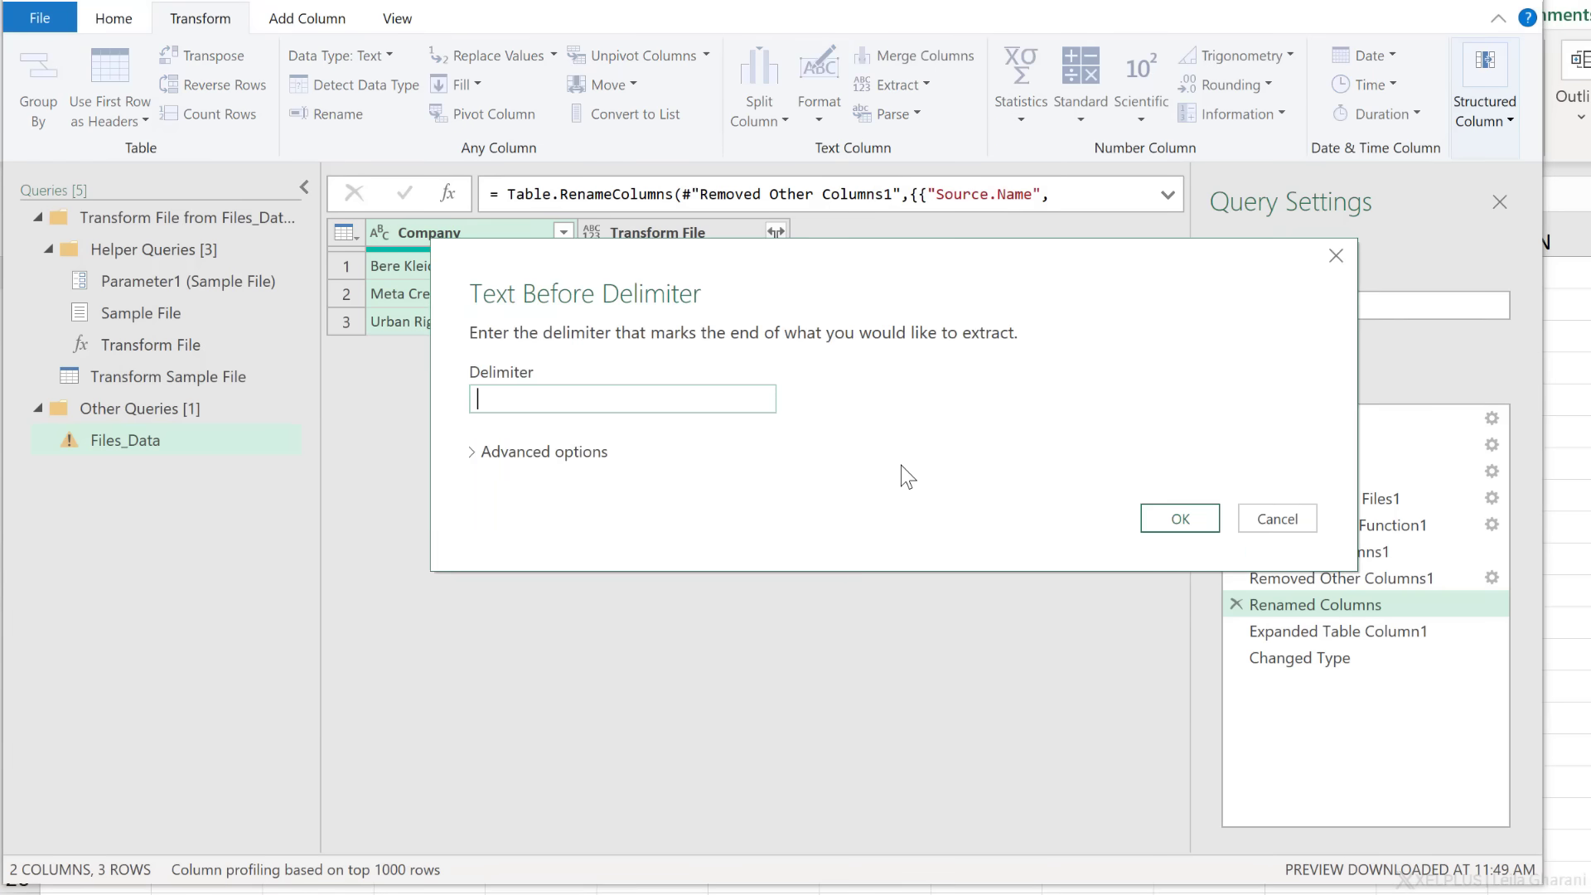
pyautogui.write('_Data')
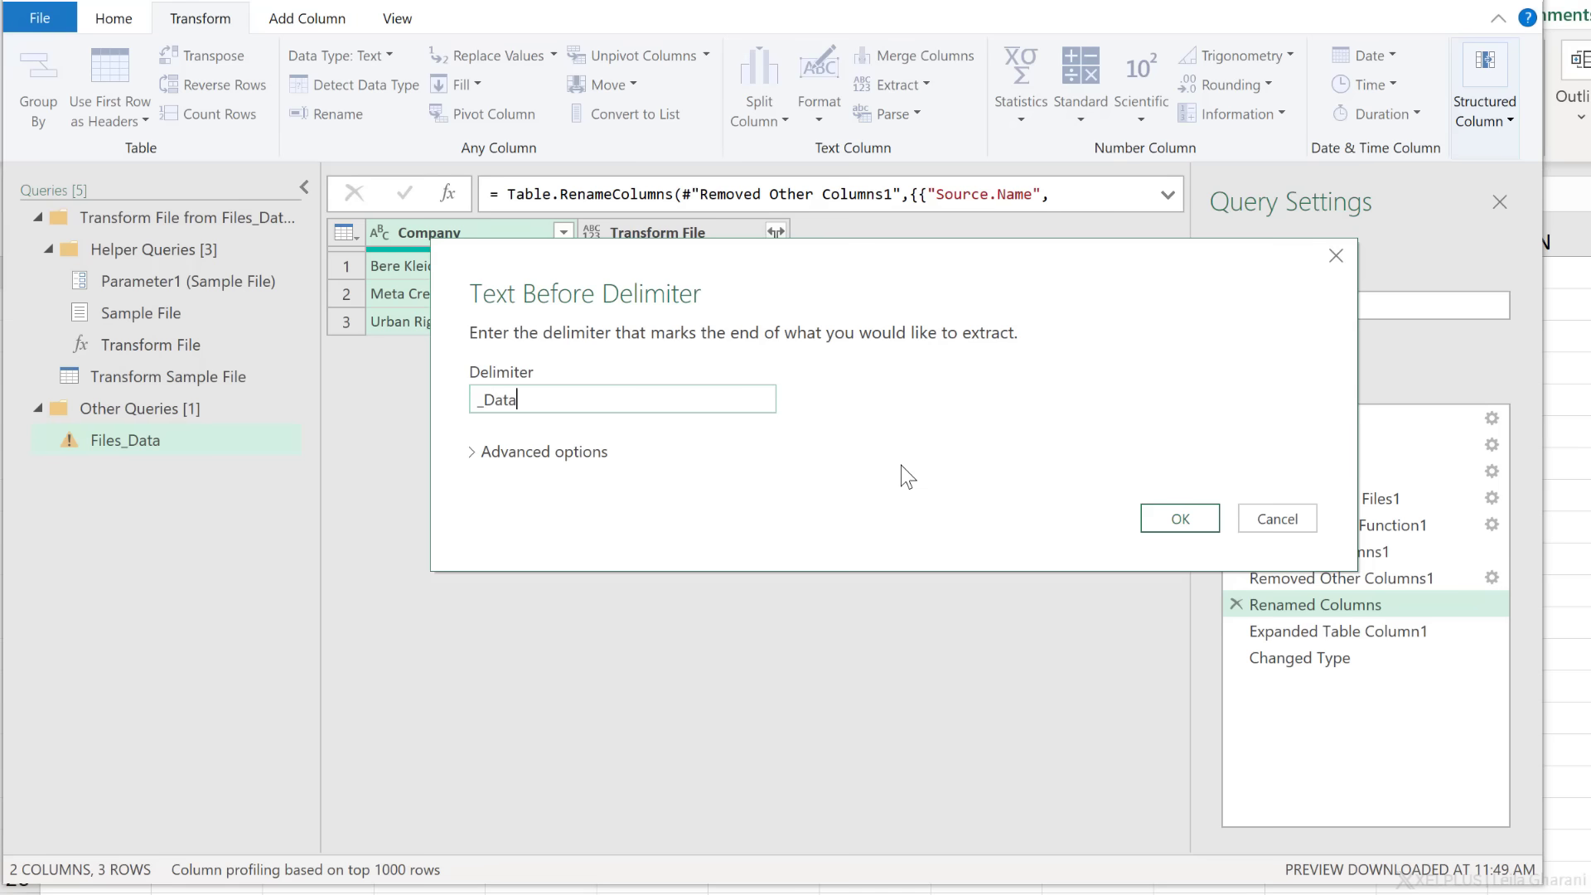
pyautogui.click(1180, 517)
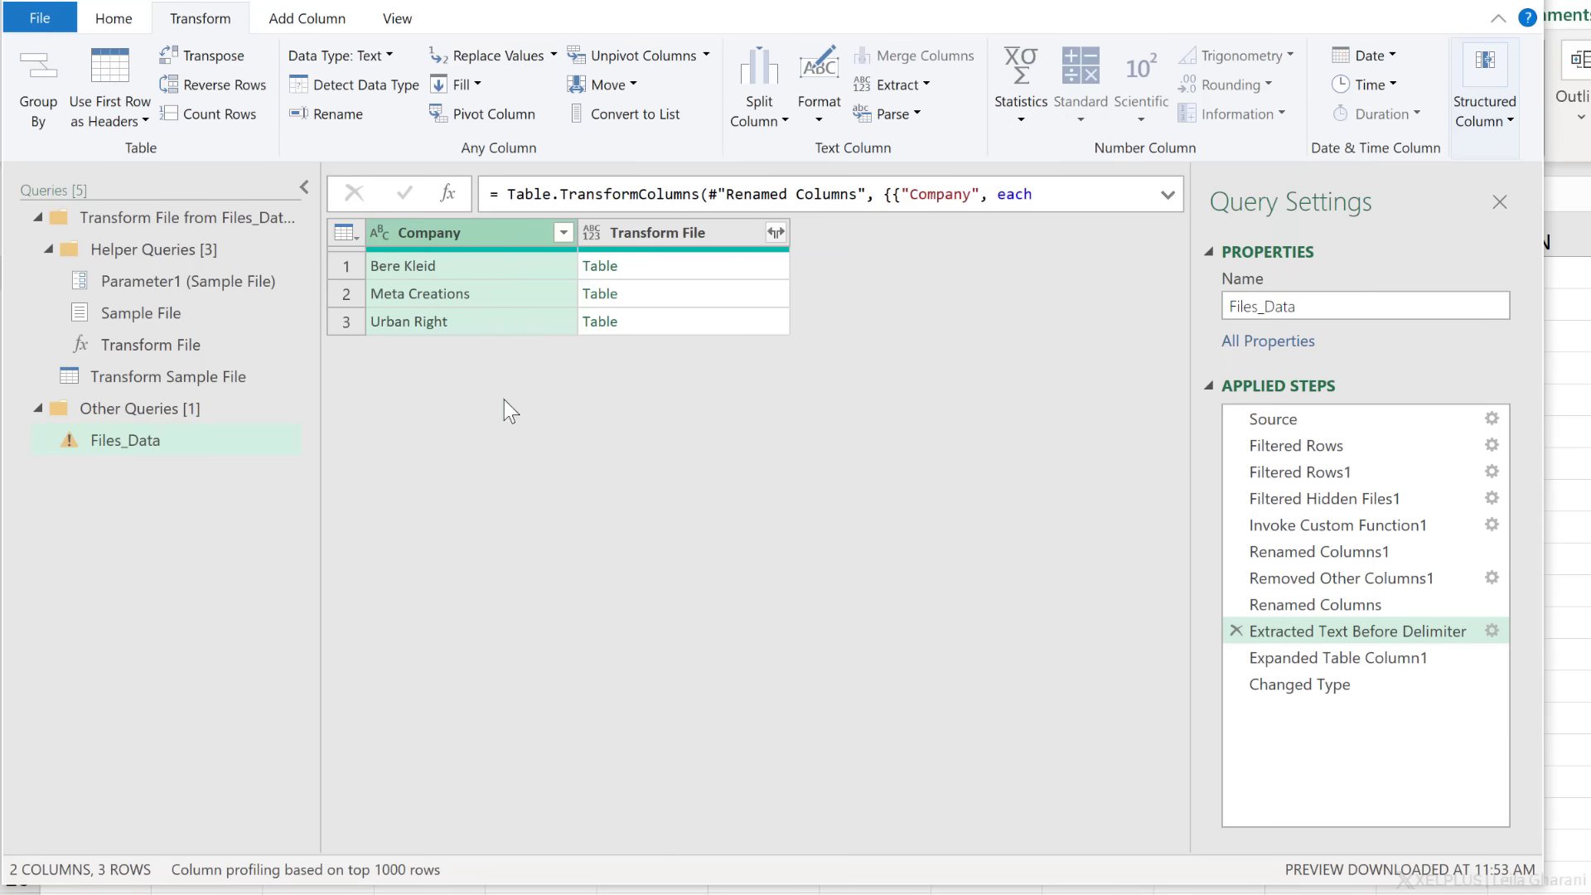
# Preview the expanded data and the final Changed Type step, which now errors on Source.Name.
pyautogui.click(1337, 658)
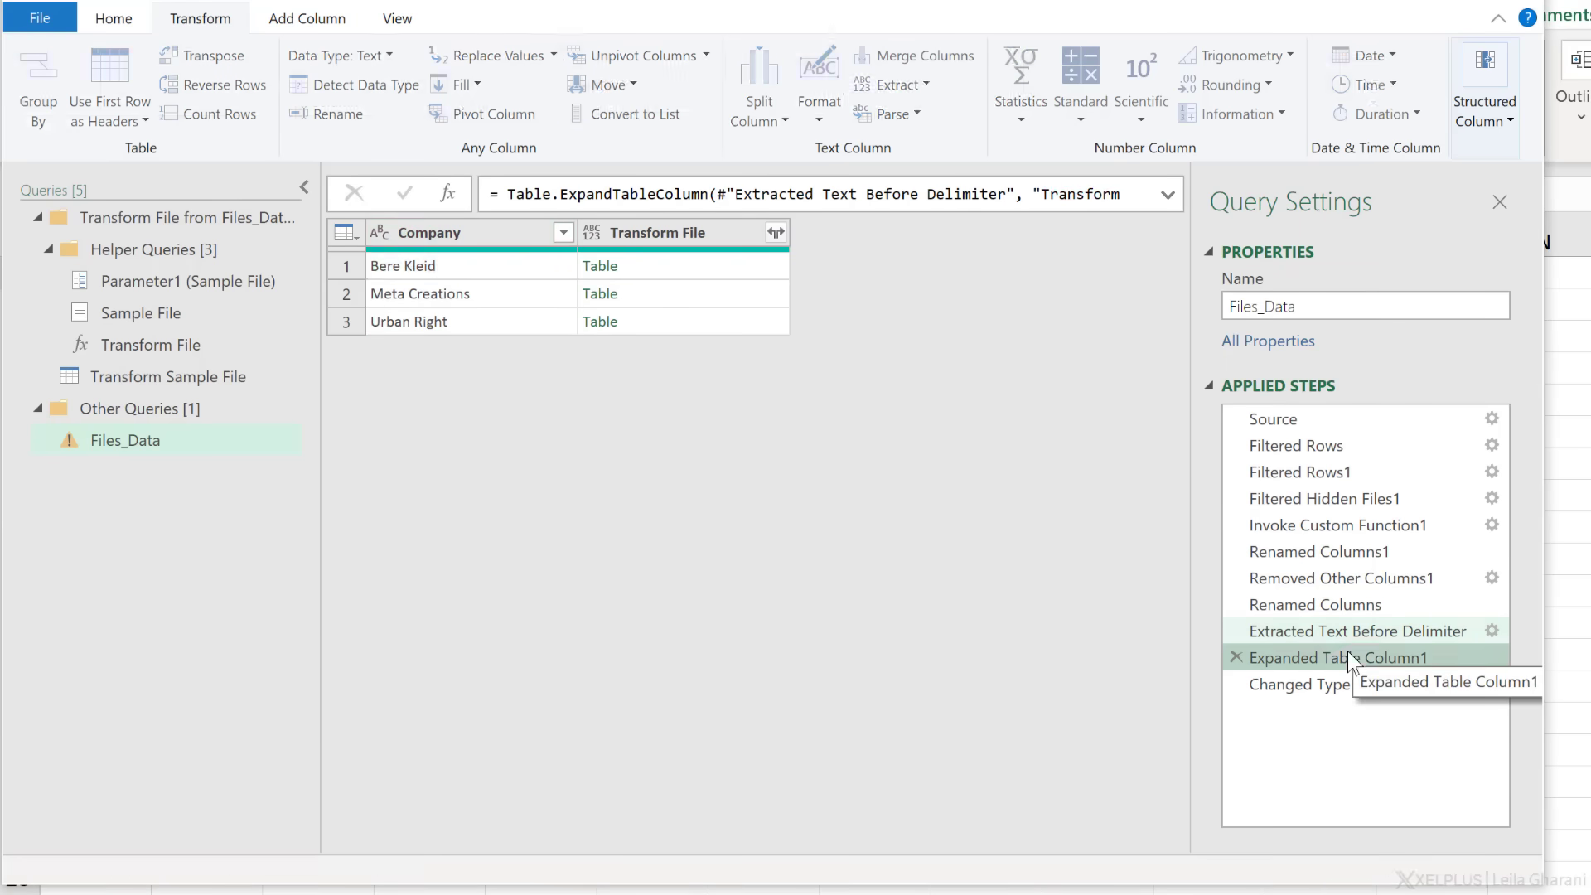
pyautogui.click(1299, 684)
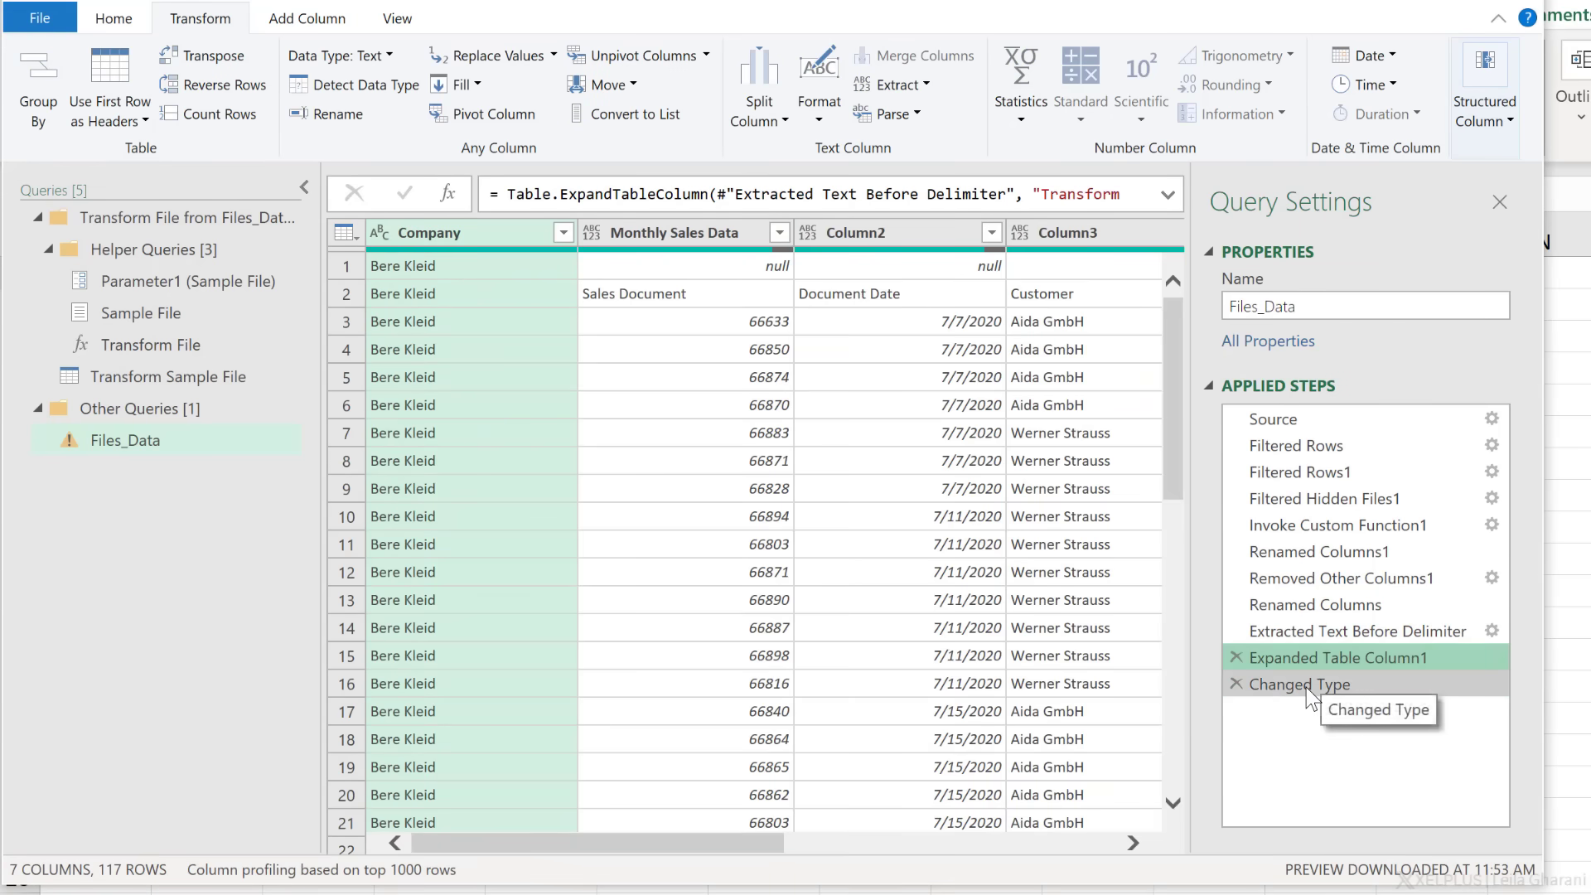
pyautogui.click(1300, 684)
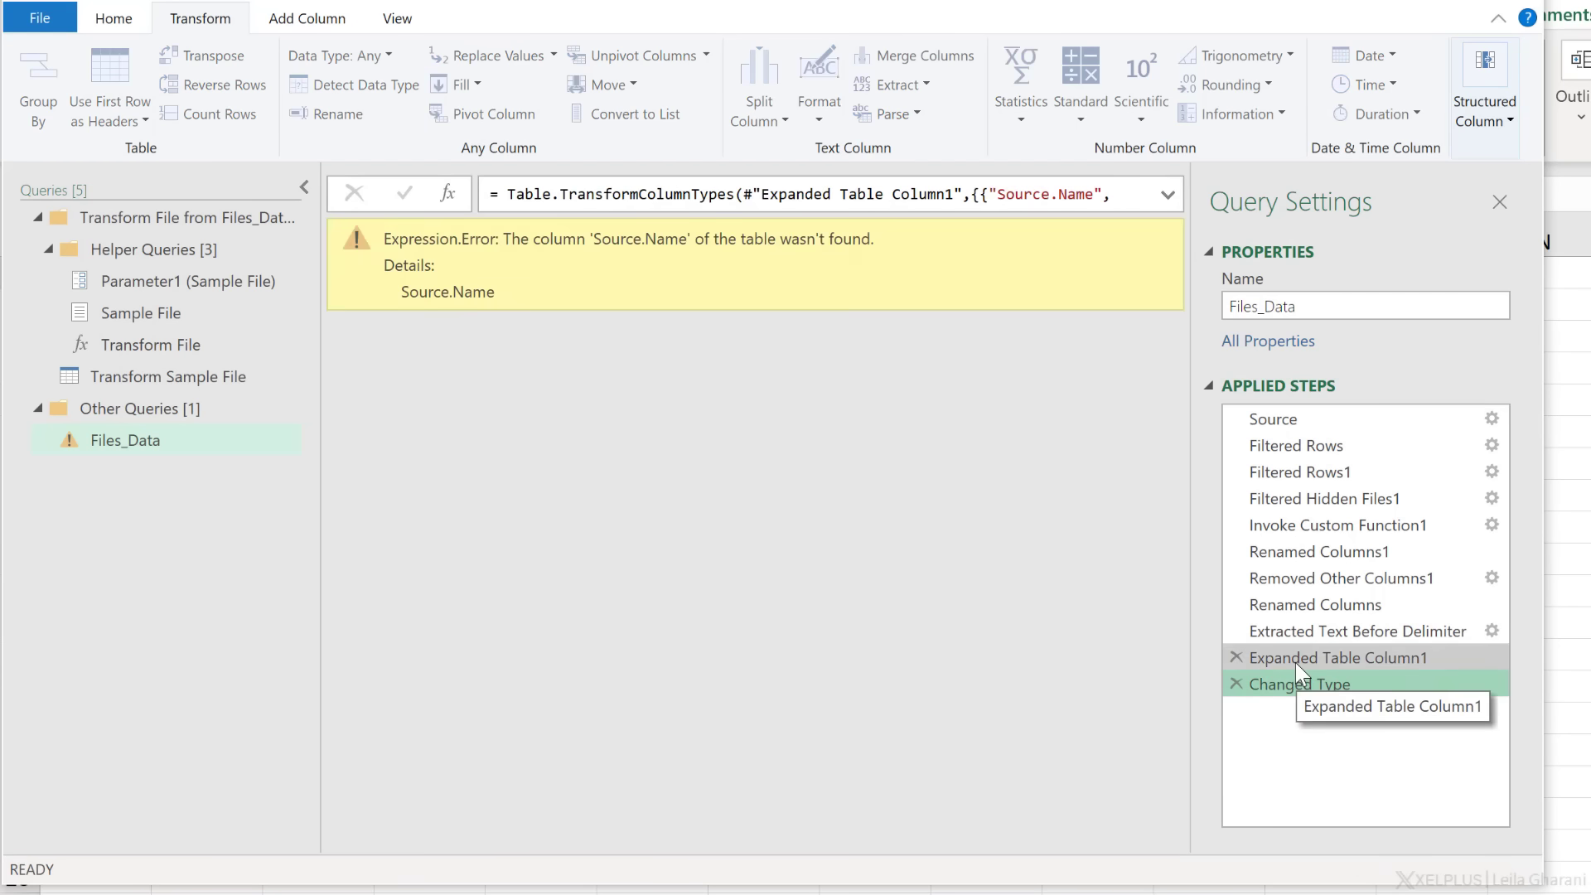
# Delete the failing Changed Type step and scroll through the 117 expanded rows.
pyautogui.click(1339, 658)
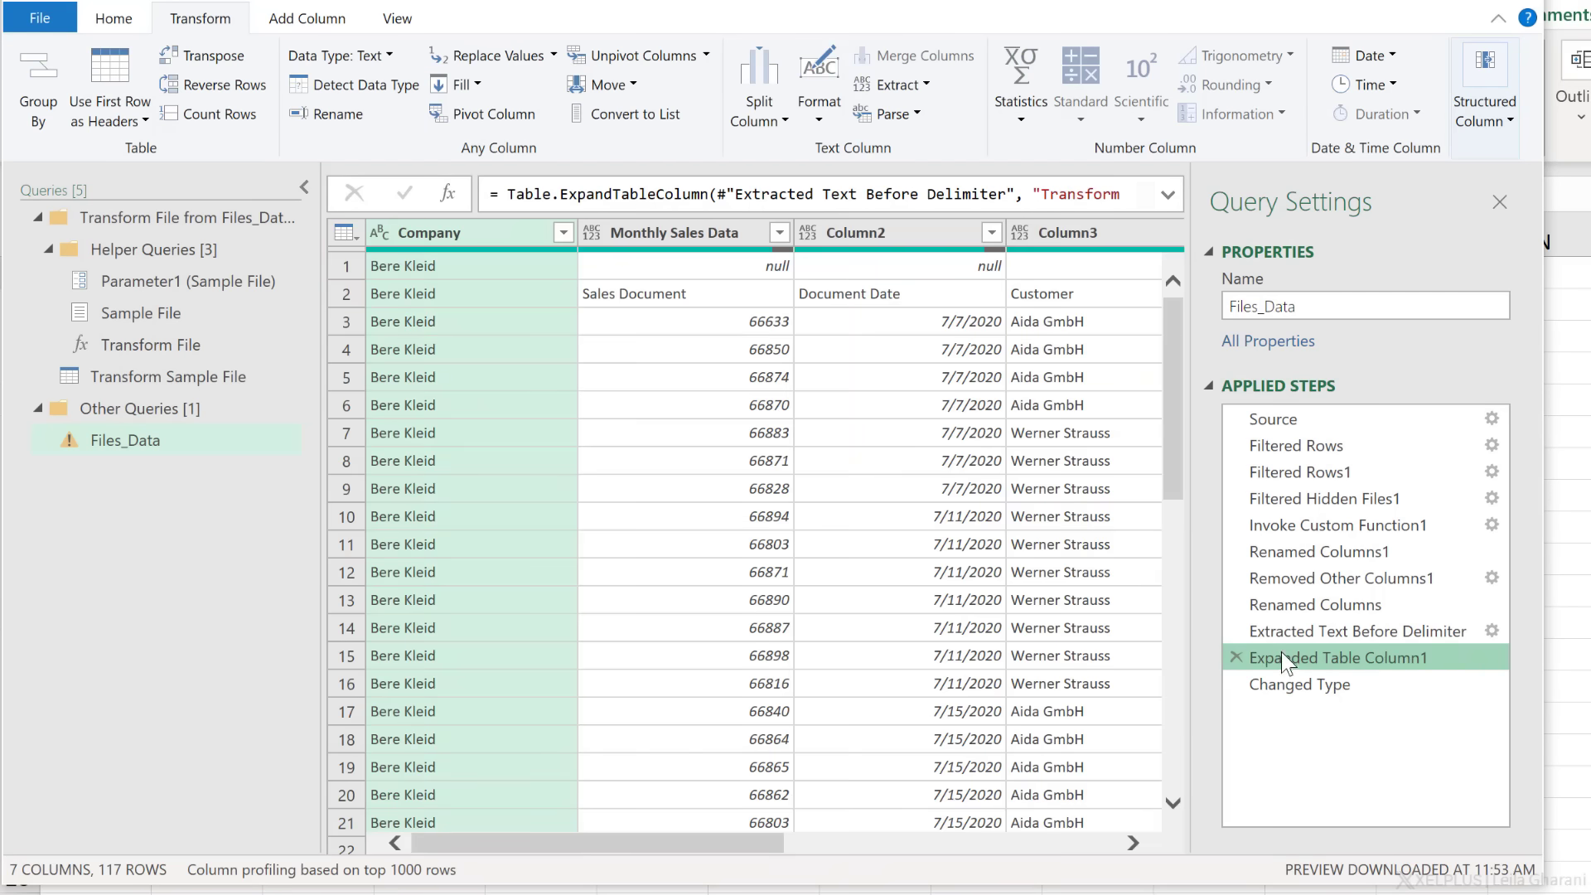
pyautogui.click(1299, 682)
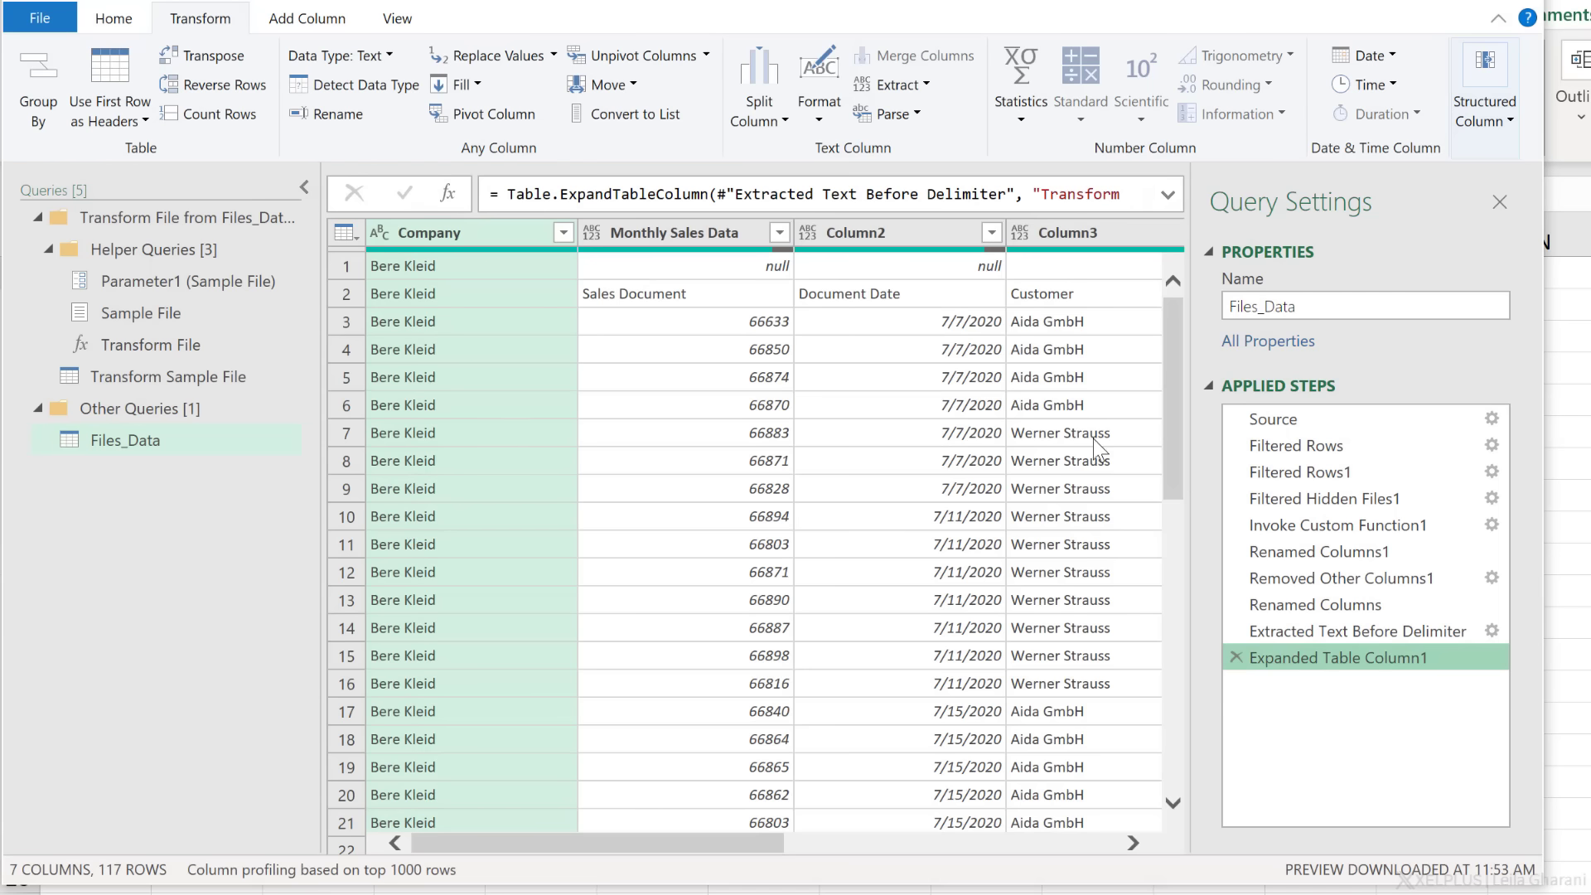
pyautogui.moveTo(858, 239)
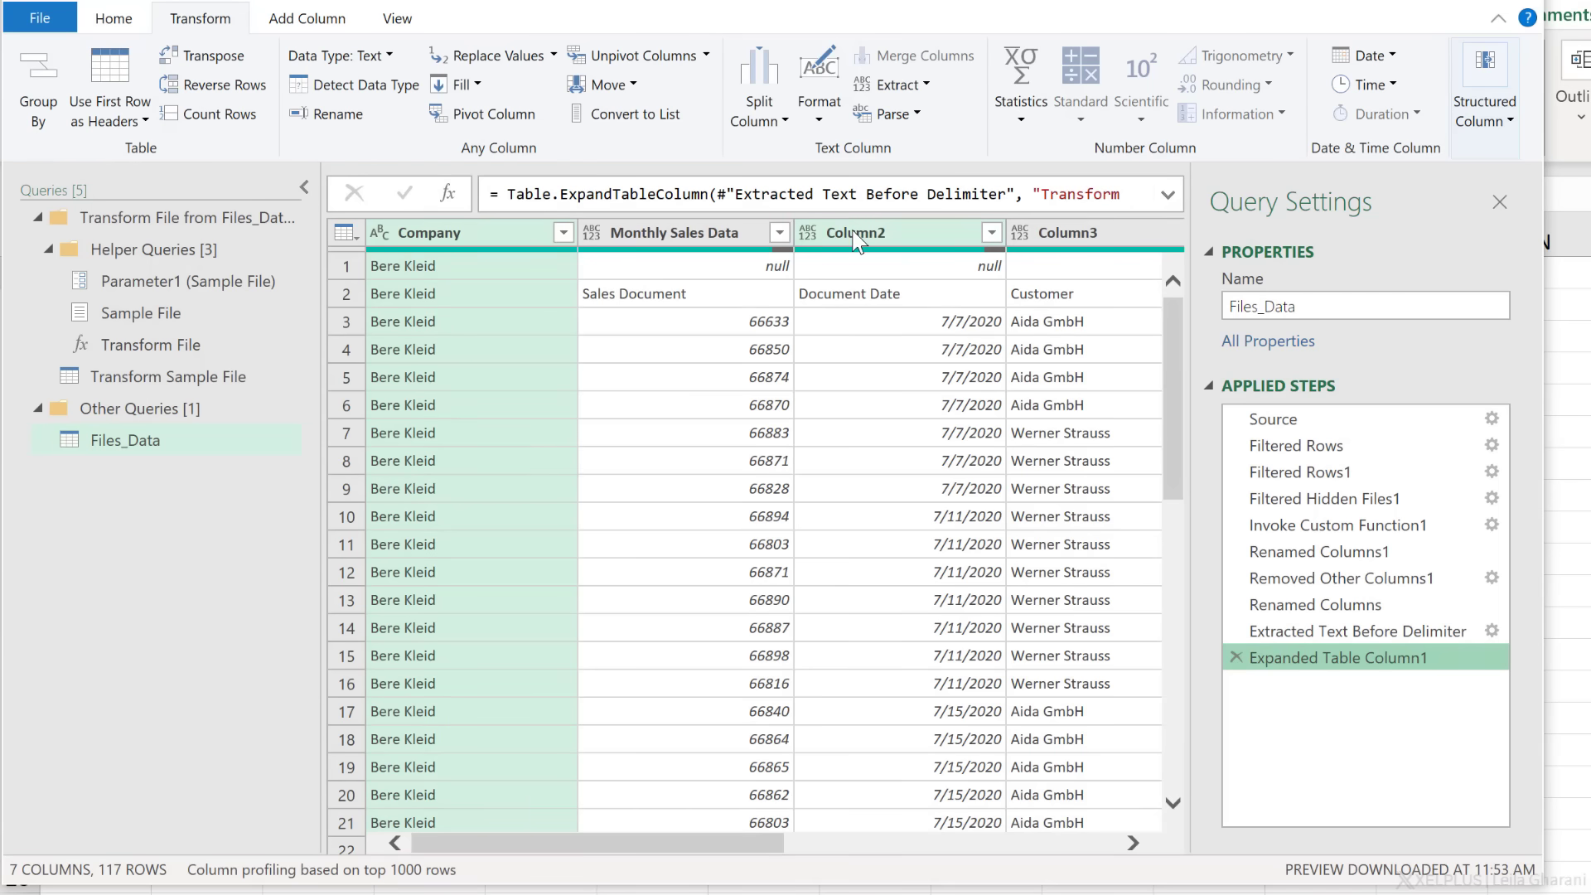
pyautogui.moveTo(815, 371)
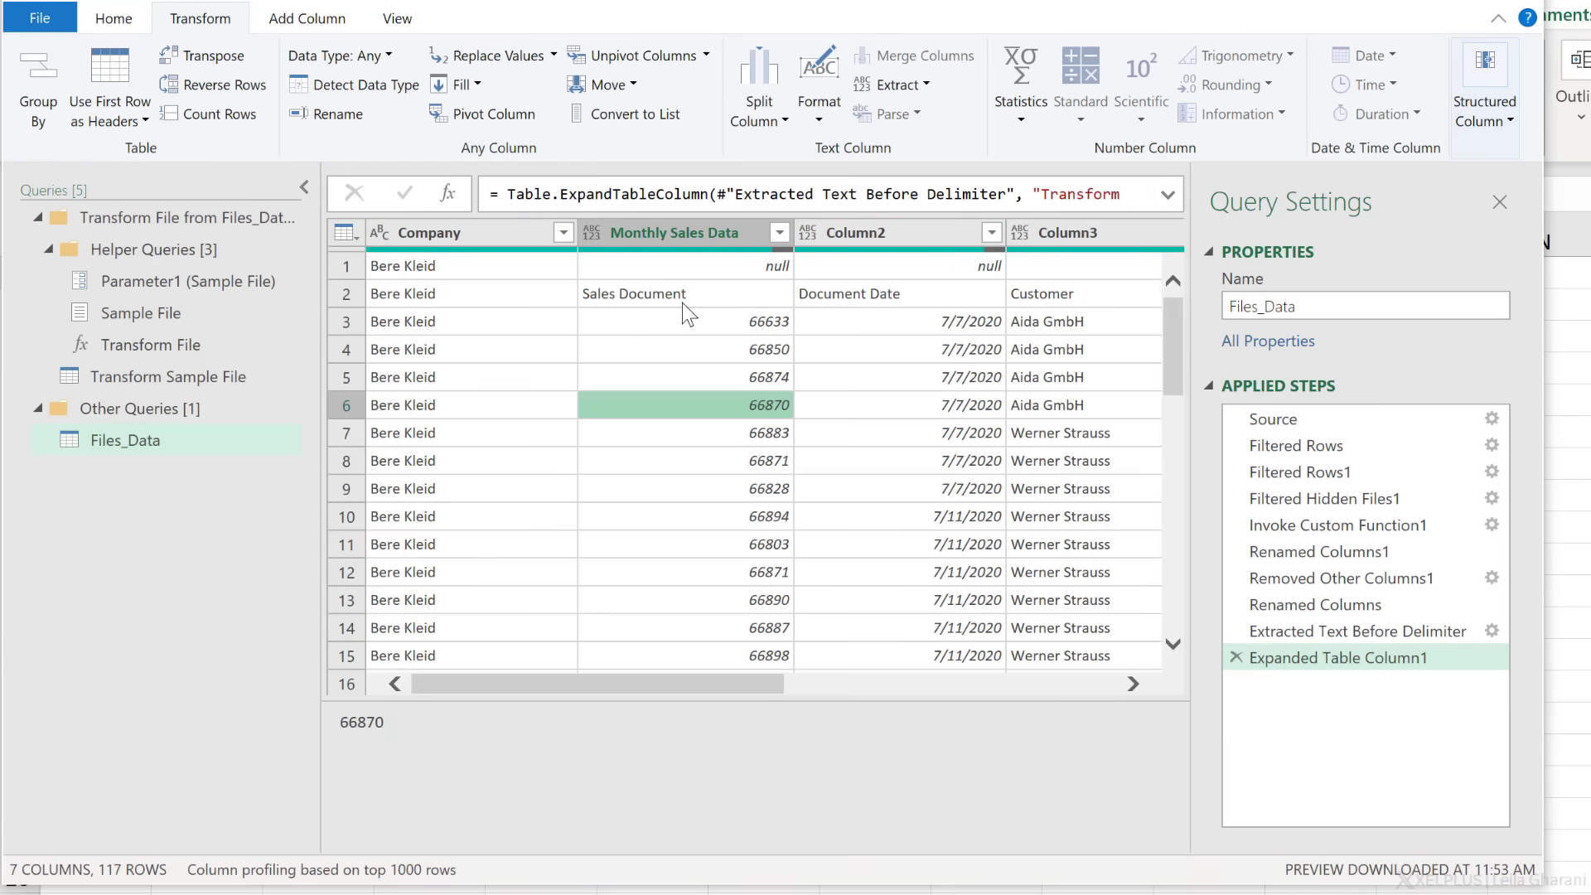
pyautogui.click(656, 298)
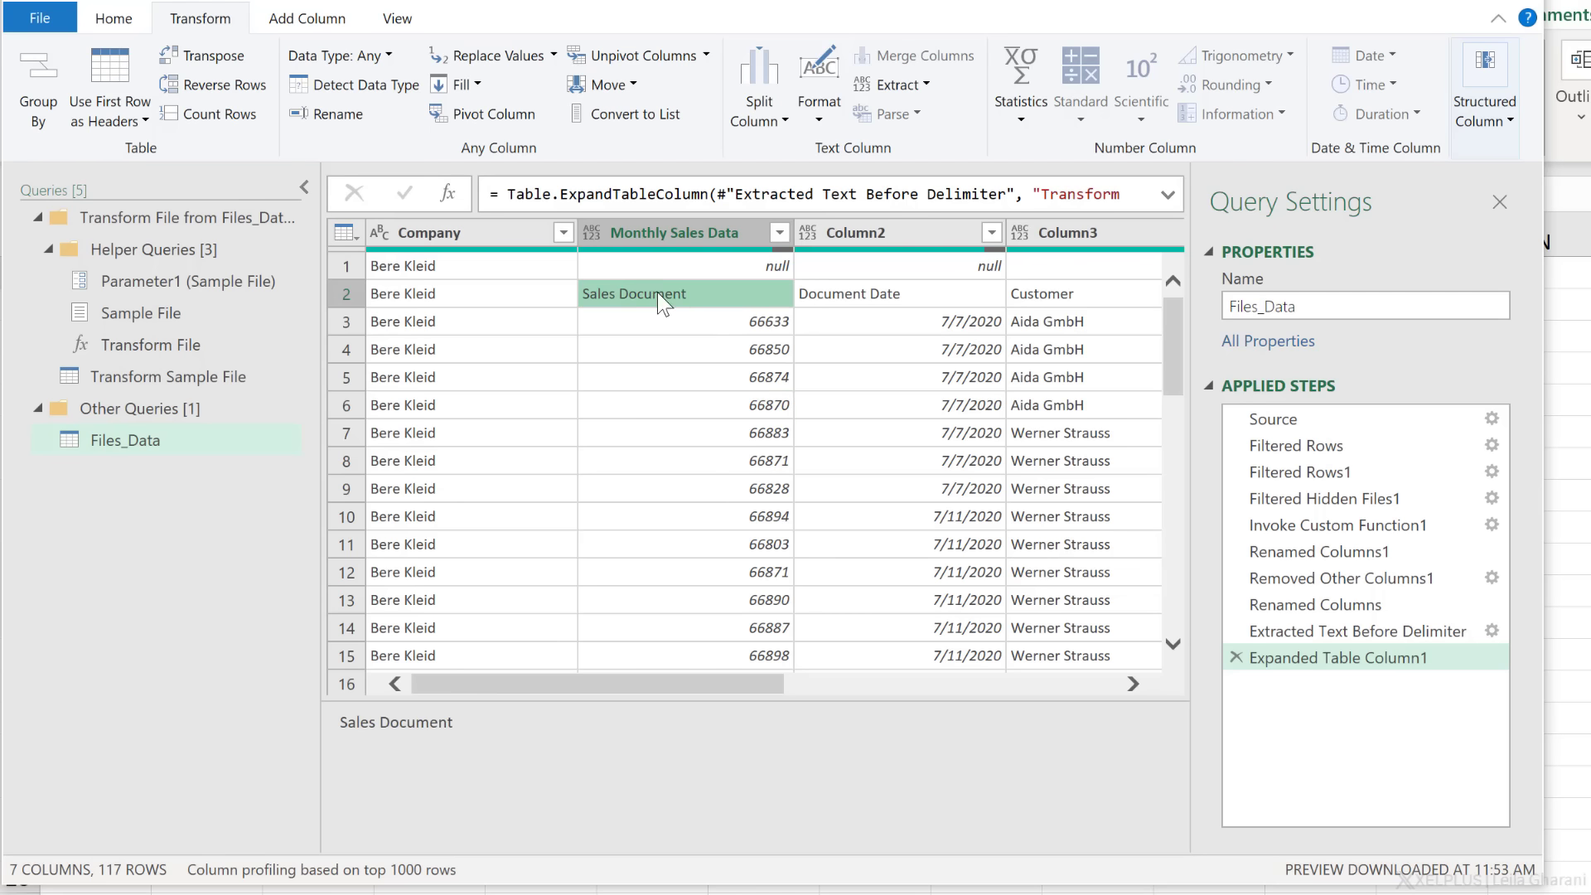
pyautogui.scroll(-3)
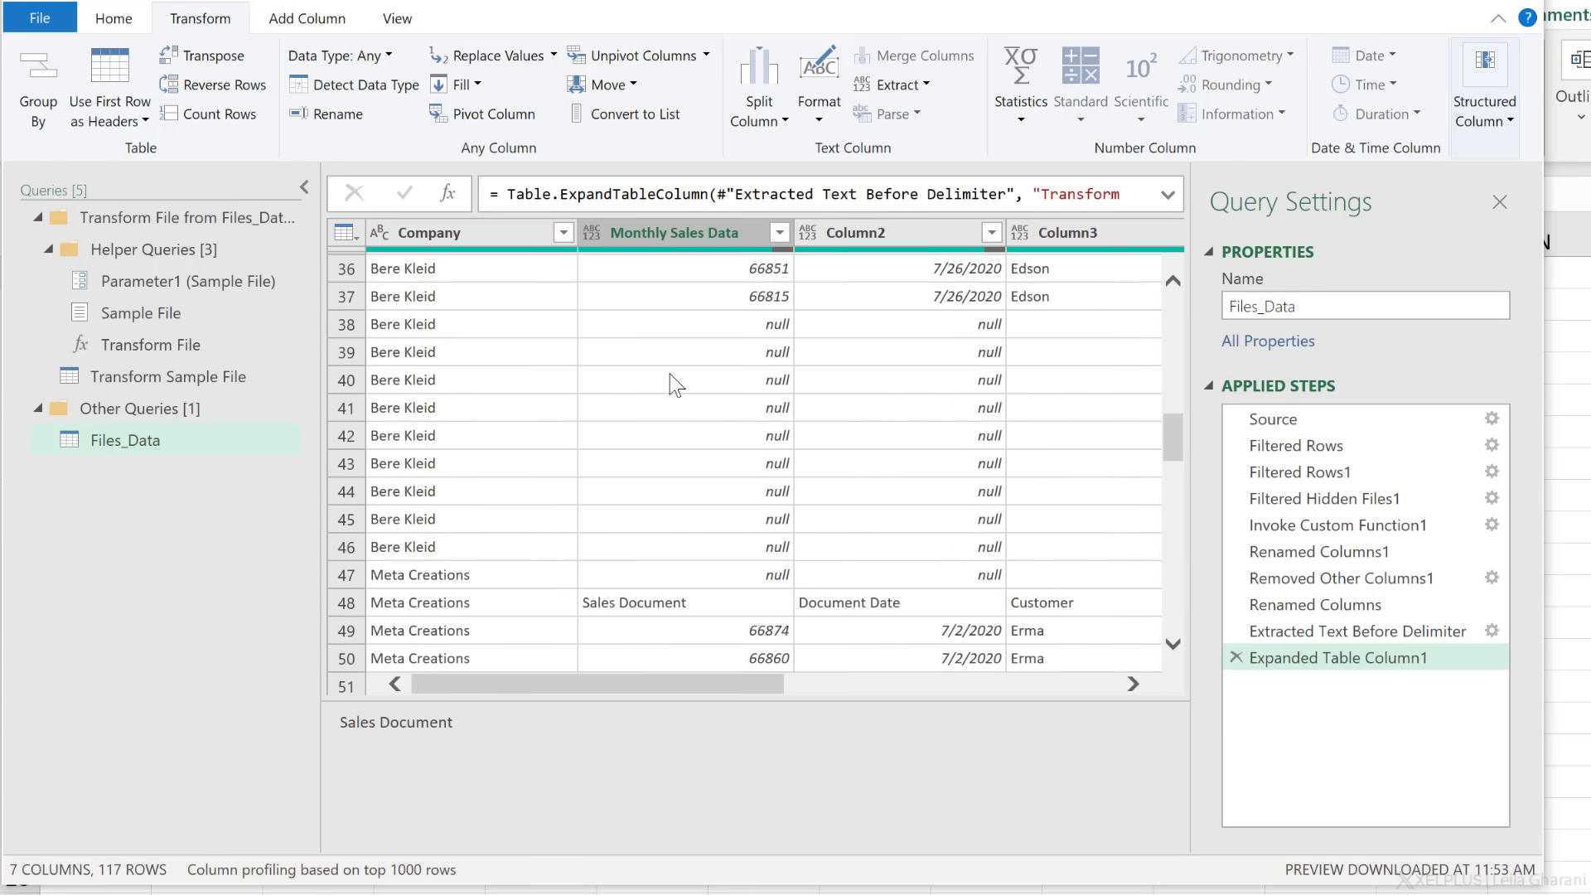
pyautogui.scroll(-3)
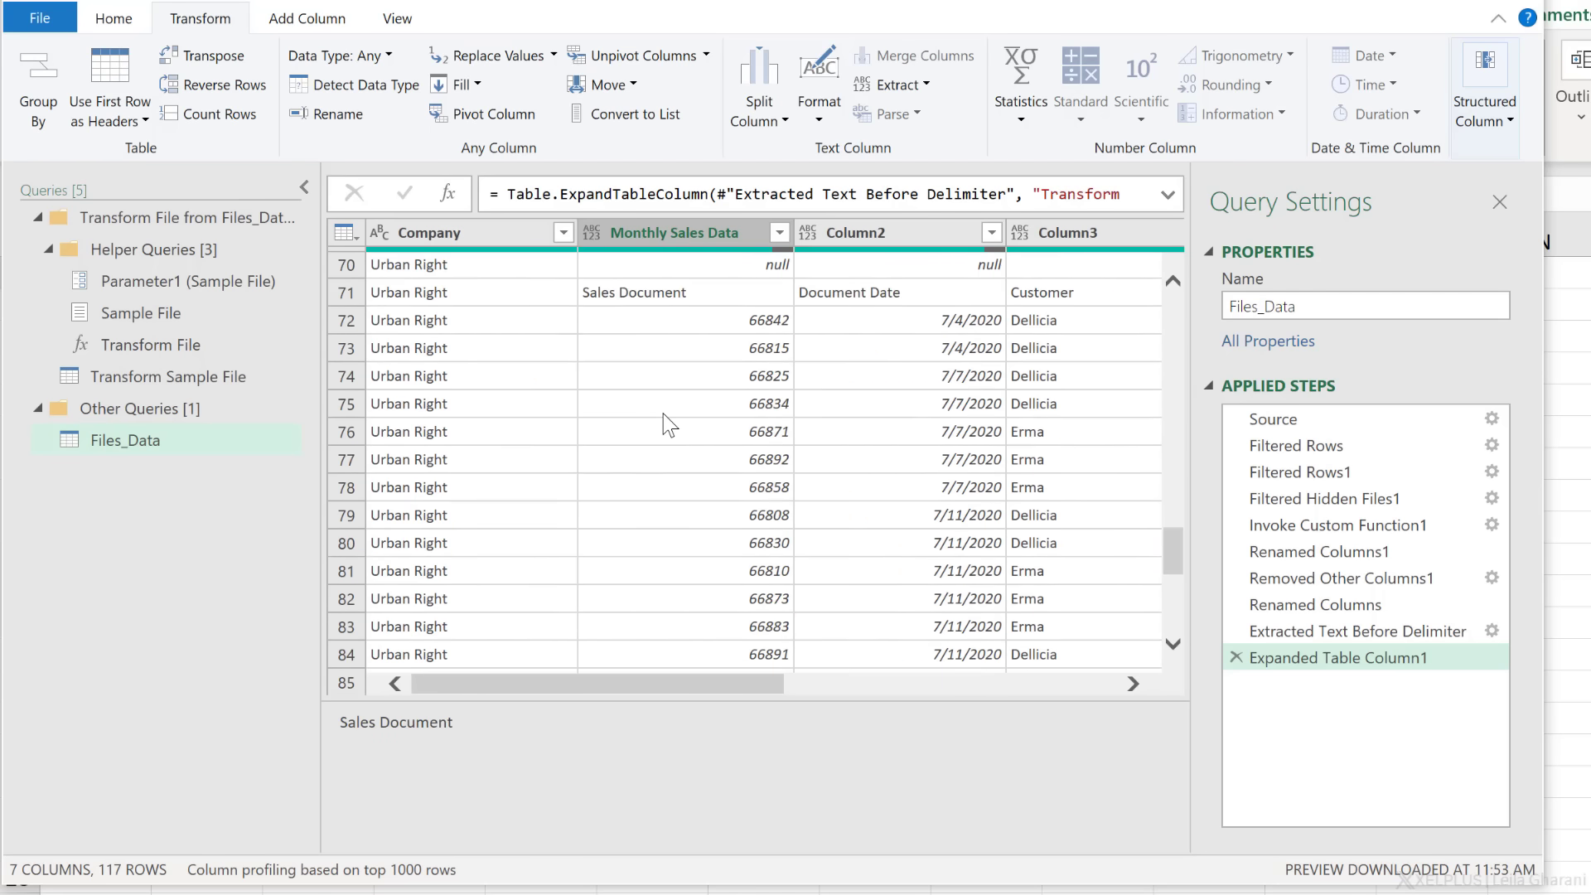
pyautogui.scroll(-3)
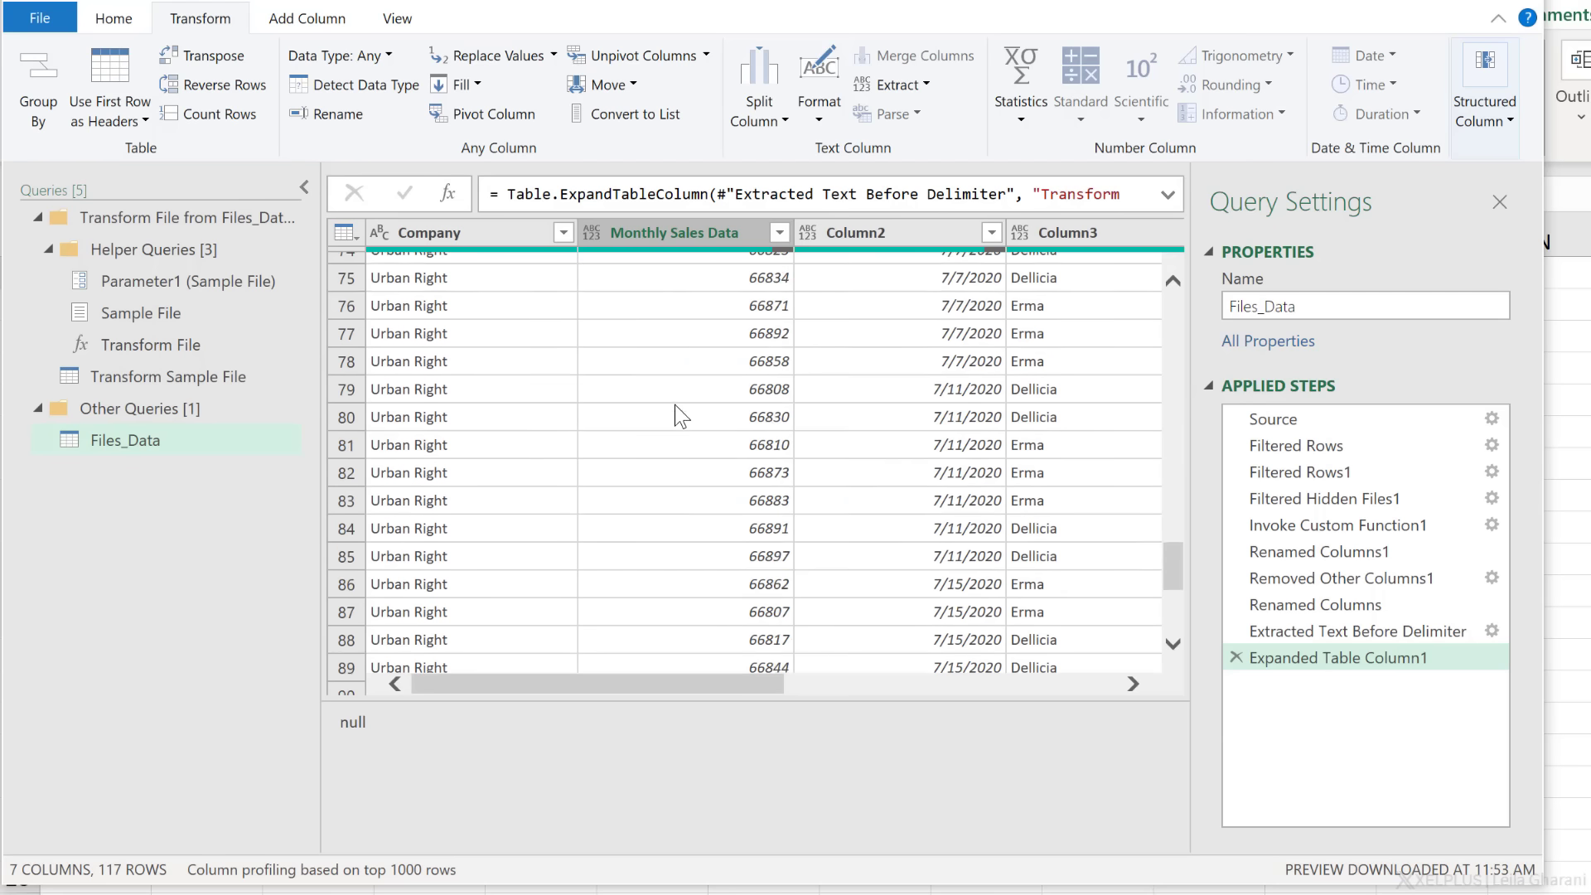
pyautogui.scroll(-3)
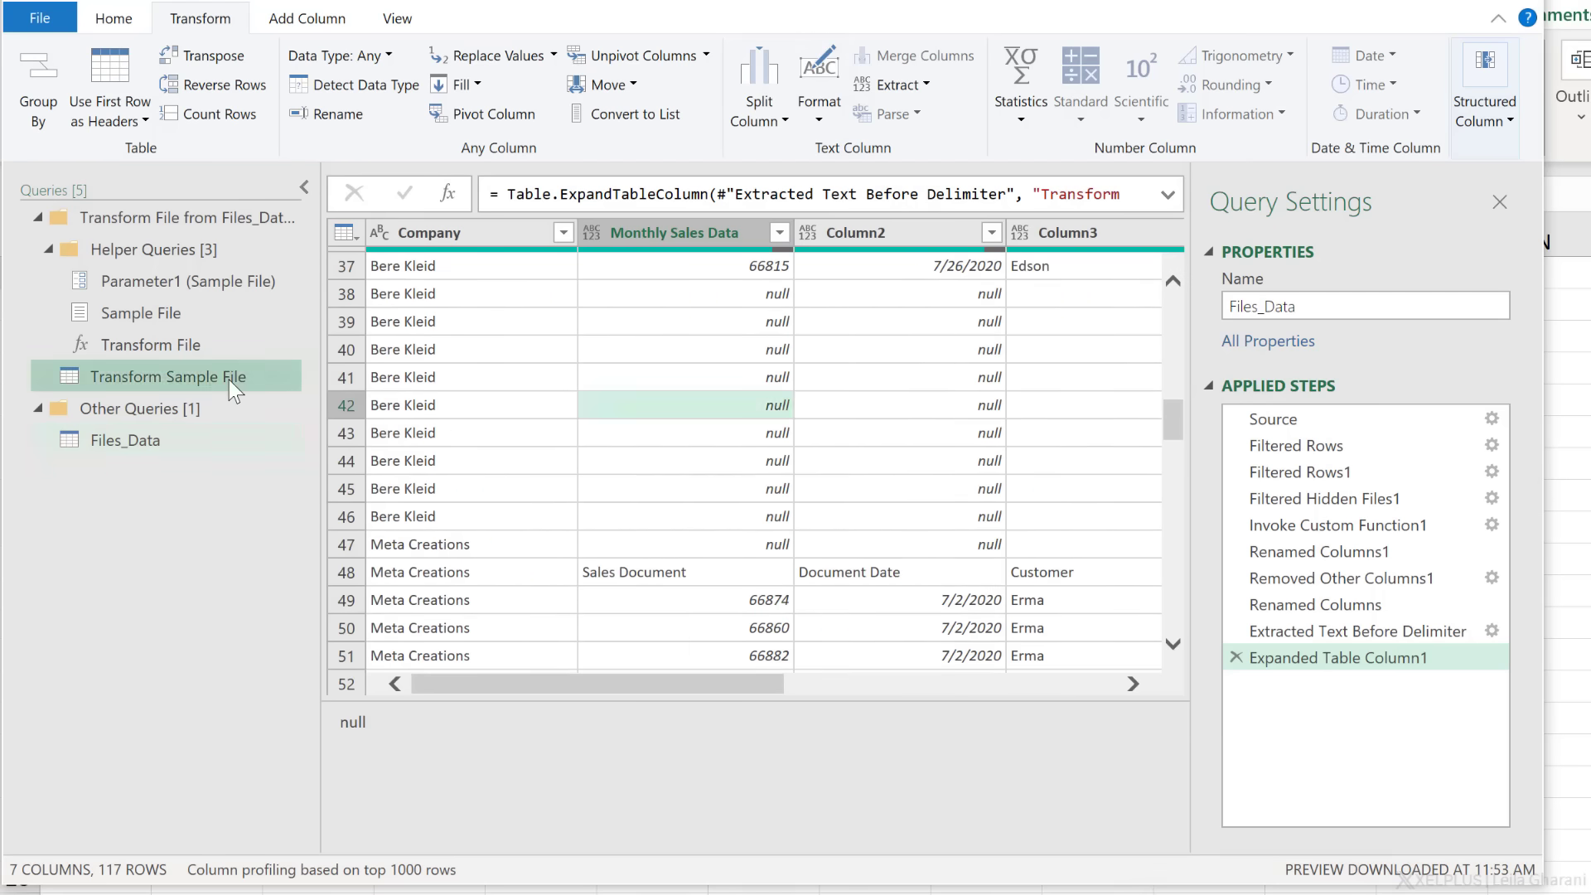
# In Transform Sample File, remove the top 2 title rows.
pyautogui.click(169, 378)
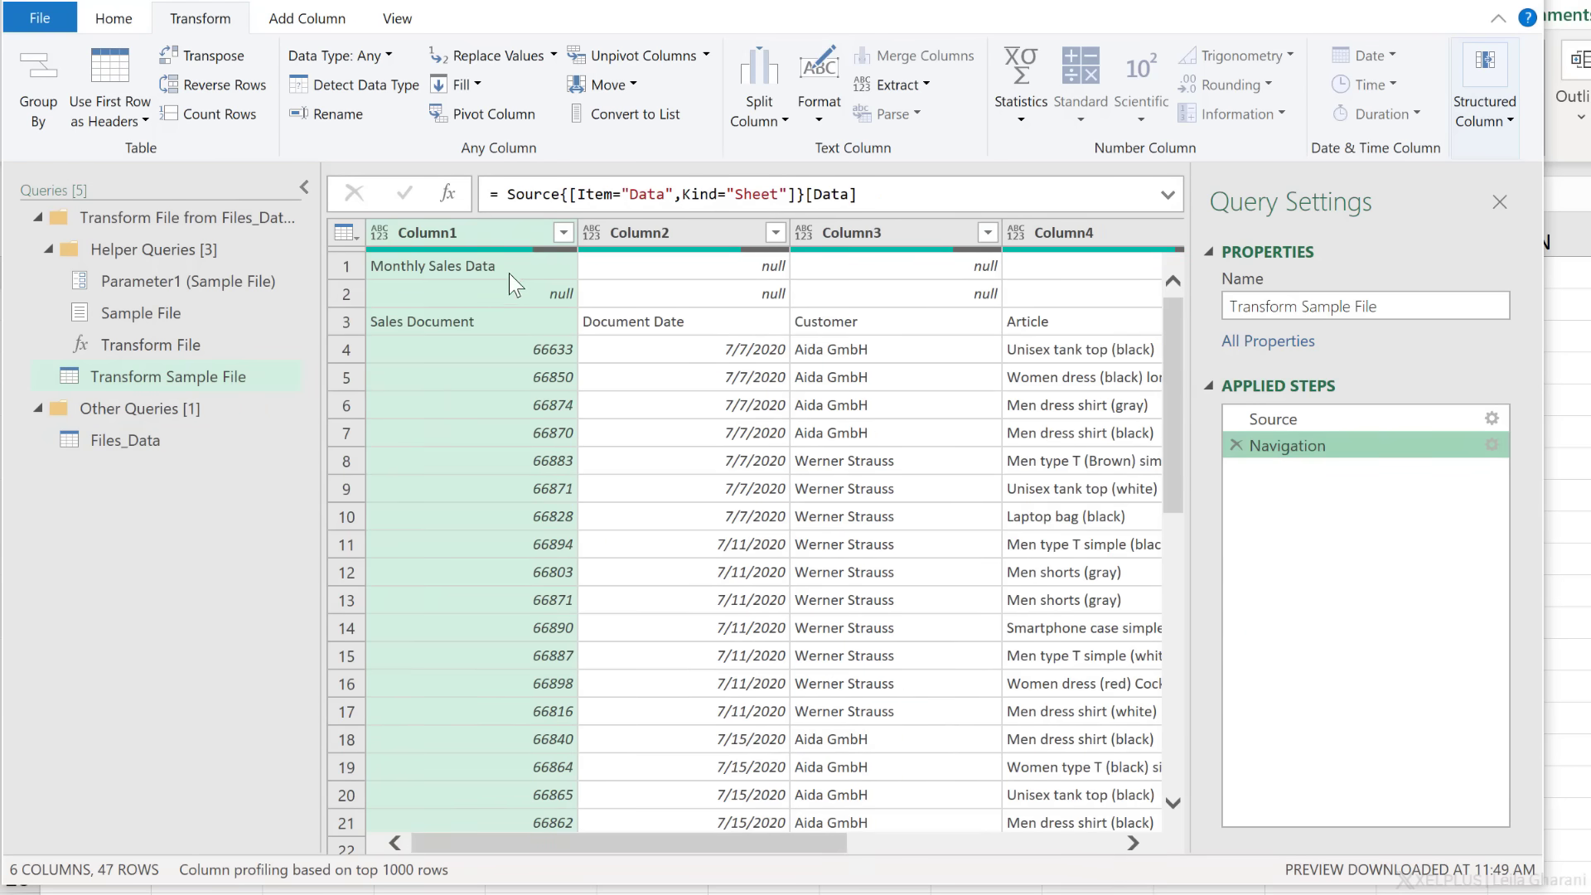
pyautogui.click(106, 18)
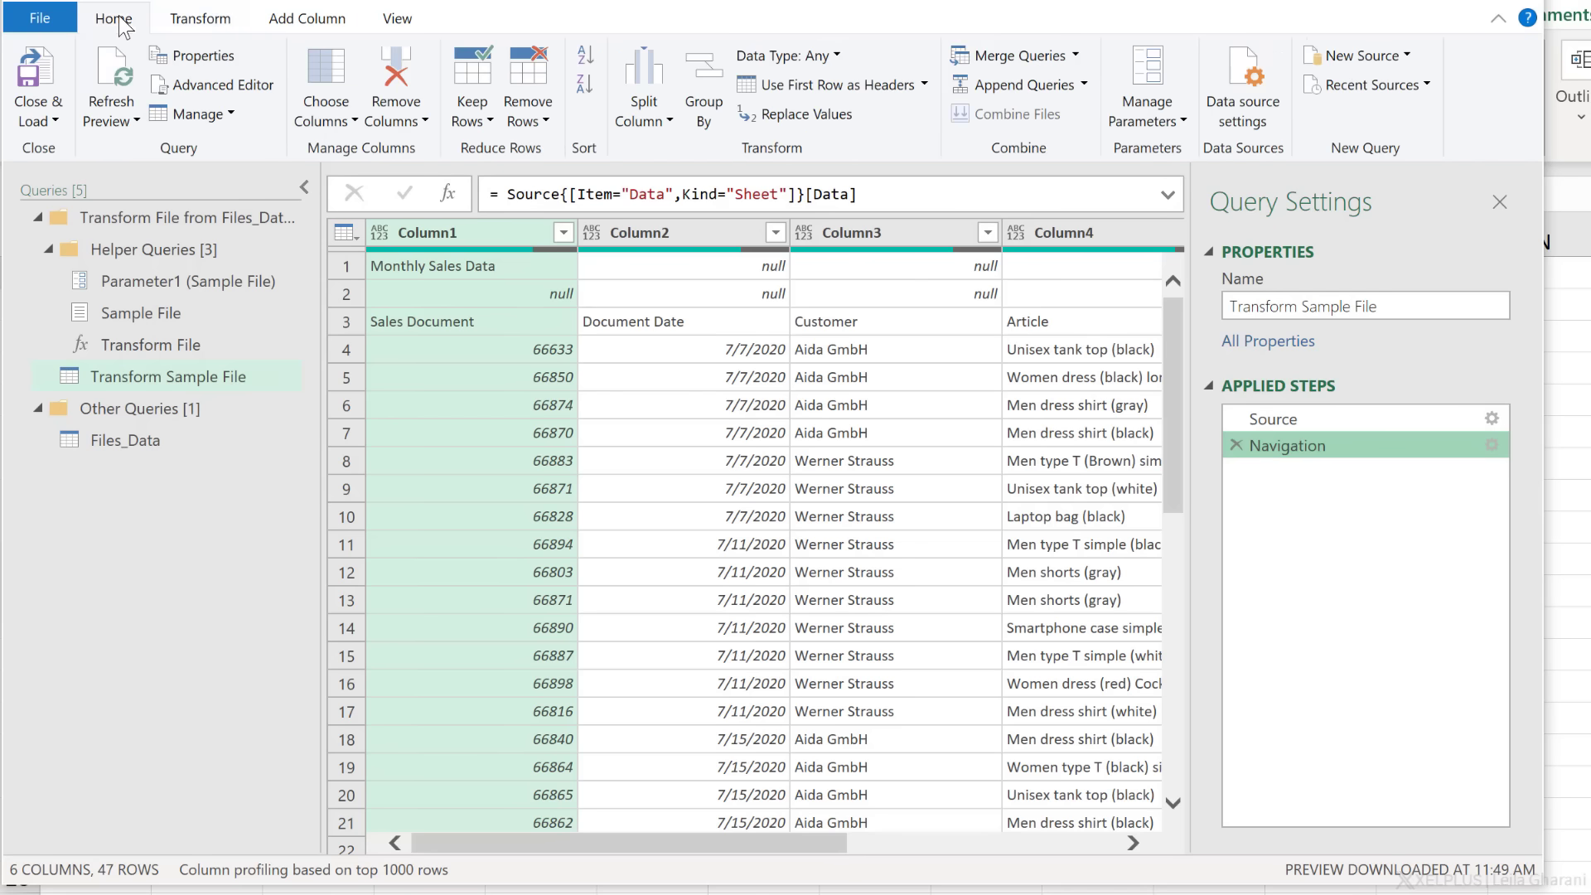
pyautogui.click(527, 83)
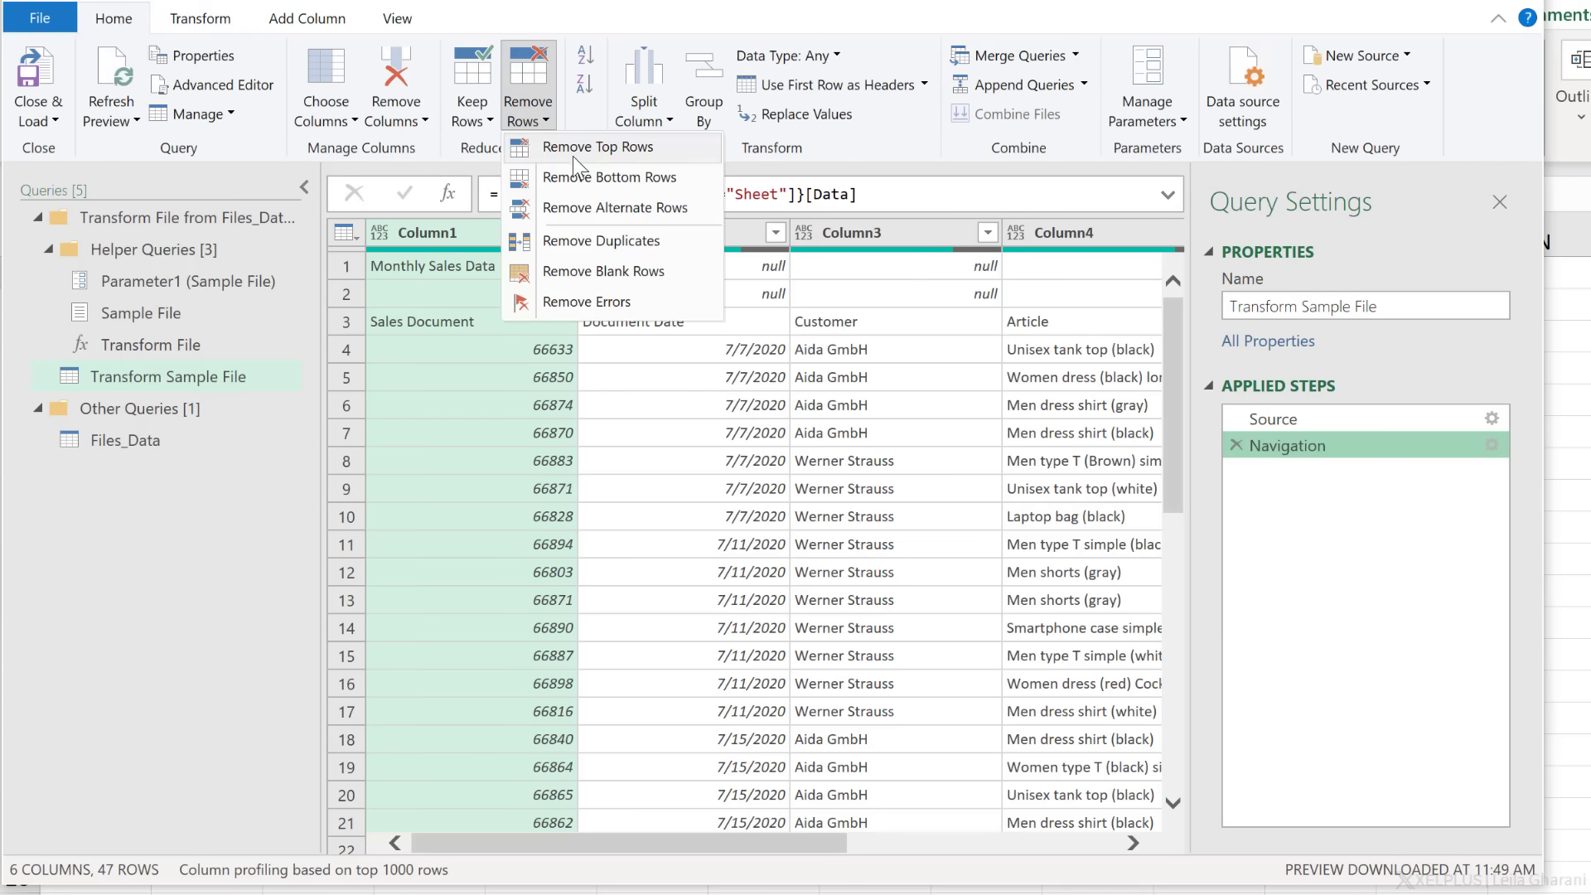
pyautogui.click(597, 146)
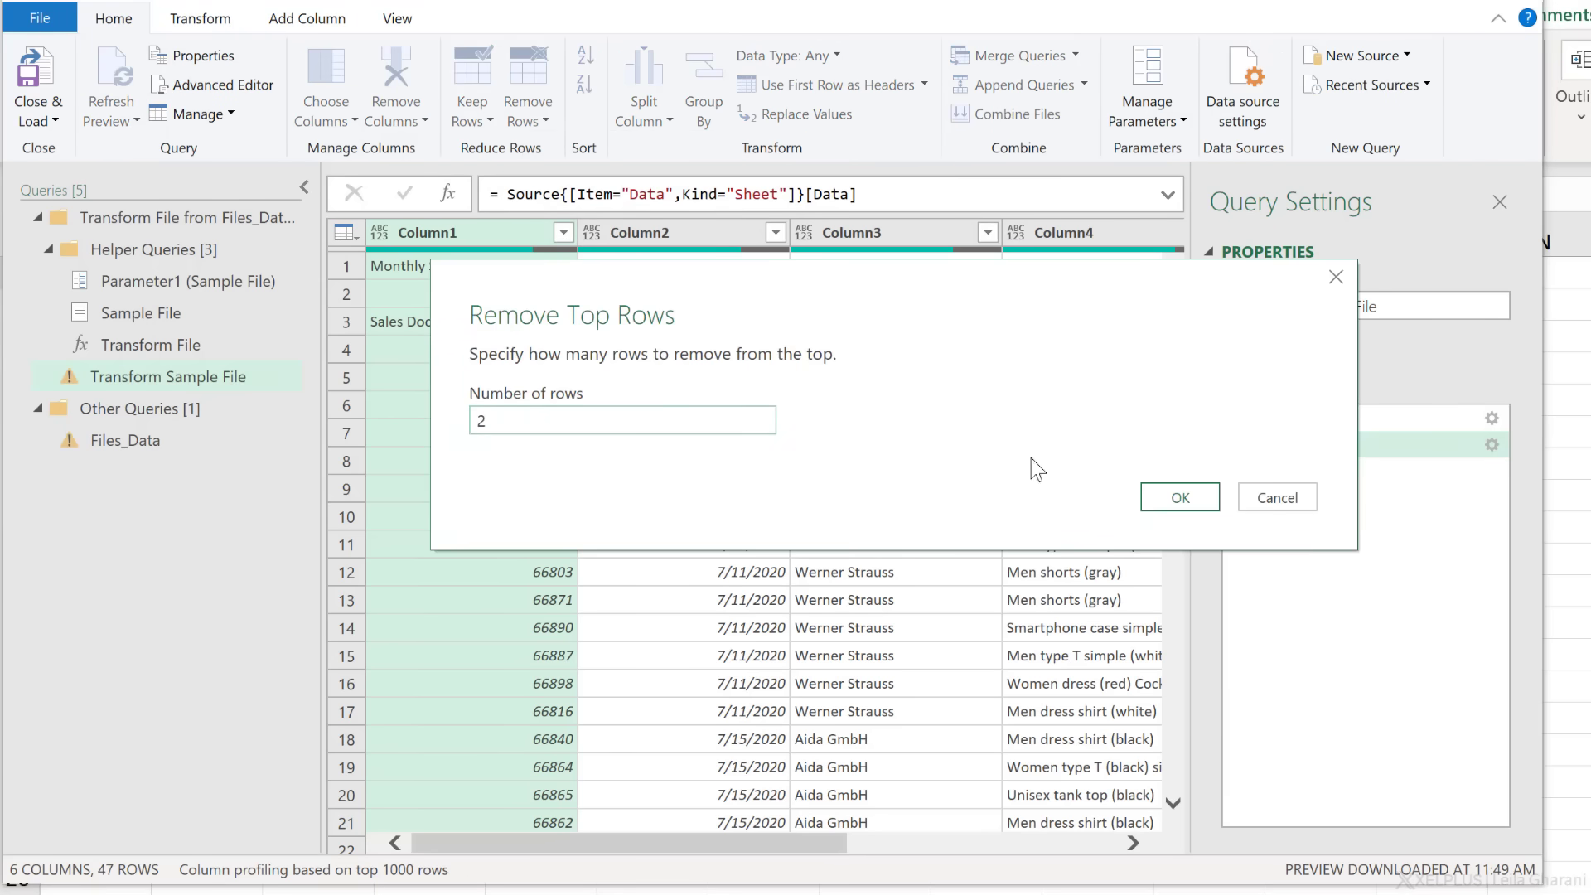
pyautogui.click(1180, 497)
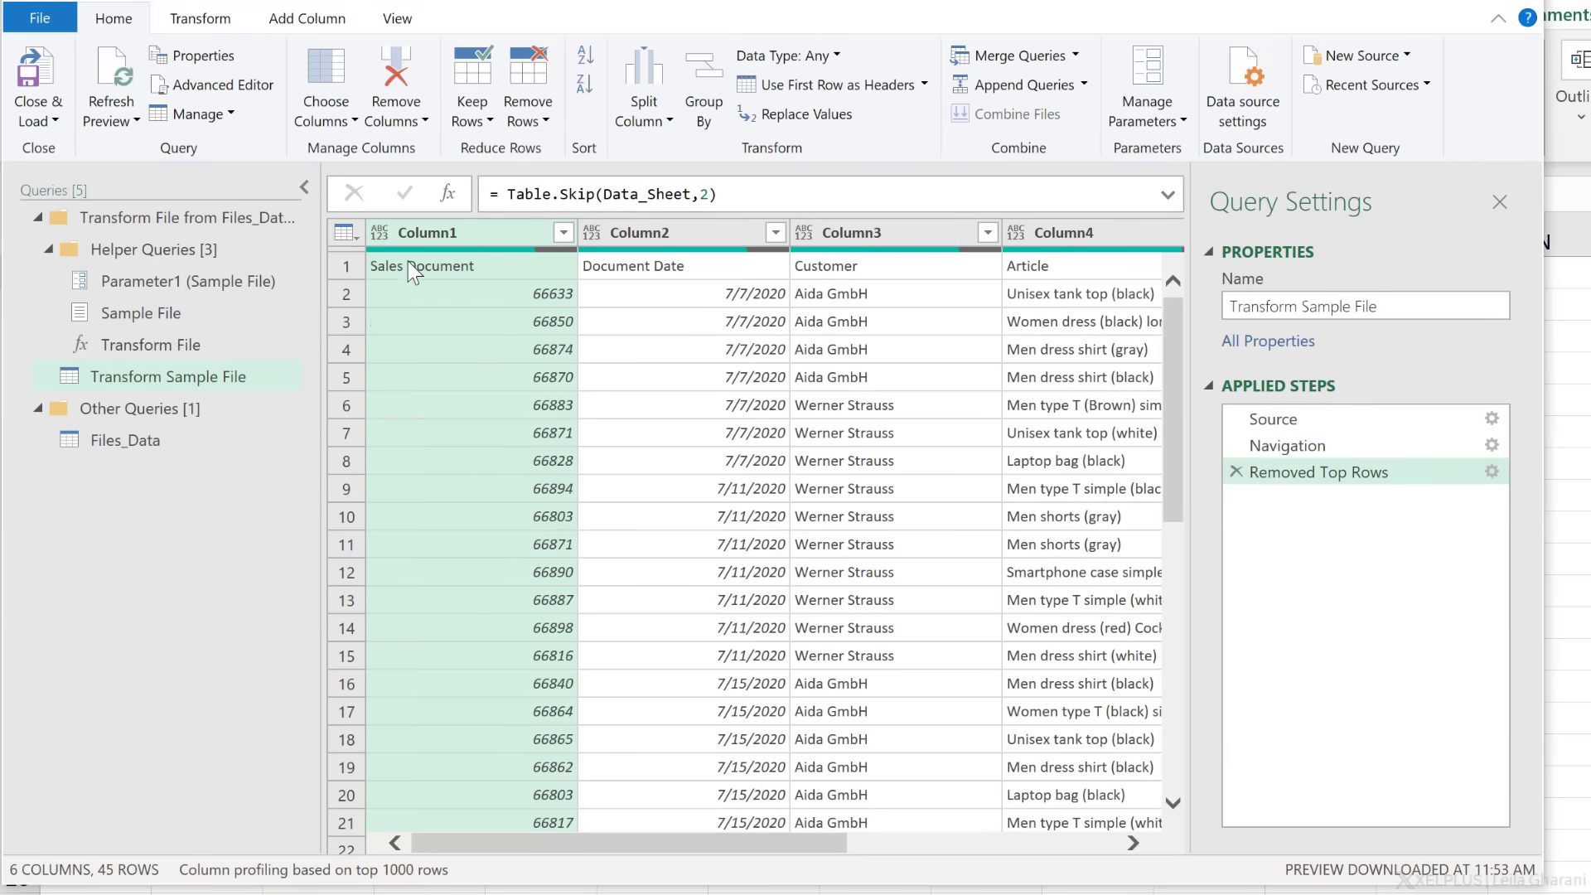
# Promote the first row to headers and remove the blank rows.
pyautogui.click(345, 232)
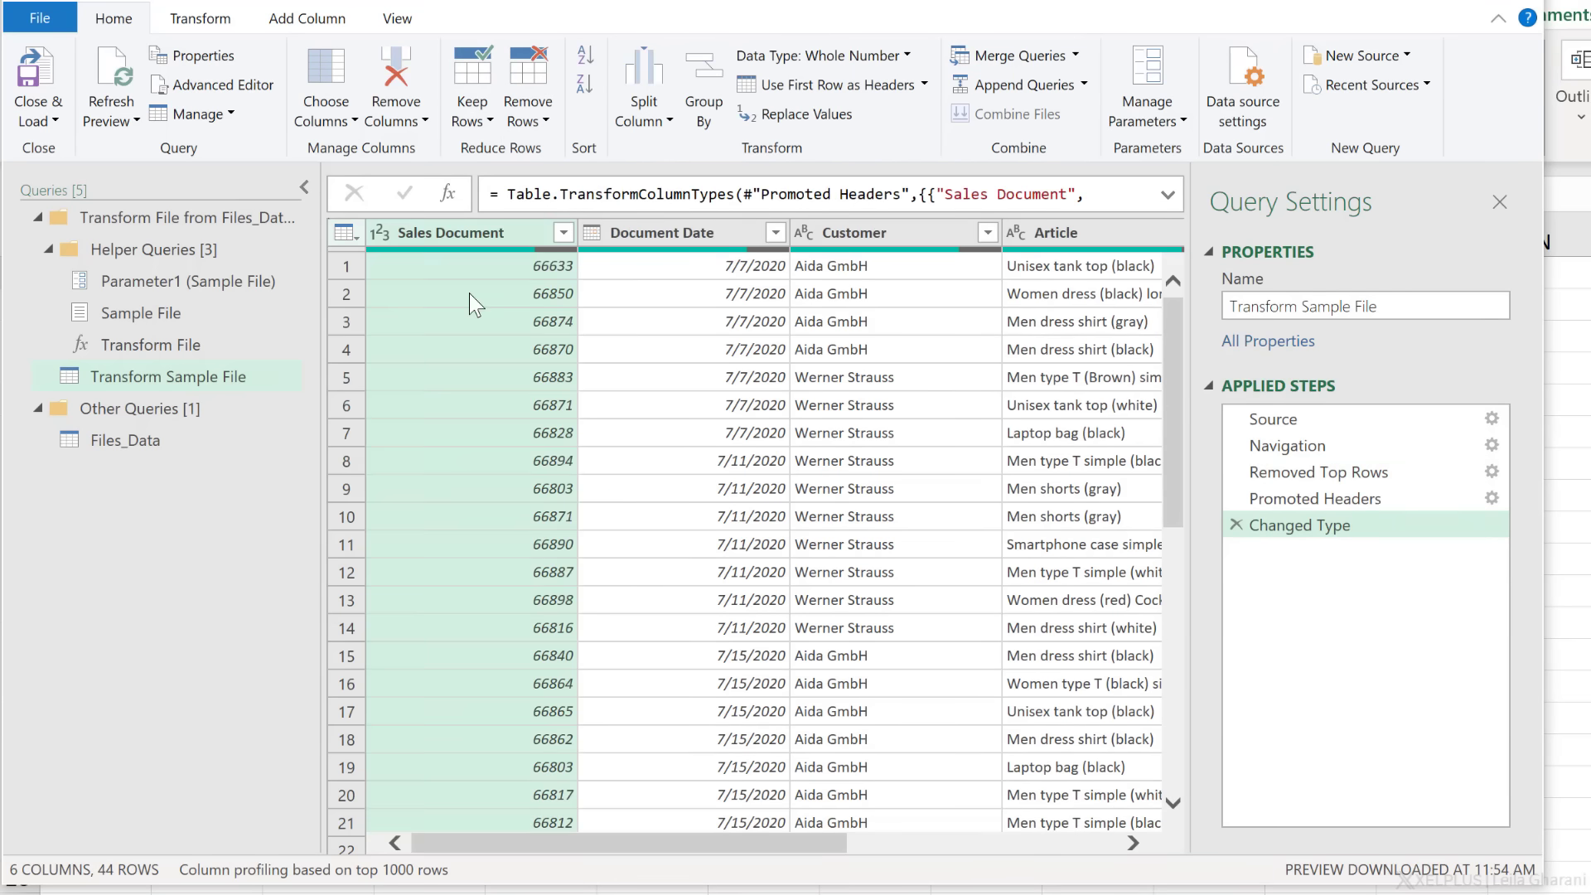
pyautogui.scroll(-3)
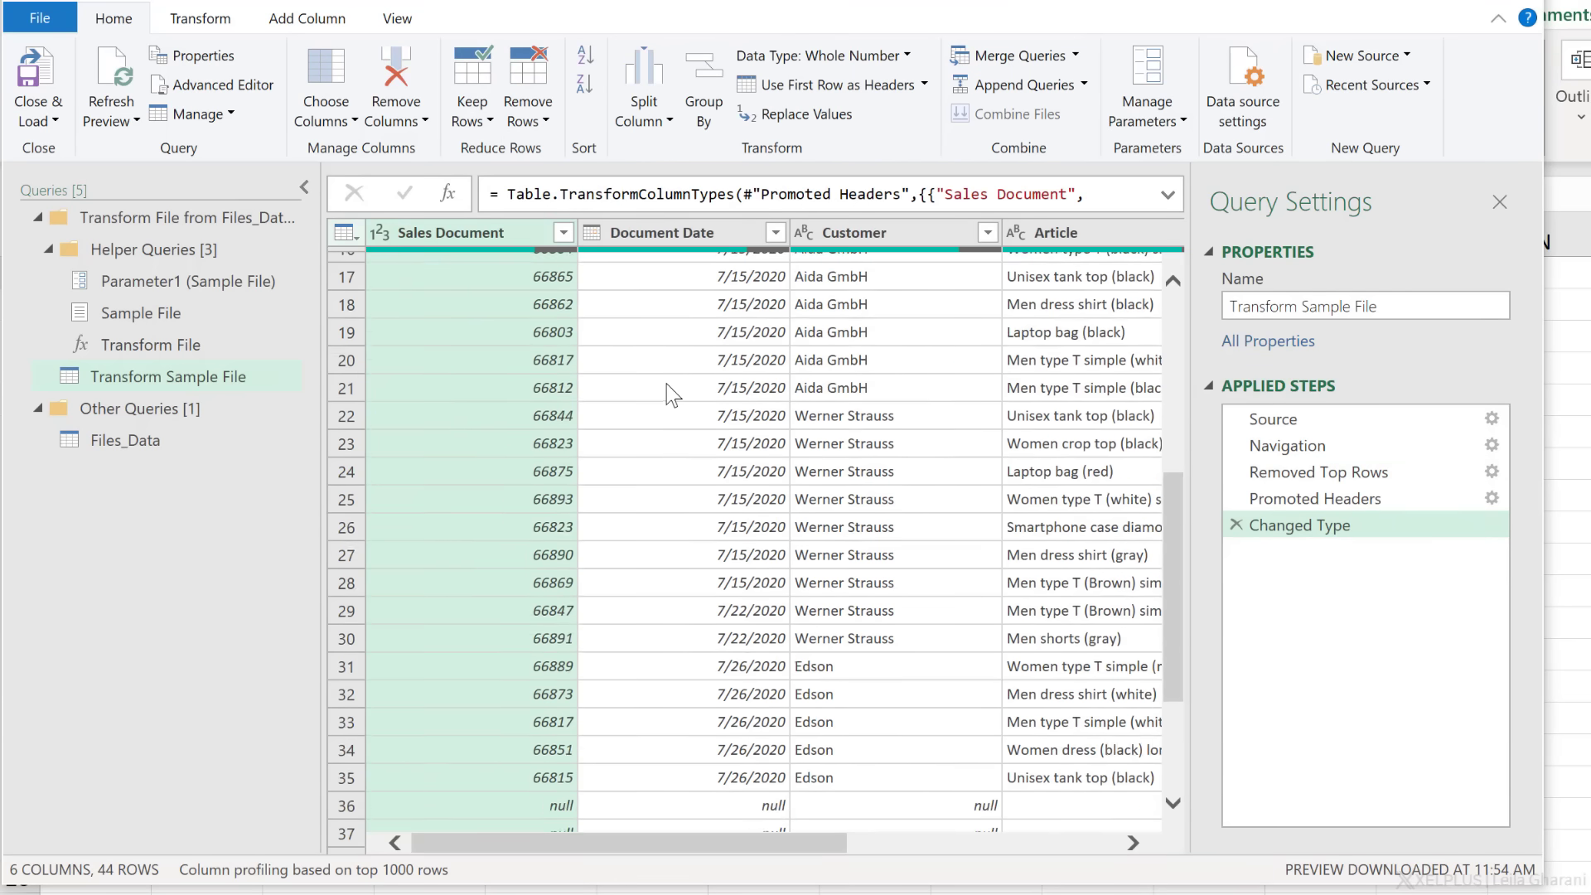
pyautogui.scroll(-3)
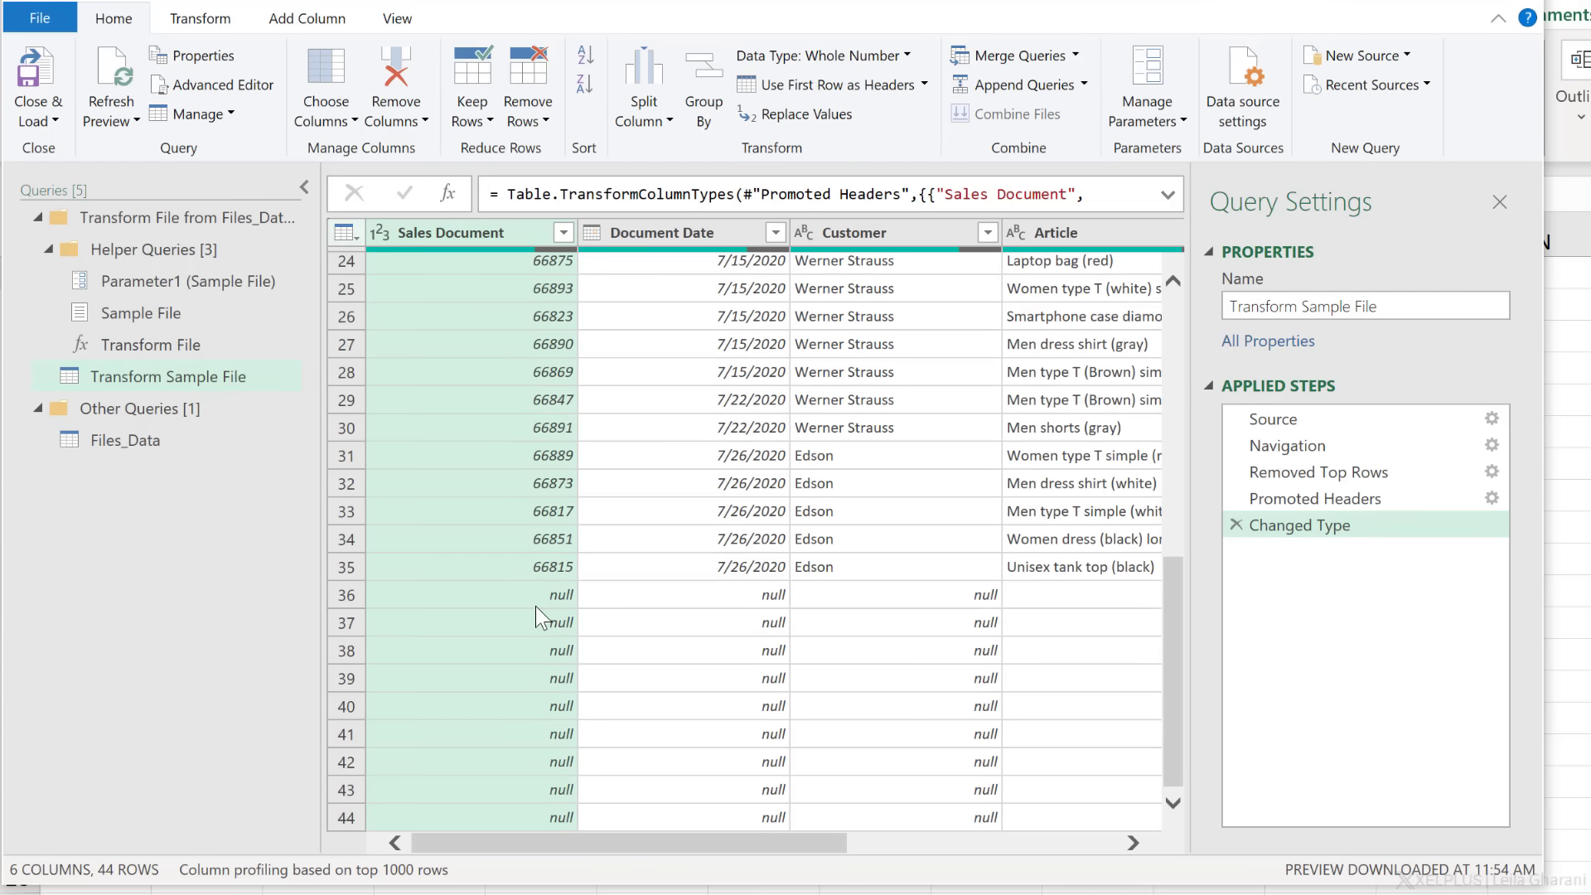
pyautogui.moveTo(527, 86)
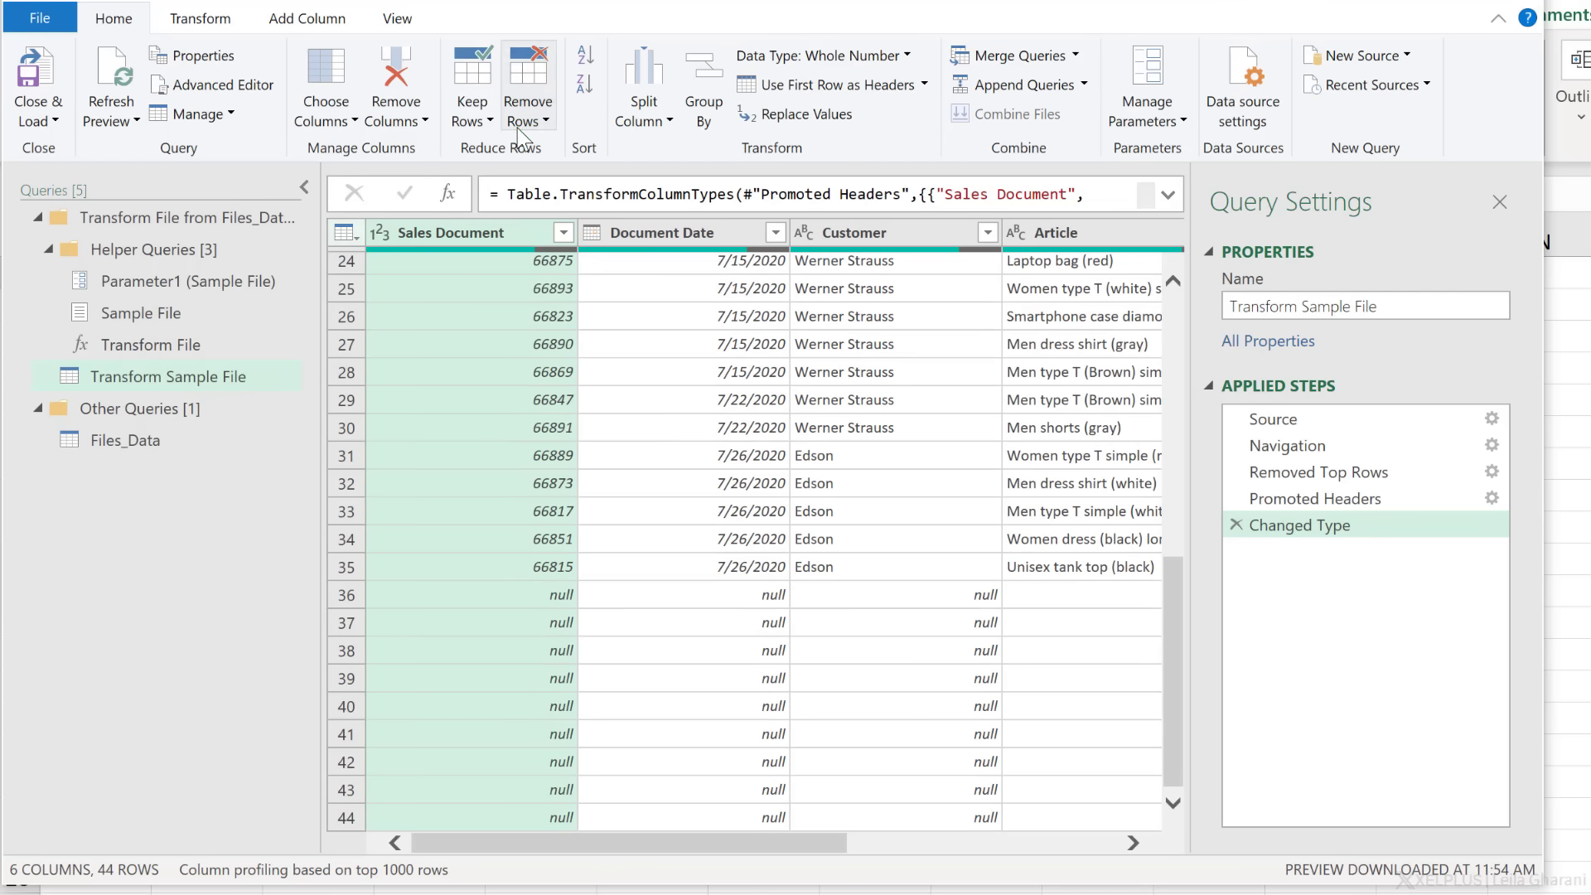
pyautogui.click(527, 122)
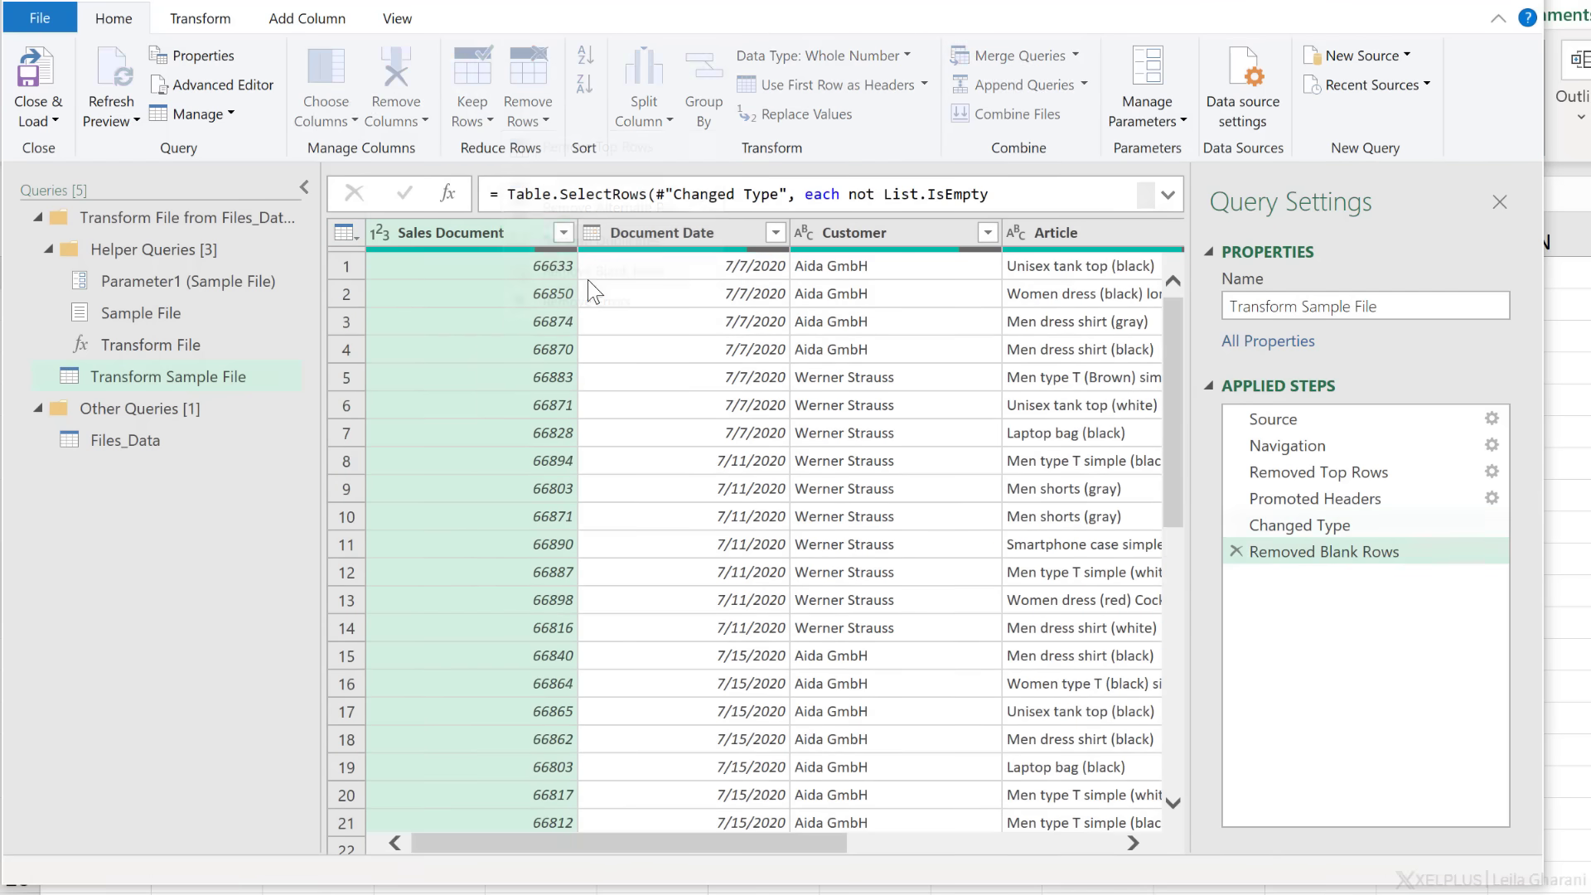
pyautogui.click(693, 543)
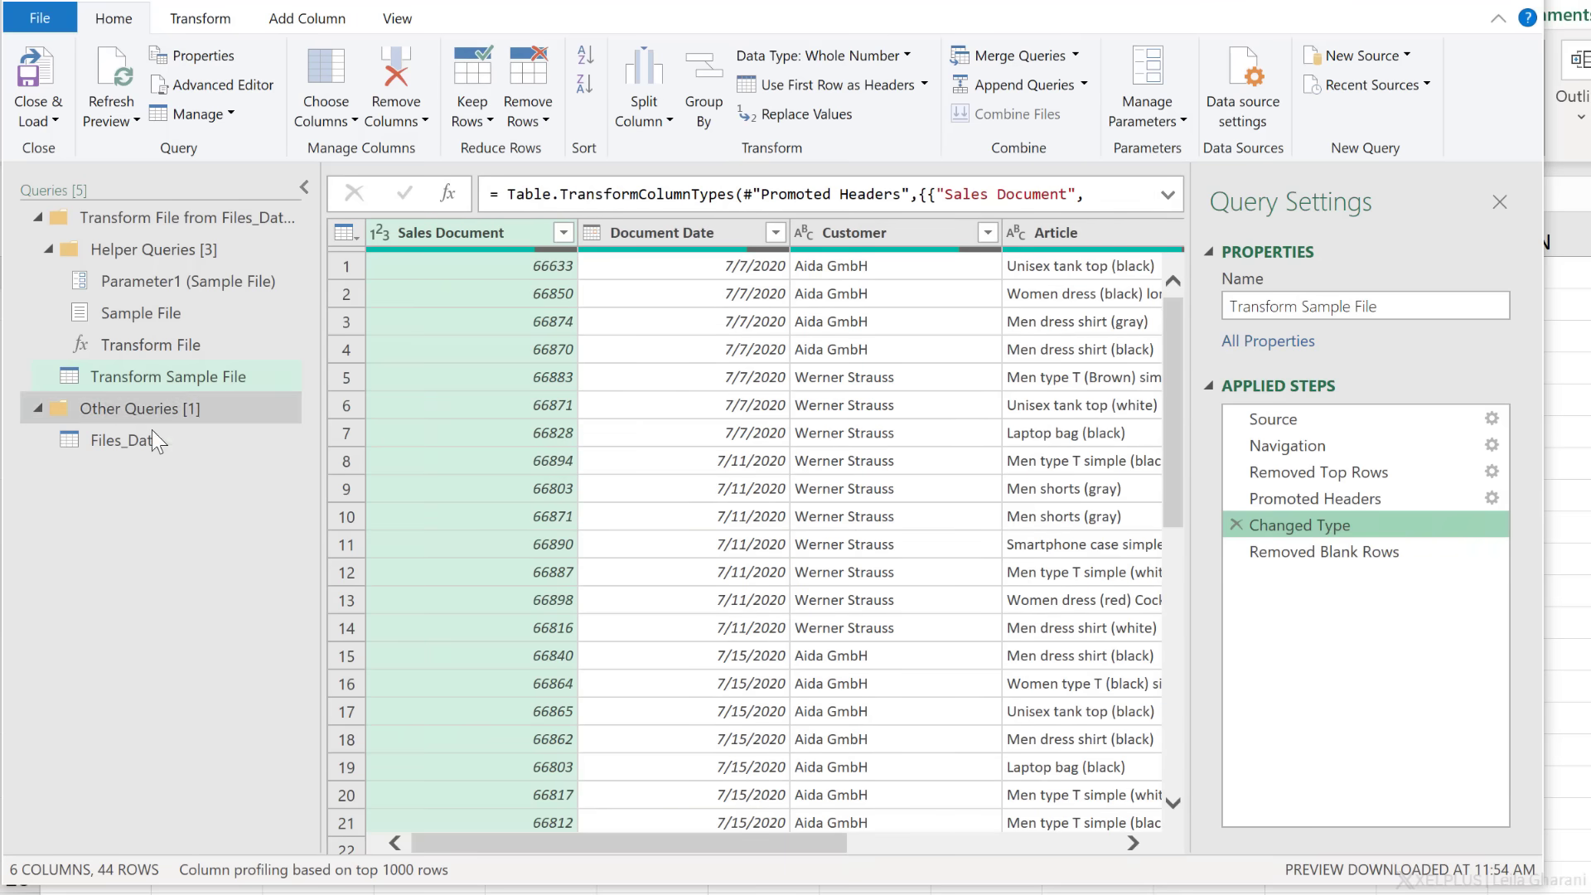
# Delete the Changed Type step from the Transform Sample File query.
pyautogui.click(125, 441)
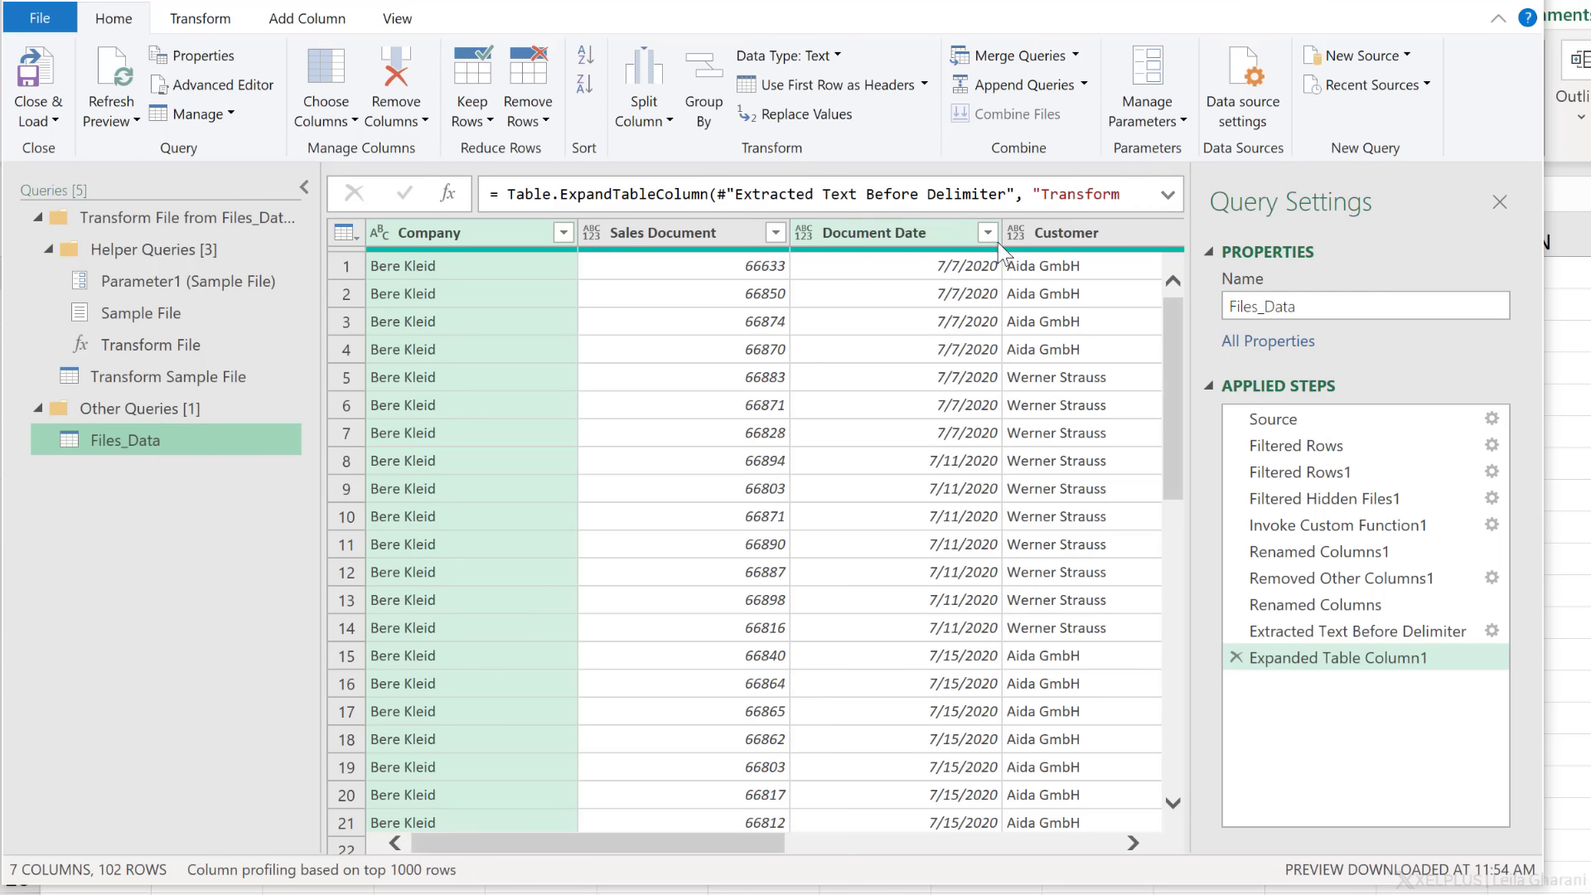
pyautogui.click(167, 376)
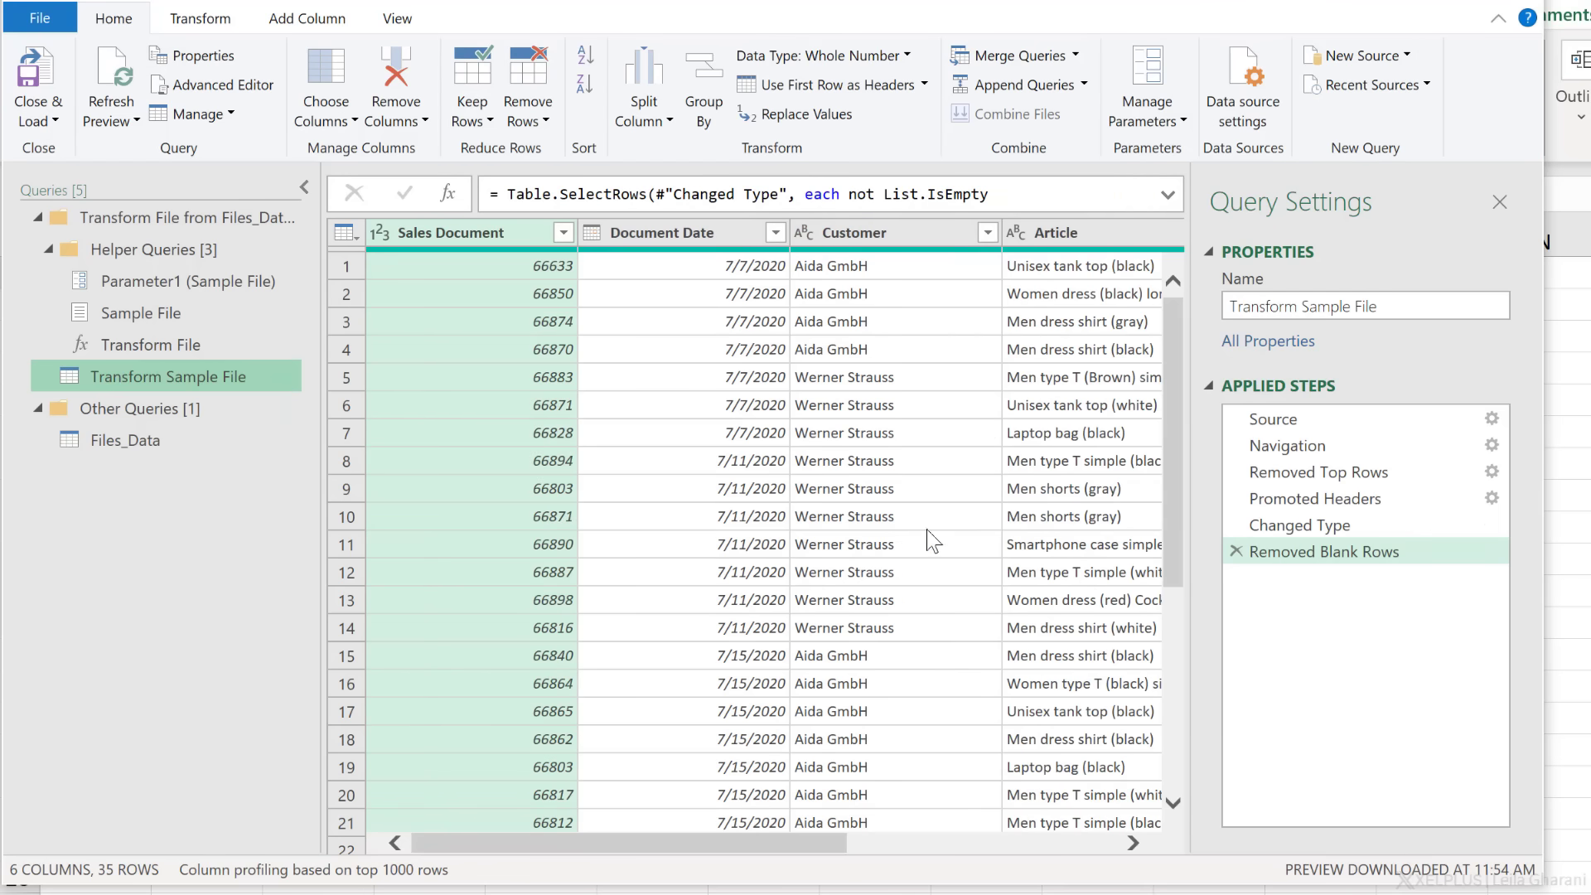
pyautogui.click(1236, 524)
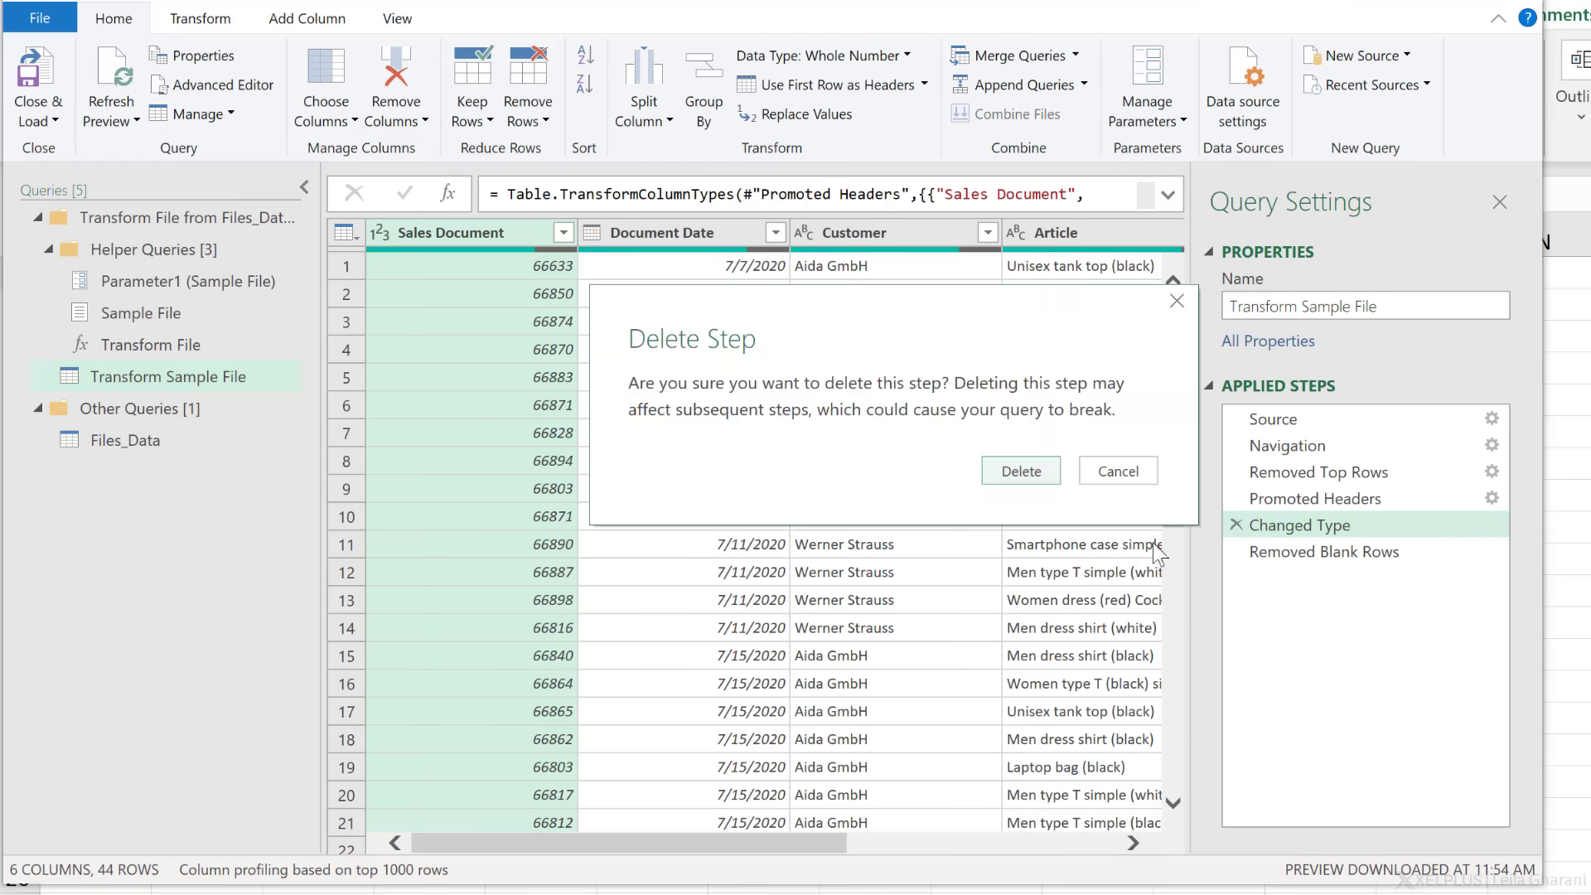
pyautogui.click(1021, 471)
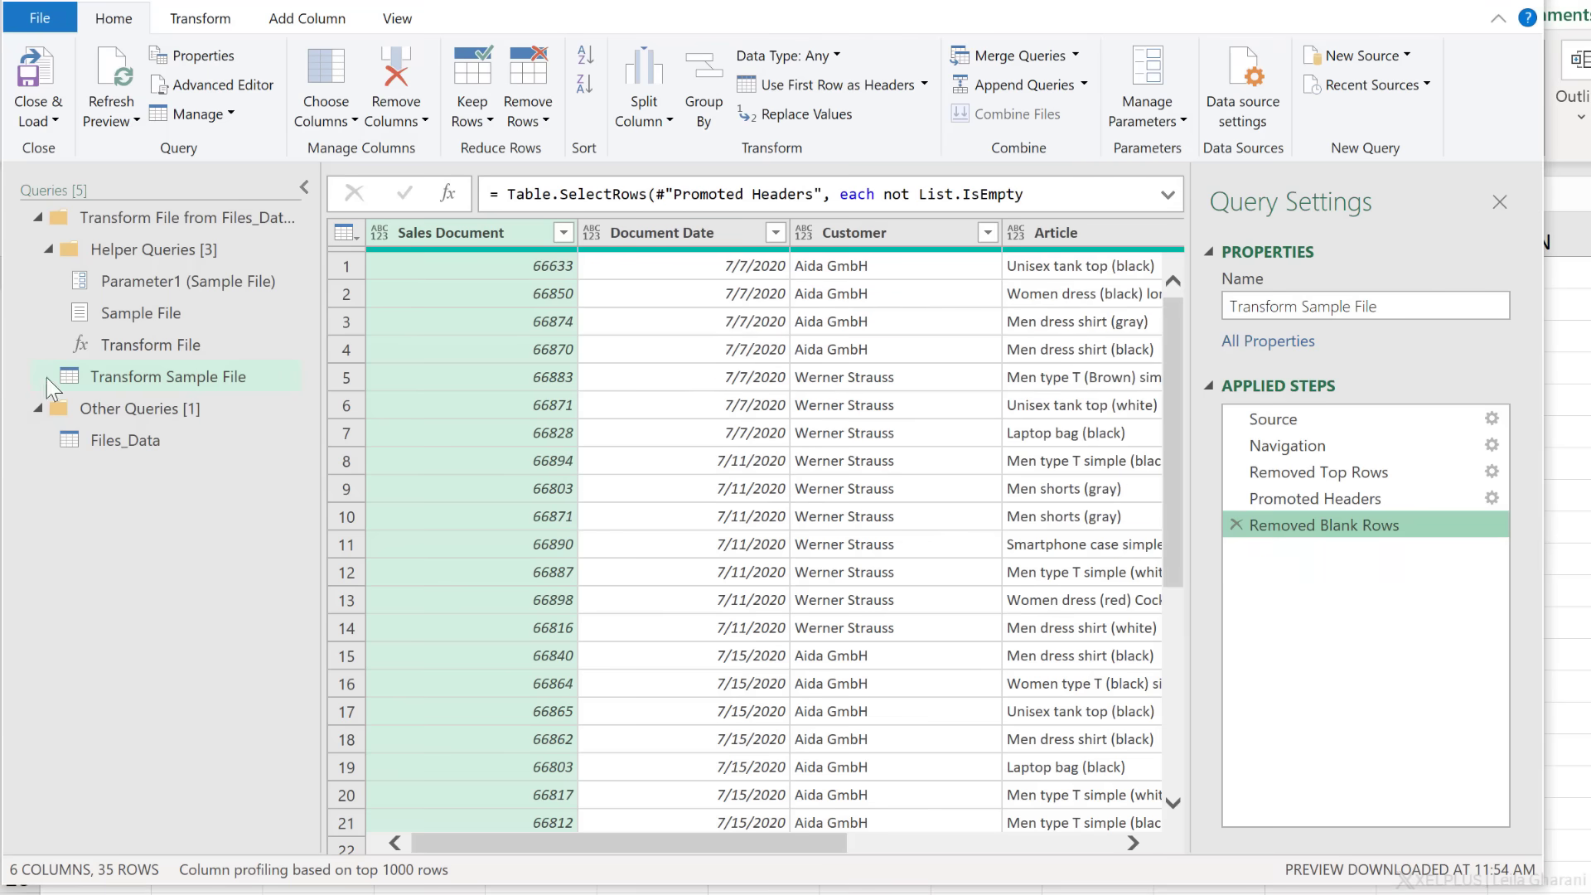
# In Files_Data, detect data types for all seven columns and review the result.
pyautogui.click(124, 441)
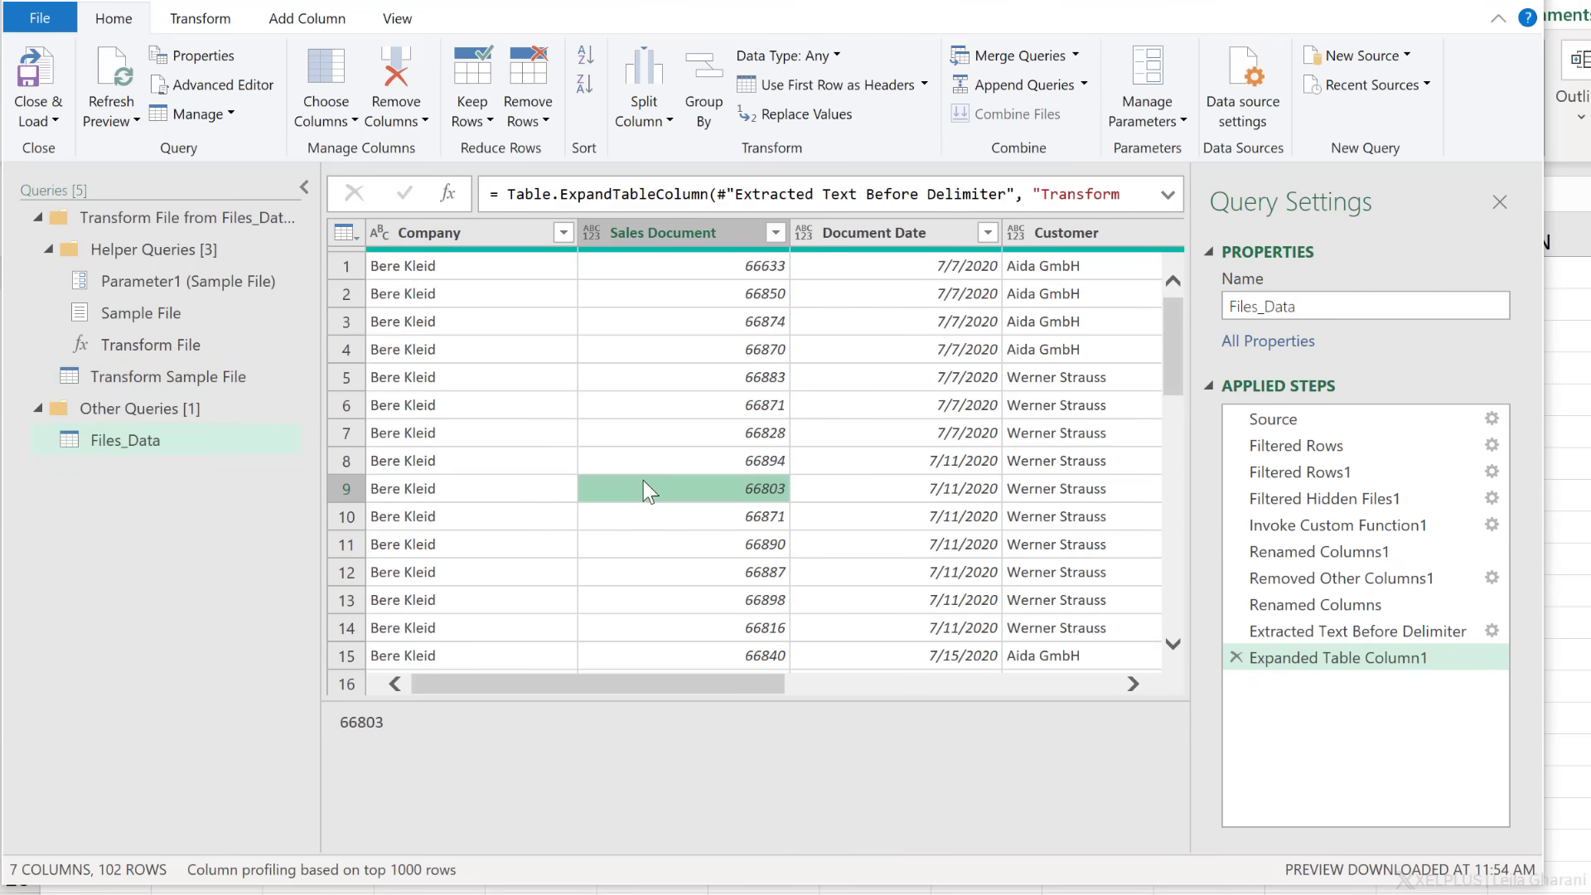
pyautogui.moveTo(710, 432)
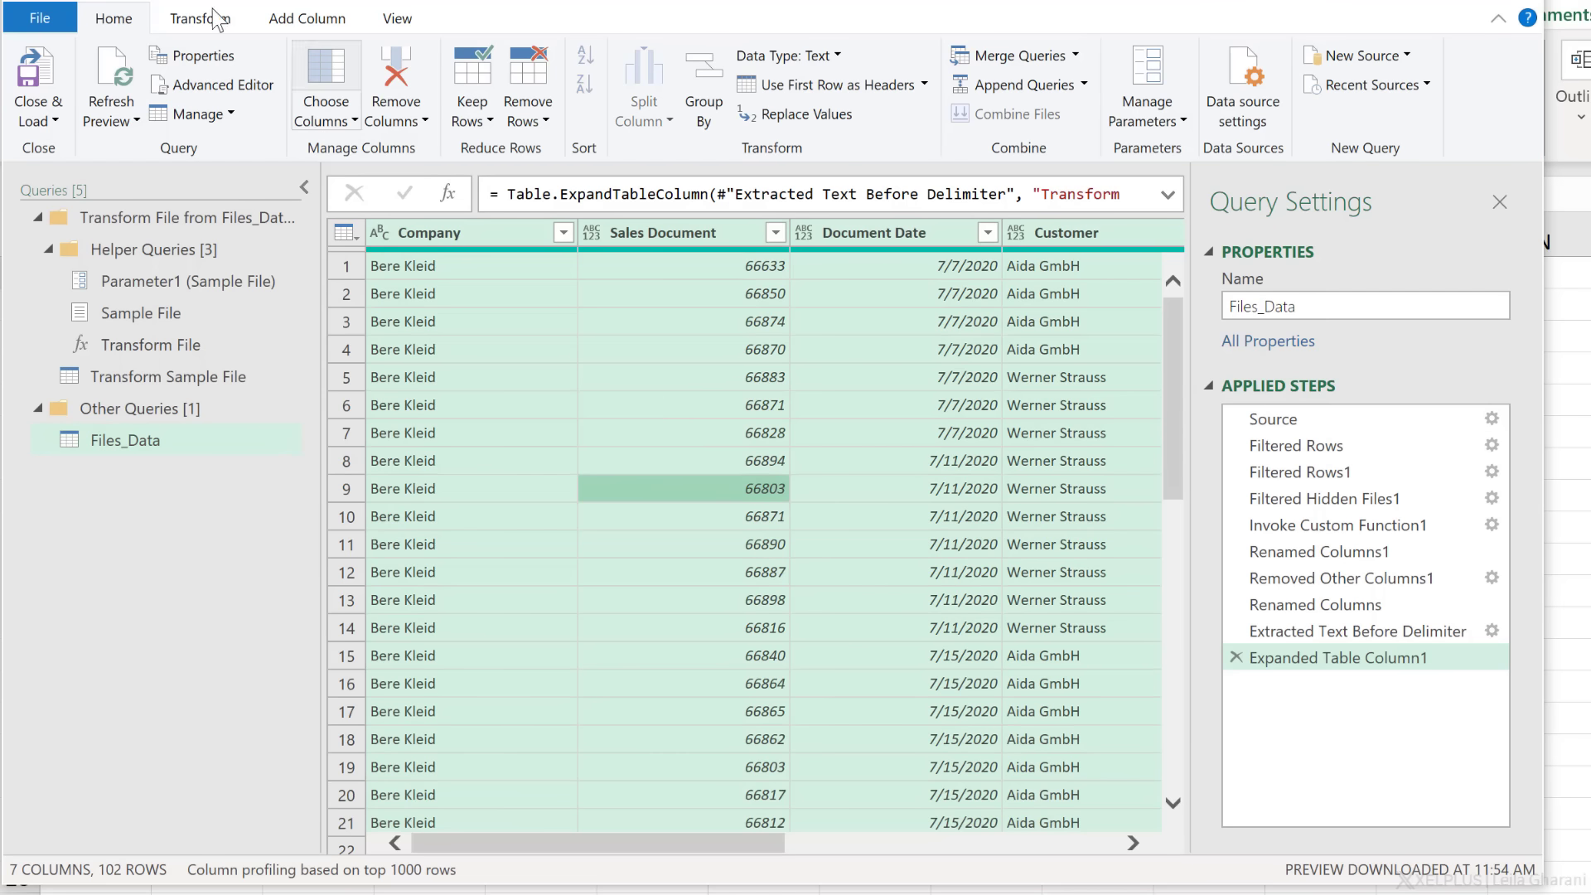
pyautogui.click(199, 19)
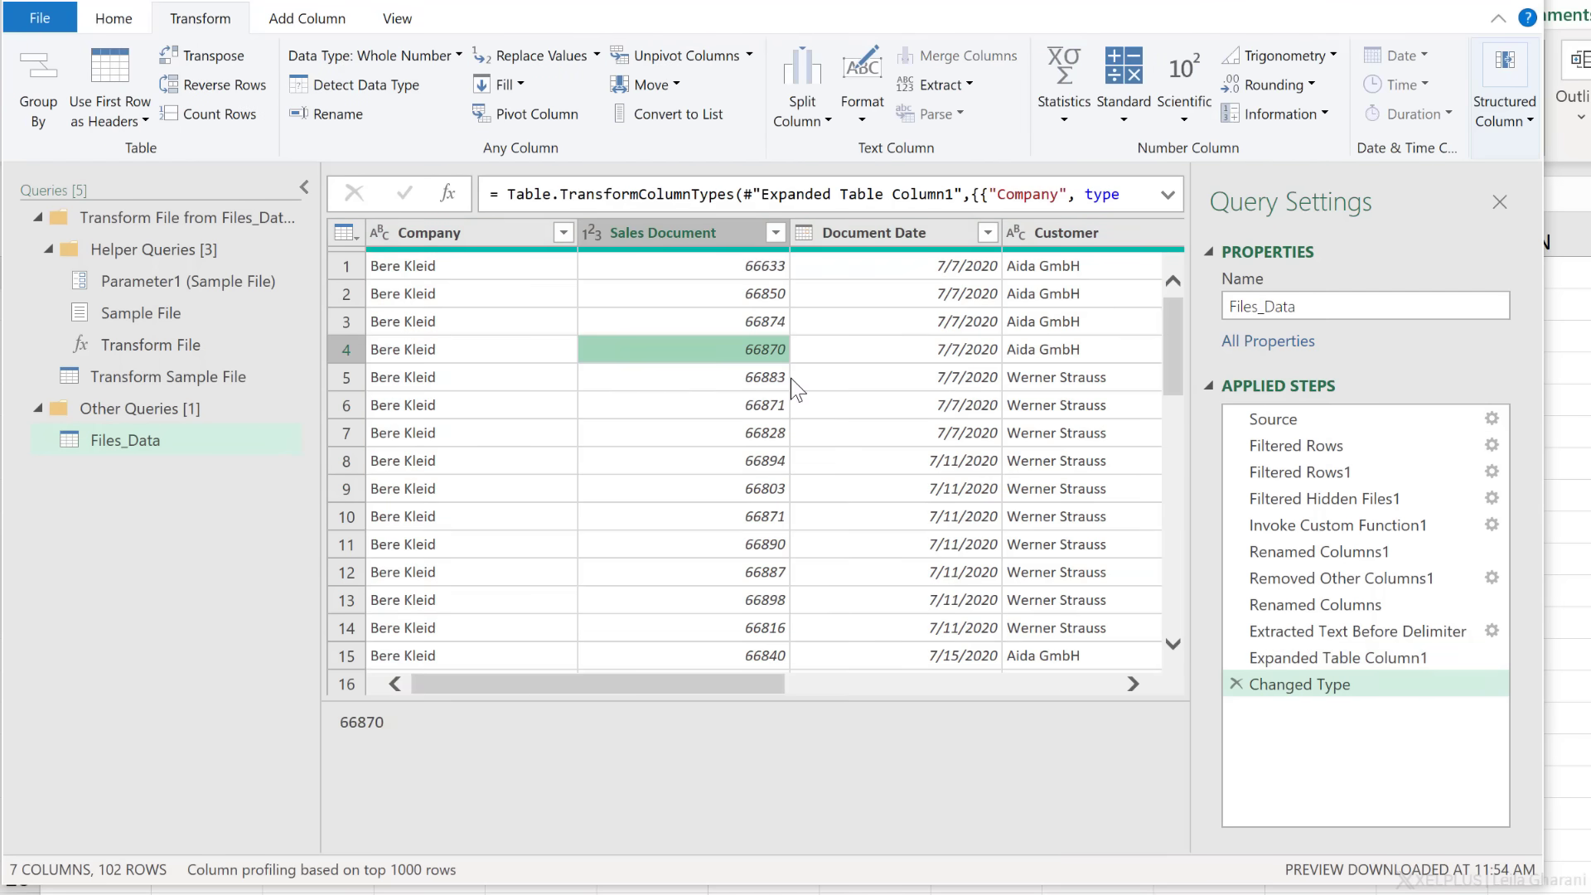
pyautogui.hscroll(3)
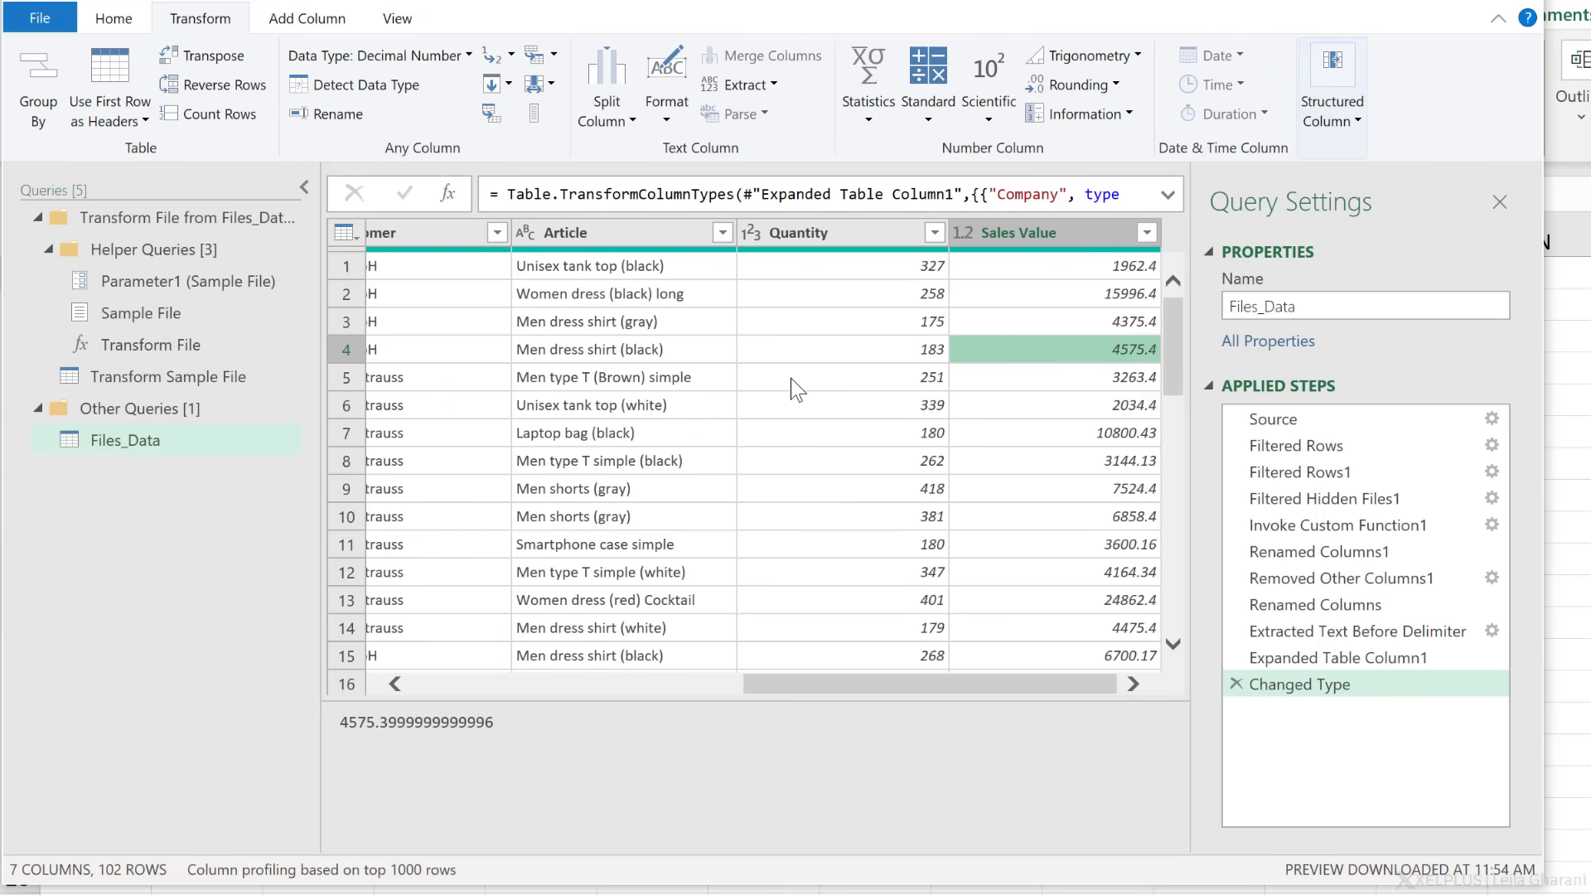
pyautogui.click(589, 349)
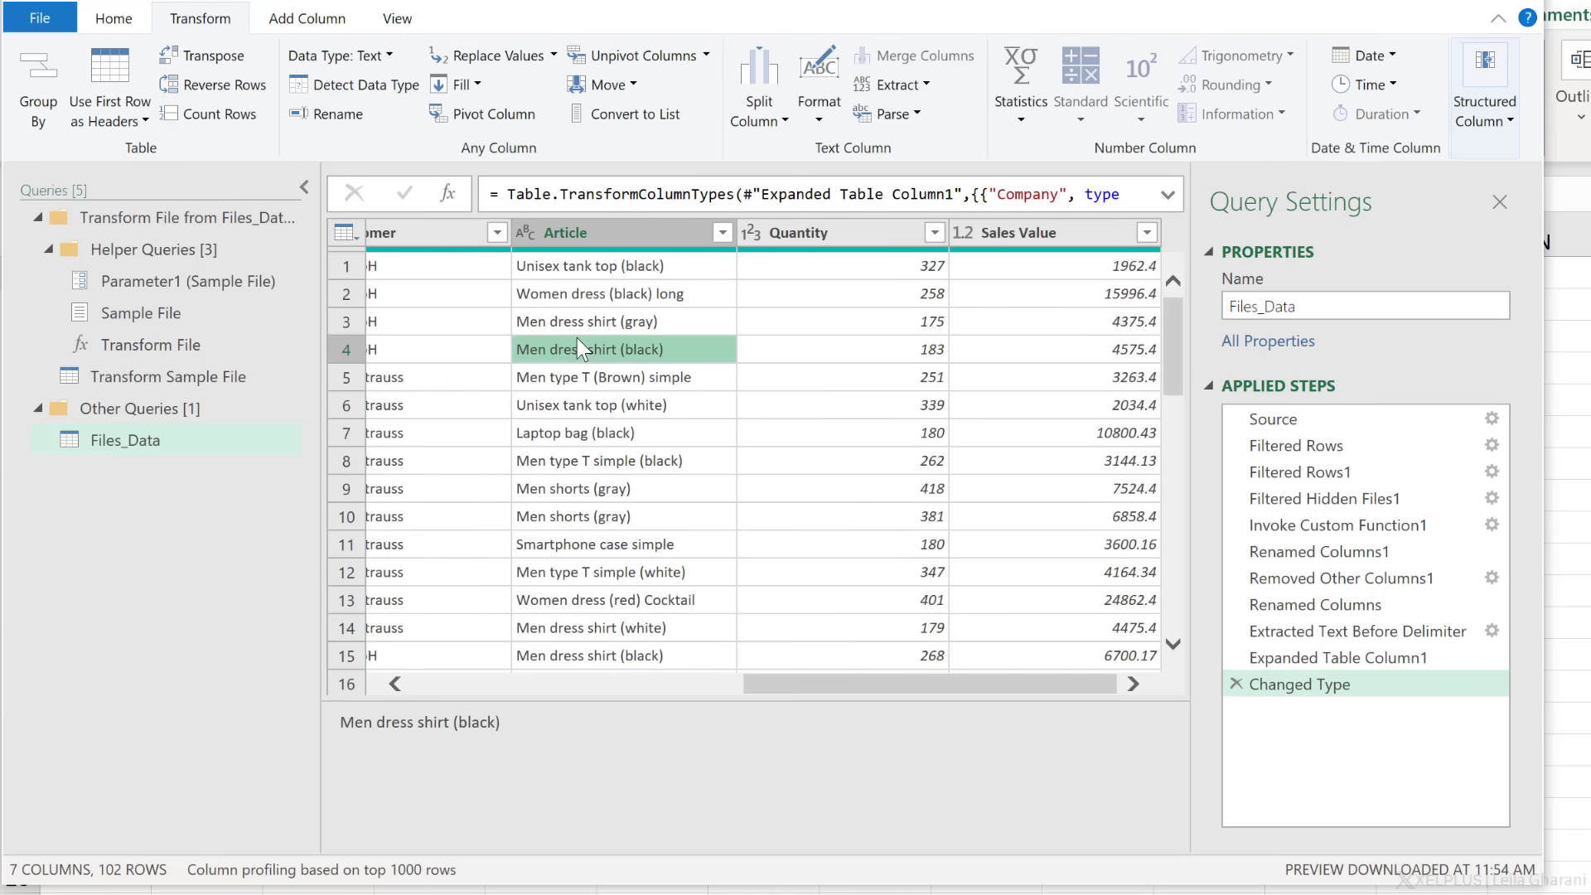
pyautogui.scroll(-3)
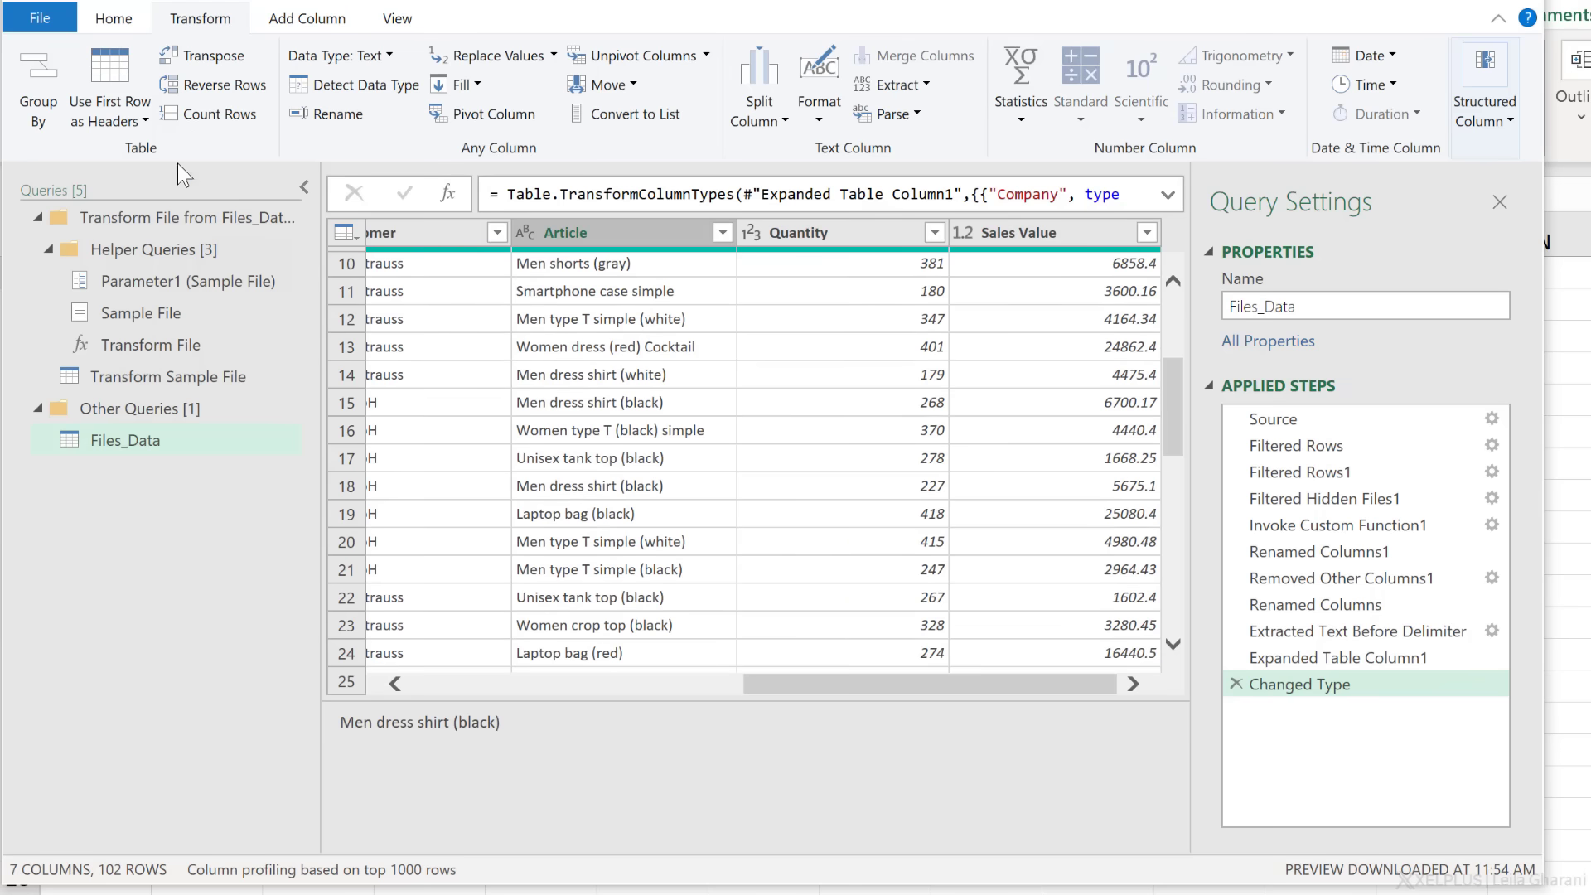
# Close & Load Files_Data to a PivotTable Report in Excel.
pyautogui.click(116, 18)
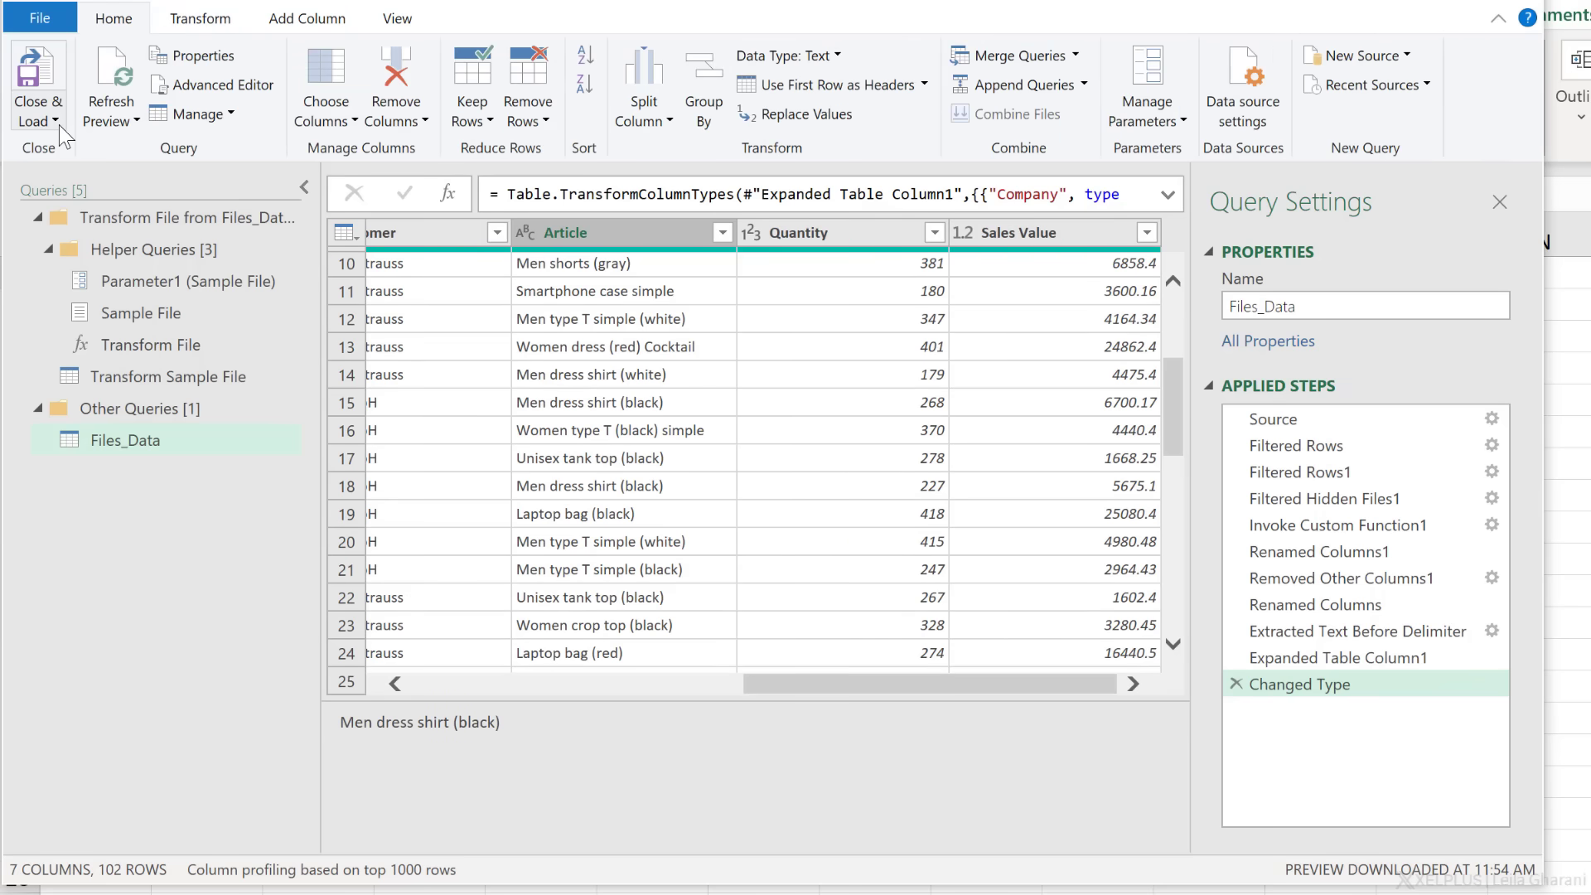
pyautogui.click(33, 116)
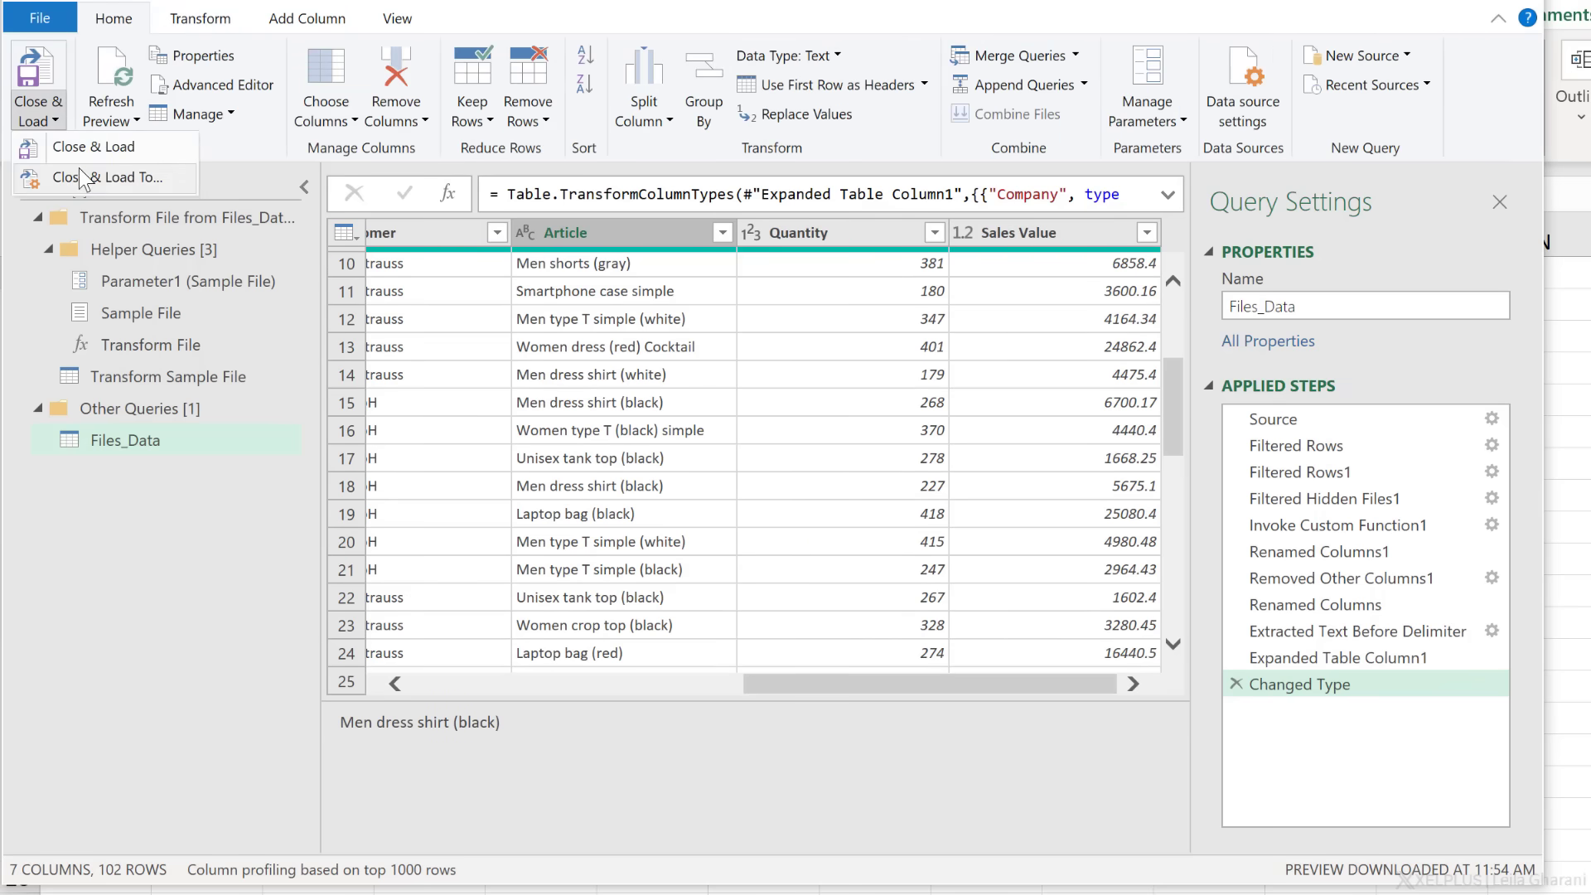
pyautogui.click(100, 177)
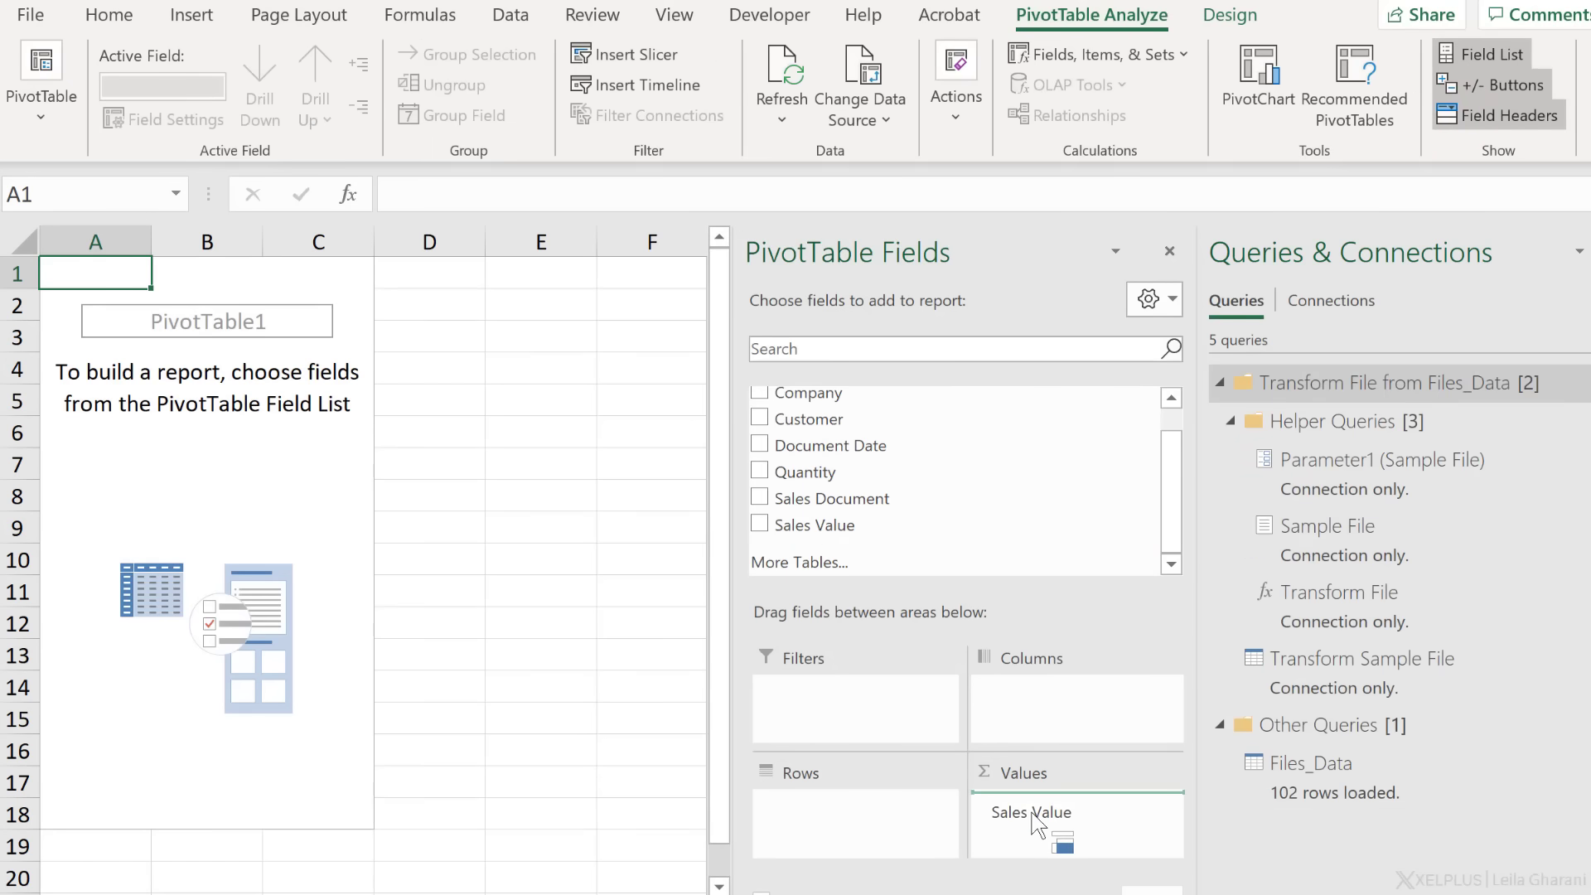
# Build the pivot: Sales Value as values, Customer in Columns, Company in Rows.
pyautogui.click(759, 524)
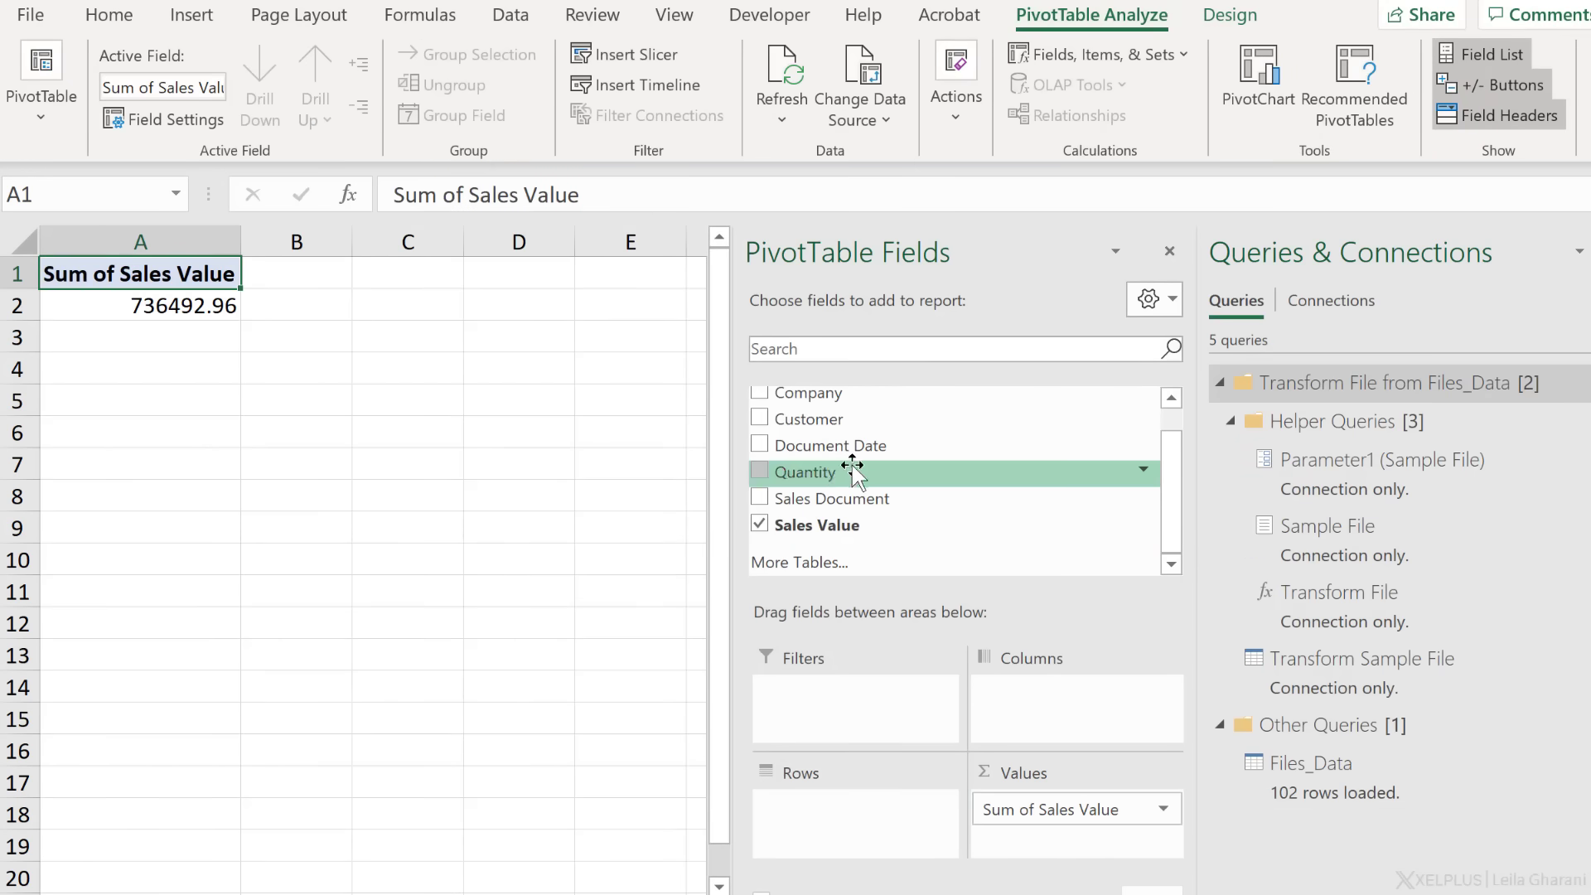
pyautogui.click(759, 418)
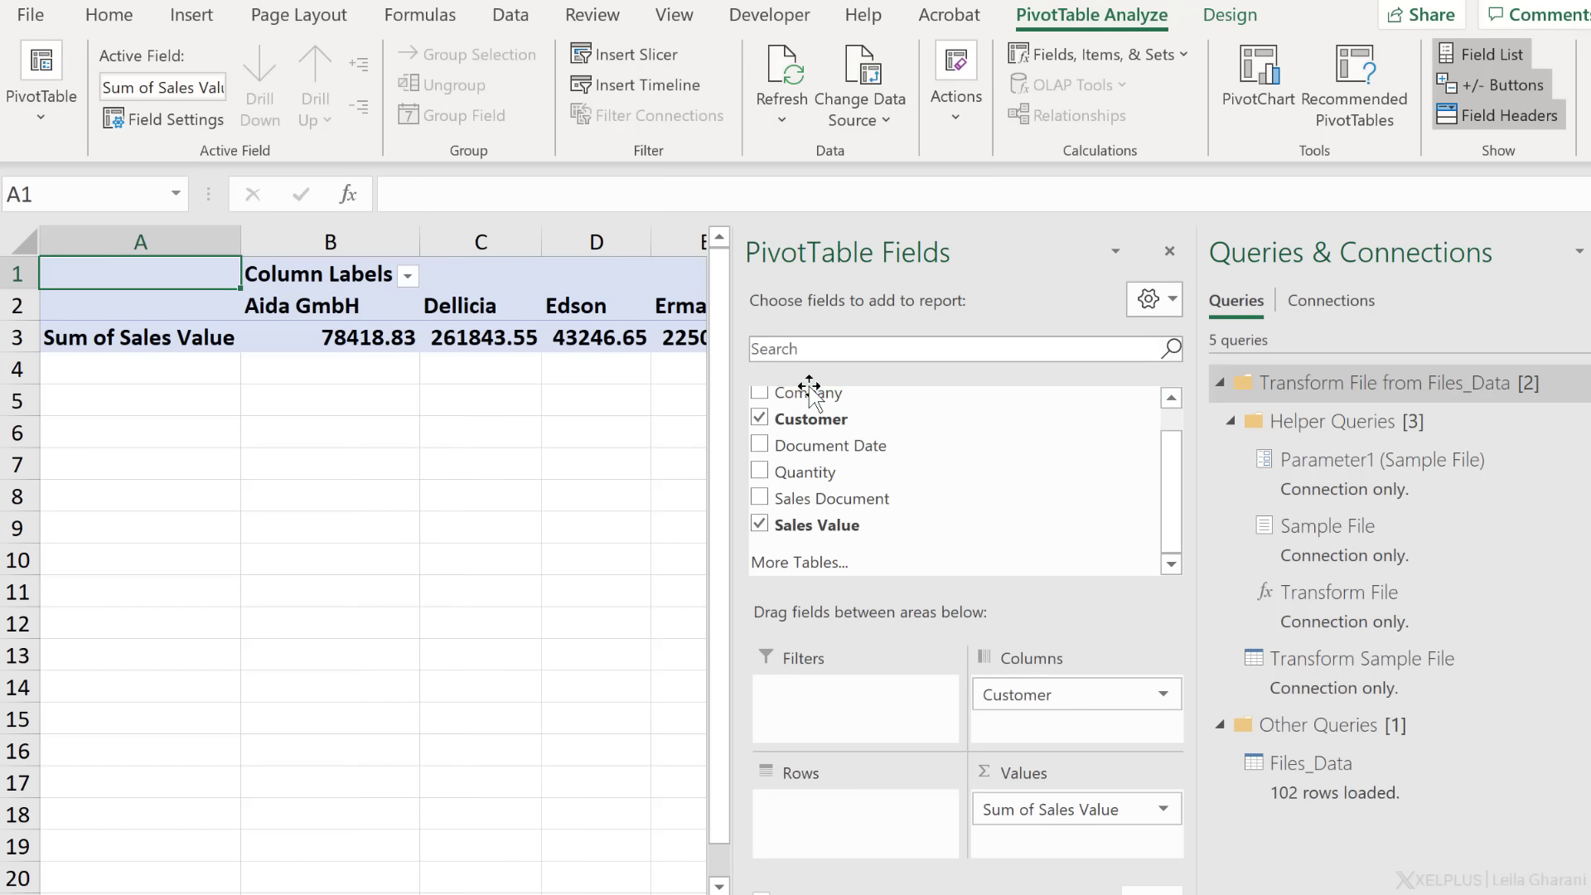
pyautogui.click(759, 391)
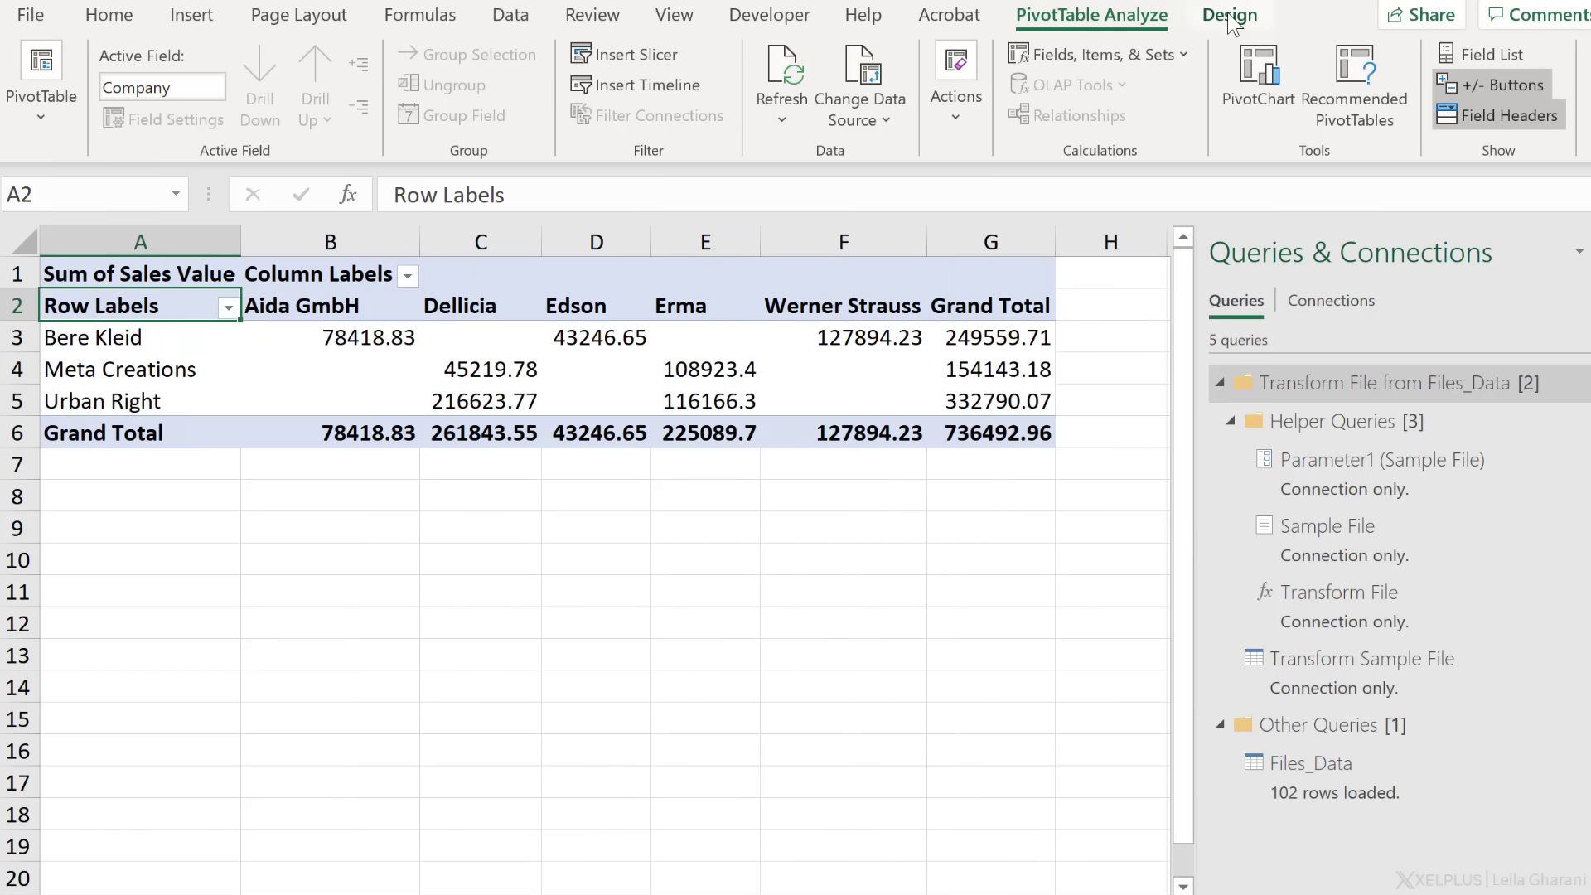
pyautogui.click(184, 75)
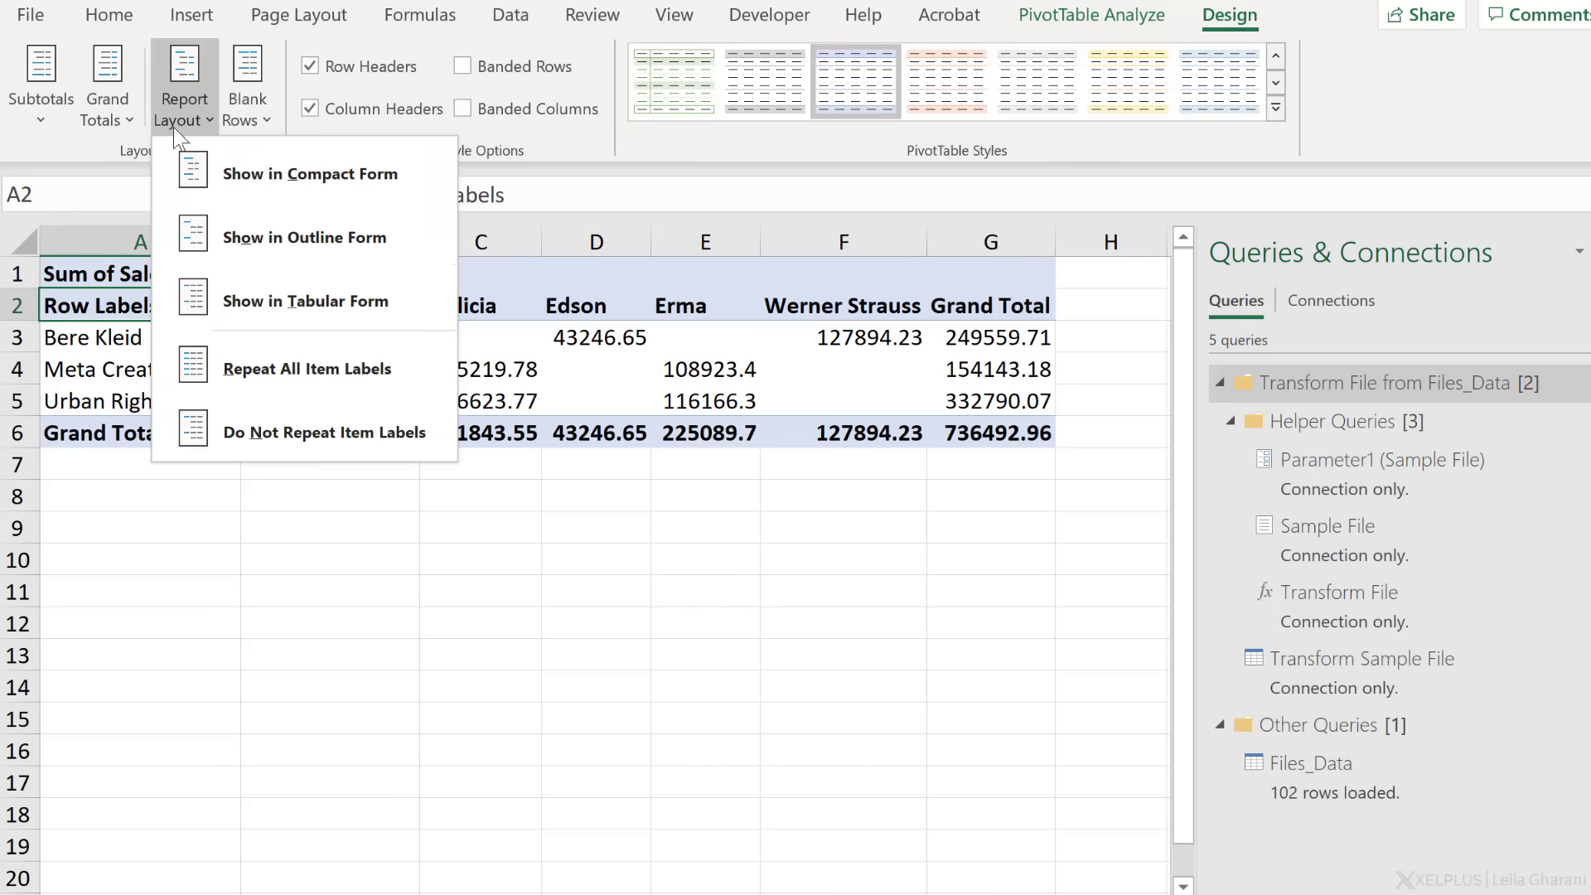
pyautogui.click(305, 300)
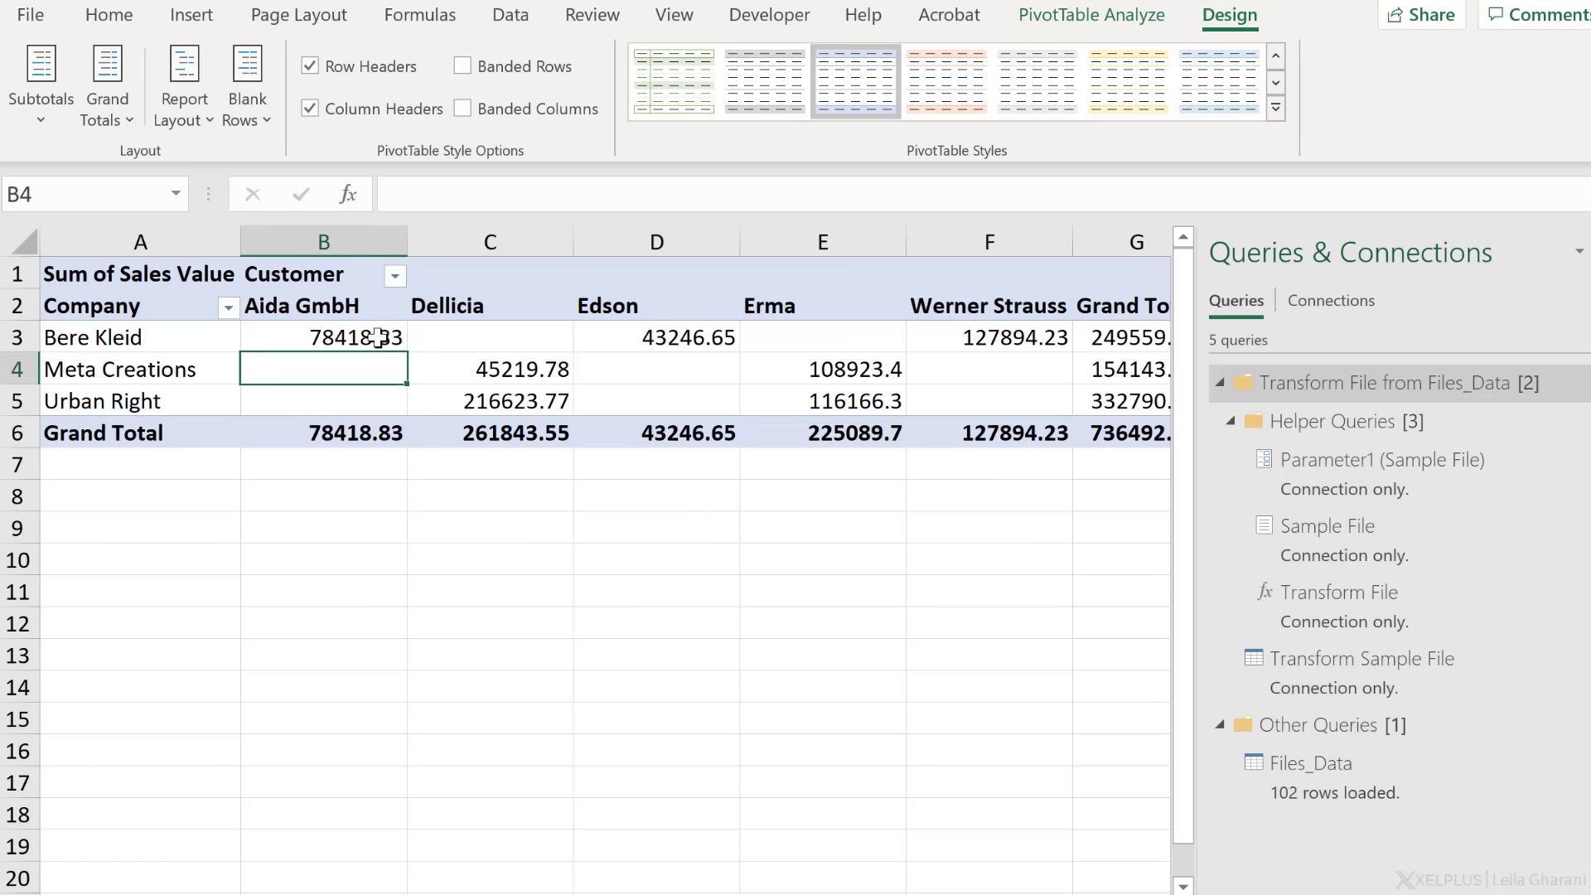
pyautogui.click(93, 338)
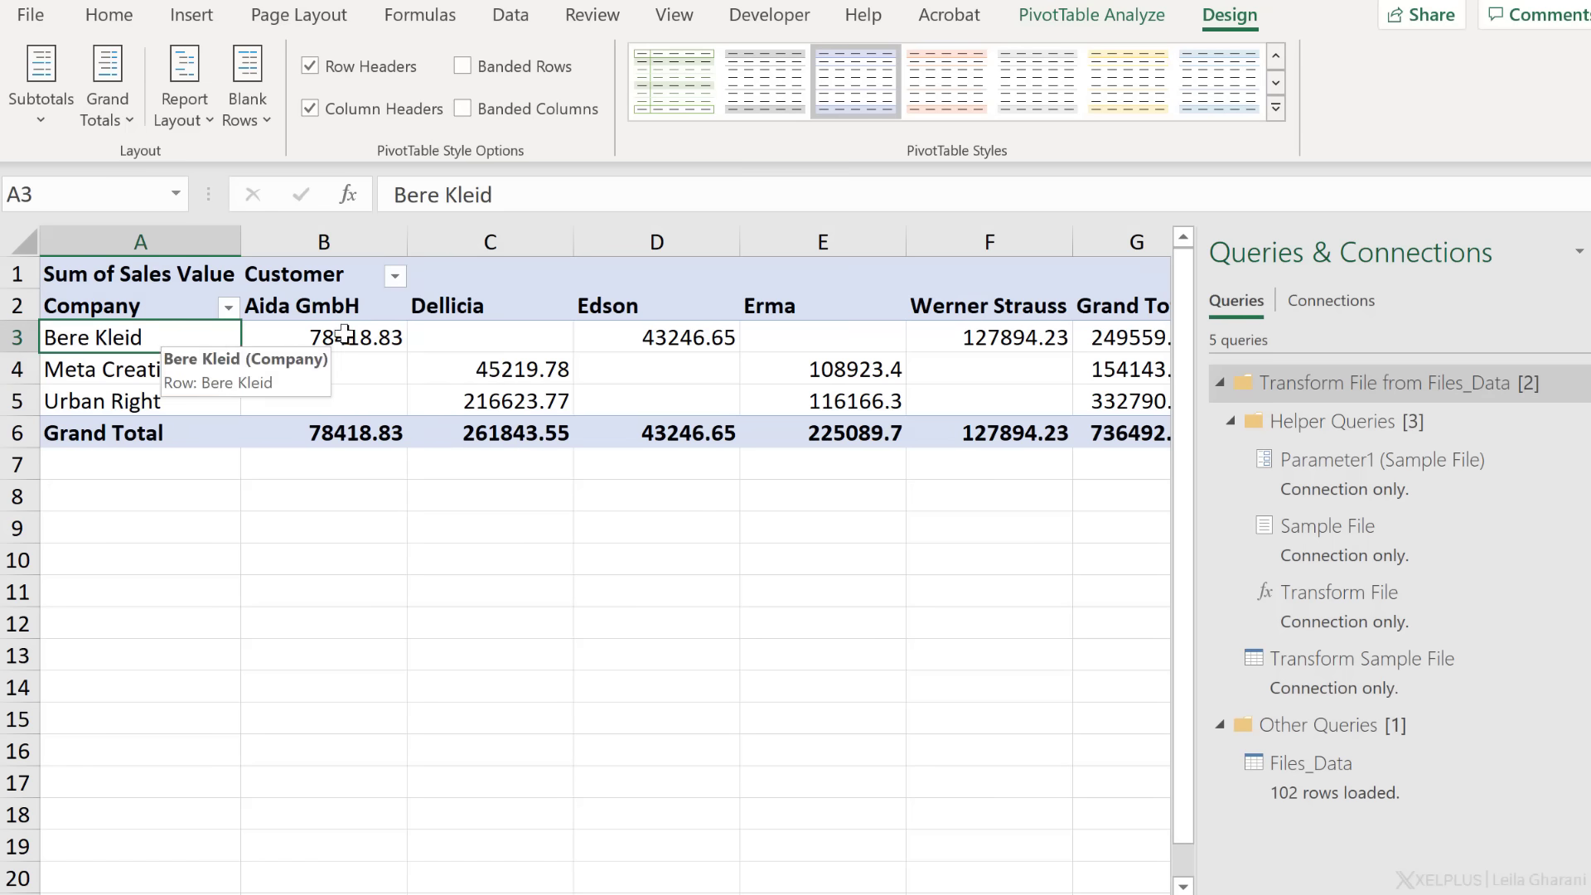
pyautogui.click(490, 367)
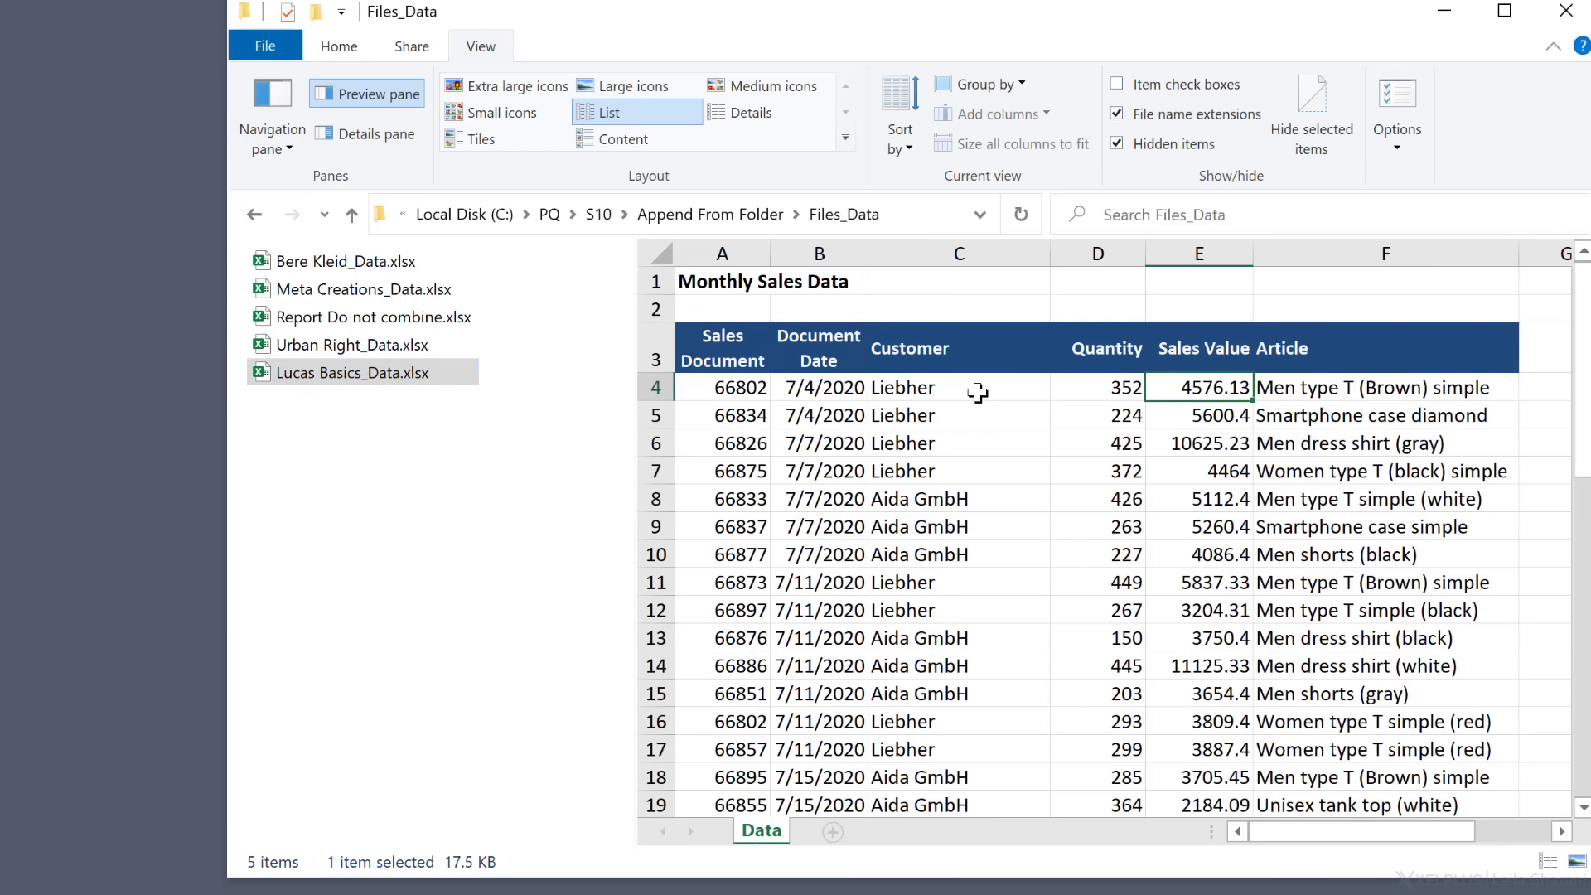
# Preview Lucas Basics_Data.xlsx and Urban Right_Data.xlsx to compare their Sales Value headers.
pyautogui.click(1384, 348)
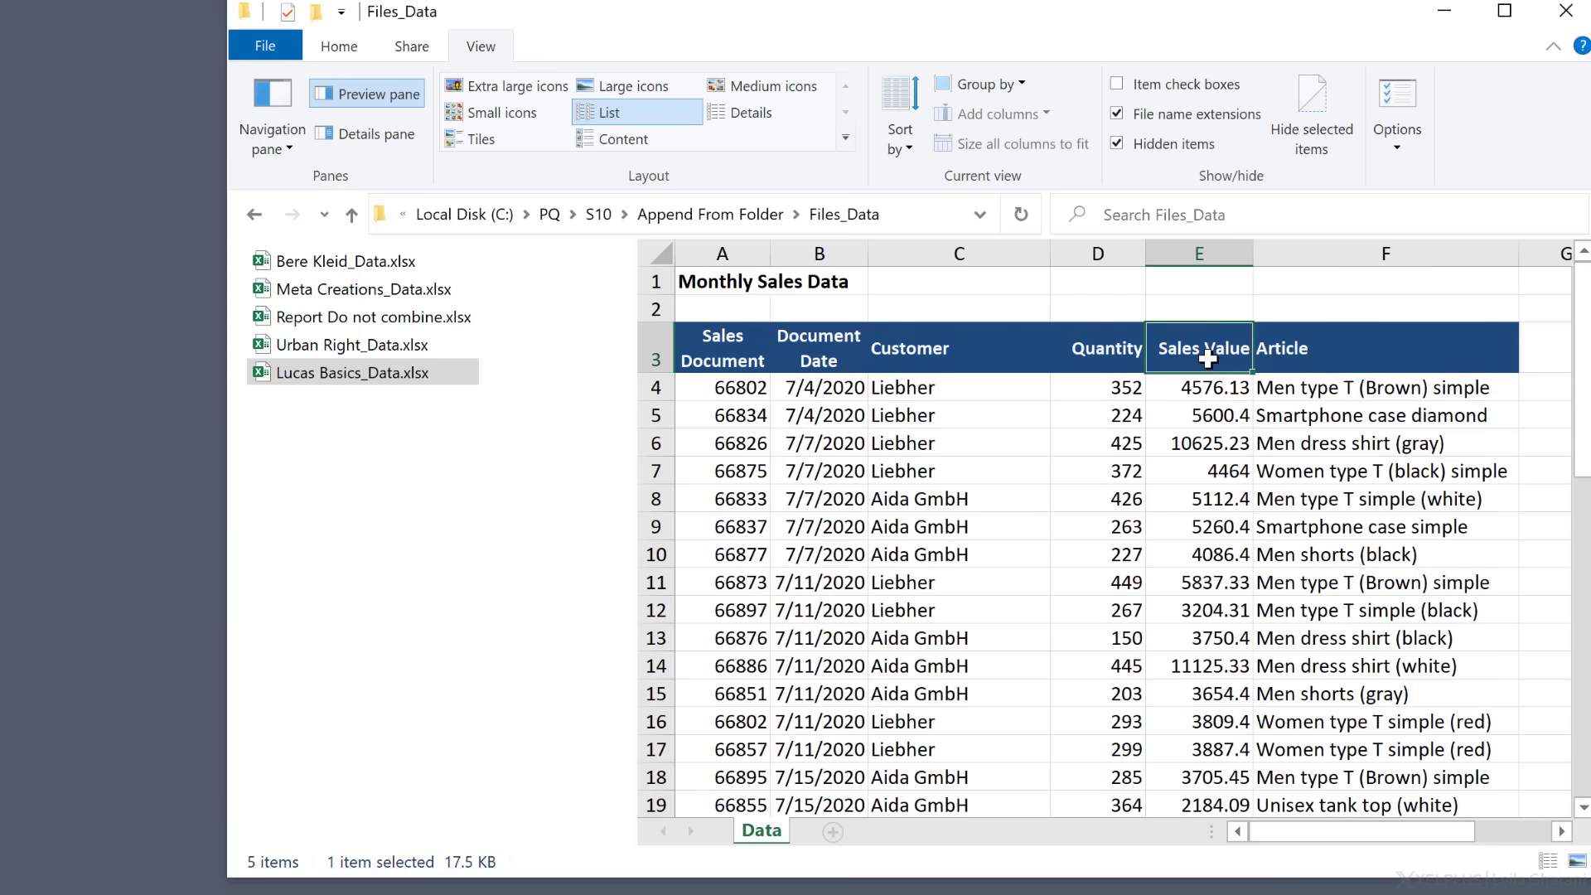
pyautogui.click(351, 344)
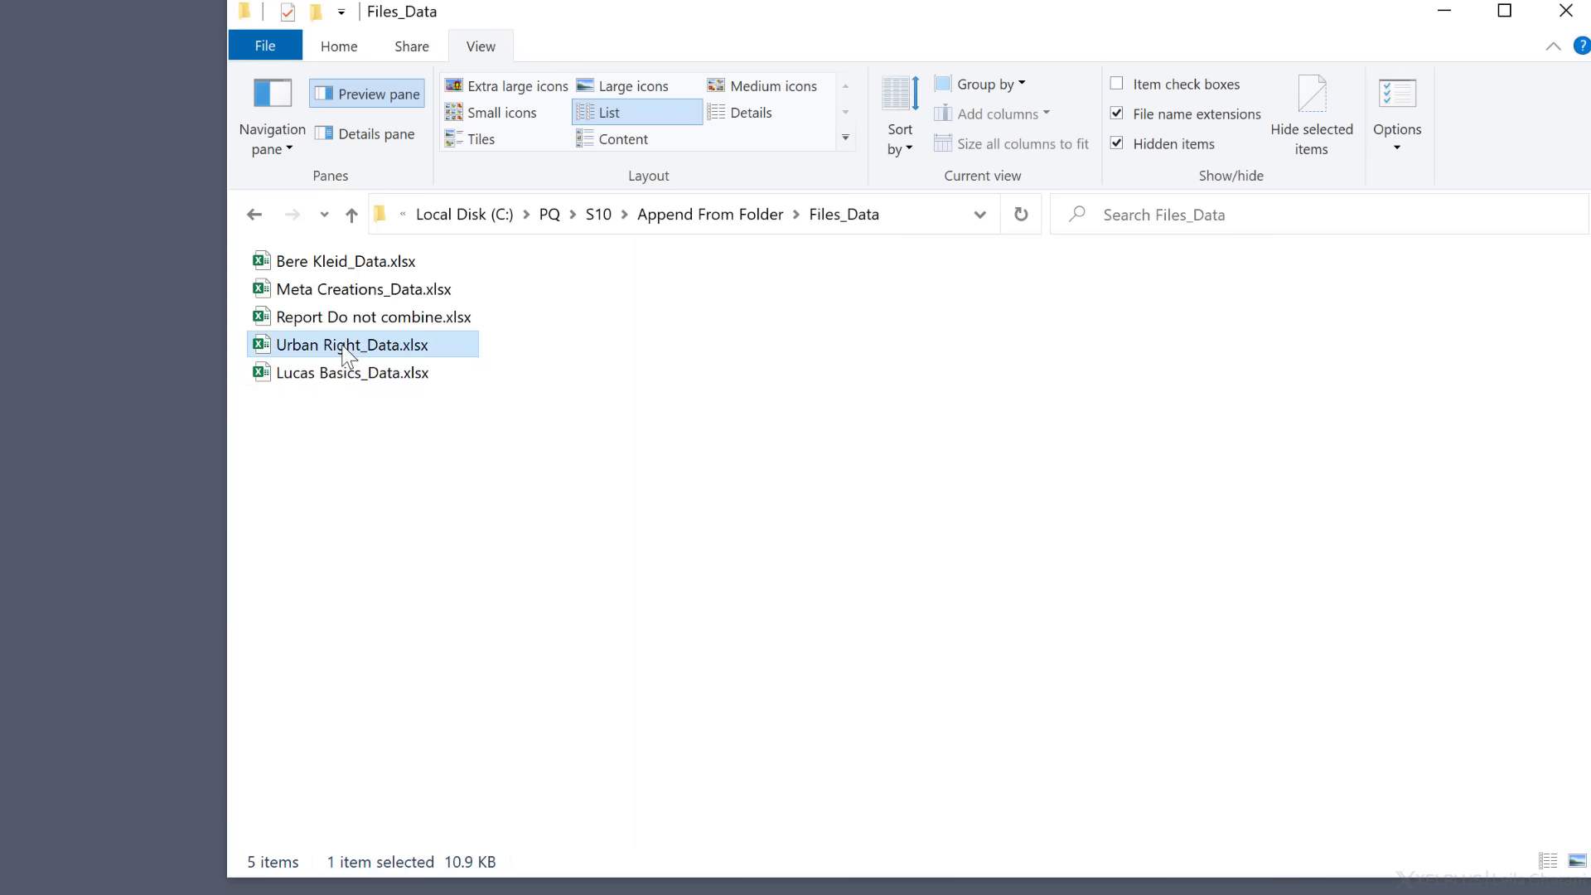
pyautogui.click(352, 344)
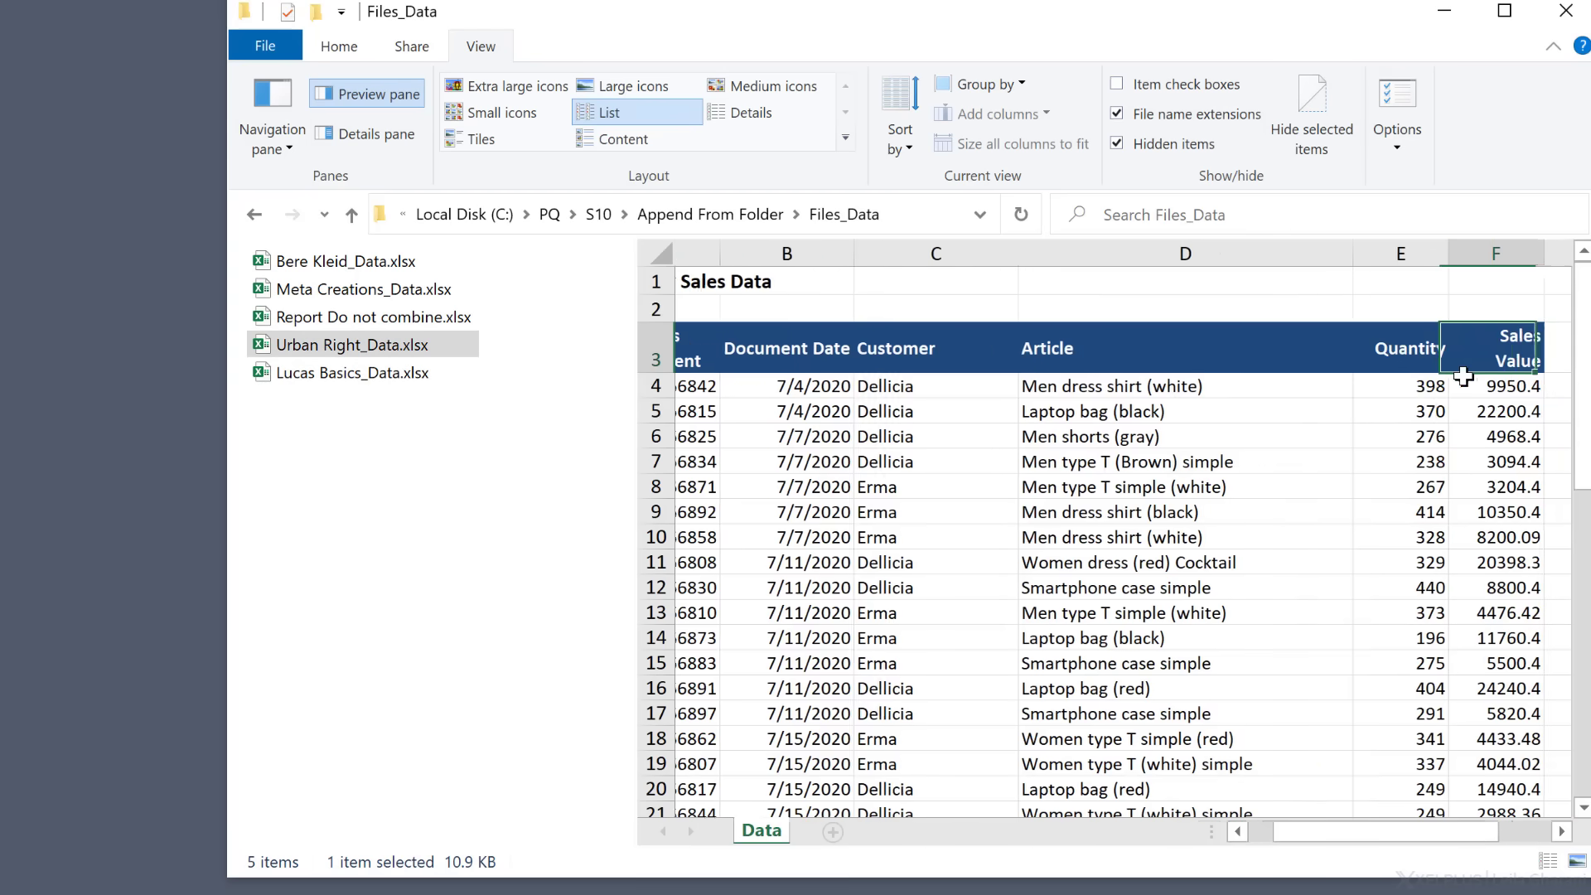
pyautogui.click(352, 373)
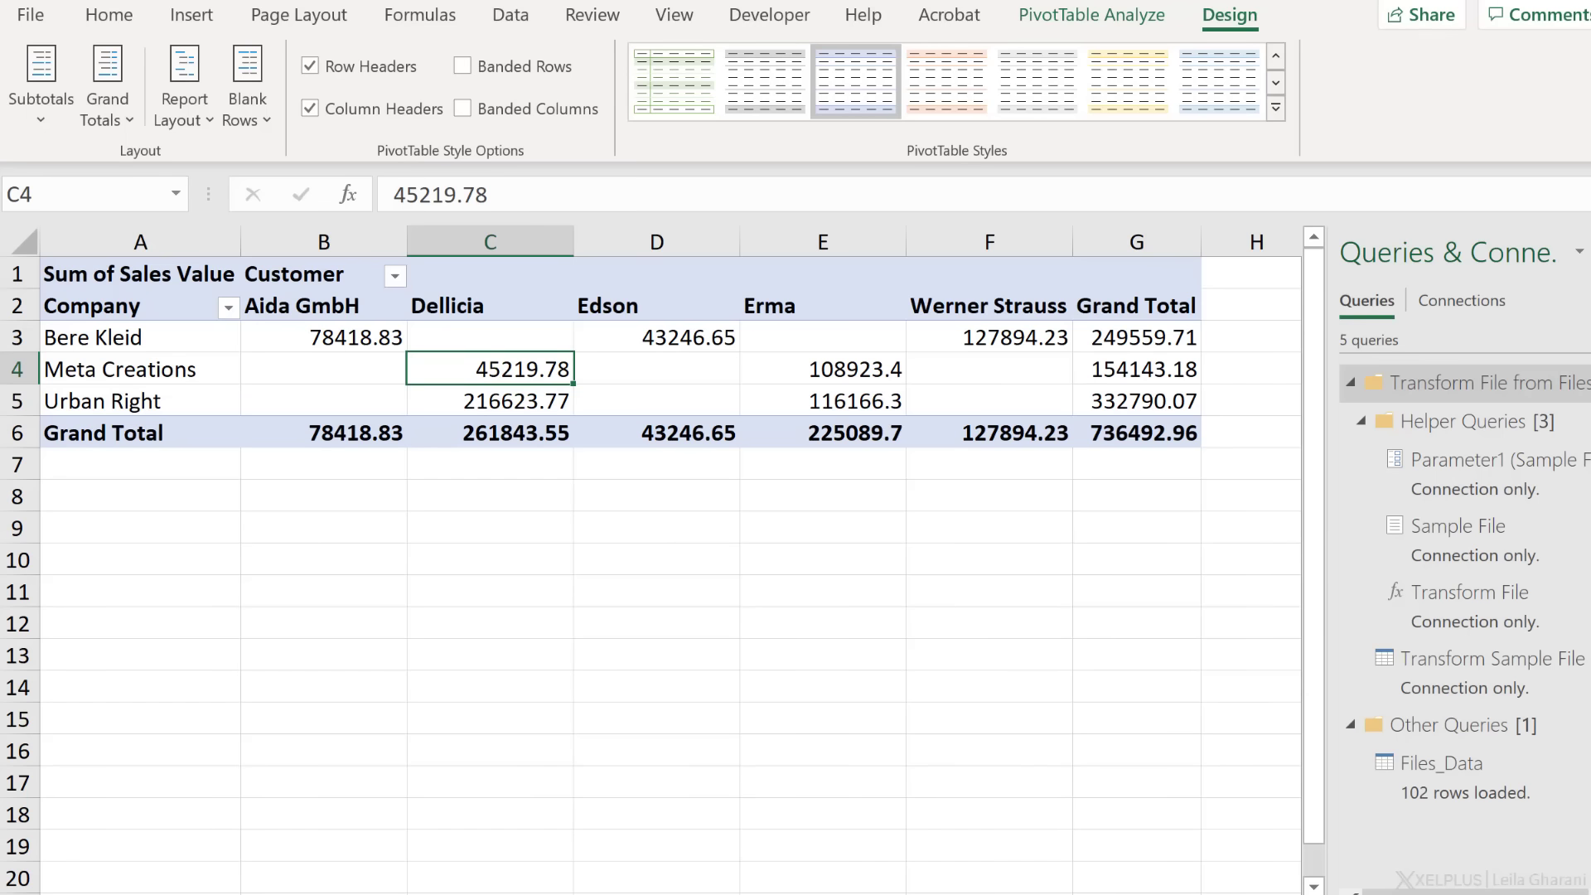
# Refresh the PivotTable so Lucas Basics and Liebher appear, then reselect Lucas Basics_Data.xlsx.
pyautogui.rightClick(100, 401)
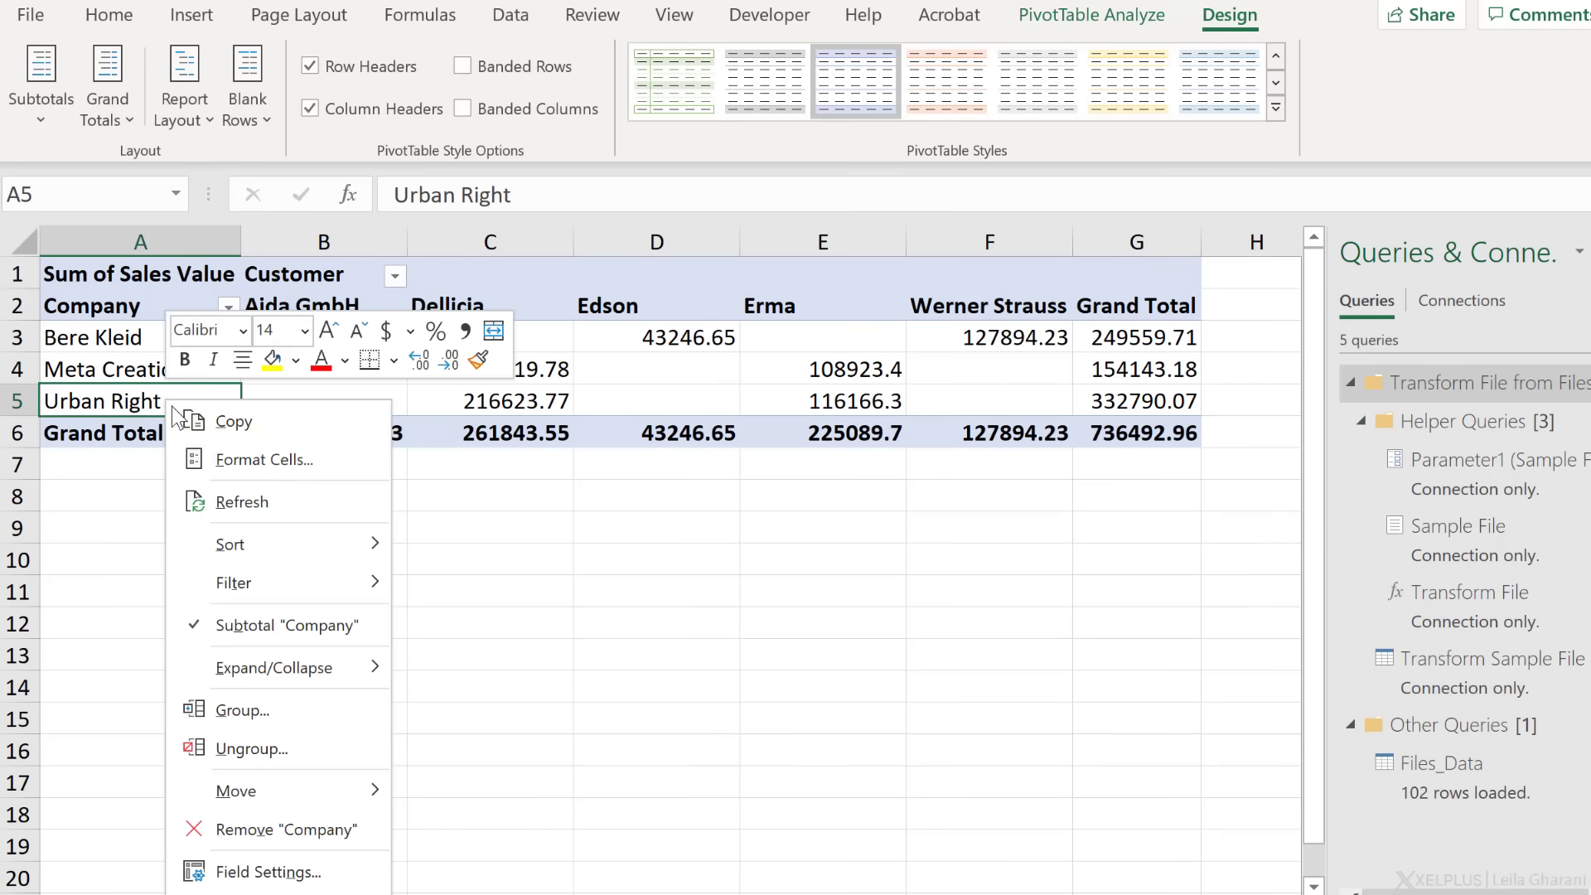
pyautogui.click(242, 502)
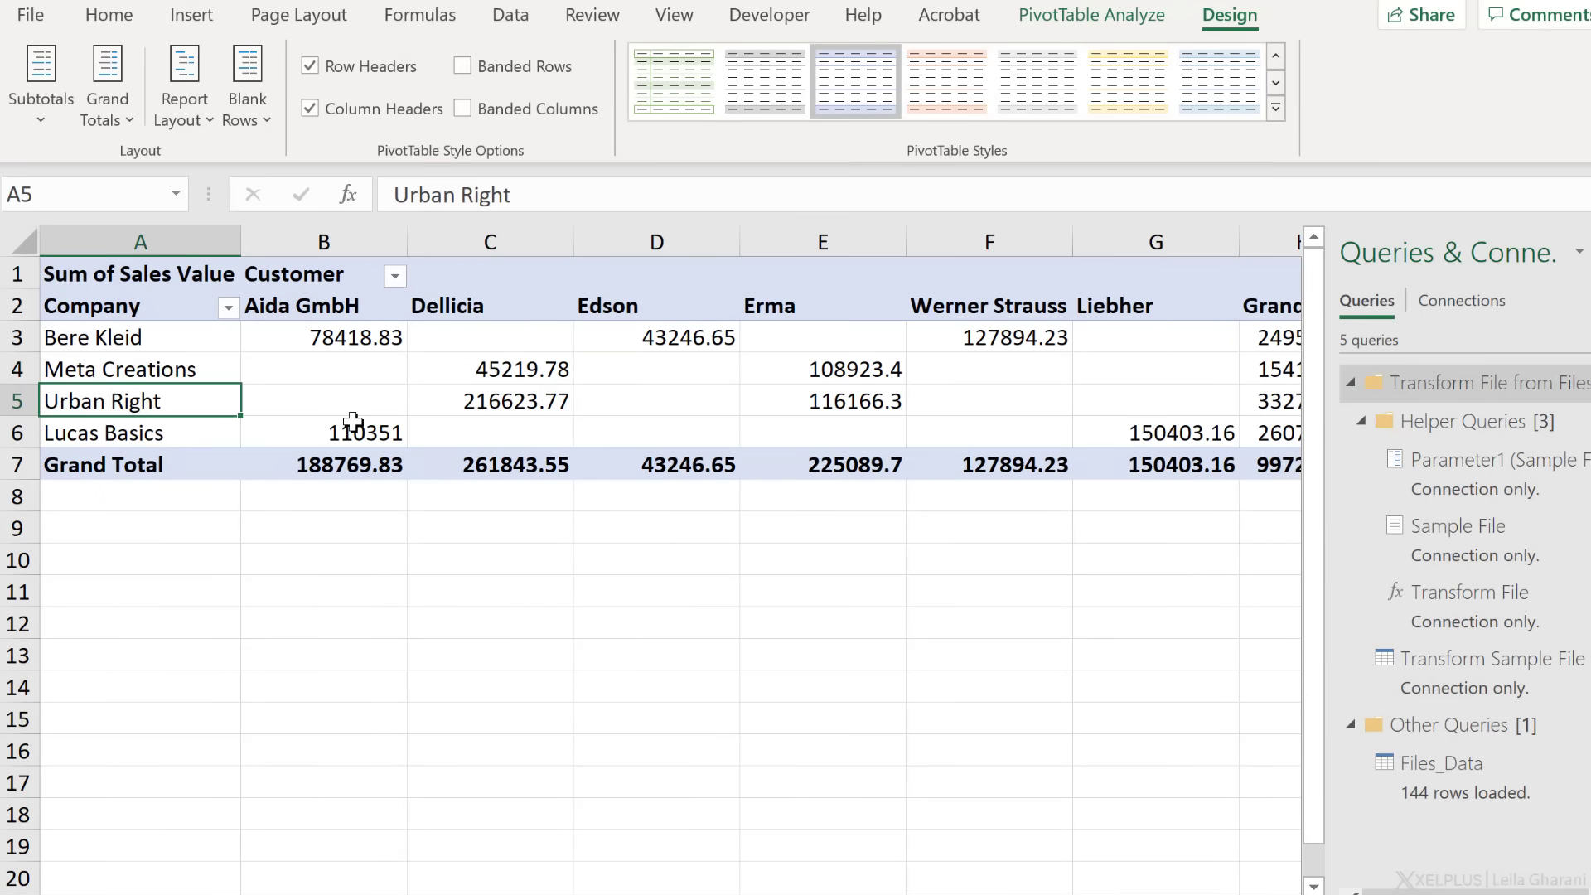
pyautogui.click(349, 432)
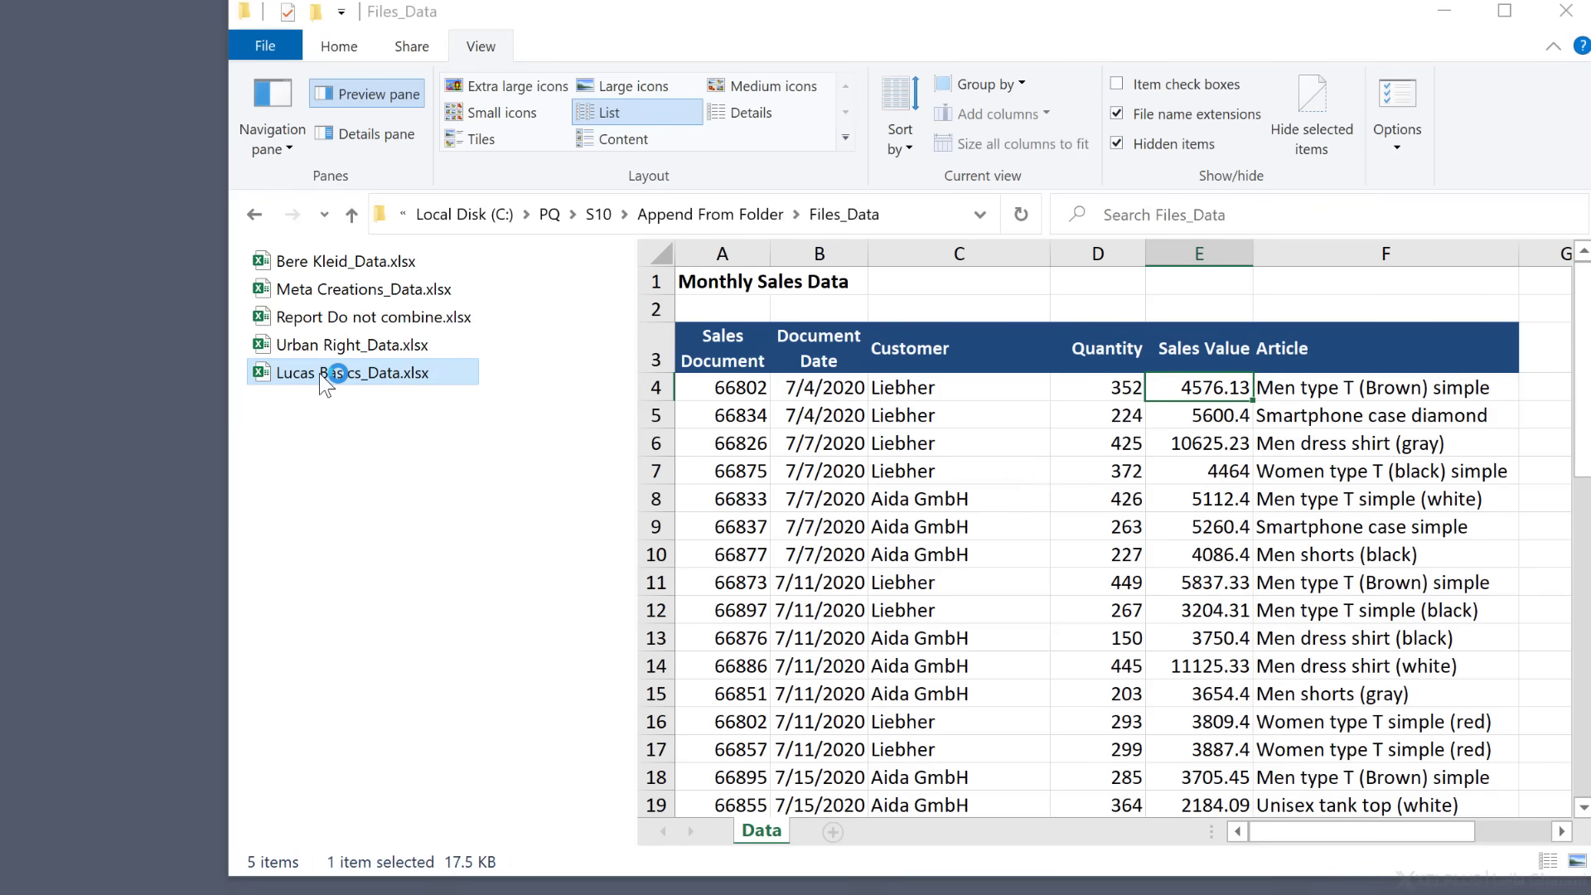
# Open Lucas Basics_Data.xlsx and edit its Sales Value heading in E3 to match the other files.
pyautogui.doubleClick(338, 372)
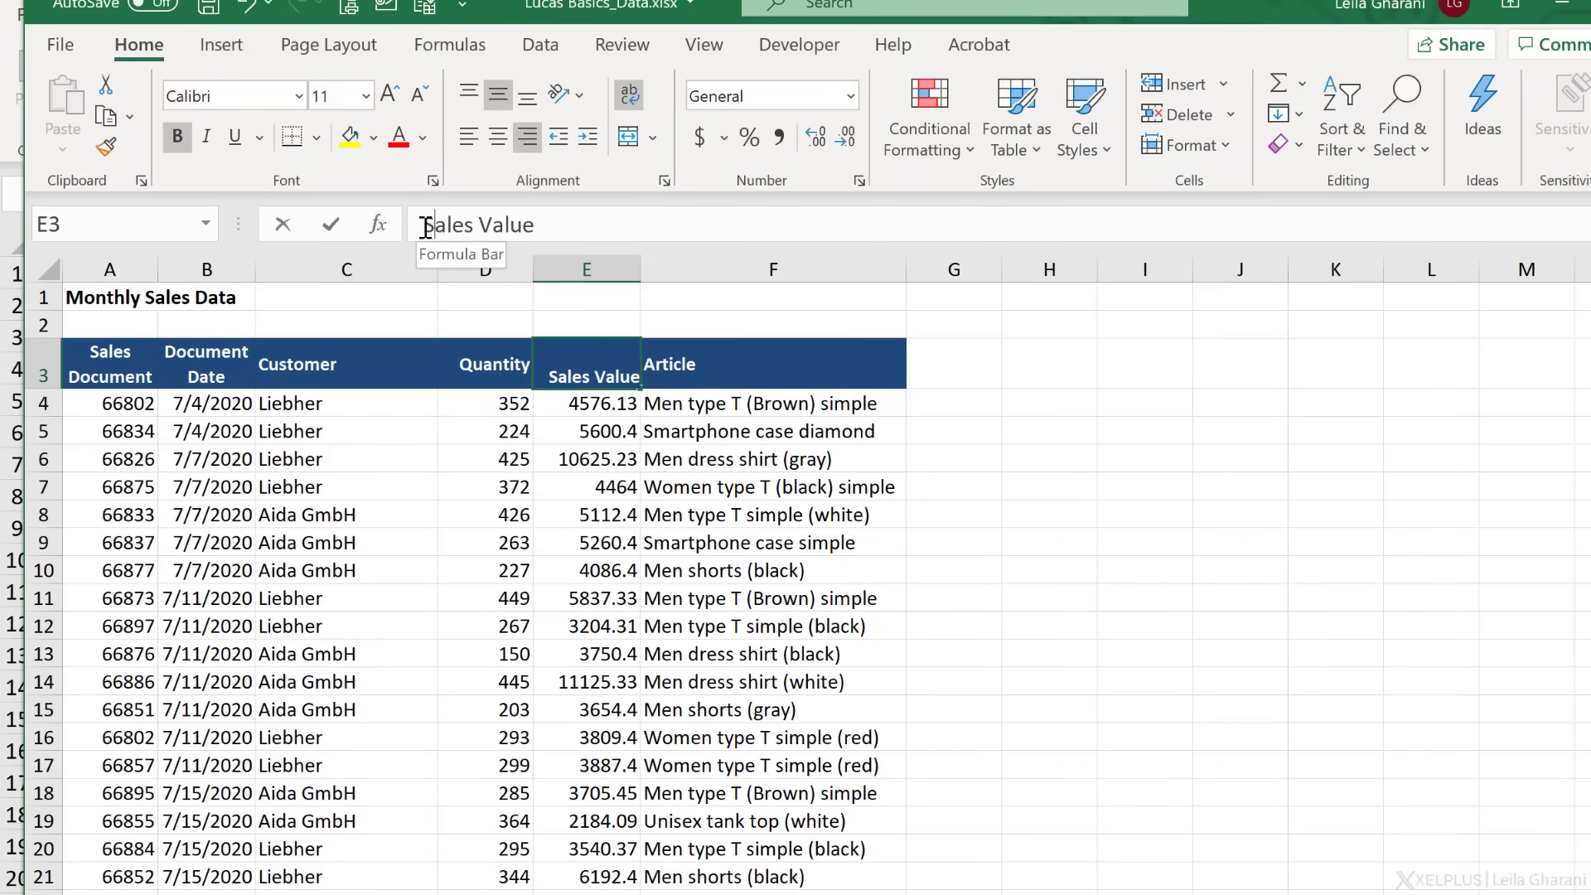
pyautogui.moveTo(398, 231)
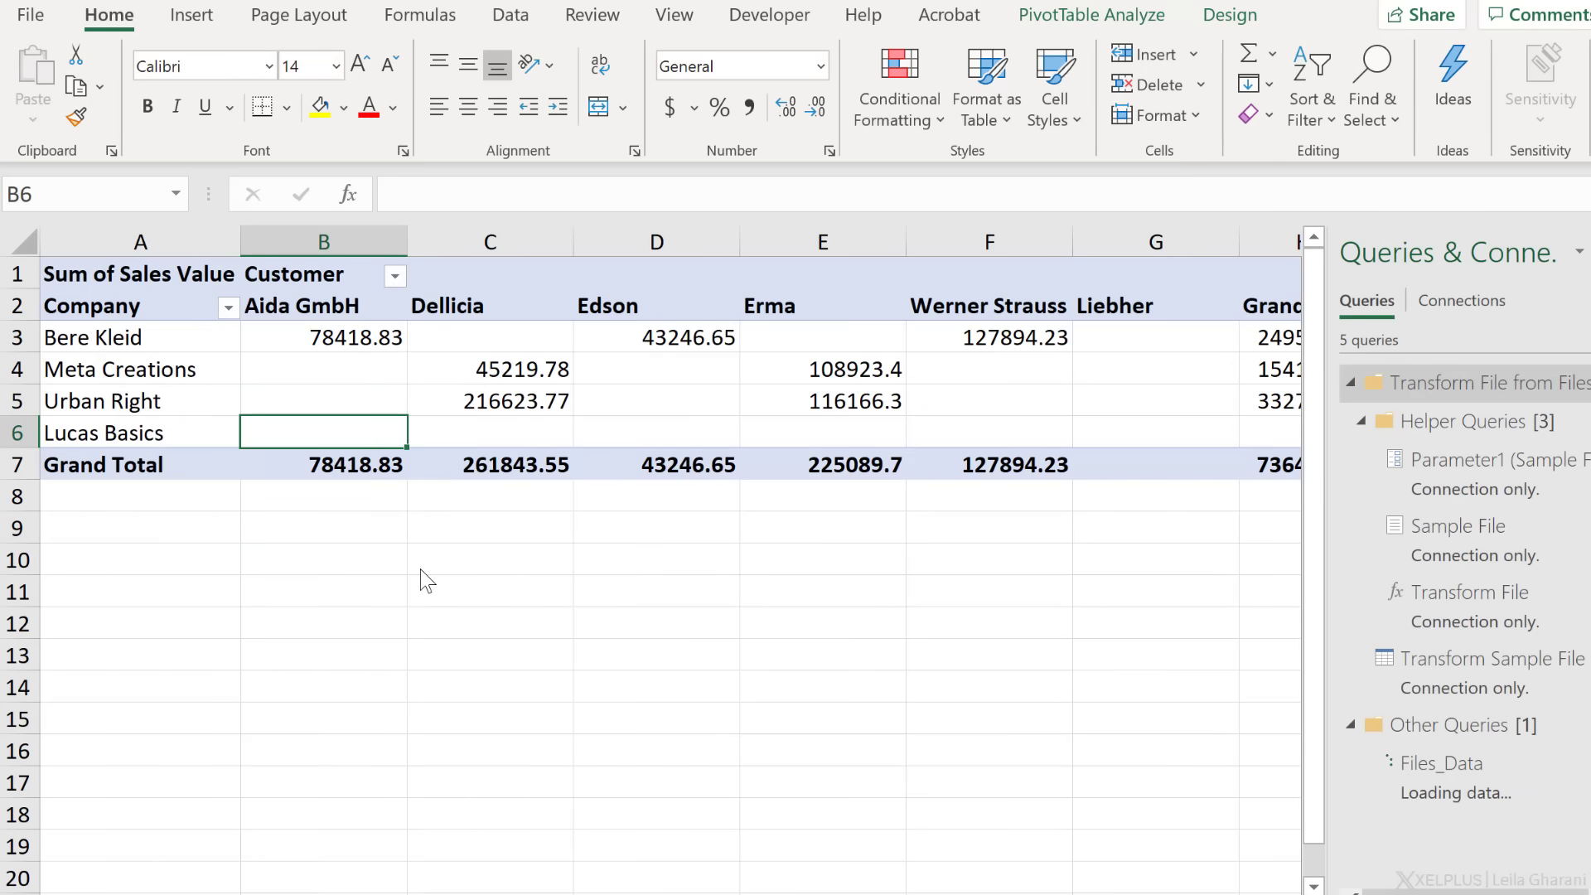
pyautogui.moveTo(381, 459)
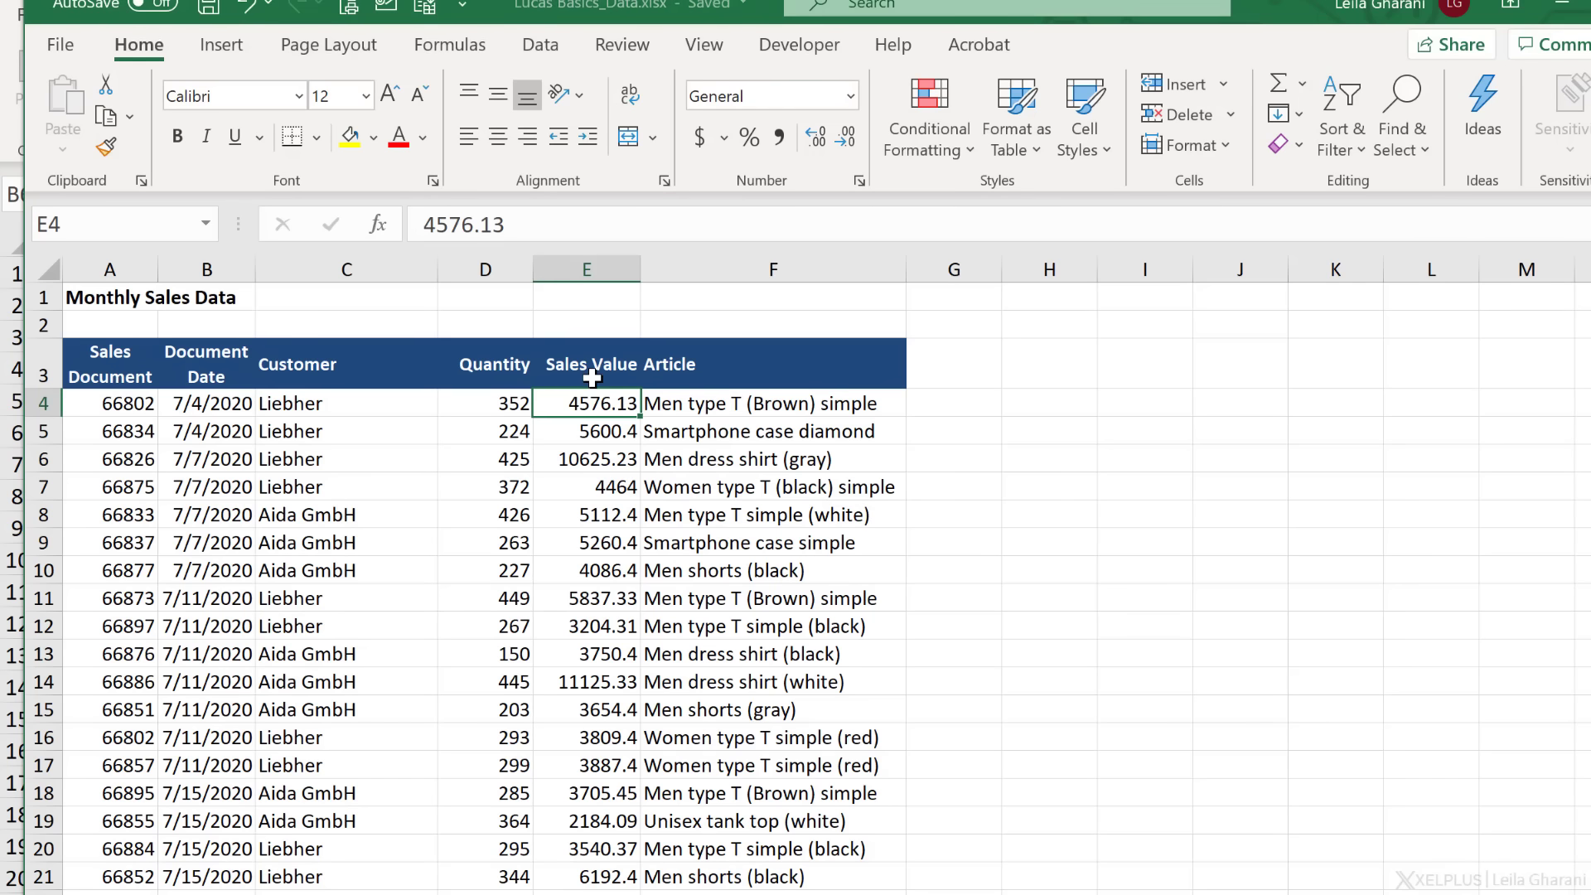
pyautogui.click(587, 363)
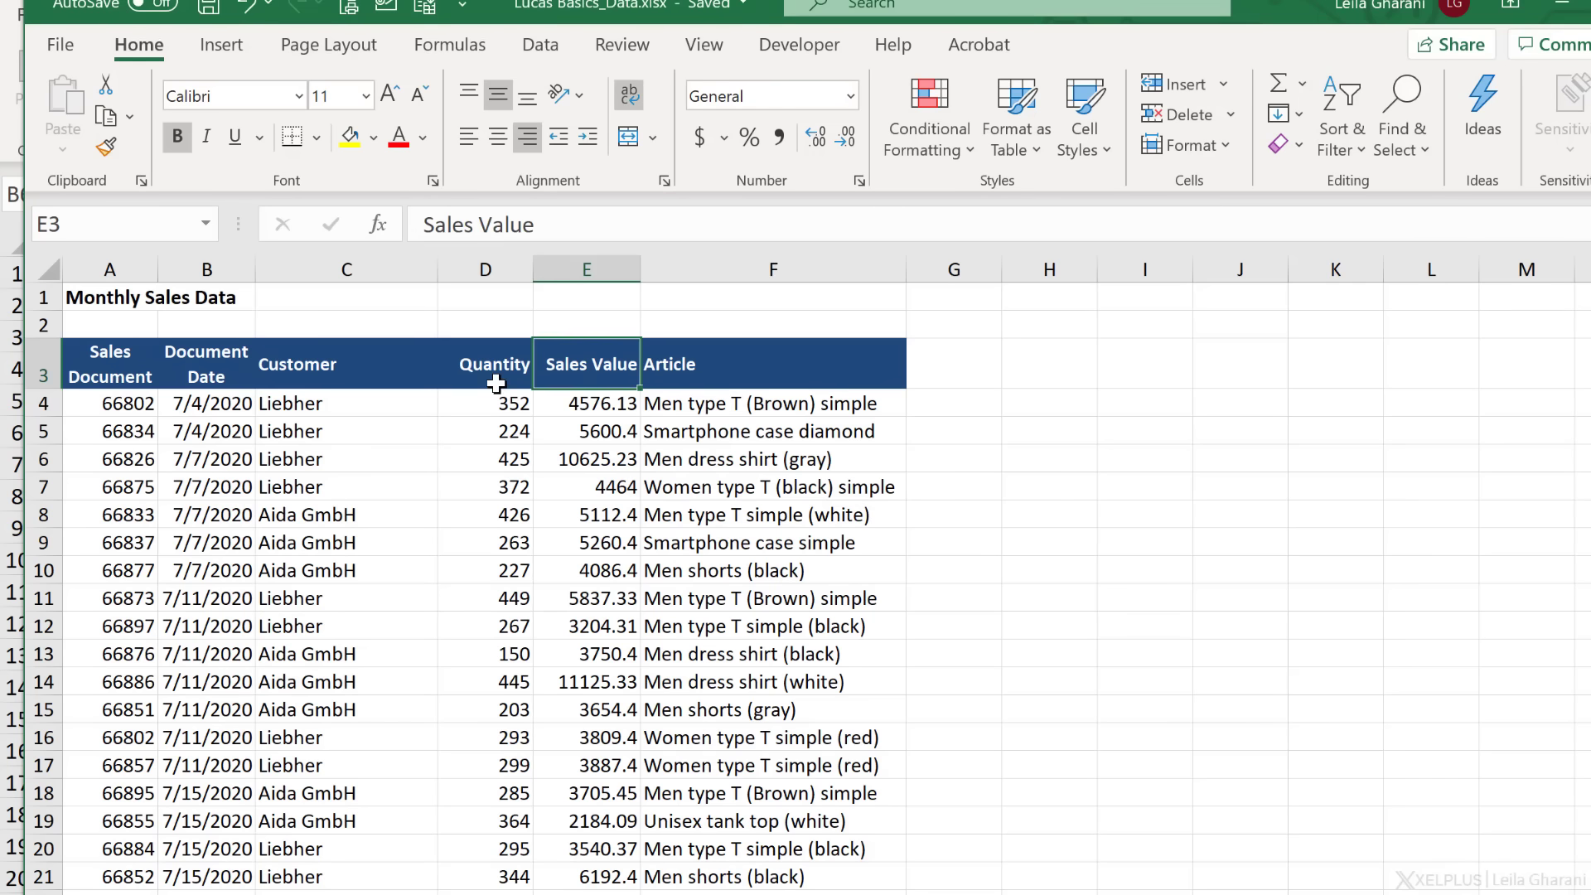
pyautogui.click(490, 363)
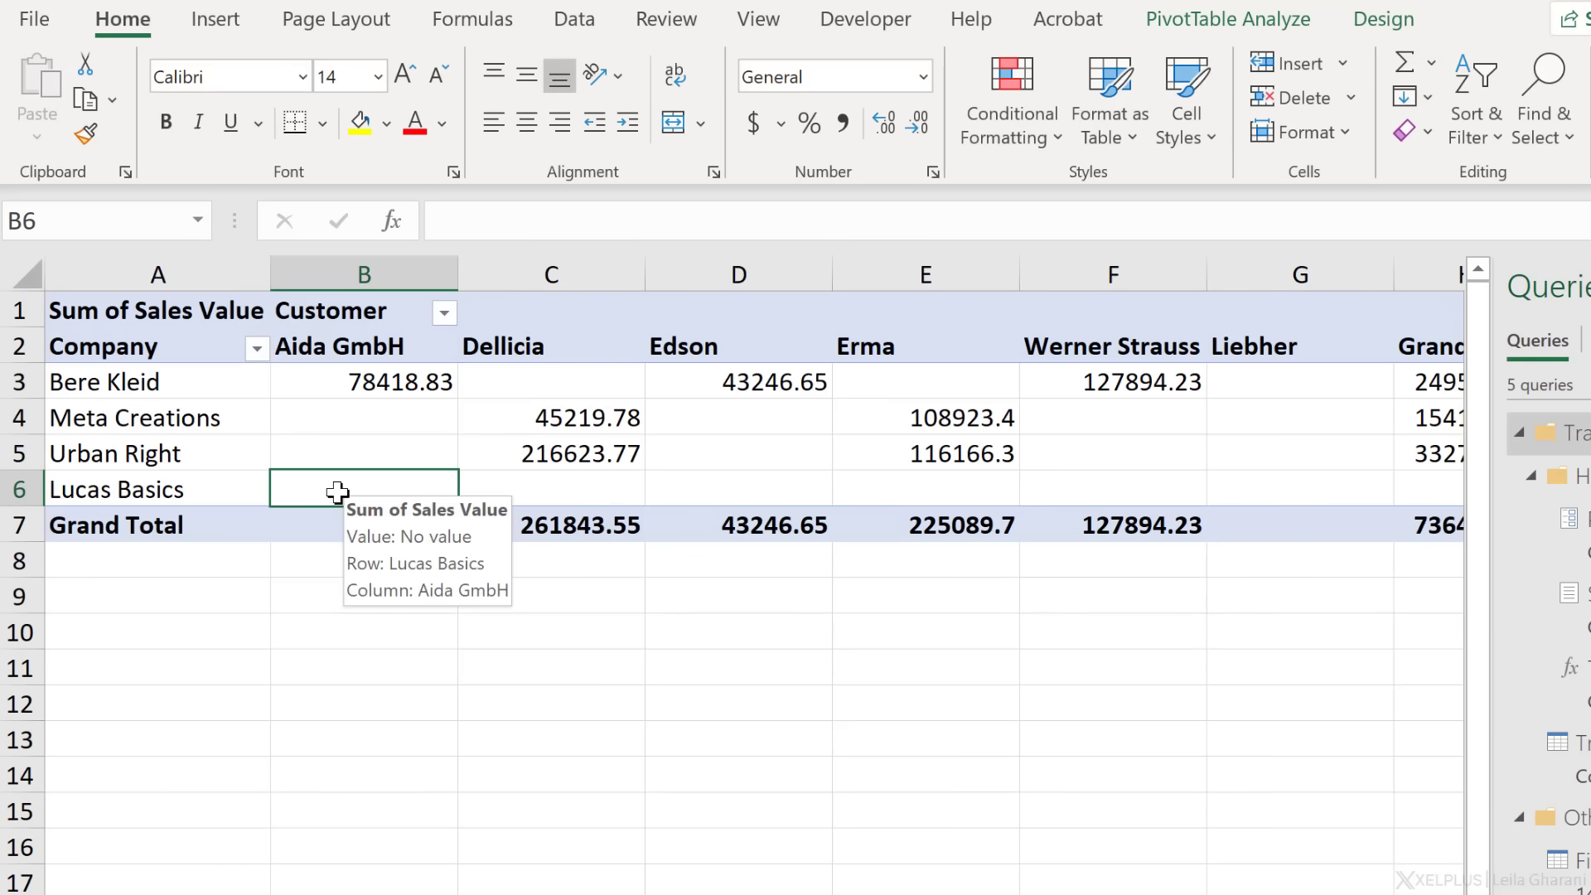
pyautogui.moveTo(476, 675)
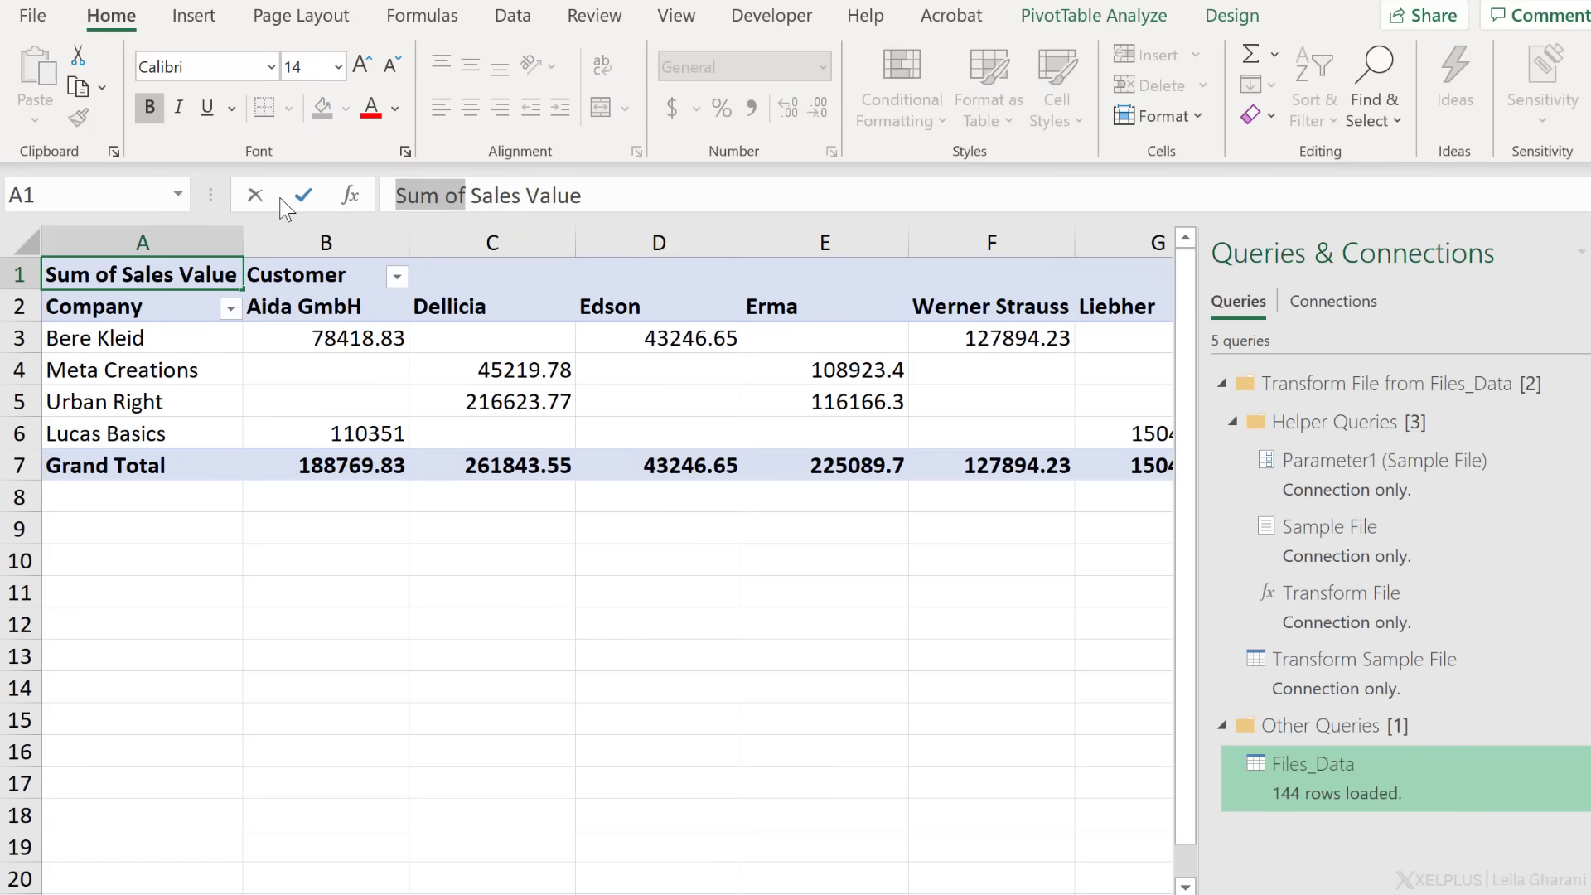
# Format the pivot's sales values as numbers with 0 decimals and a 1000 separator.
pyautogui.rightClick(325, 338)
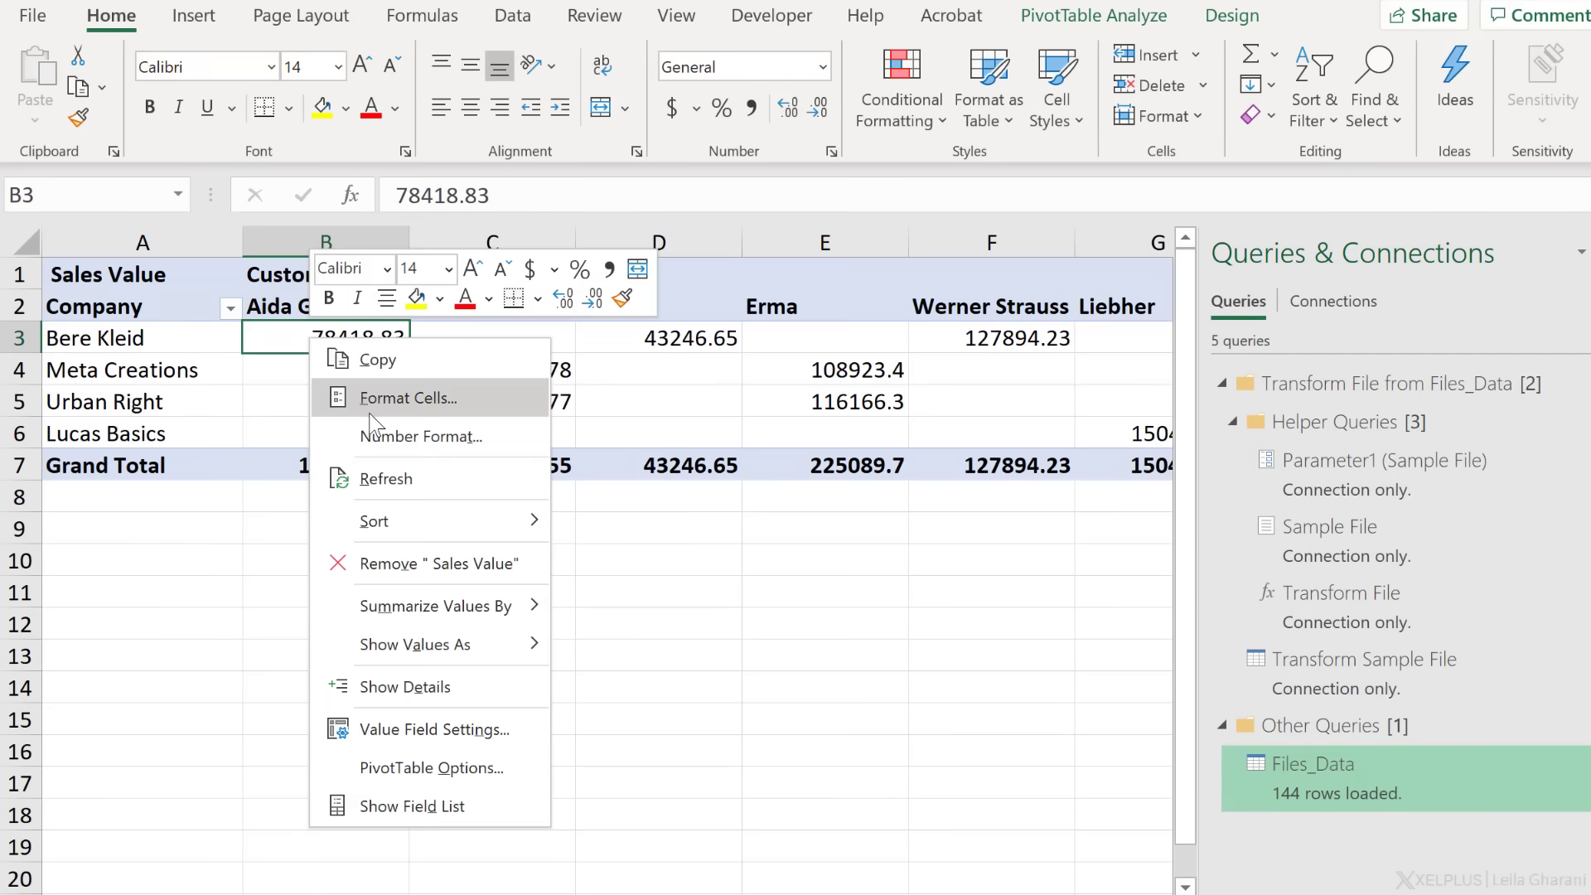
pyautogui.click(408, 398)
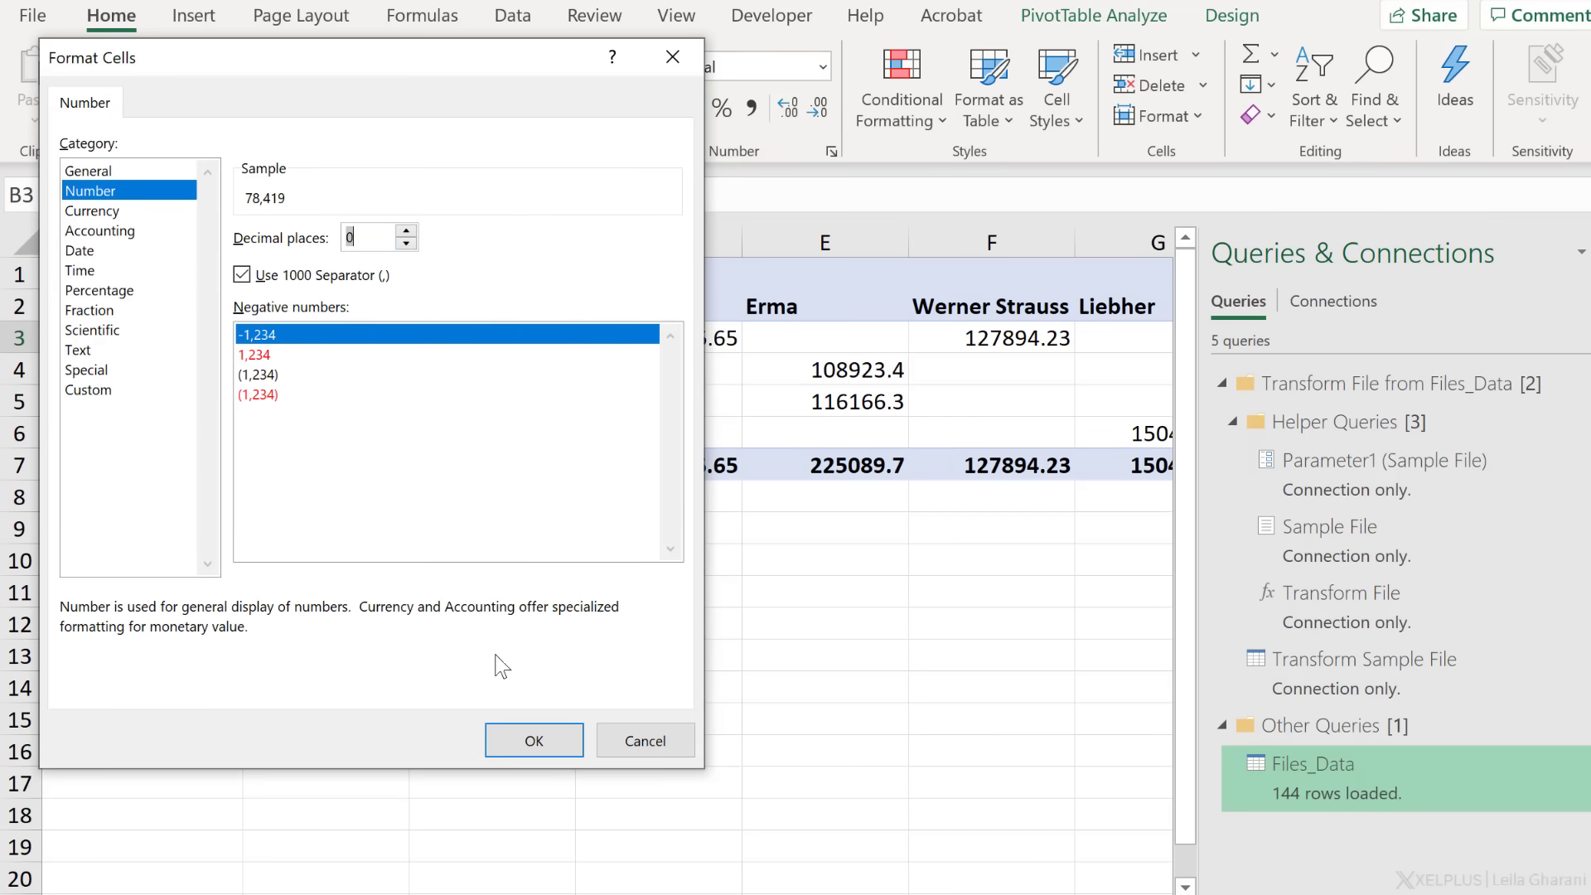
pyautogui.click(534, 739)
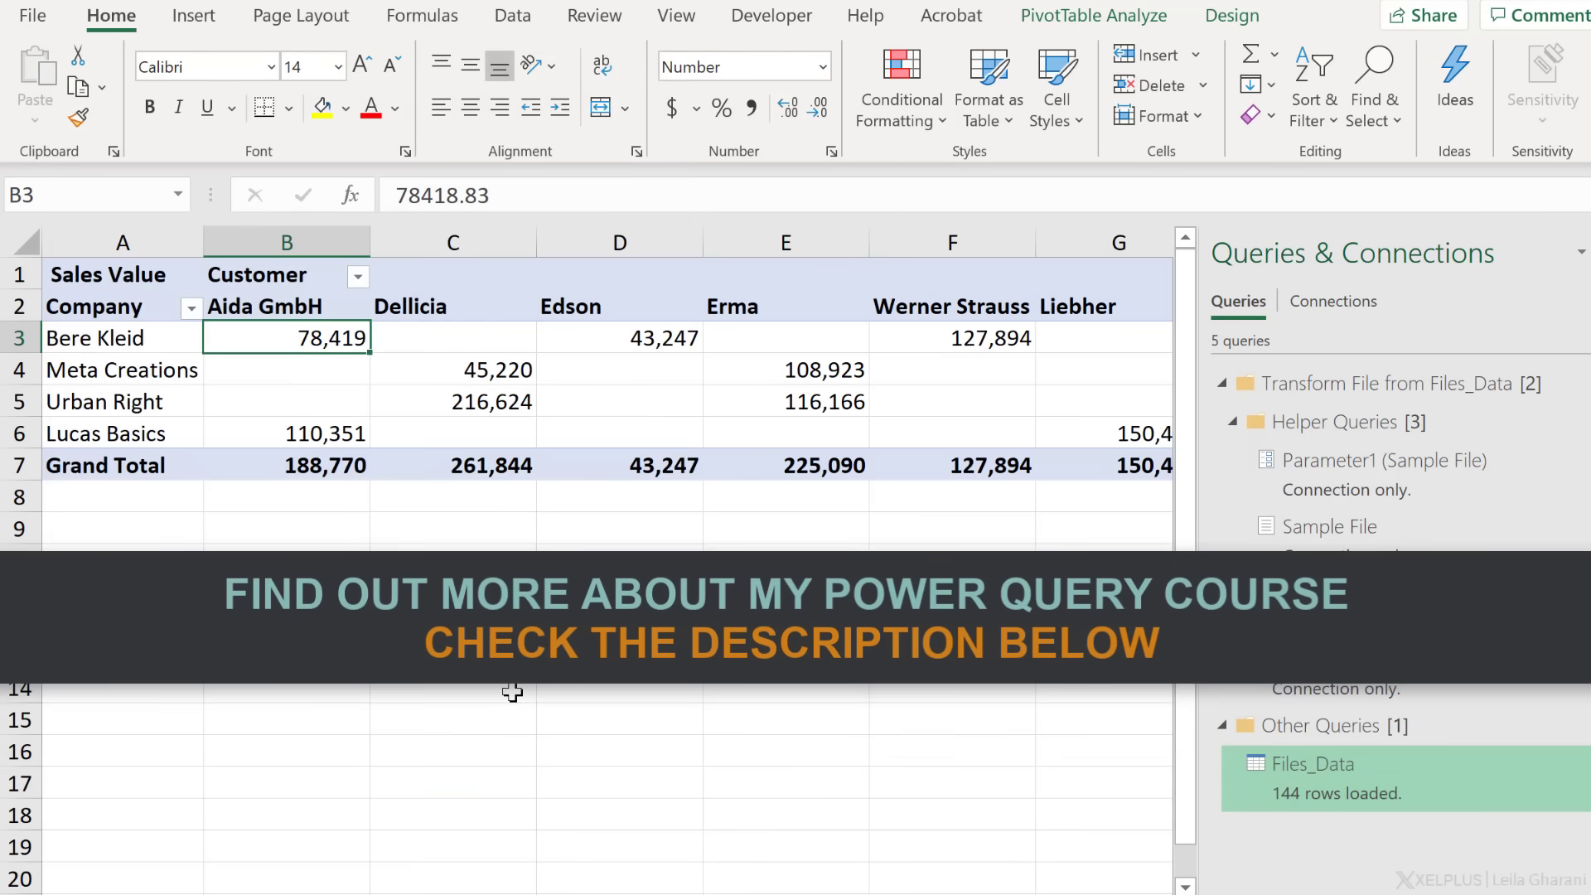
pyautogui.moveTo(513, 693)
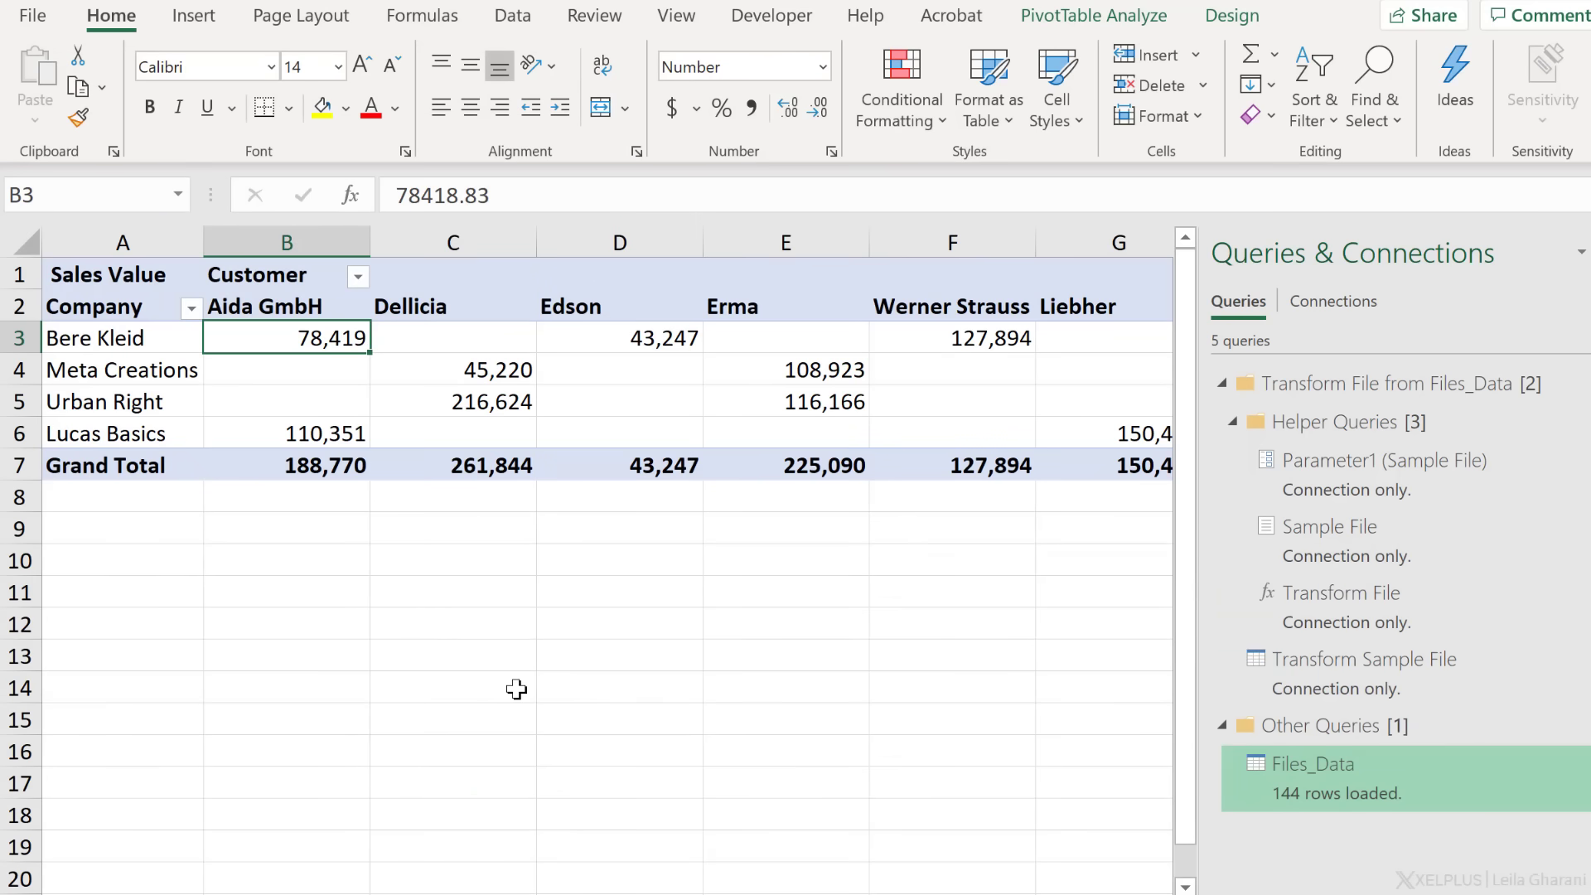
pyautogui.moveTo(1140, 716)
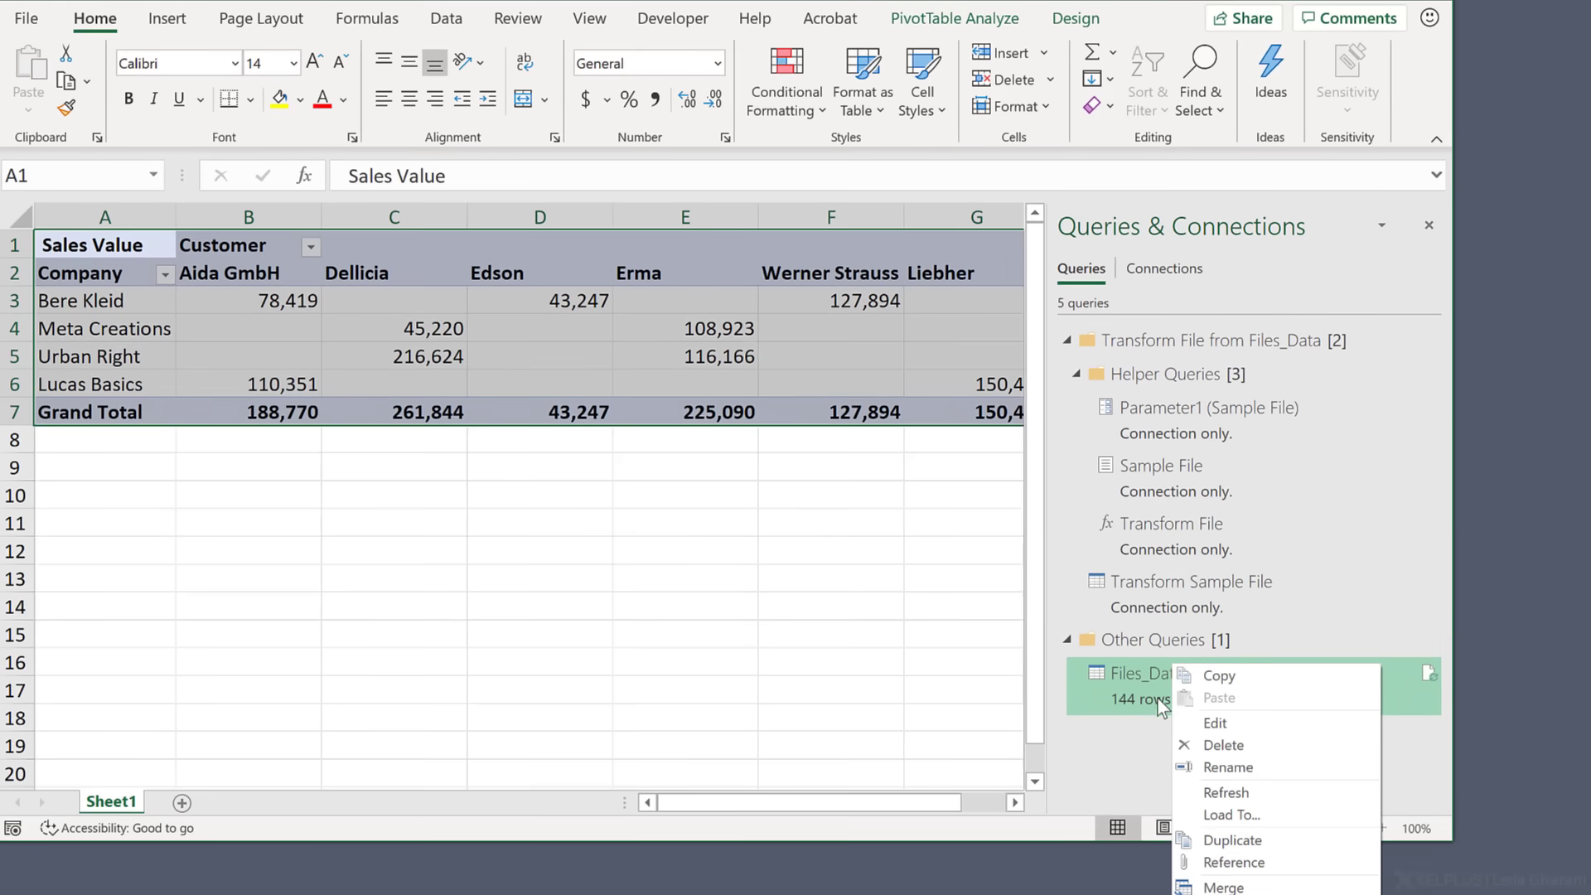
pyautogui.moveTo(1154, 703)
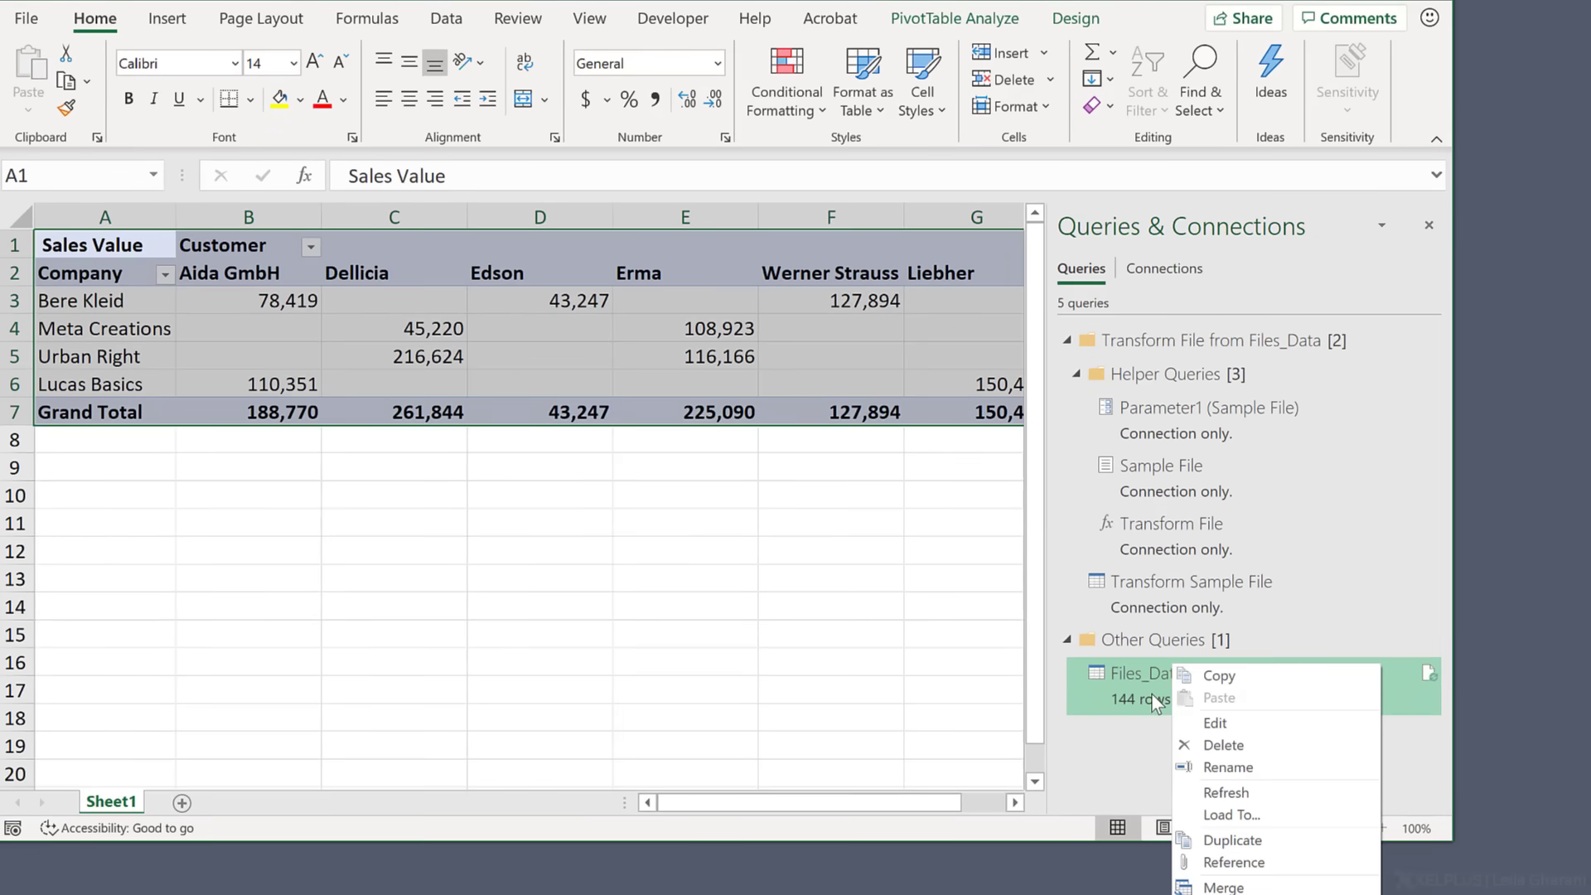
pyautogui.moveTo(1234, 815)
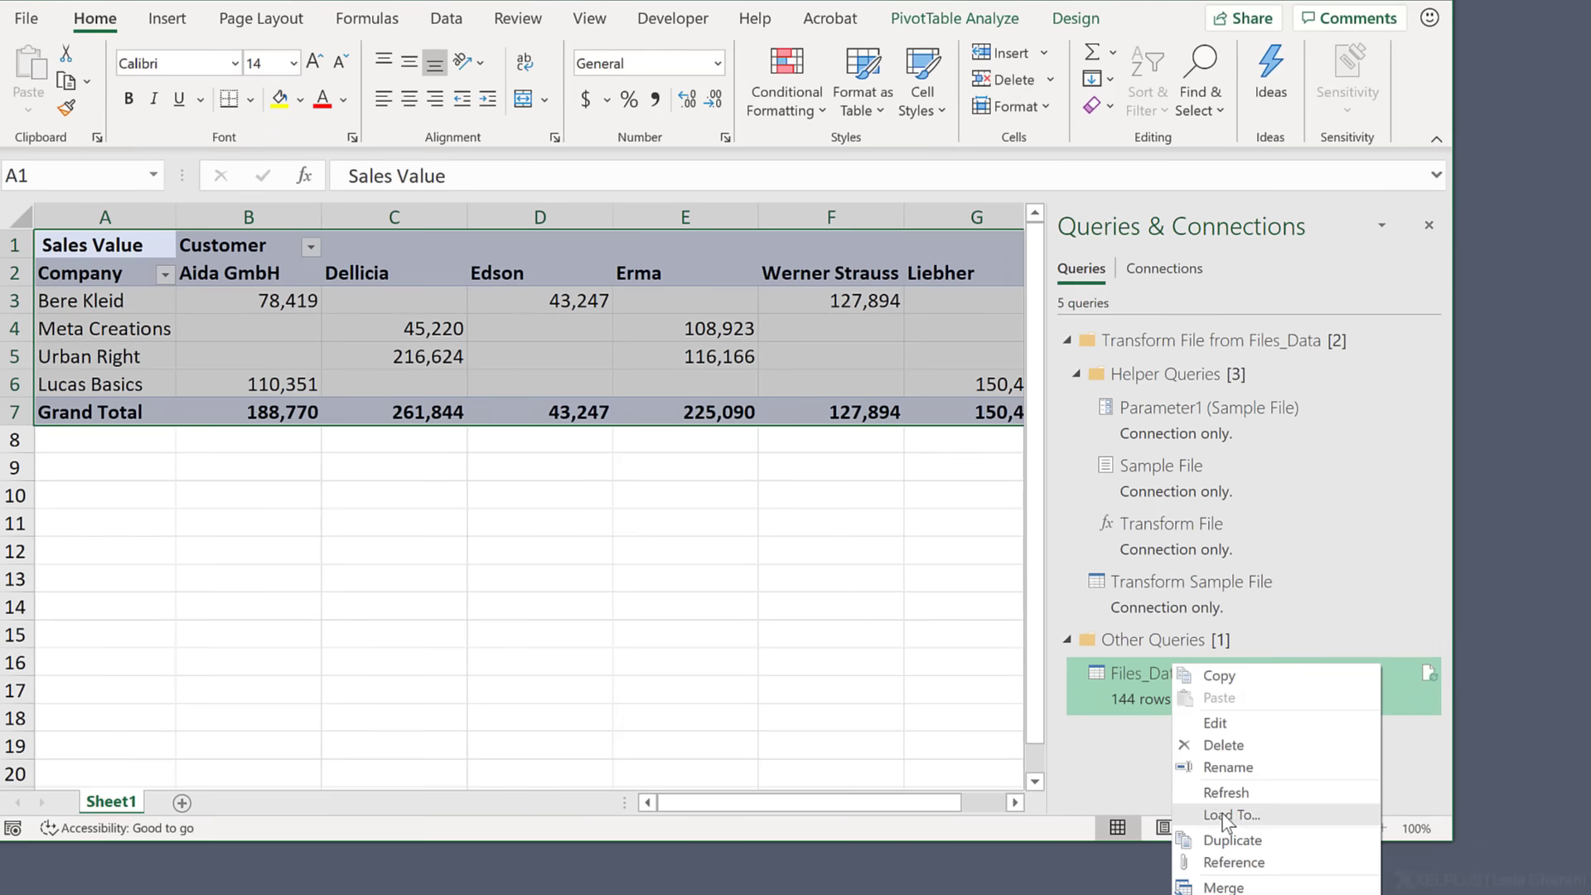
# Reload the Files_Data query as a regular Table, accepting the pivot table data loss warning.
pyautogui.click(1223, 814)
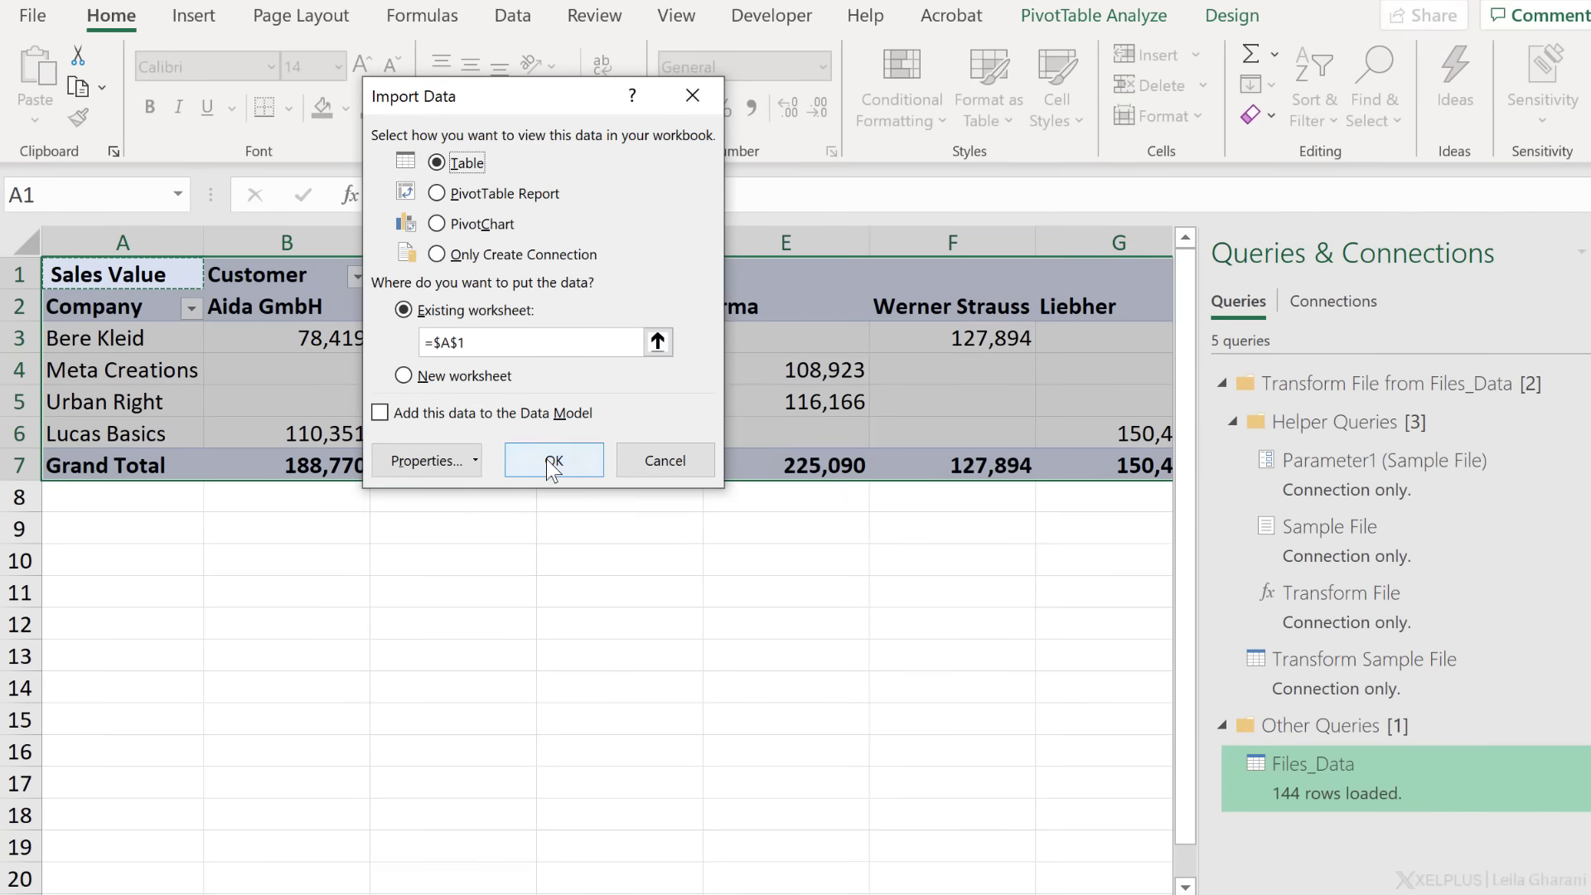
pyautogui.click(553, 460)
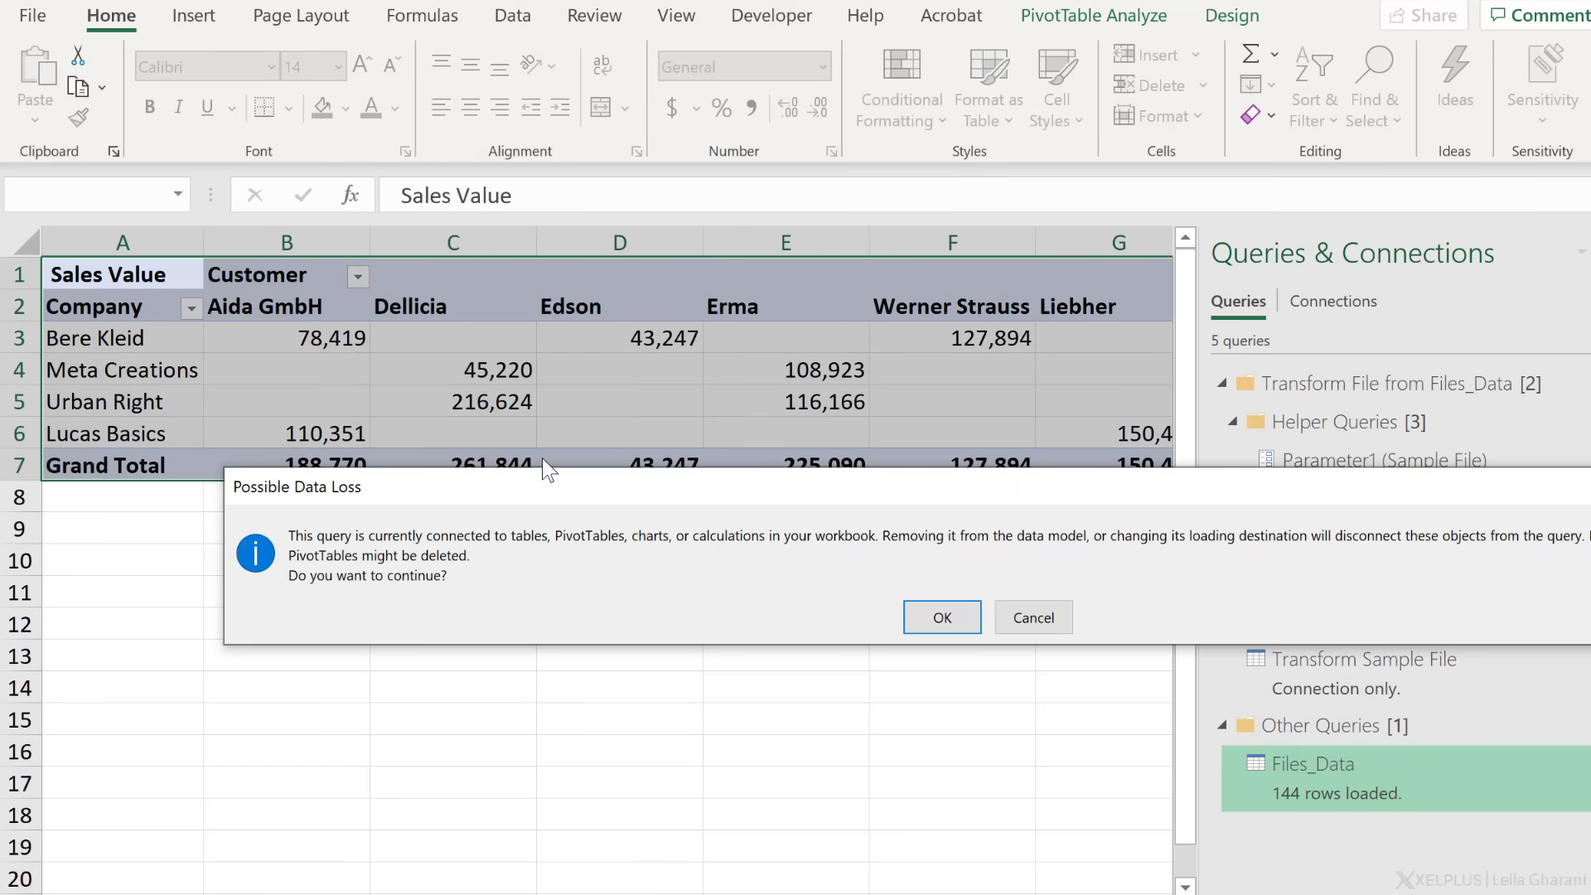
pyautogui.moveTo(843, 620)
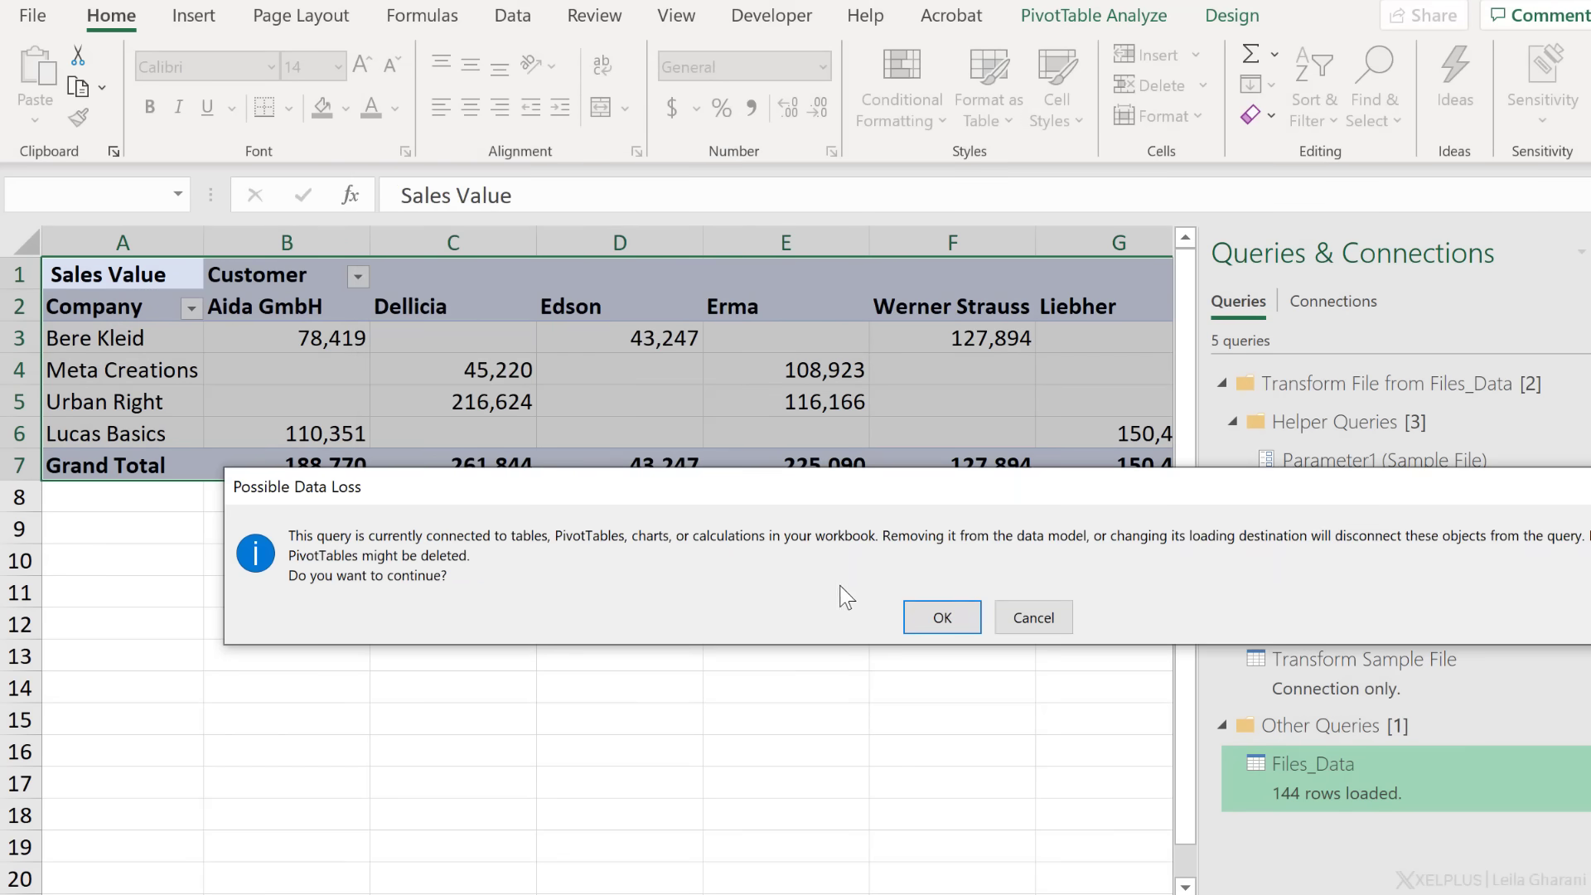
pyautogui.click(941, 616)
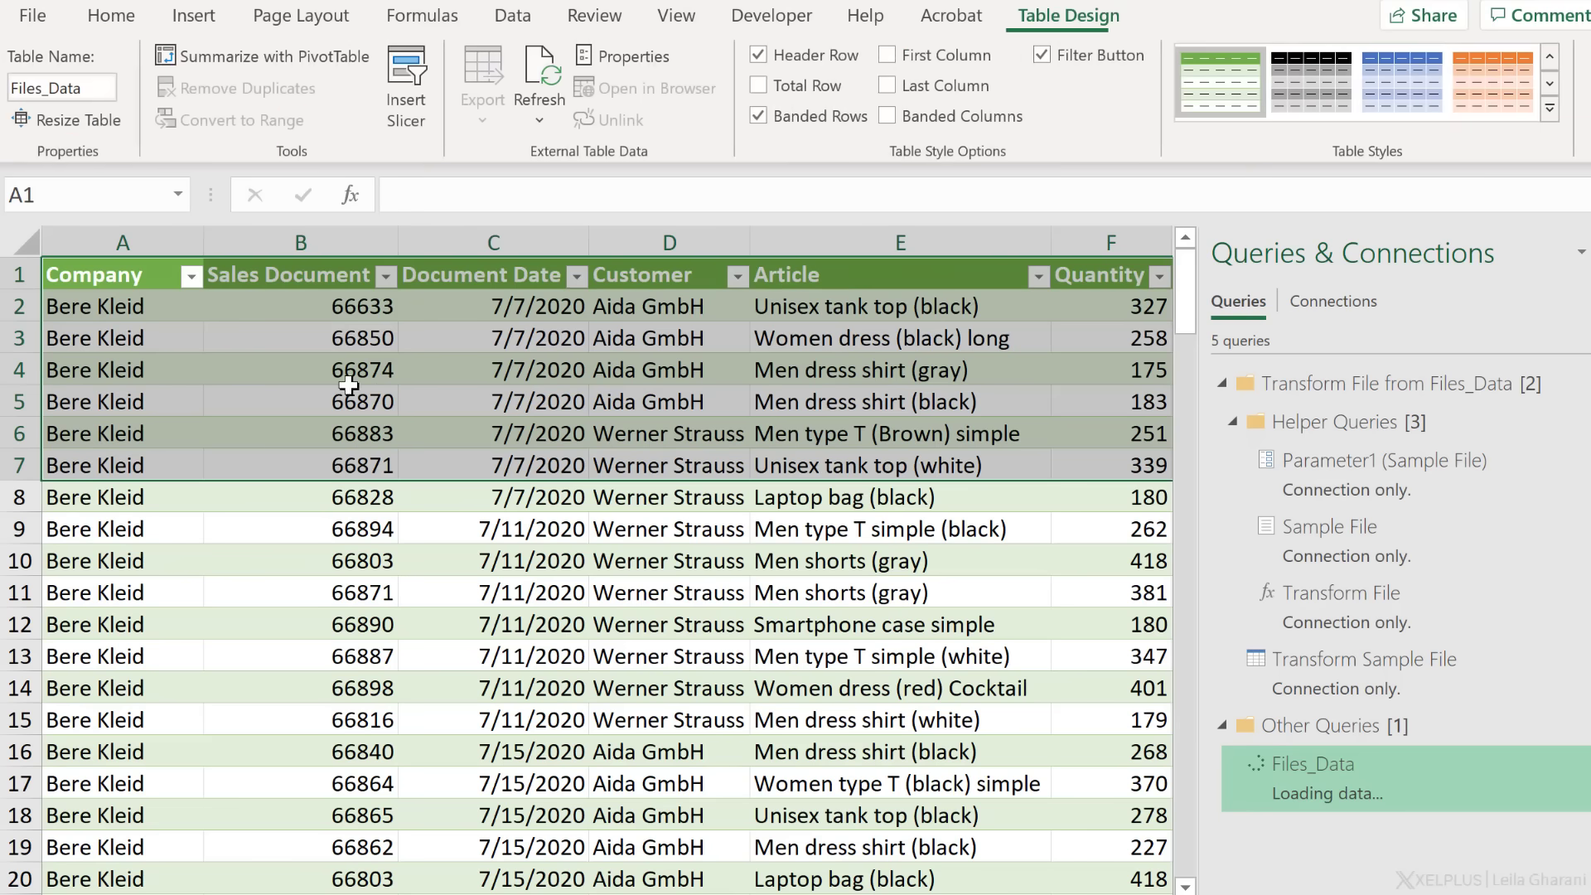